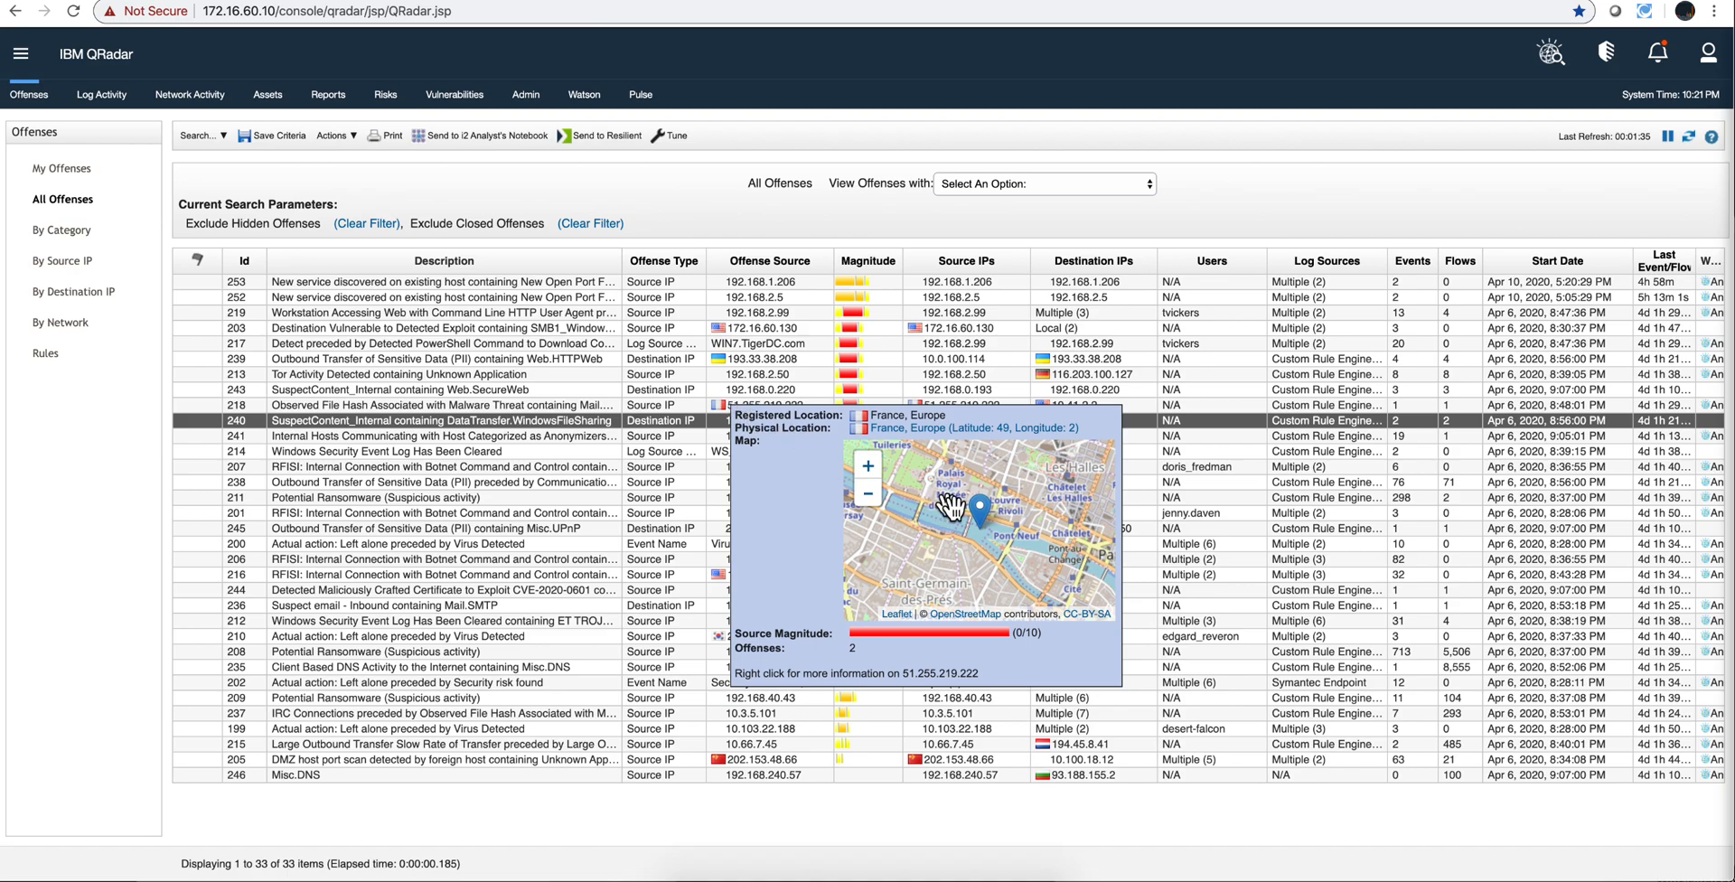
mouse_move(988, 522)
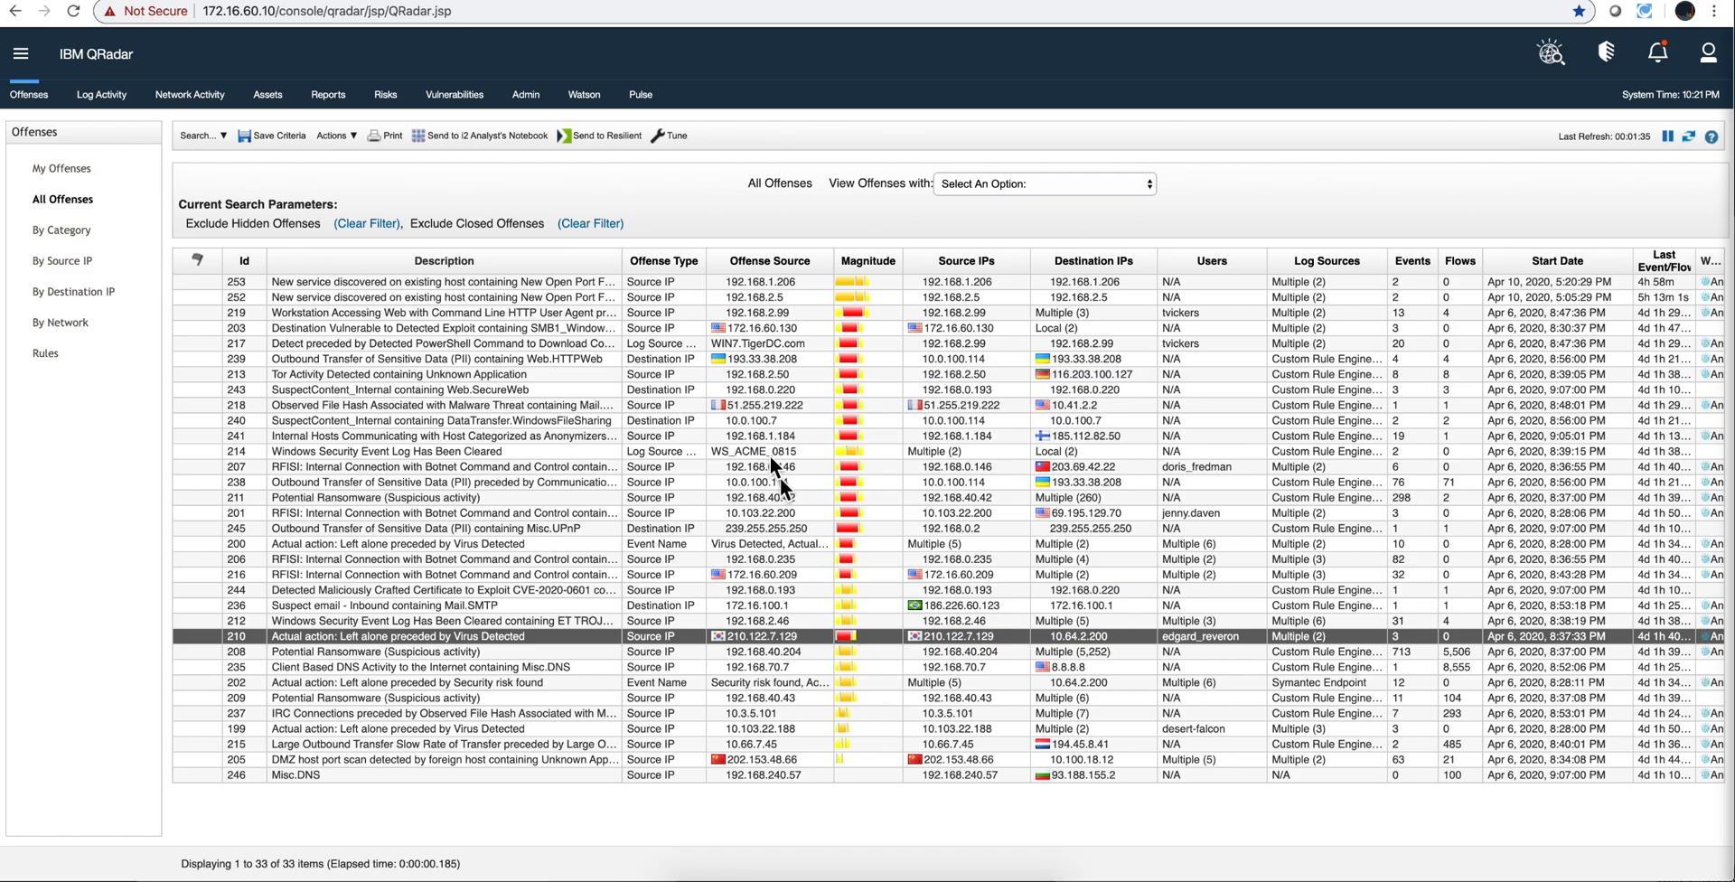
mouse_move(814, 505)
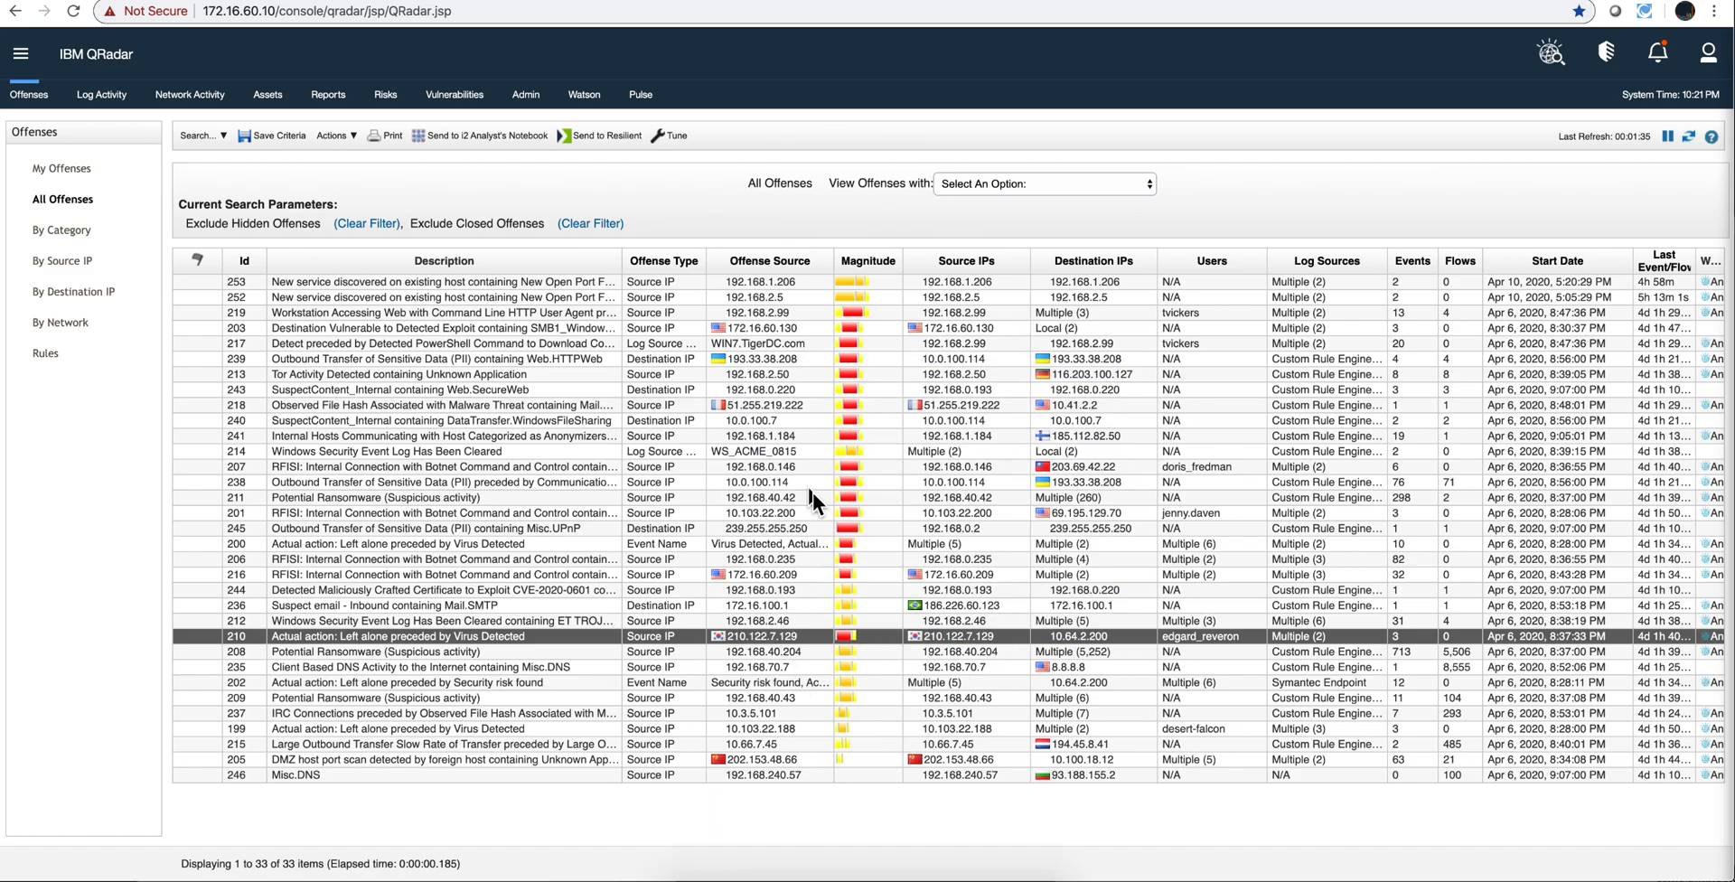
mouse_move(844, 466)
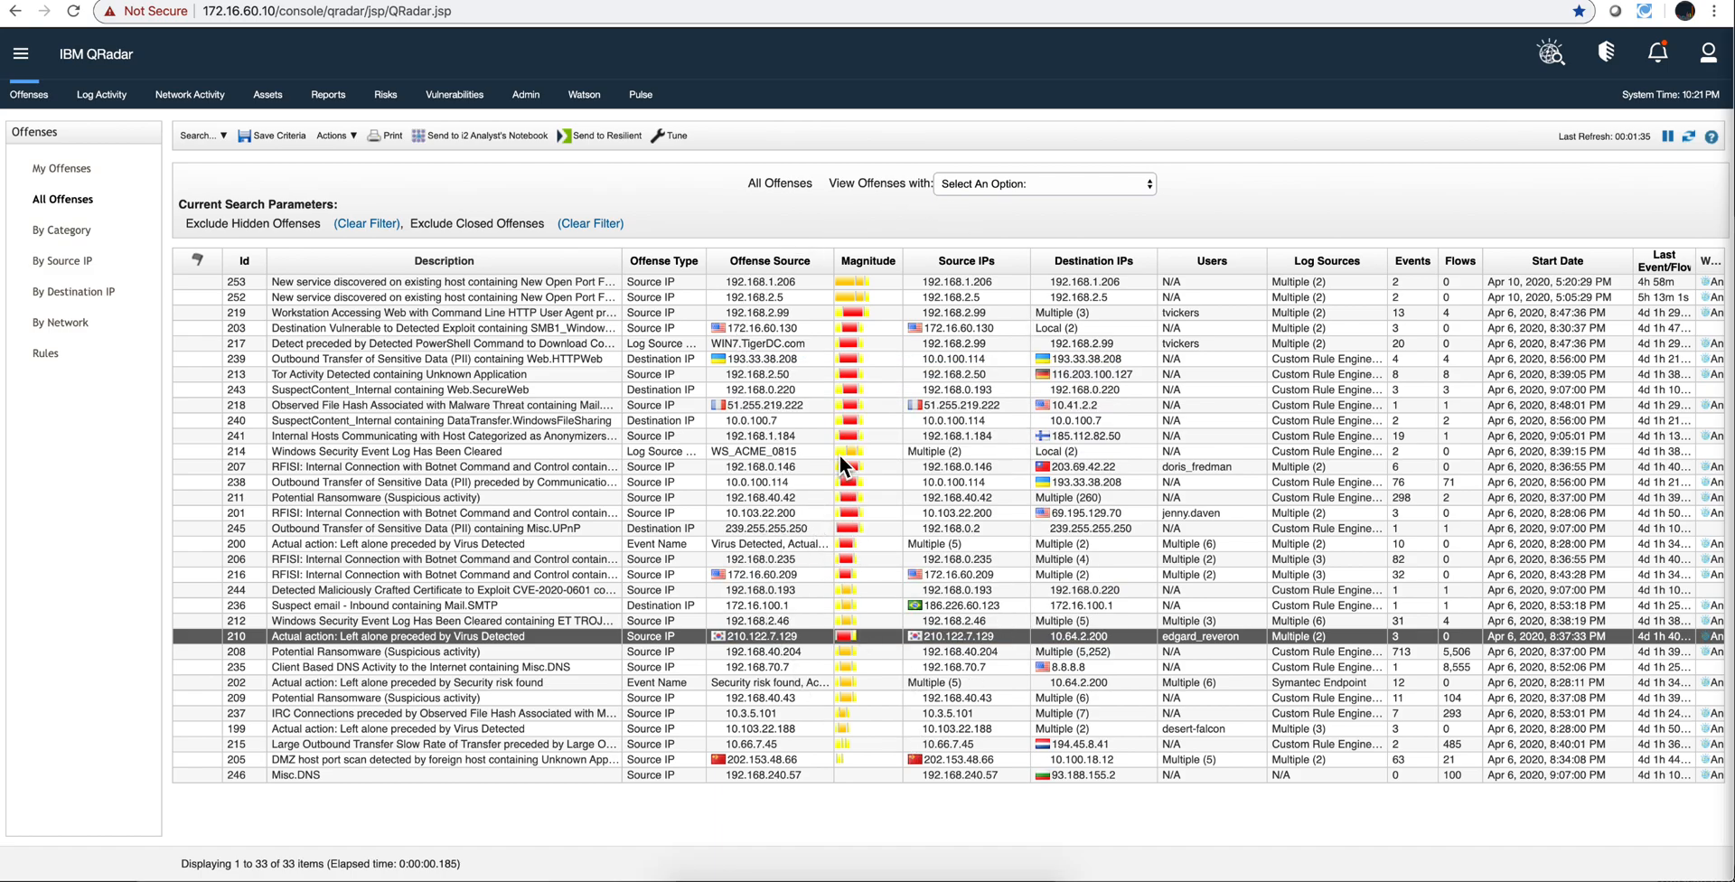
mouse_move(846, 454)
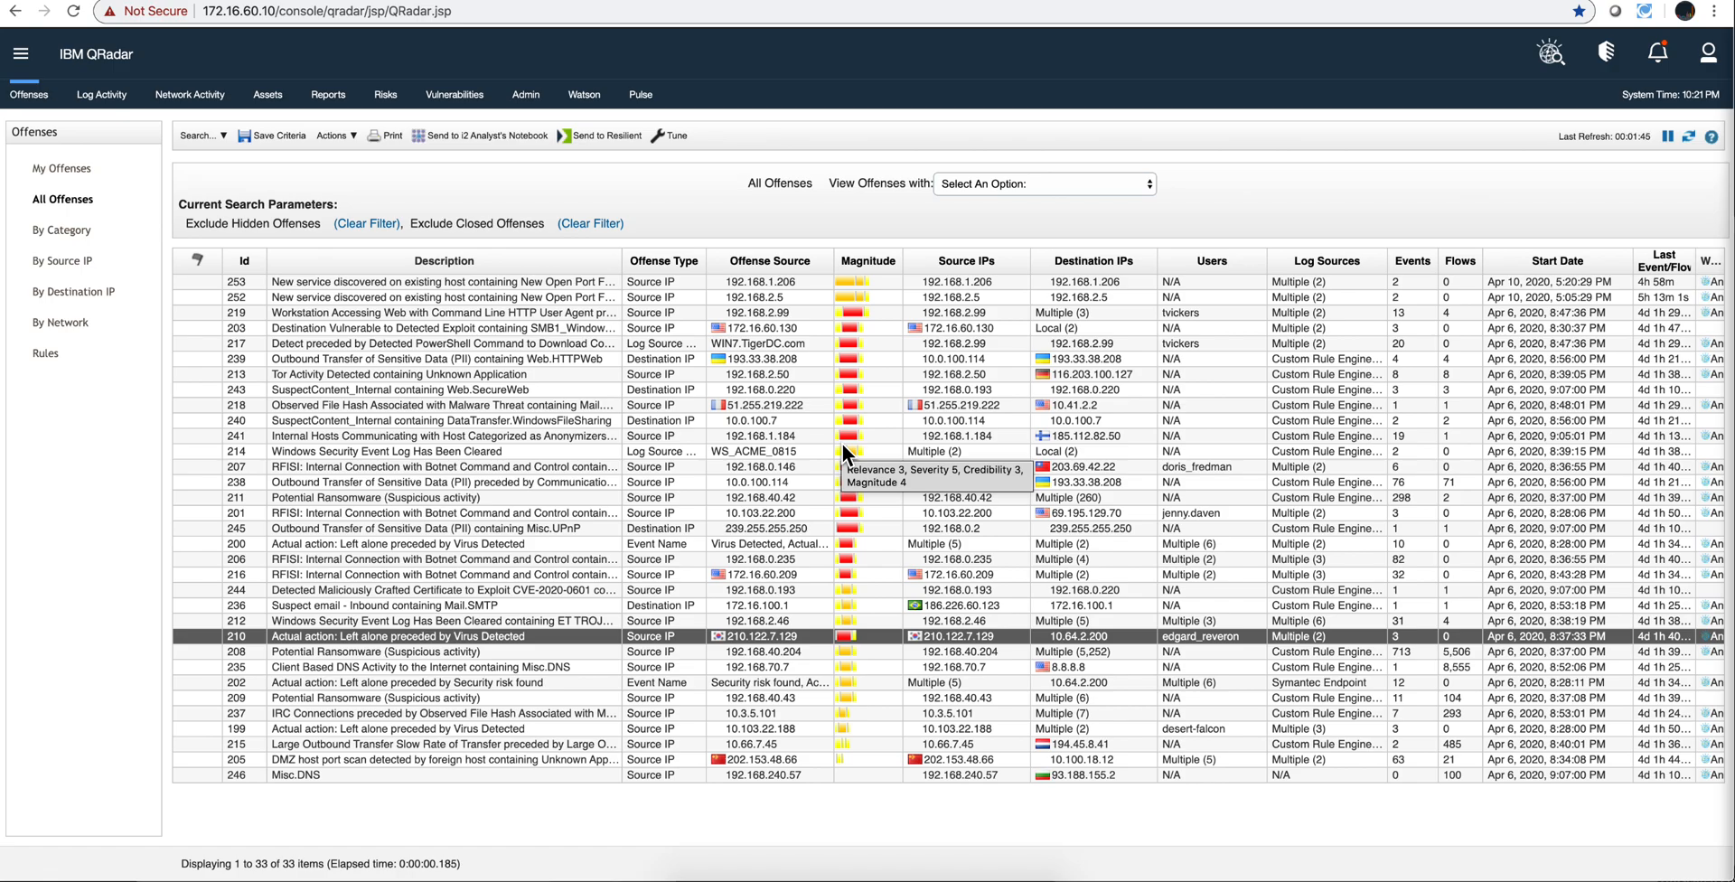
mouse_move(780, 344)
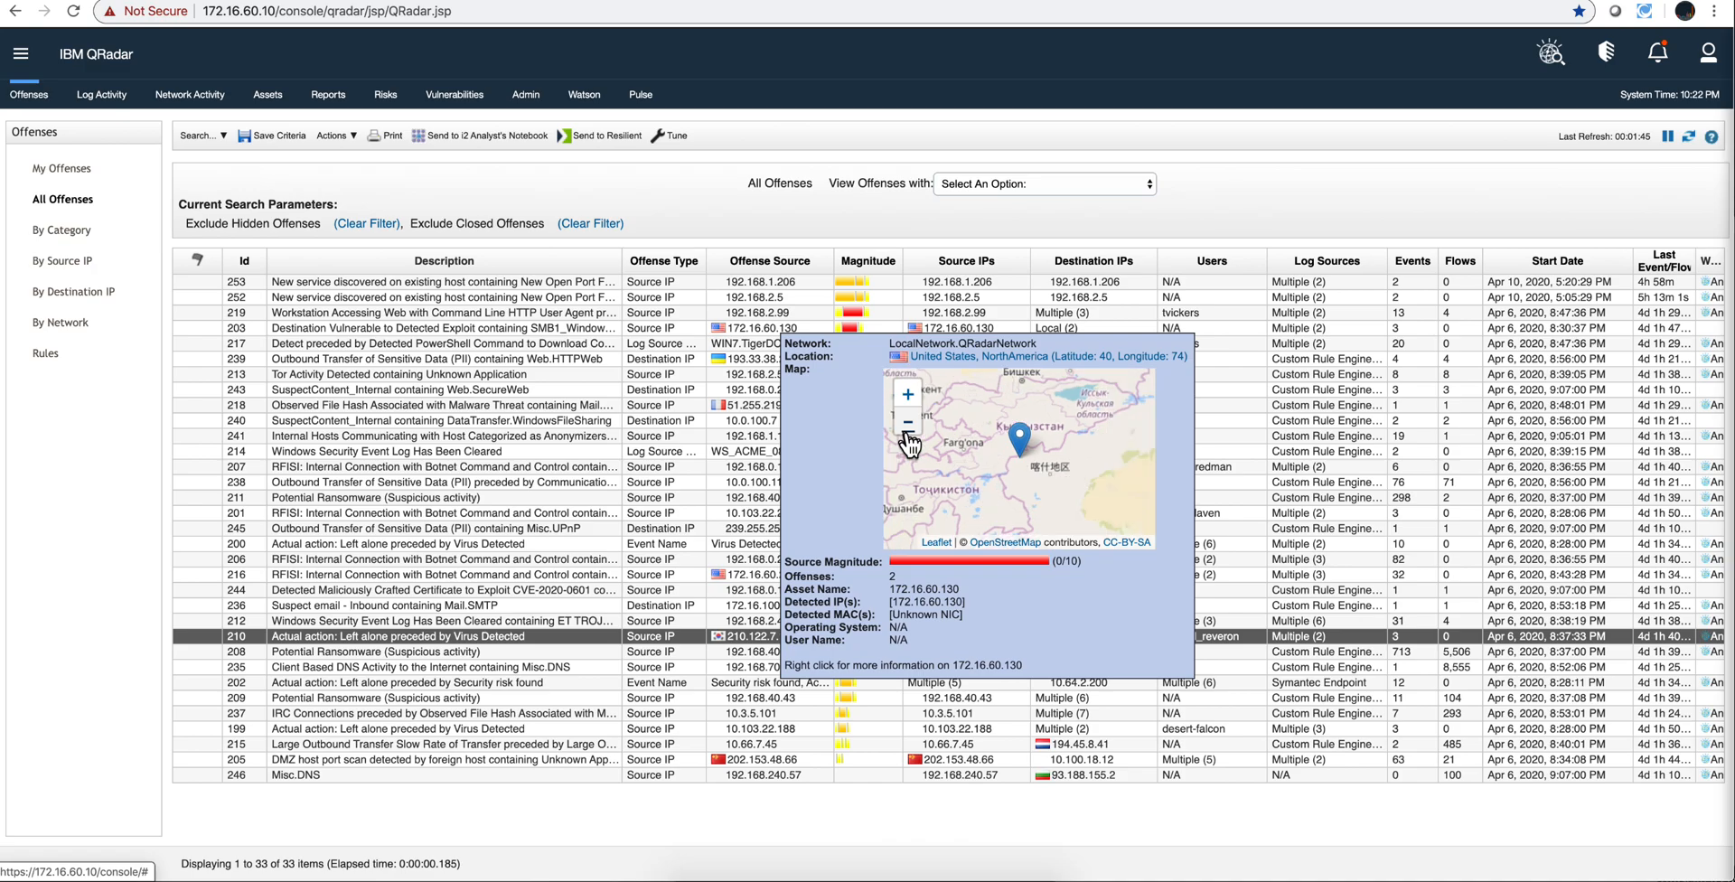
Zoom the location map out and back in on 192.168.1.206.
click(905, 421)
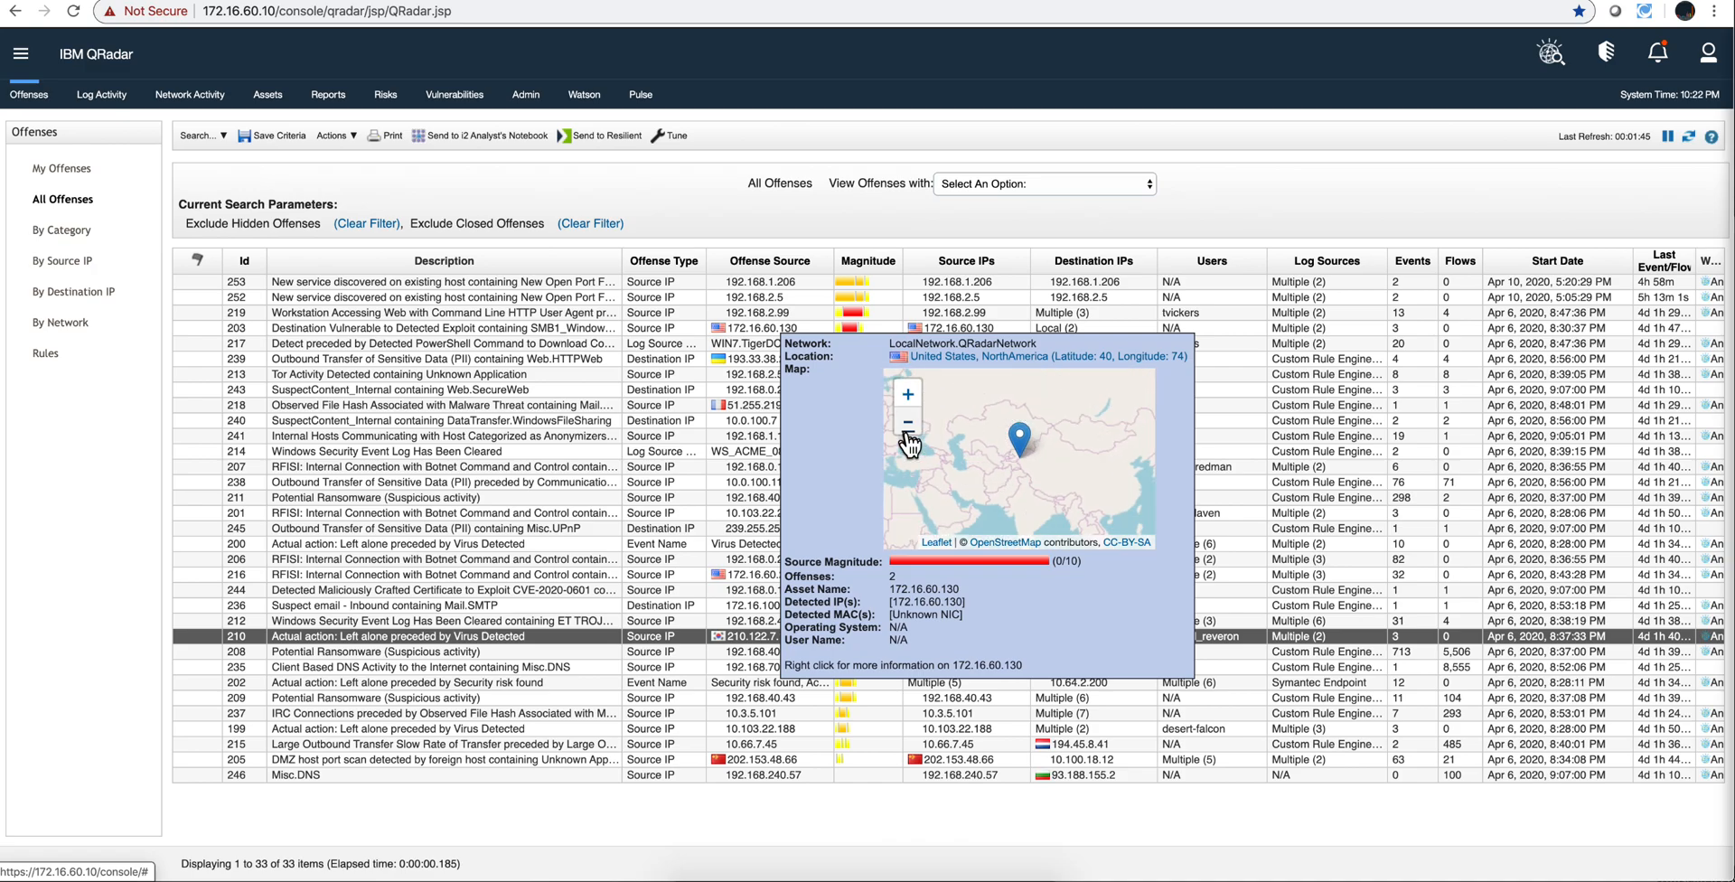
click(905, 421)
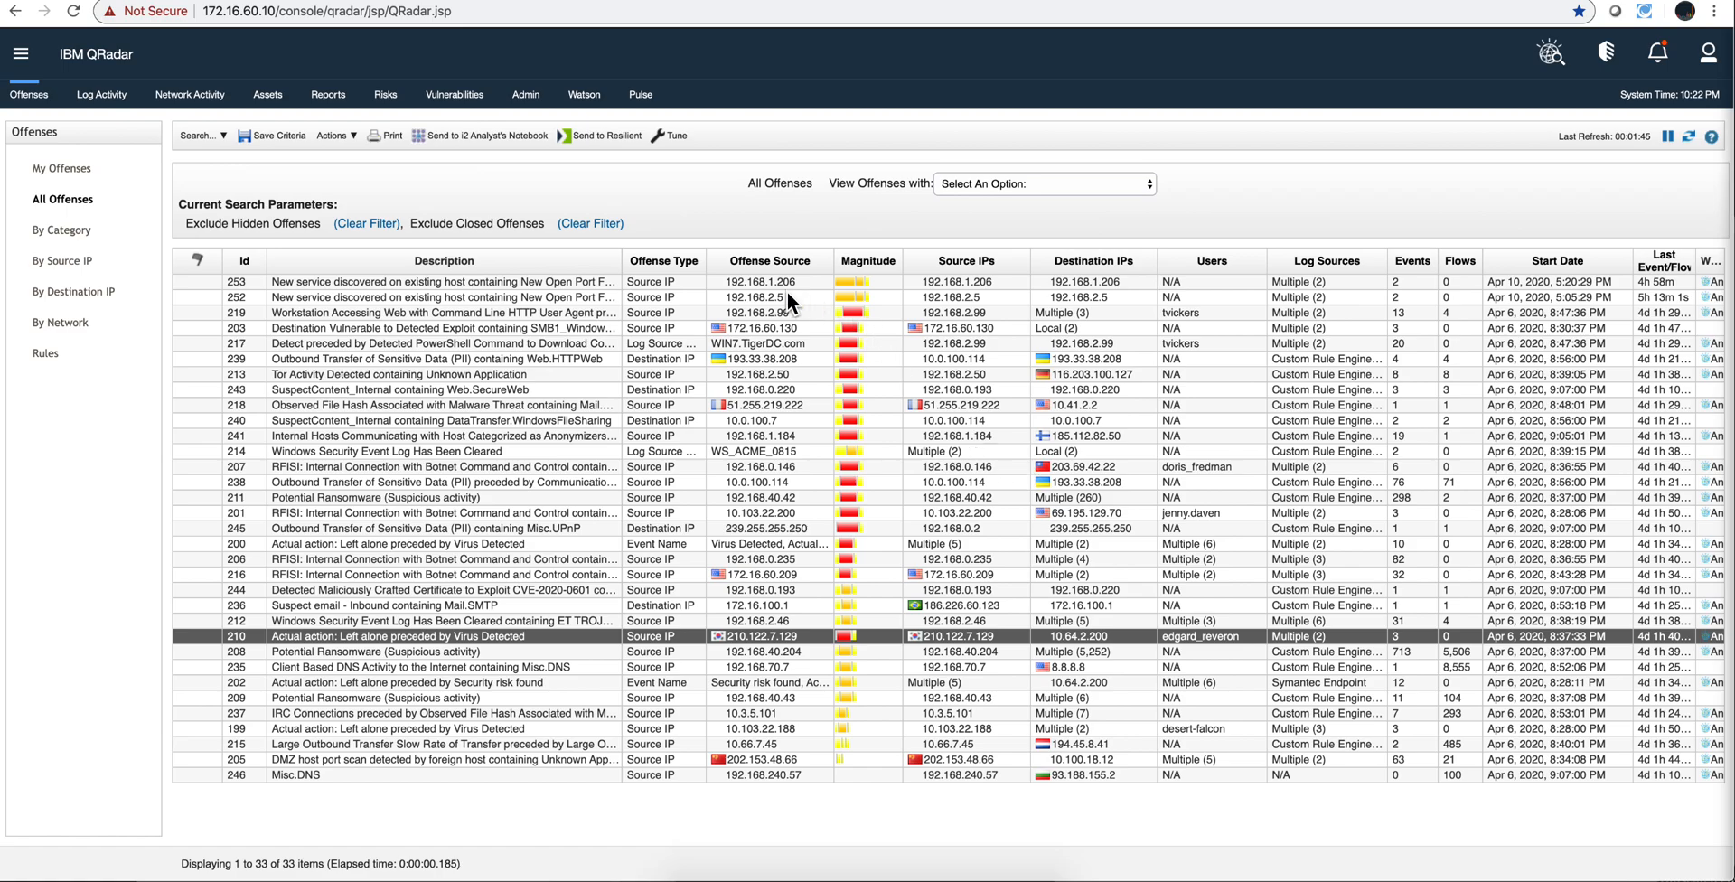
mouse_move(782, 282)
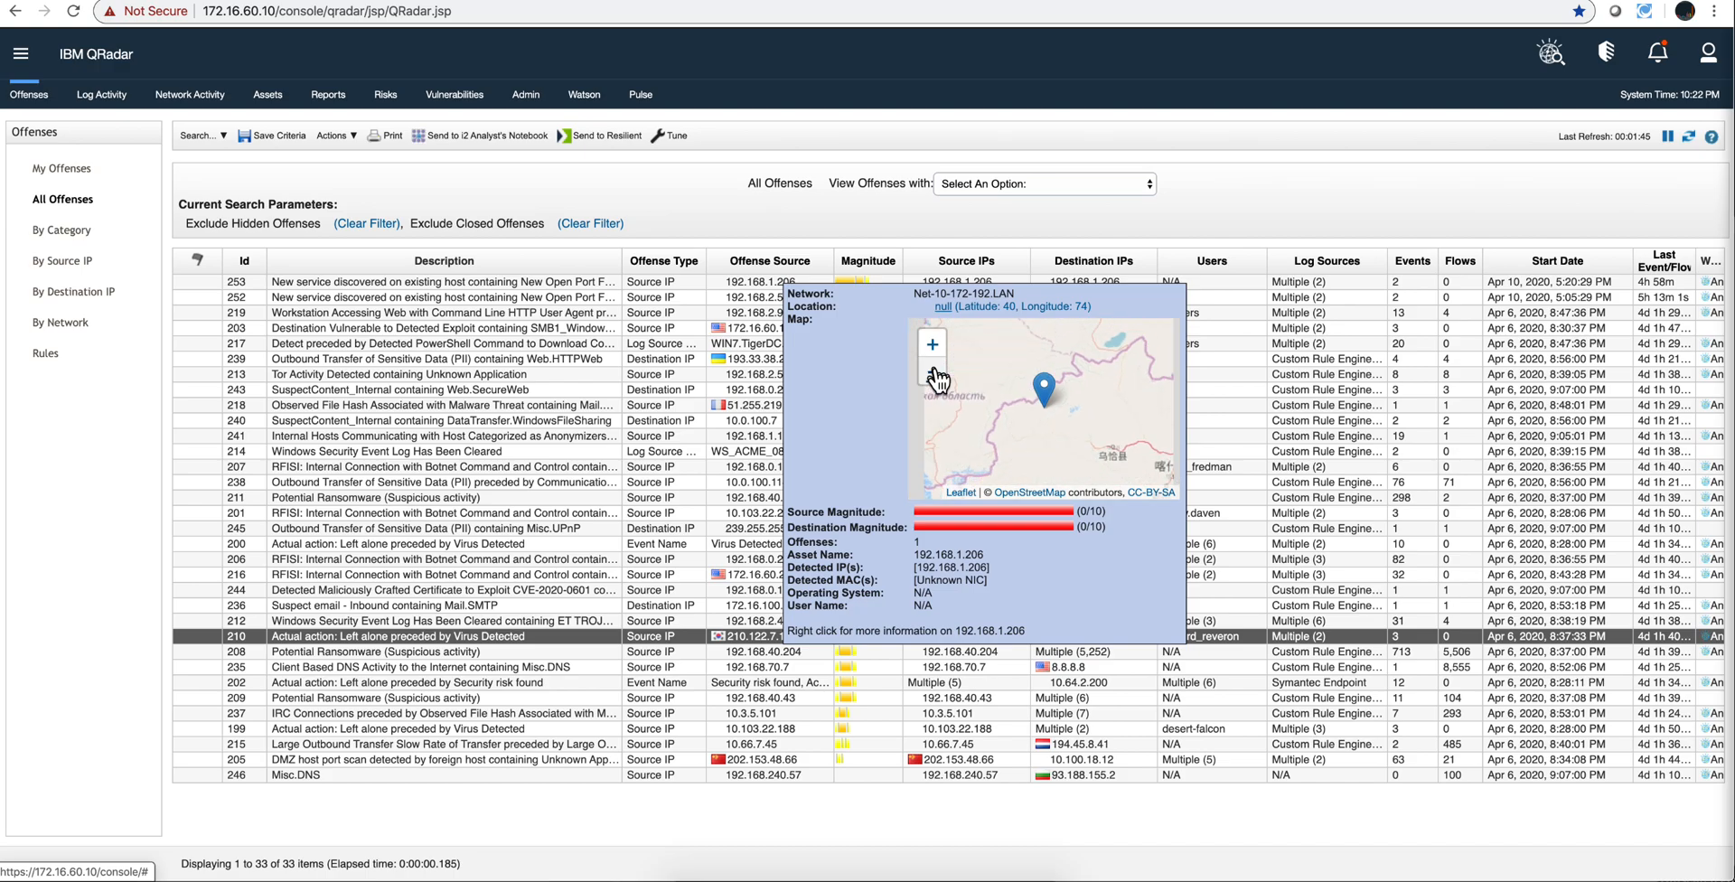
click(931, 344)
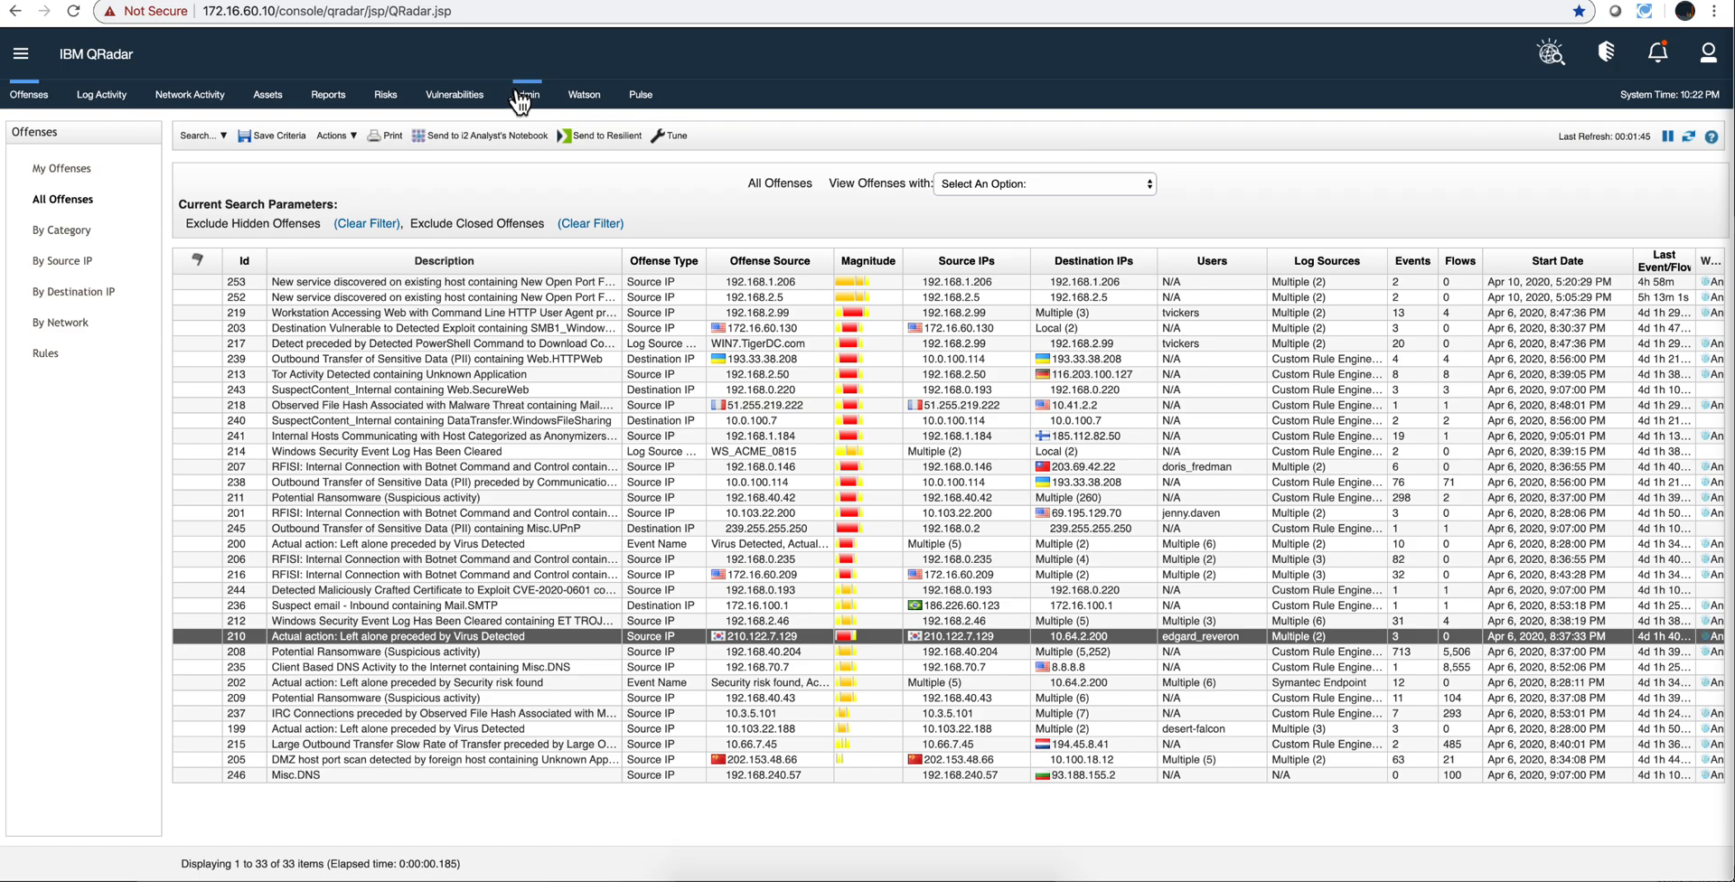
From Admin, show the Network Hierarchy, expand LocalNetwork and edit QRadarNetwork.
click(526, 94)
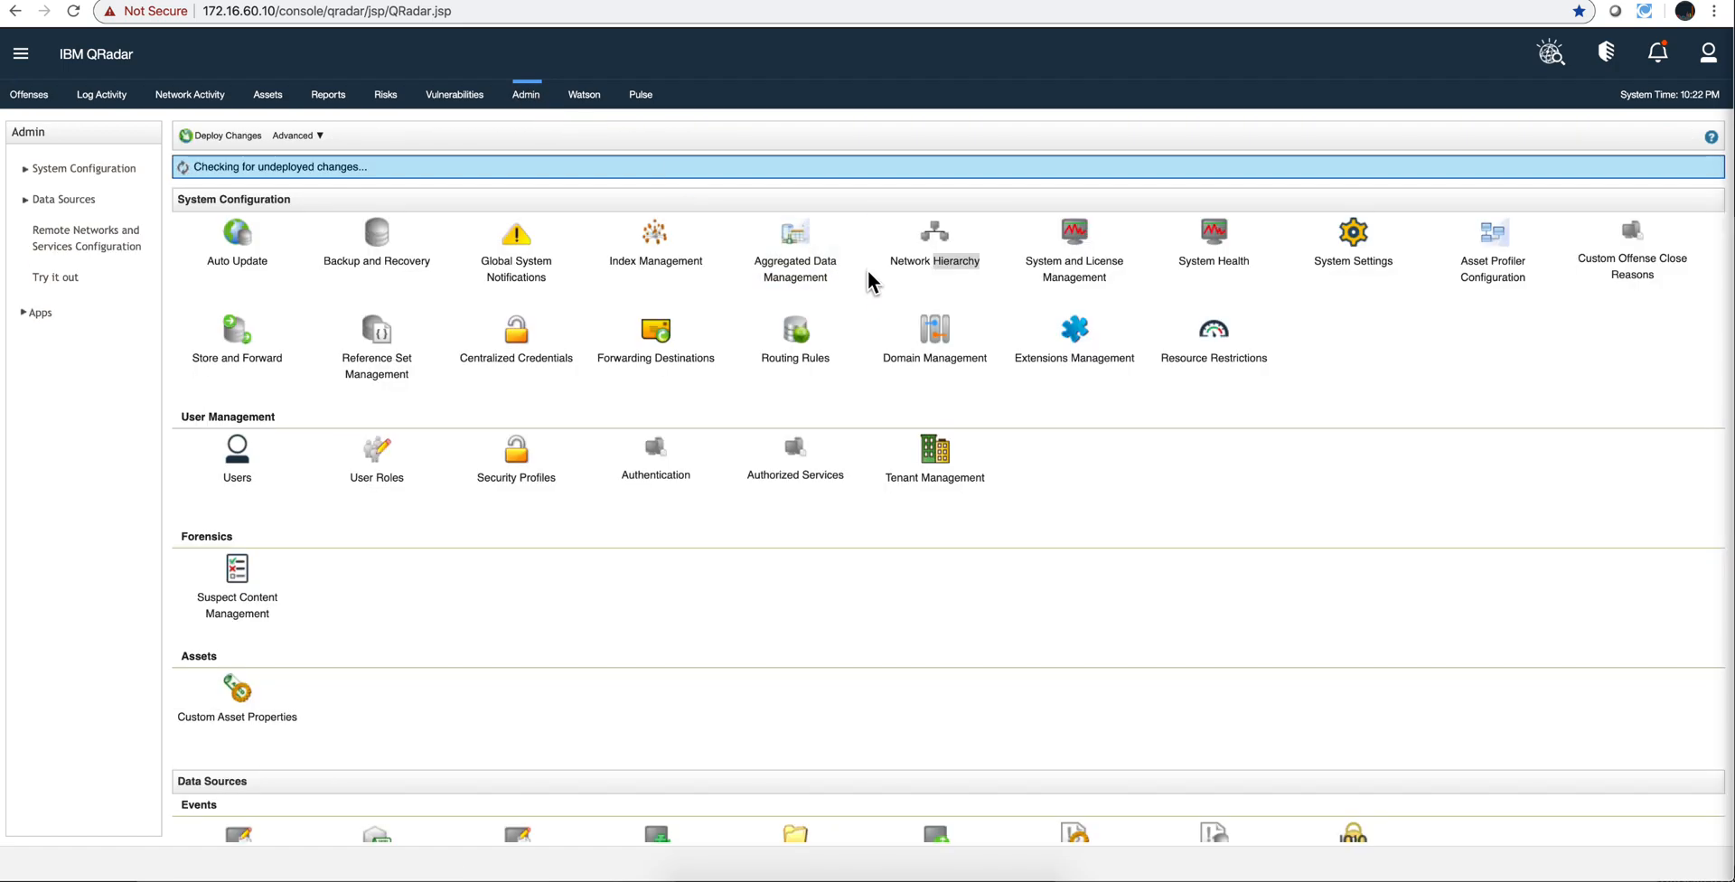
click(932, 230)
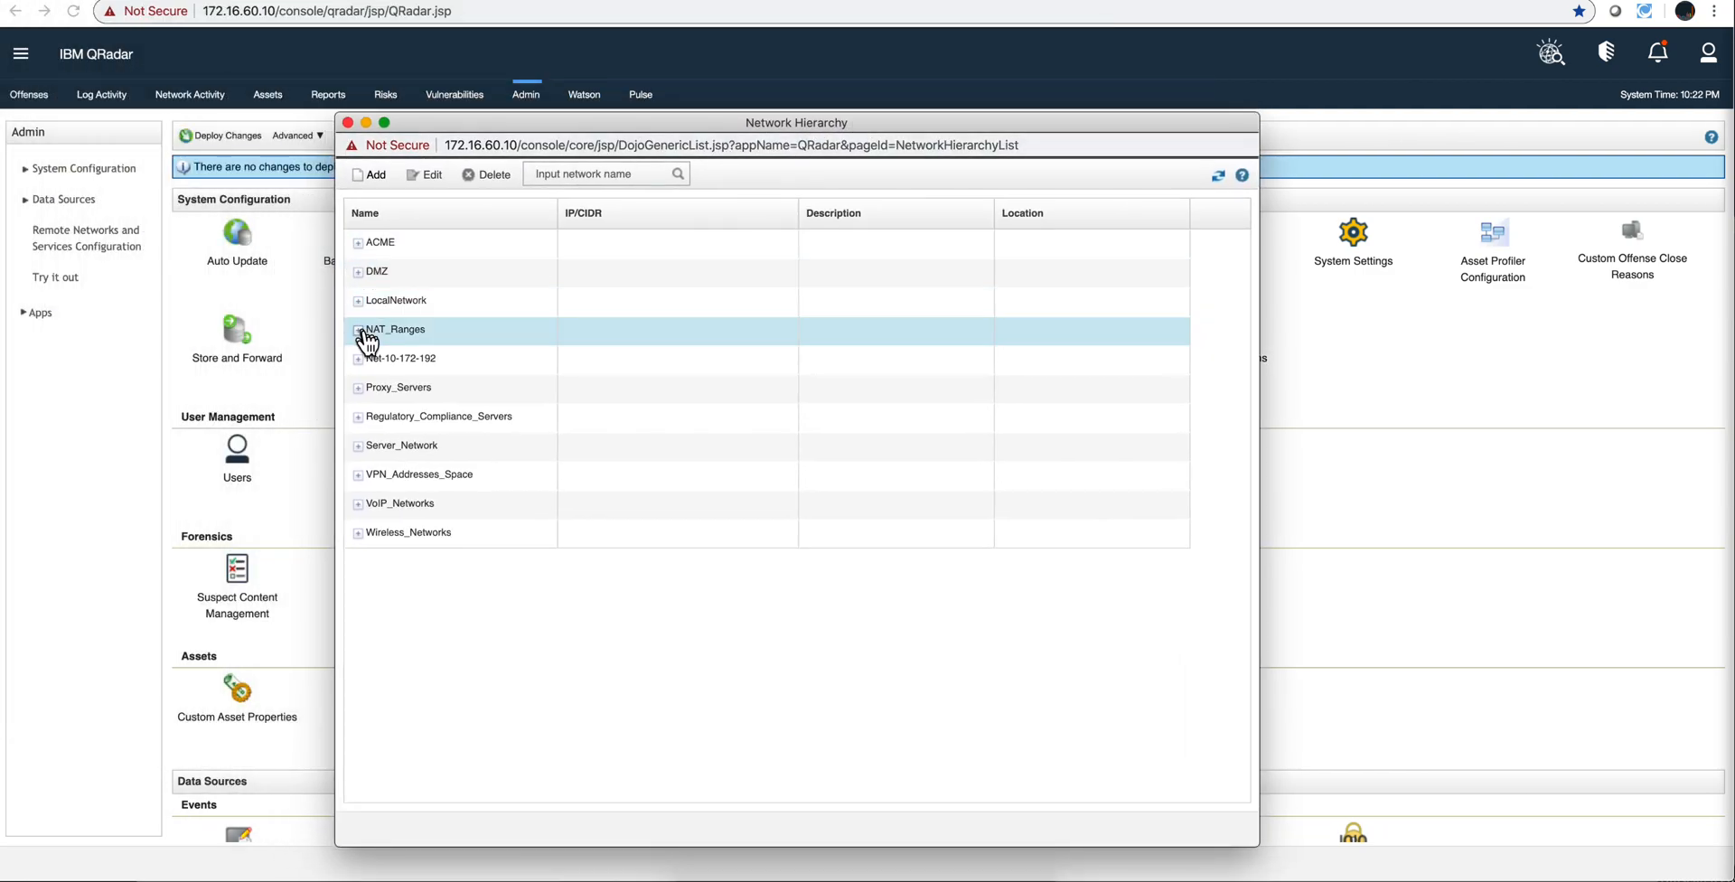
click(357, 300)
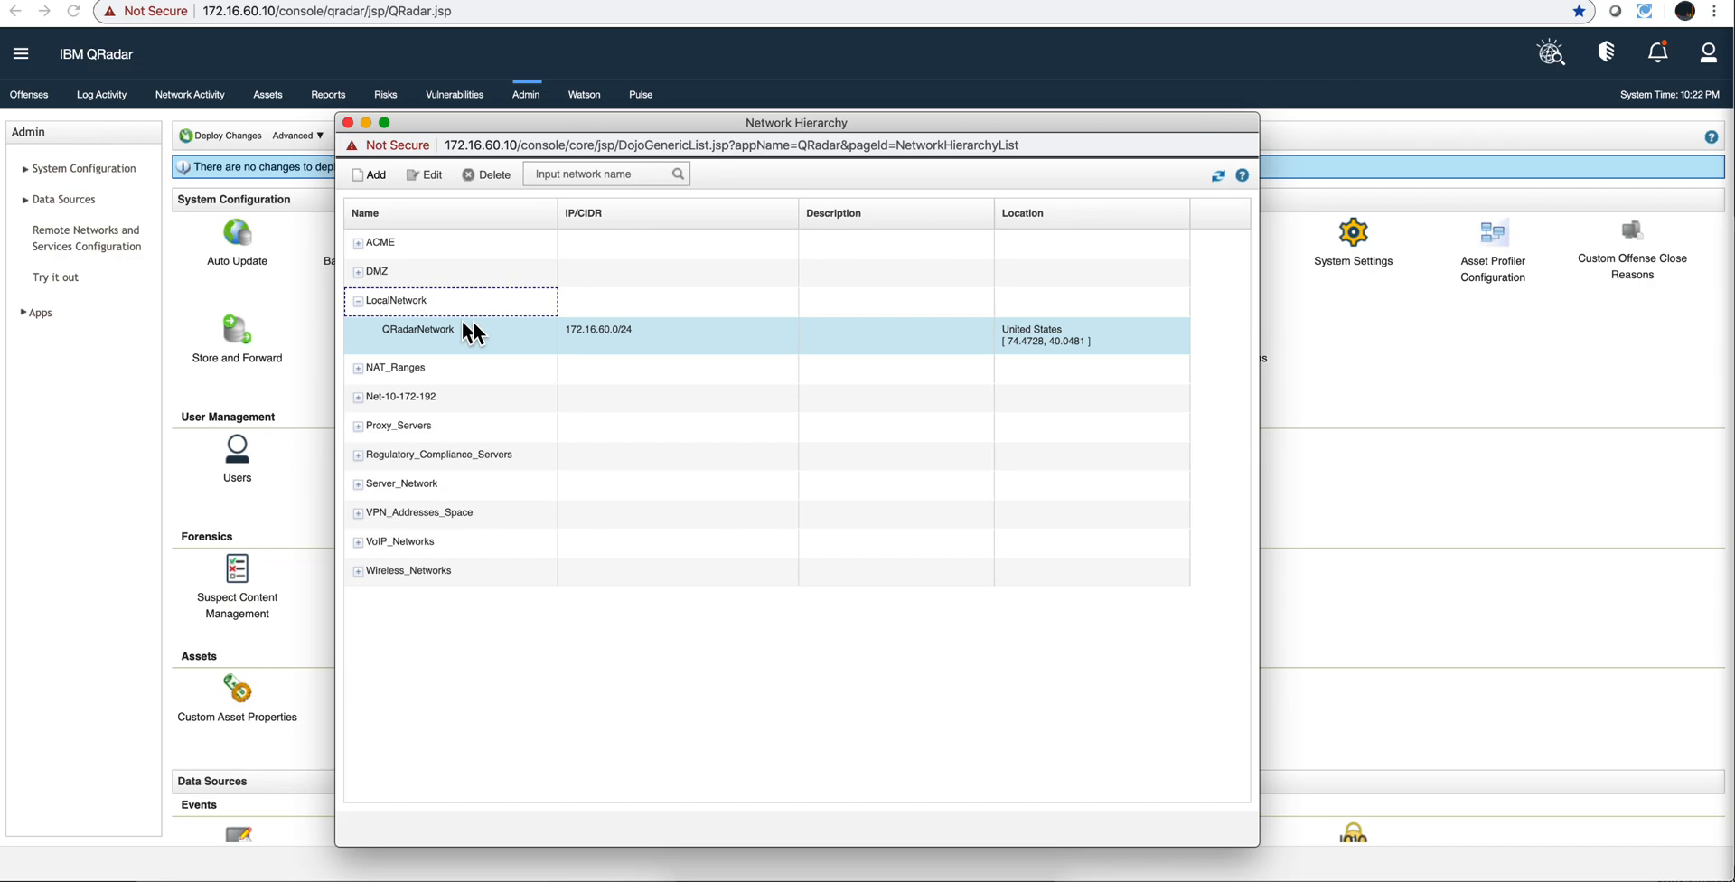
double_click(417, 329)
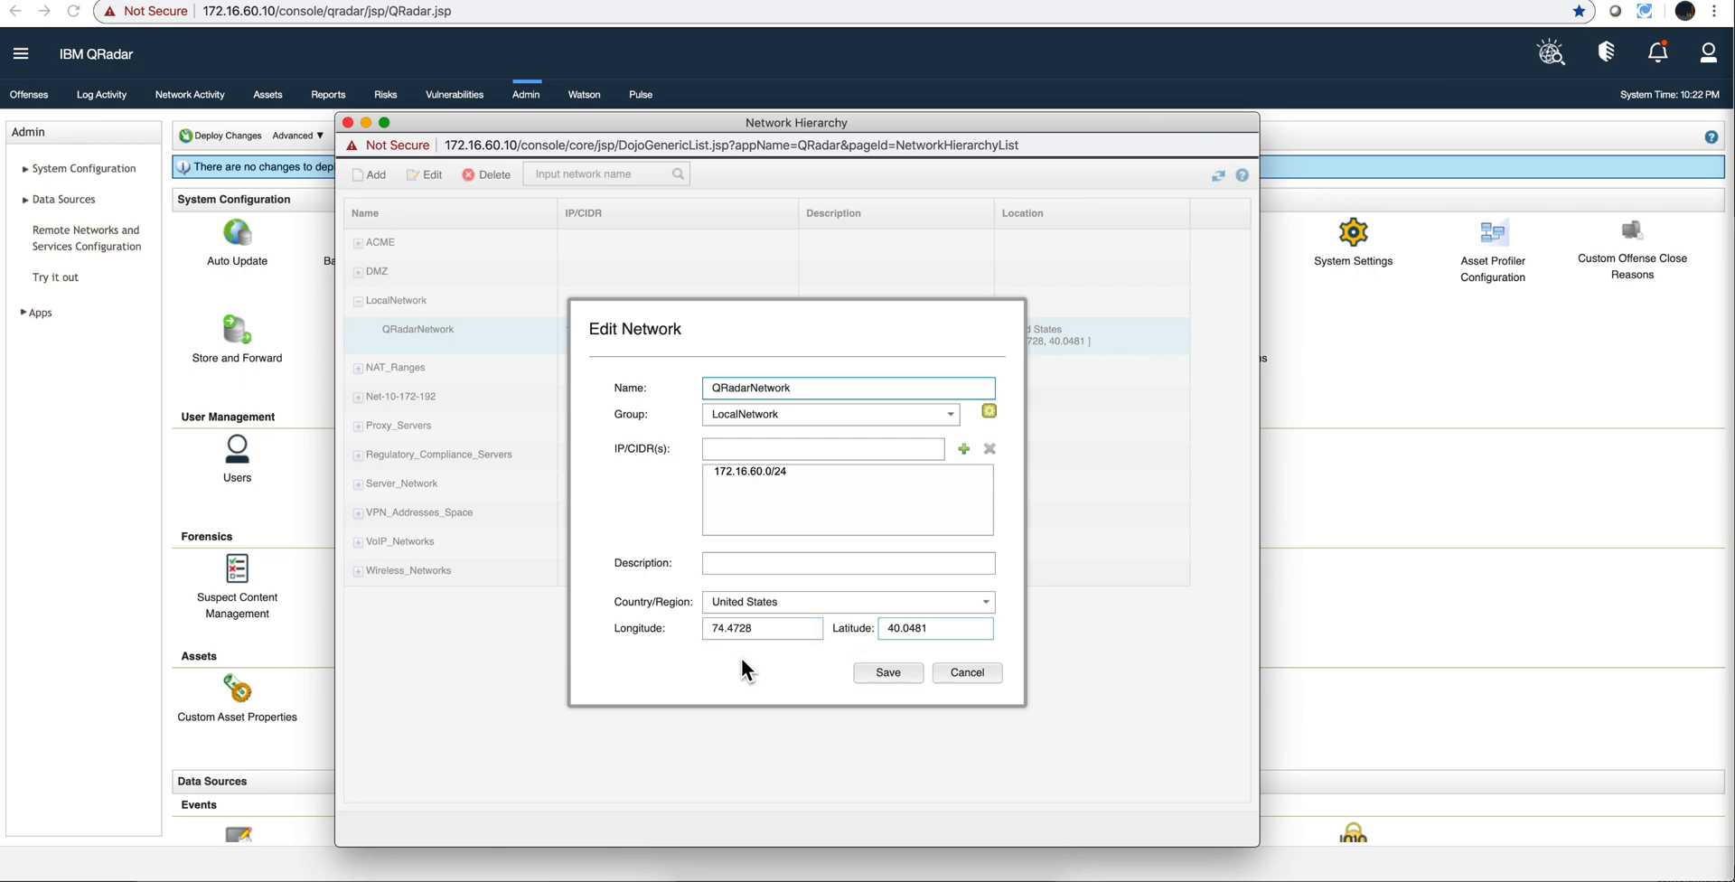
mouse_move(803, 660)
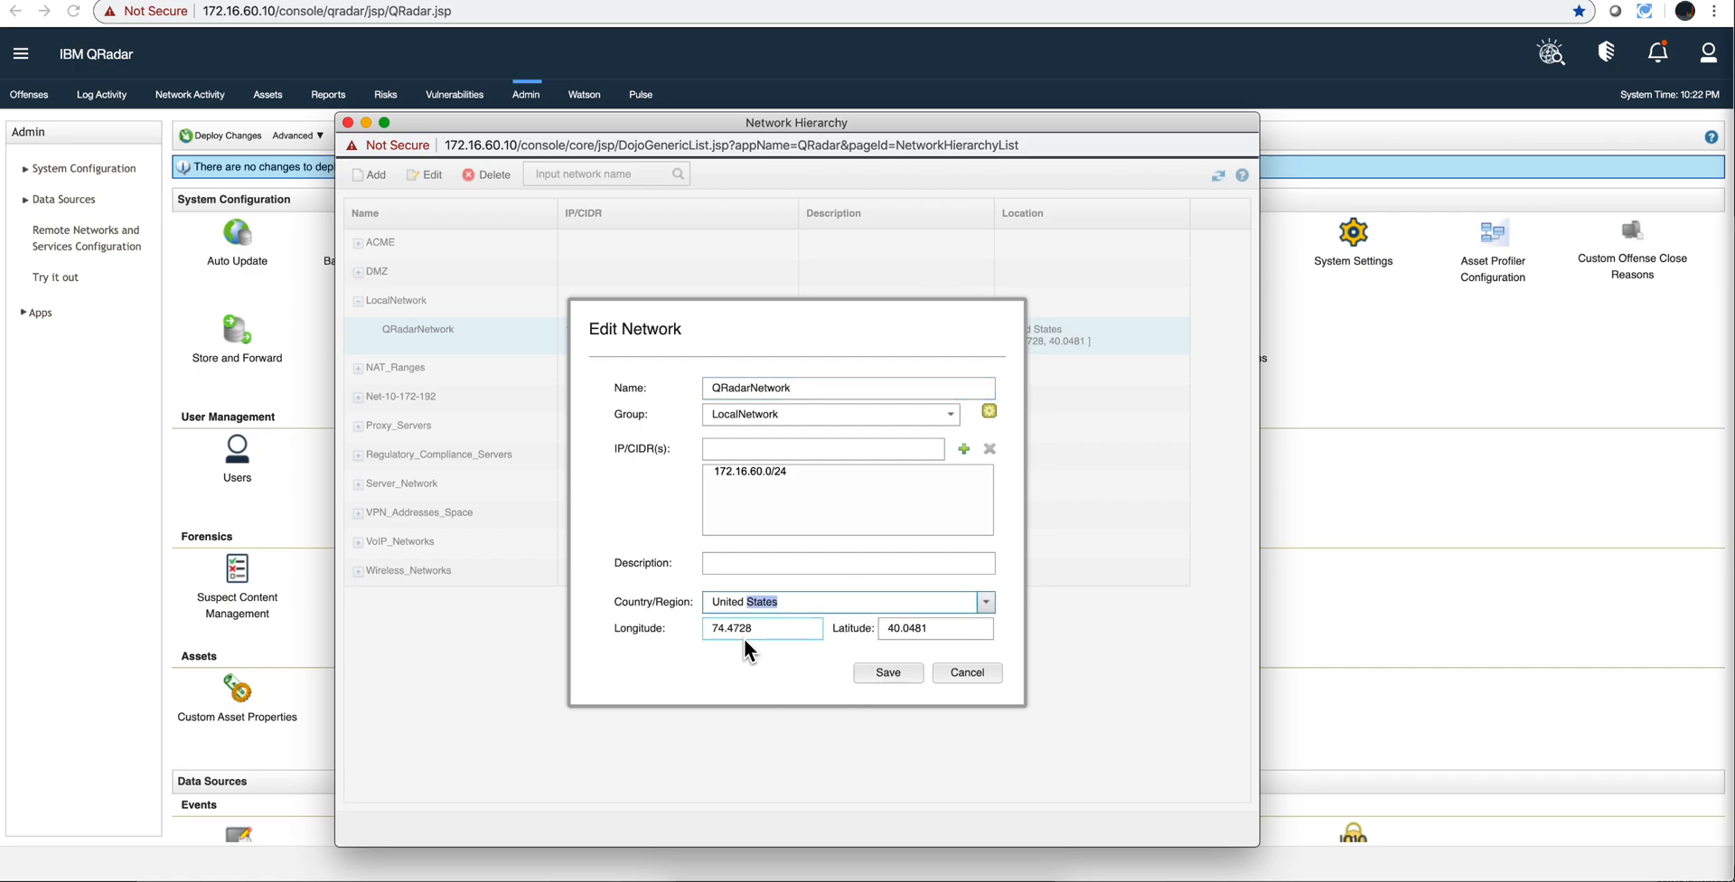
mouse_move(945, 627)
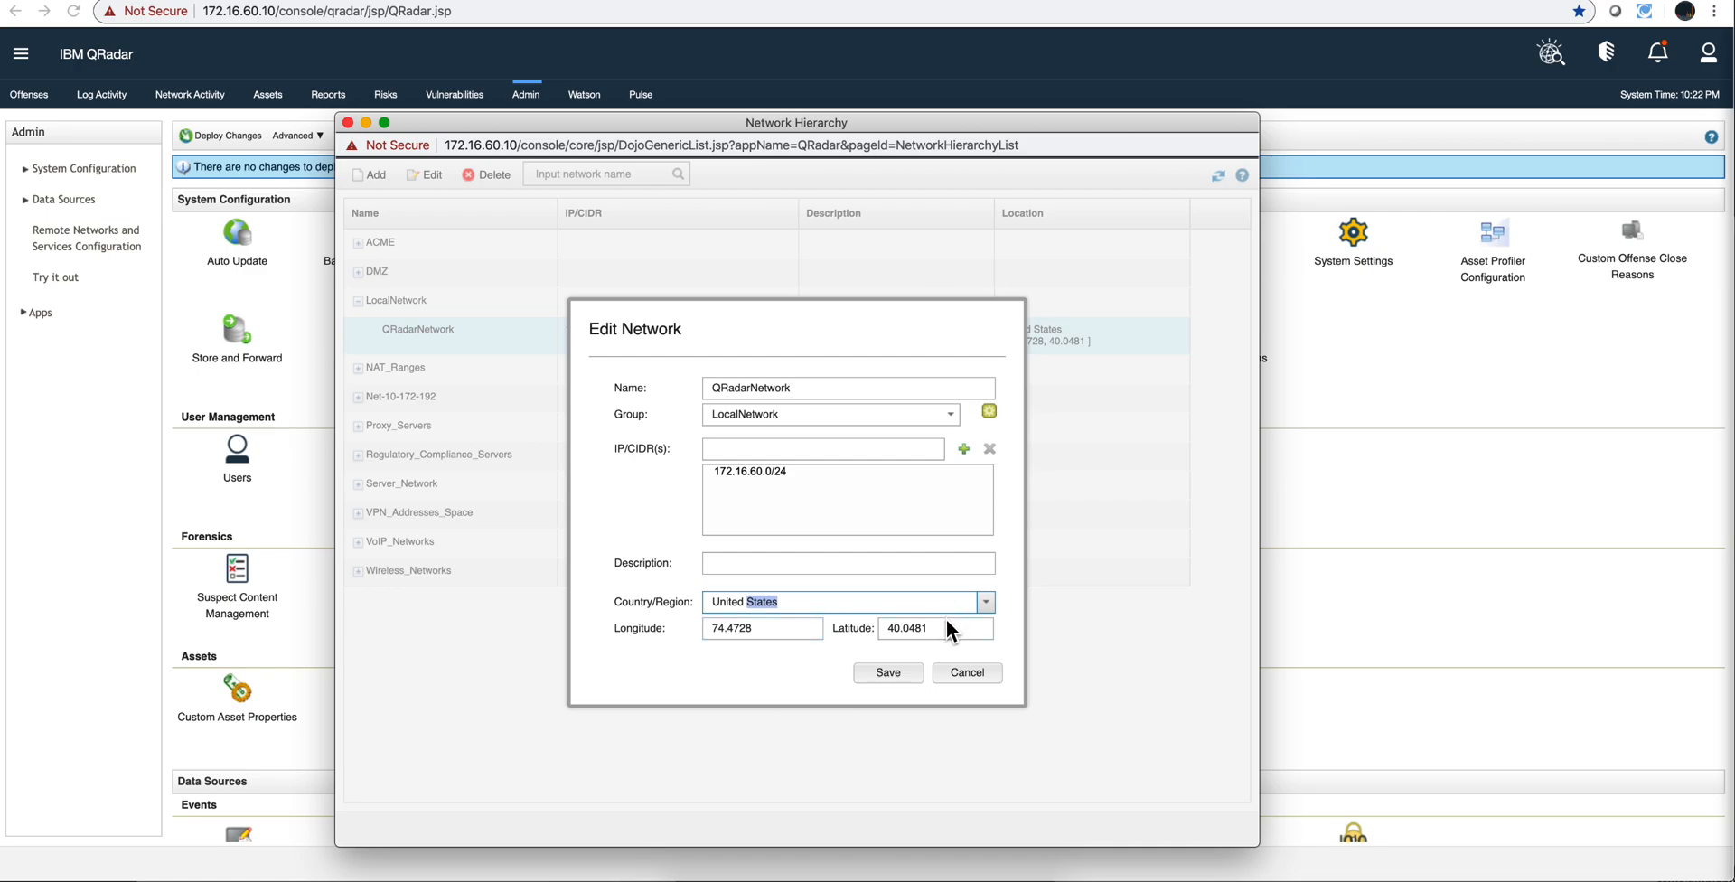
mouse_move(935, 673)
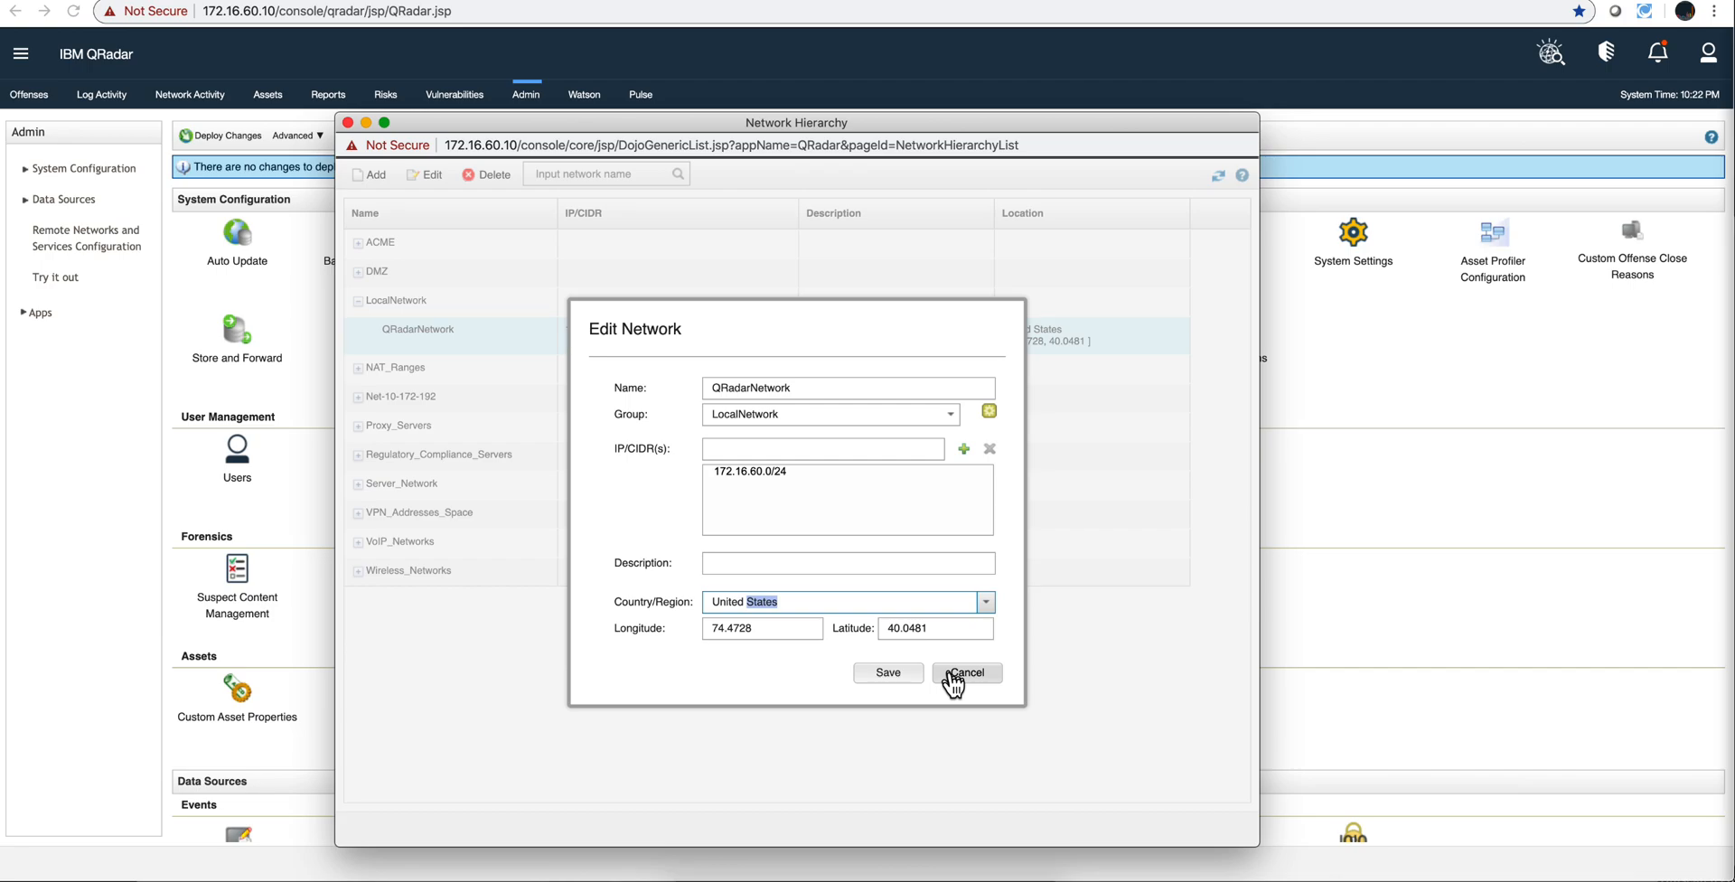
mouse_move(965, 678)
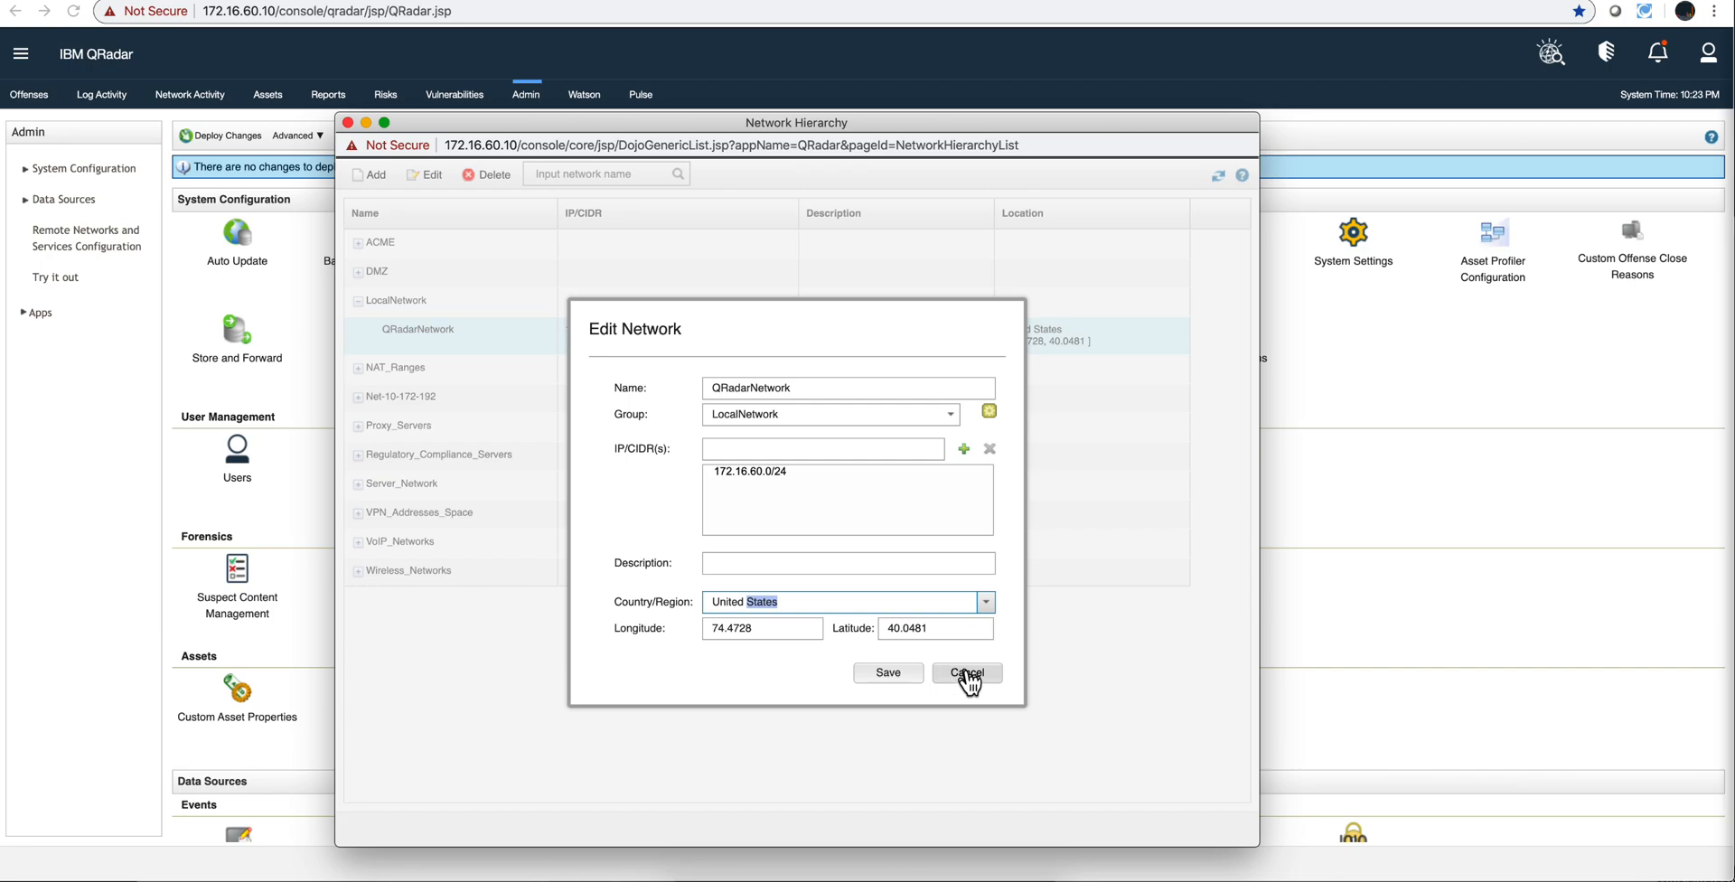
Cancel the QRadarNetwork edit form, leaving its United States location unchanged.
click(965, 672)
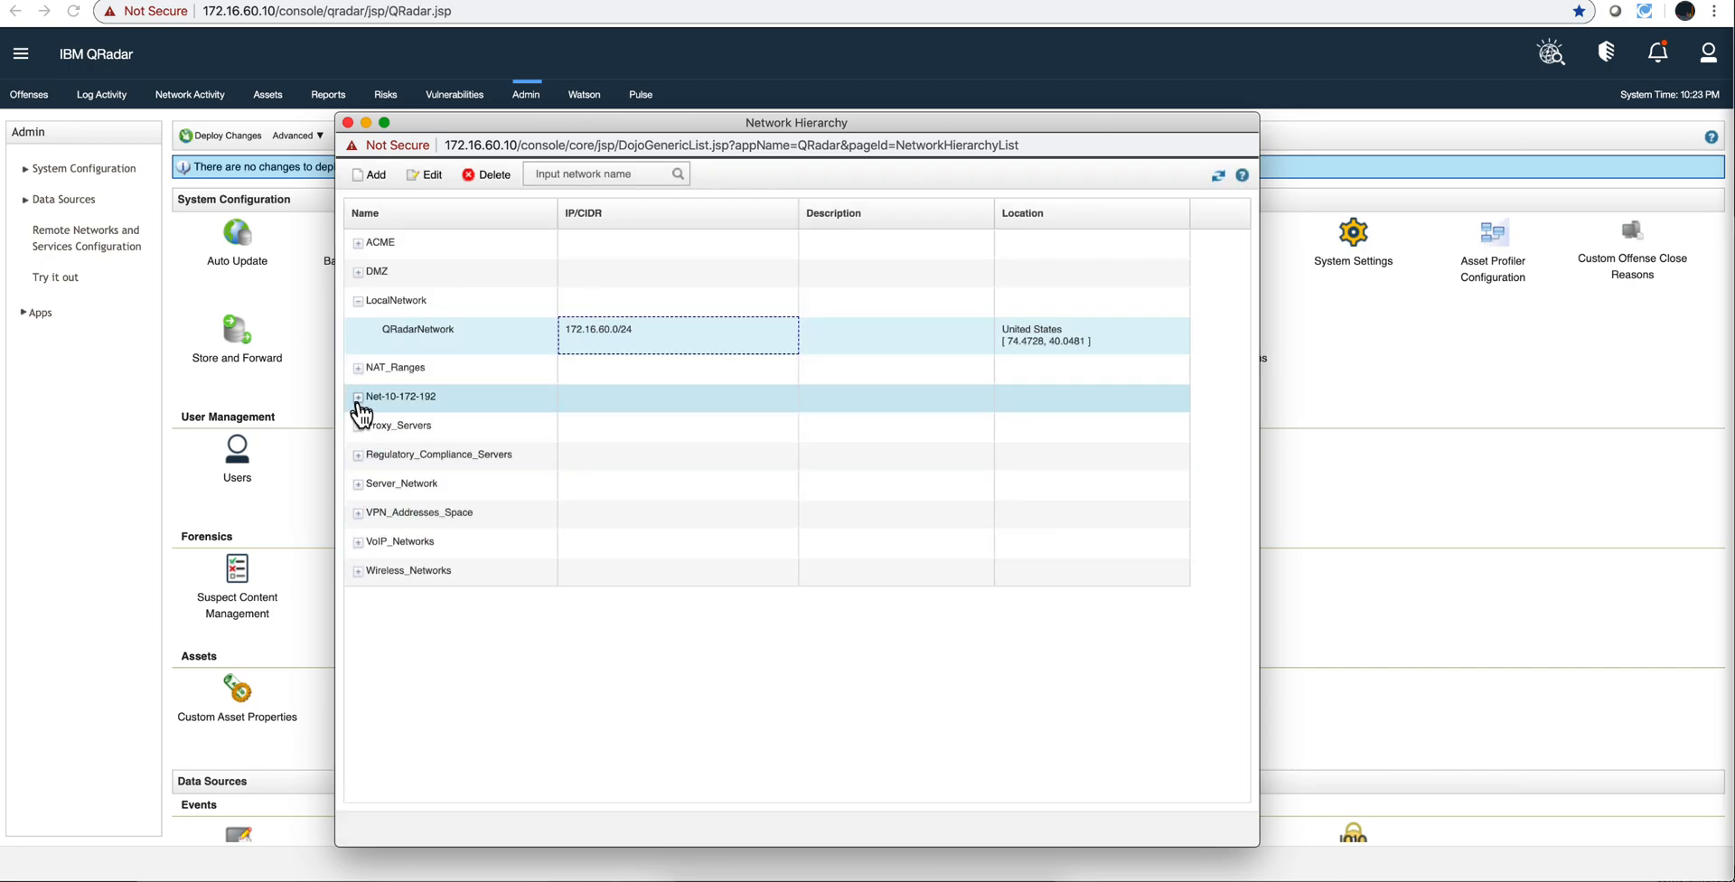
Expand Net-10-172-192 to see its networks, then close the Network Hierarchy window.
click(357, 395)
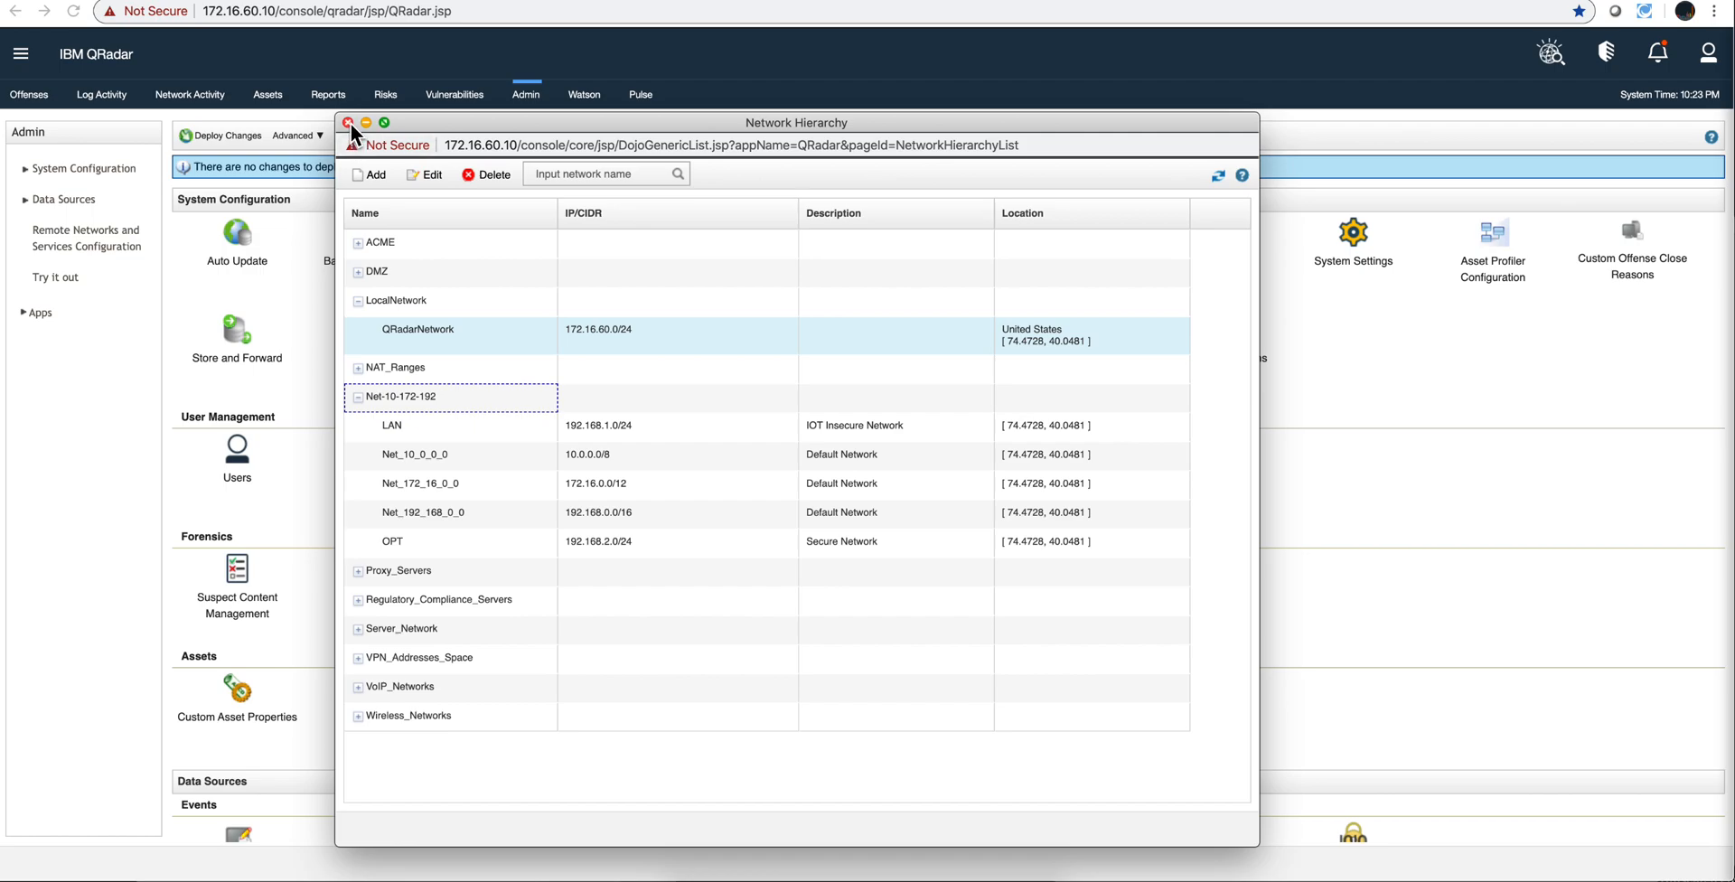
click(348, 123)
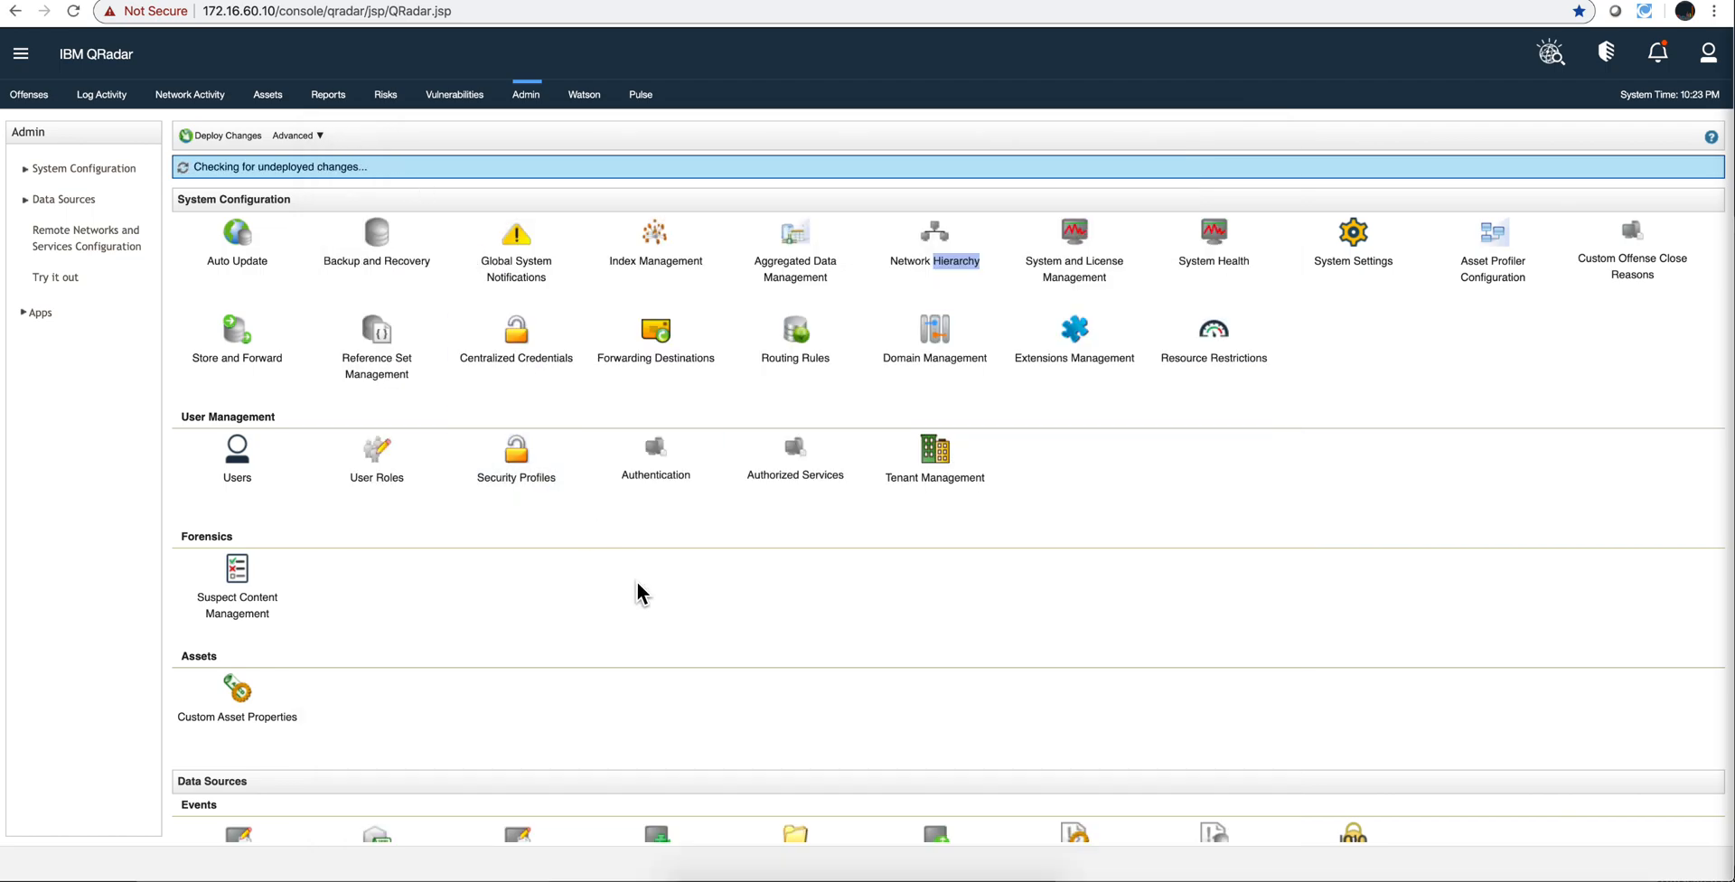
mouse_move(642, 94)
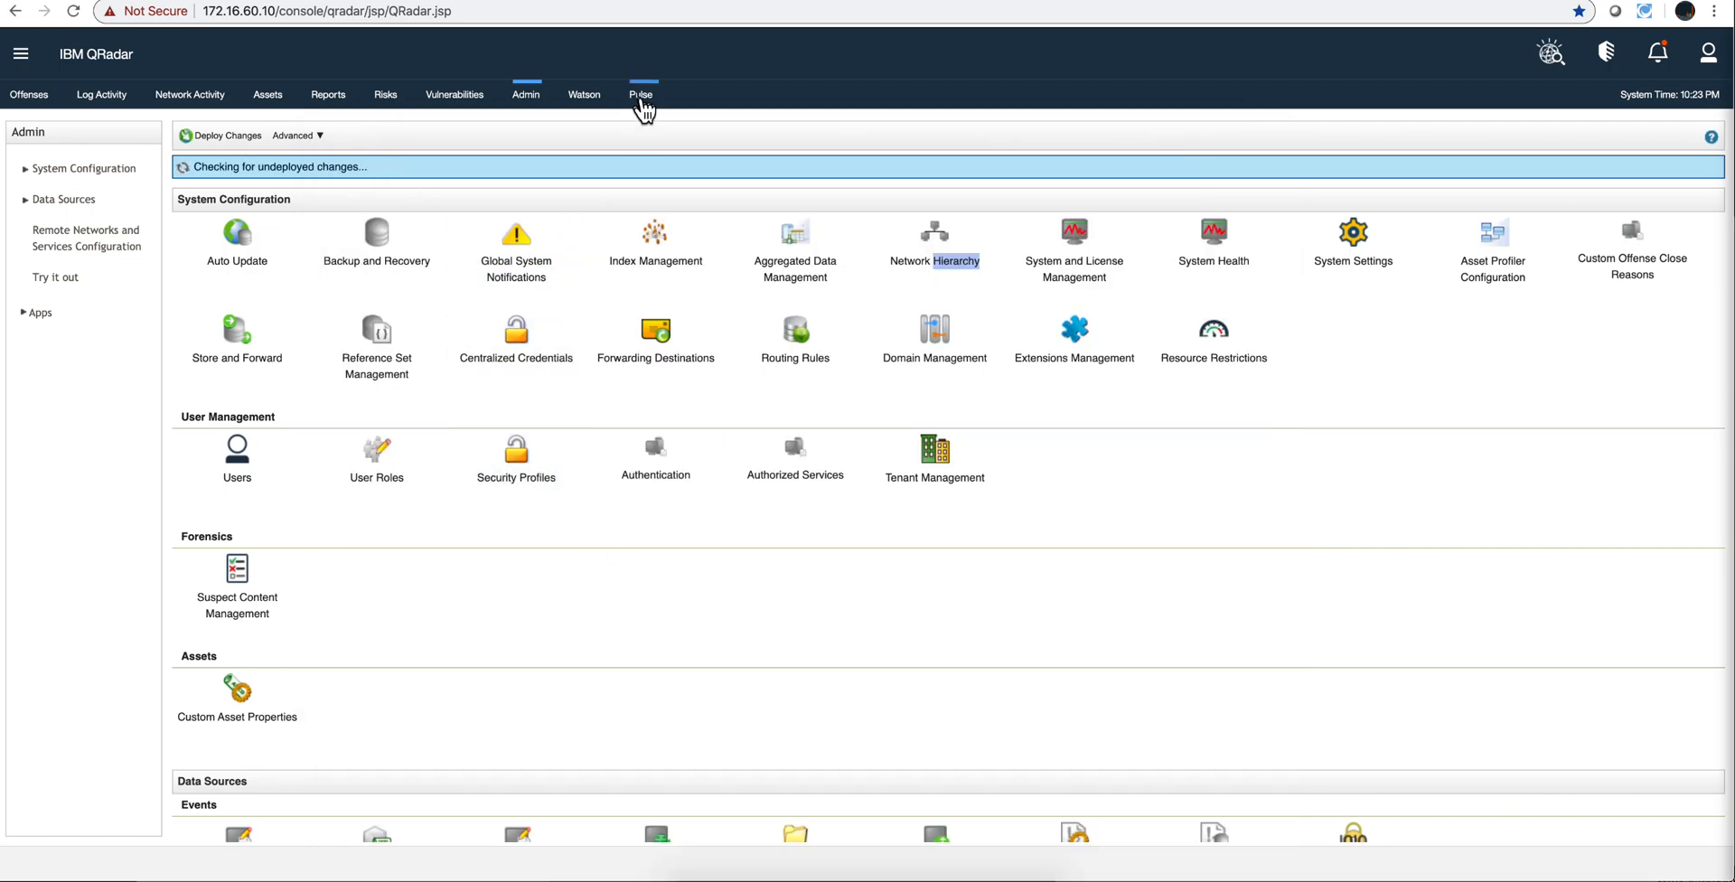
Go to the Pulse dashboards and edit the Malware, Command & Control map item.
click(640, 93)
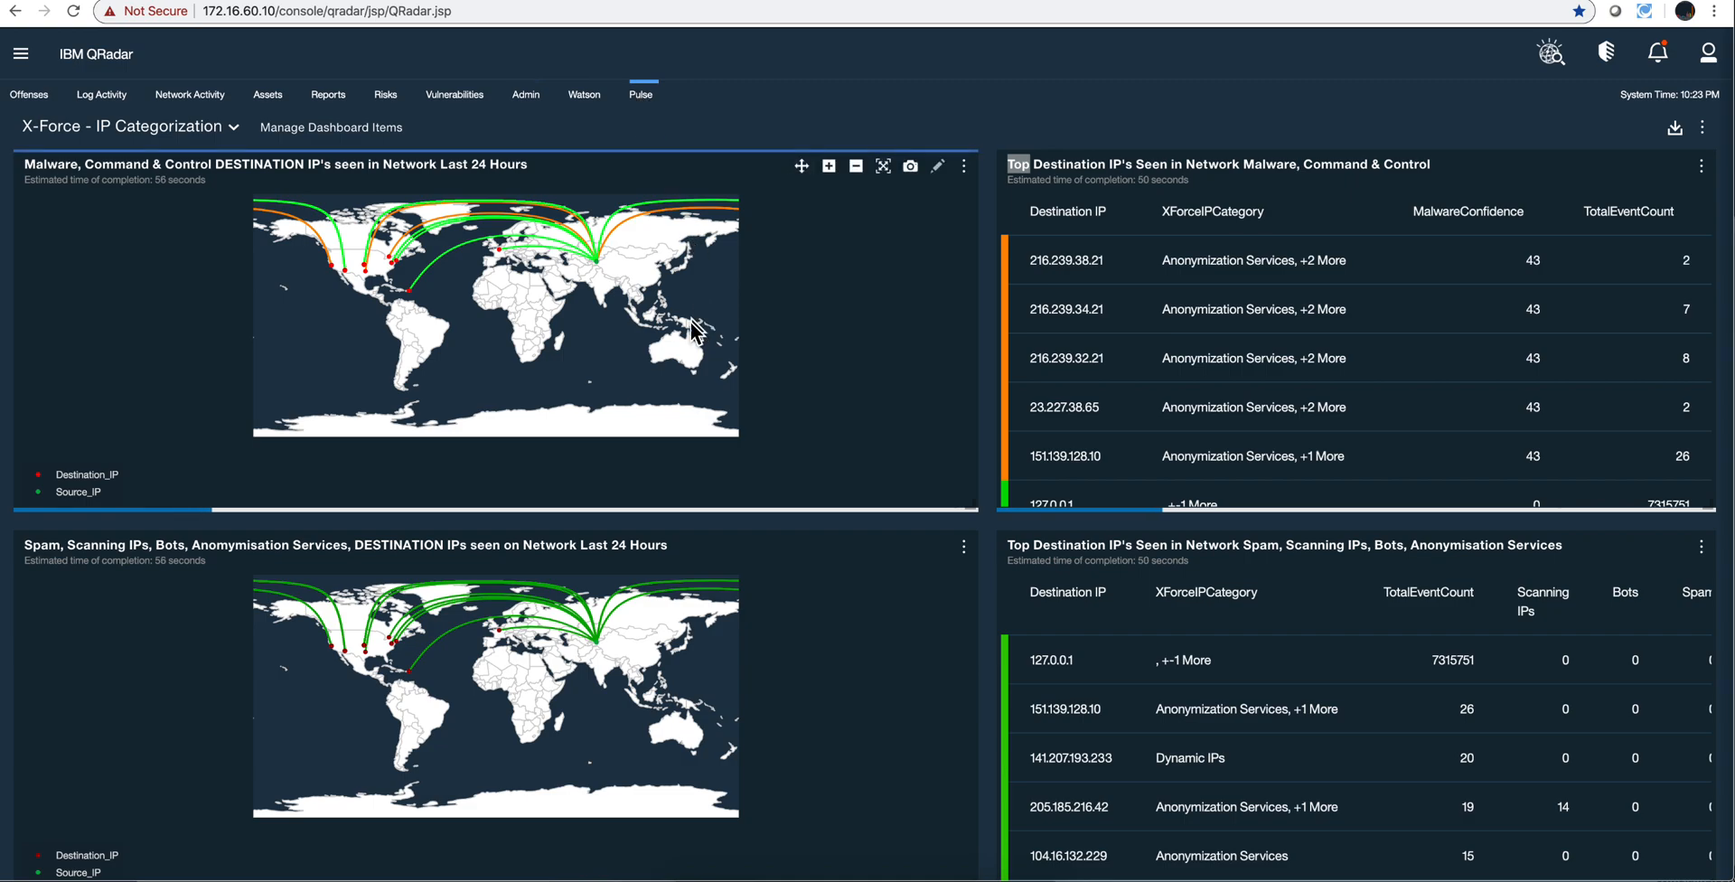
mouse_move(813, 354)
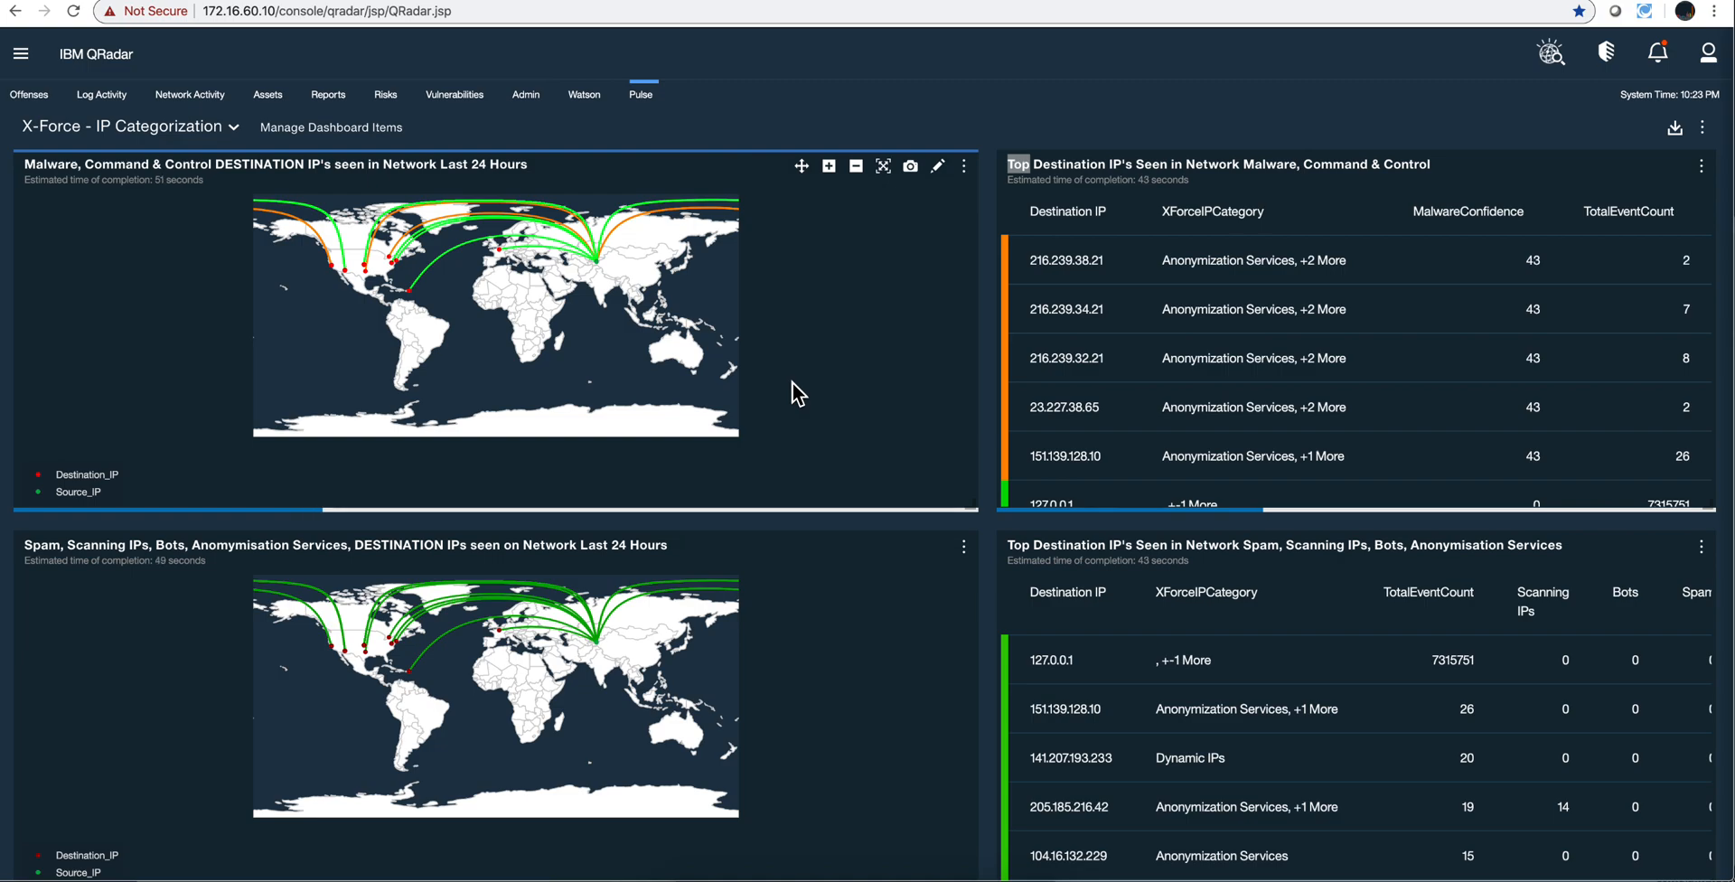
mouse_move(782, 374)
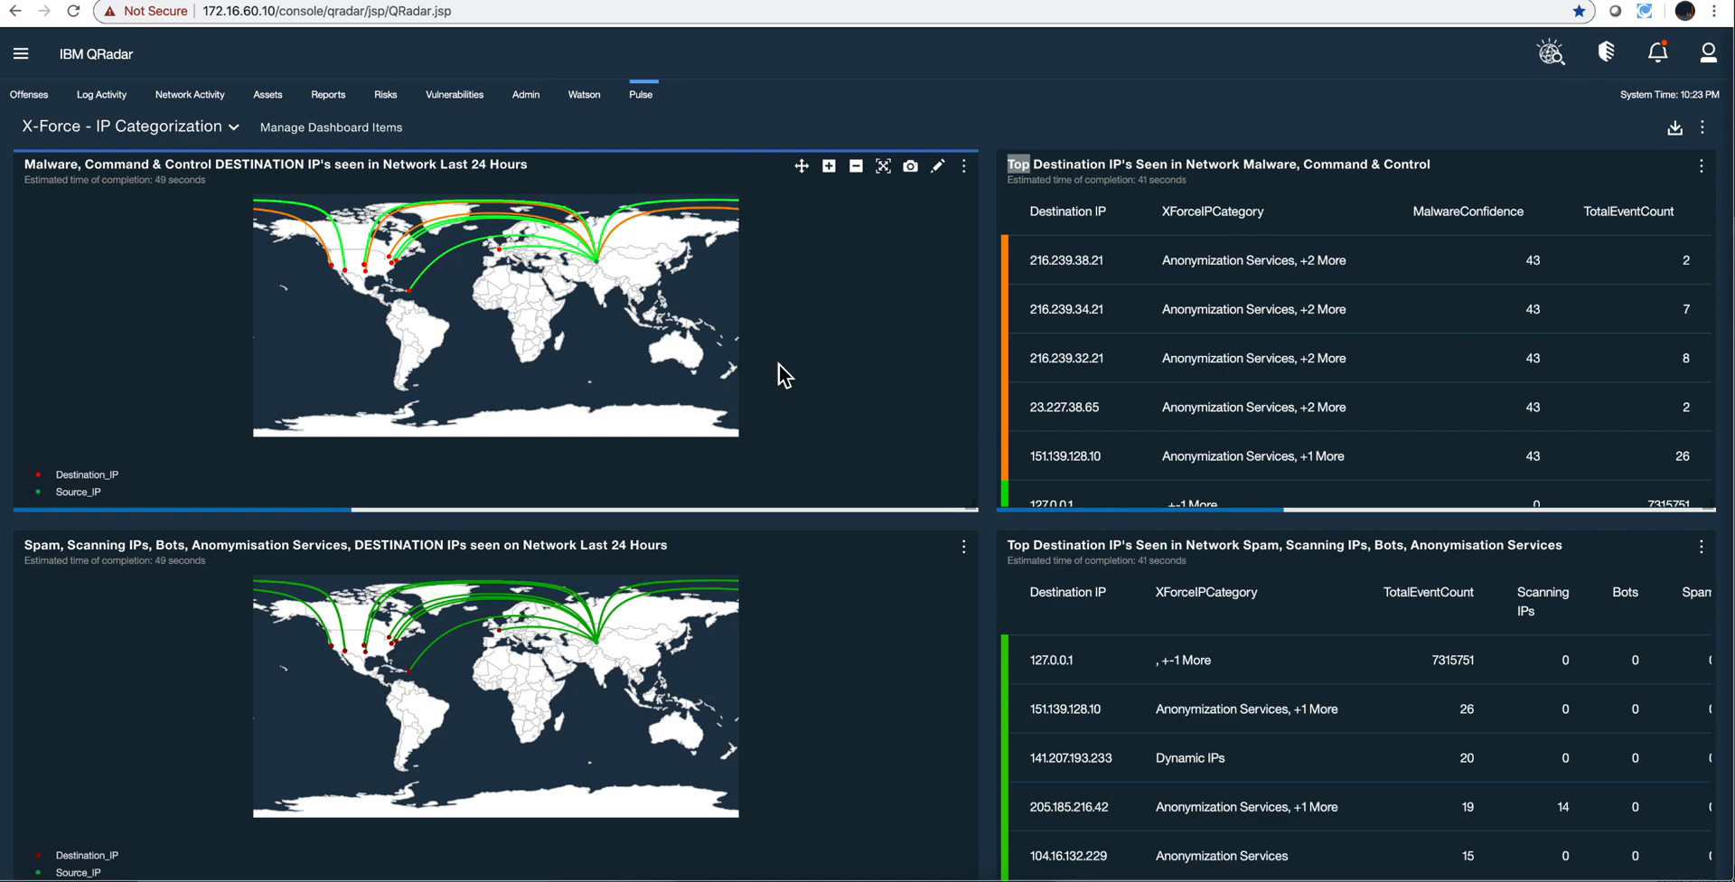
mouse_move(828, 470)
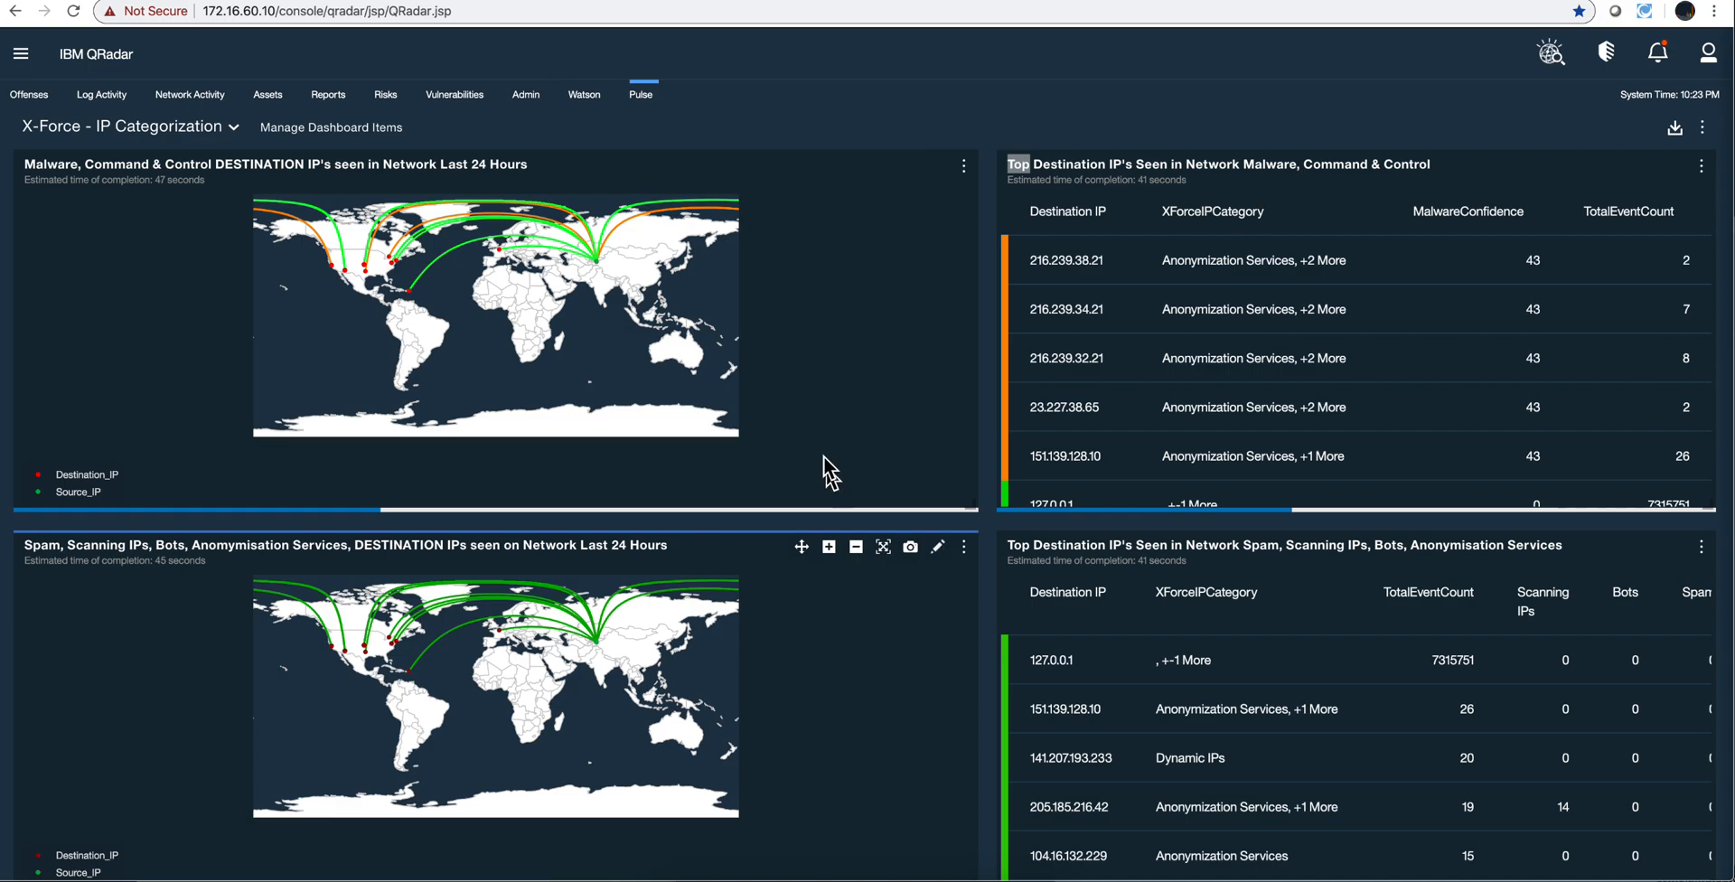
mouse_move(542, 353)
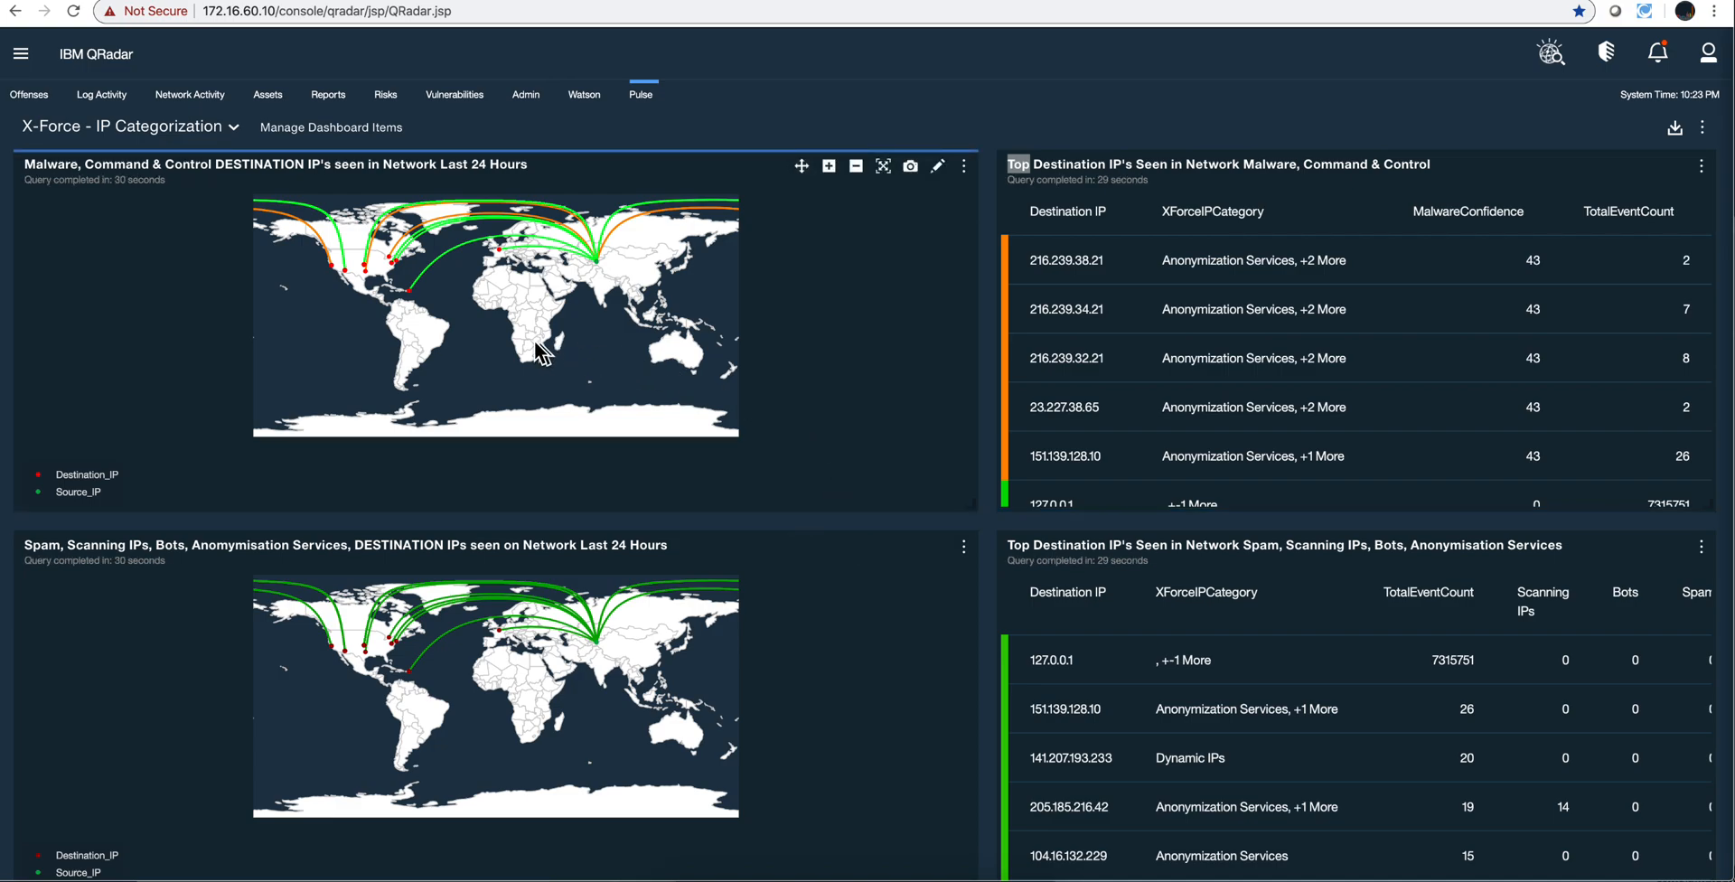
mouse_move(540, 271)
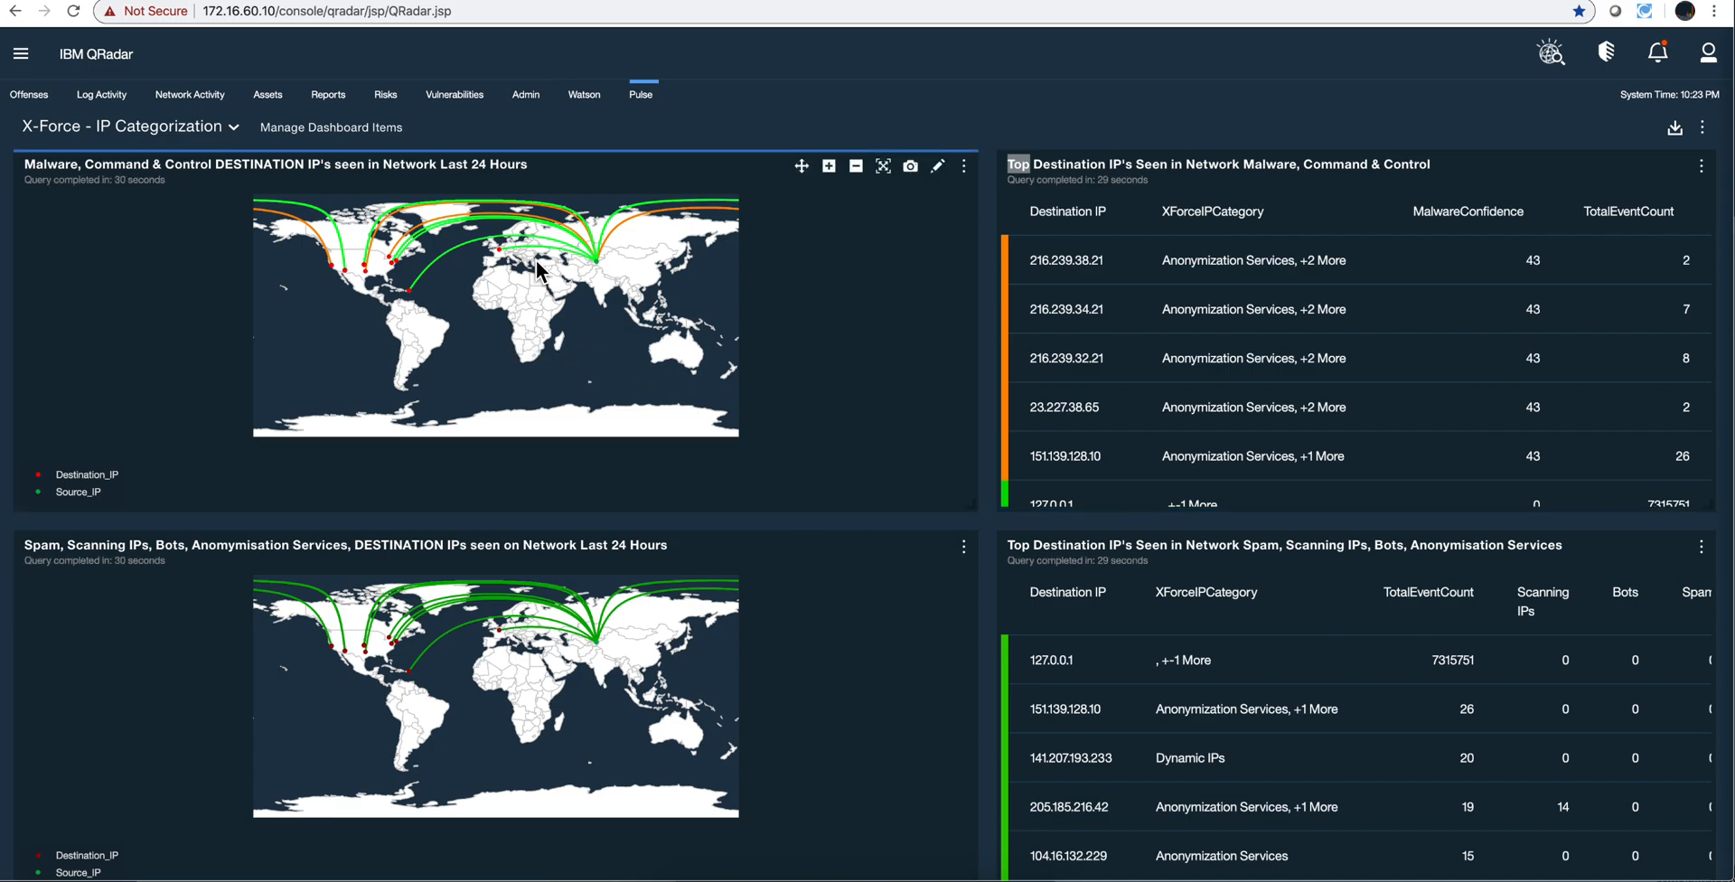
mouse_move(332, 215)
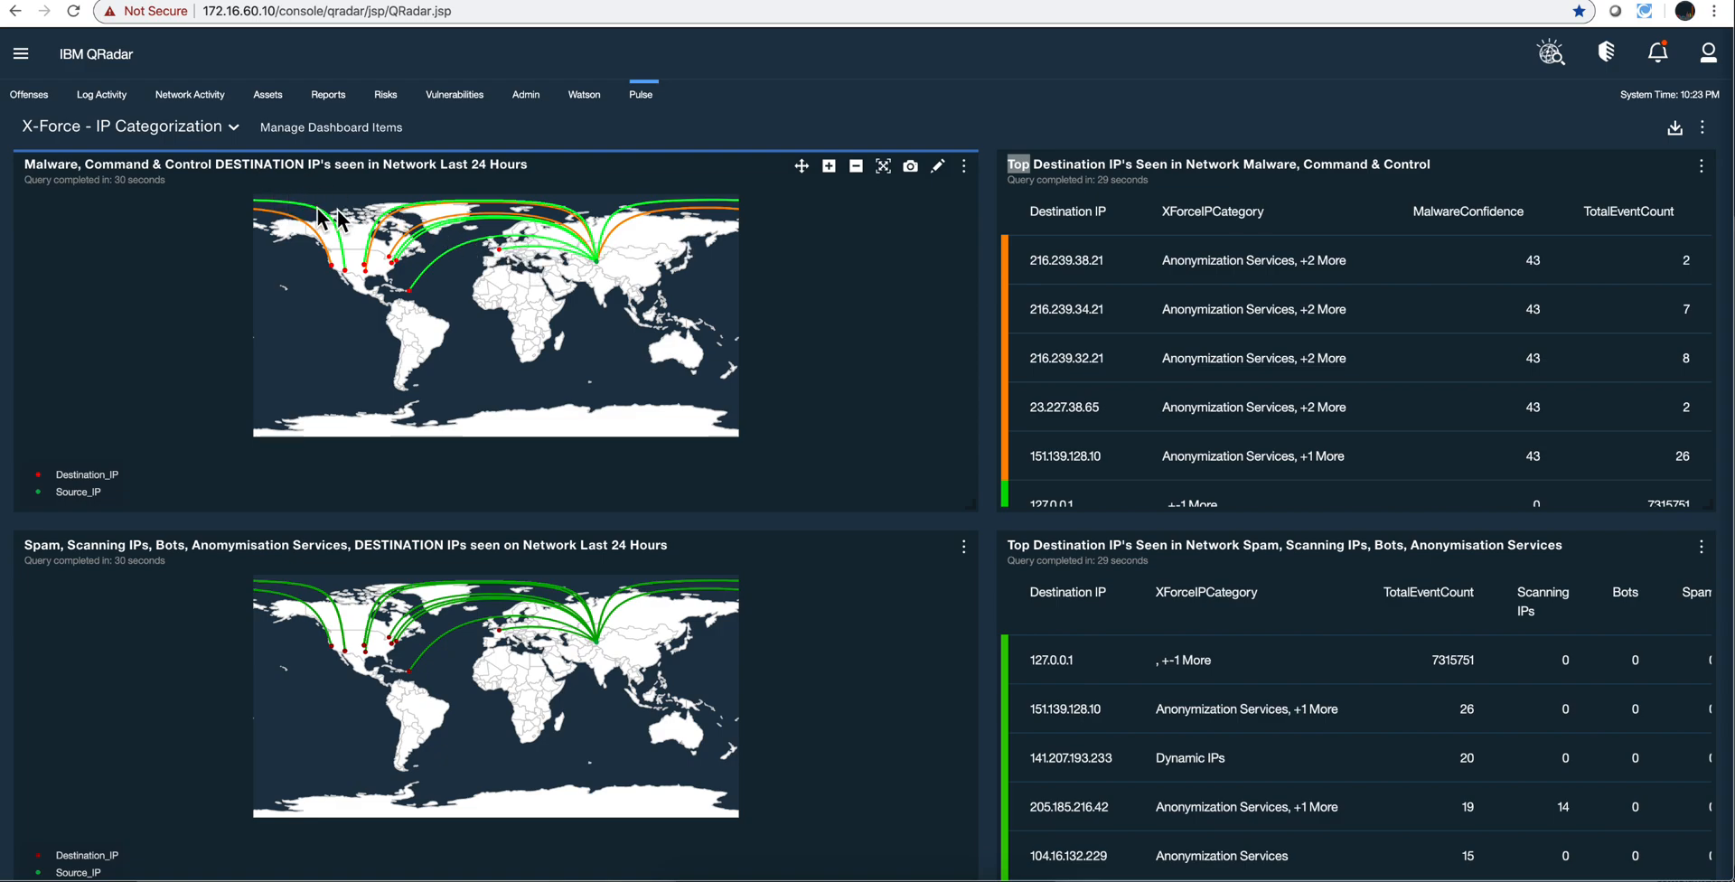
mouse_move(591, 285)
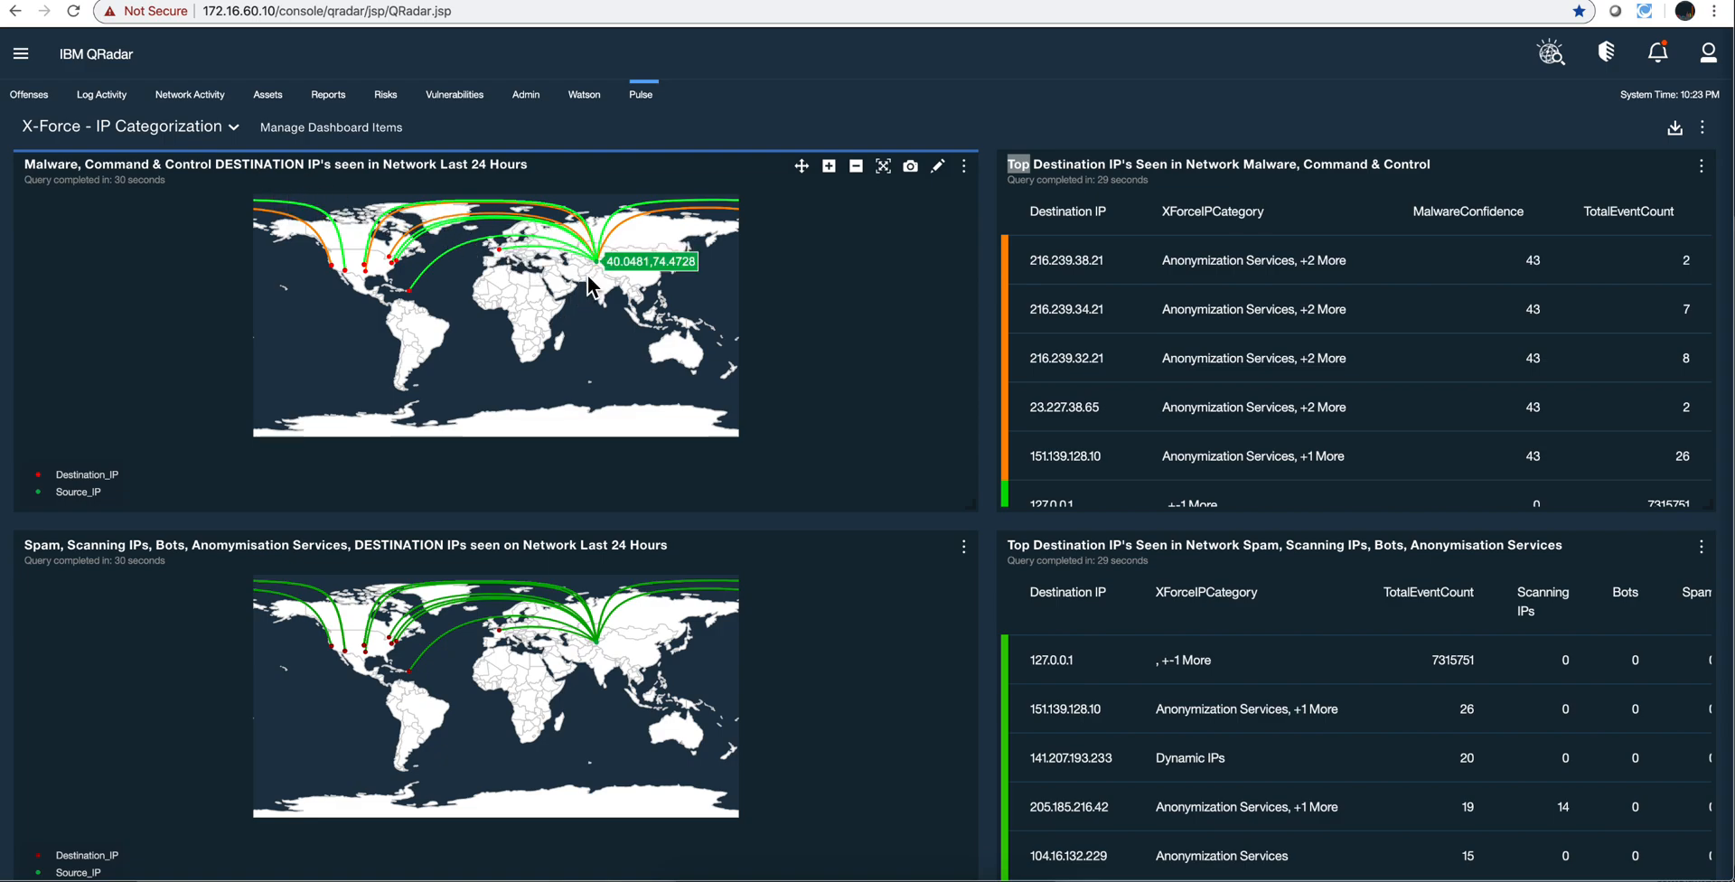
mouse_move(598, 276)
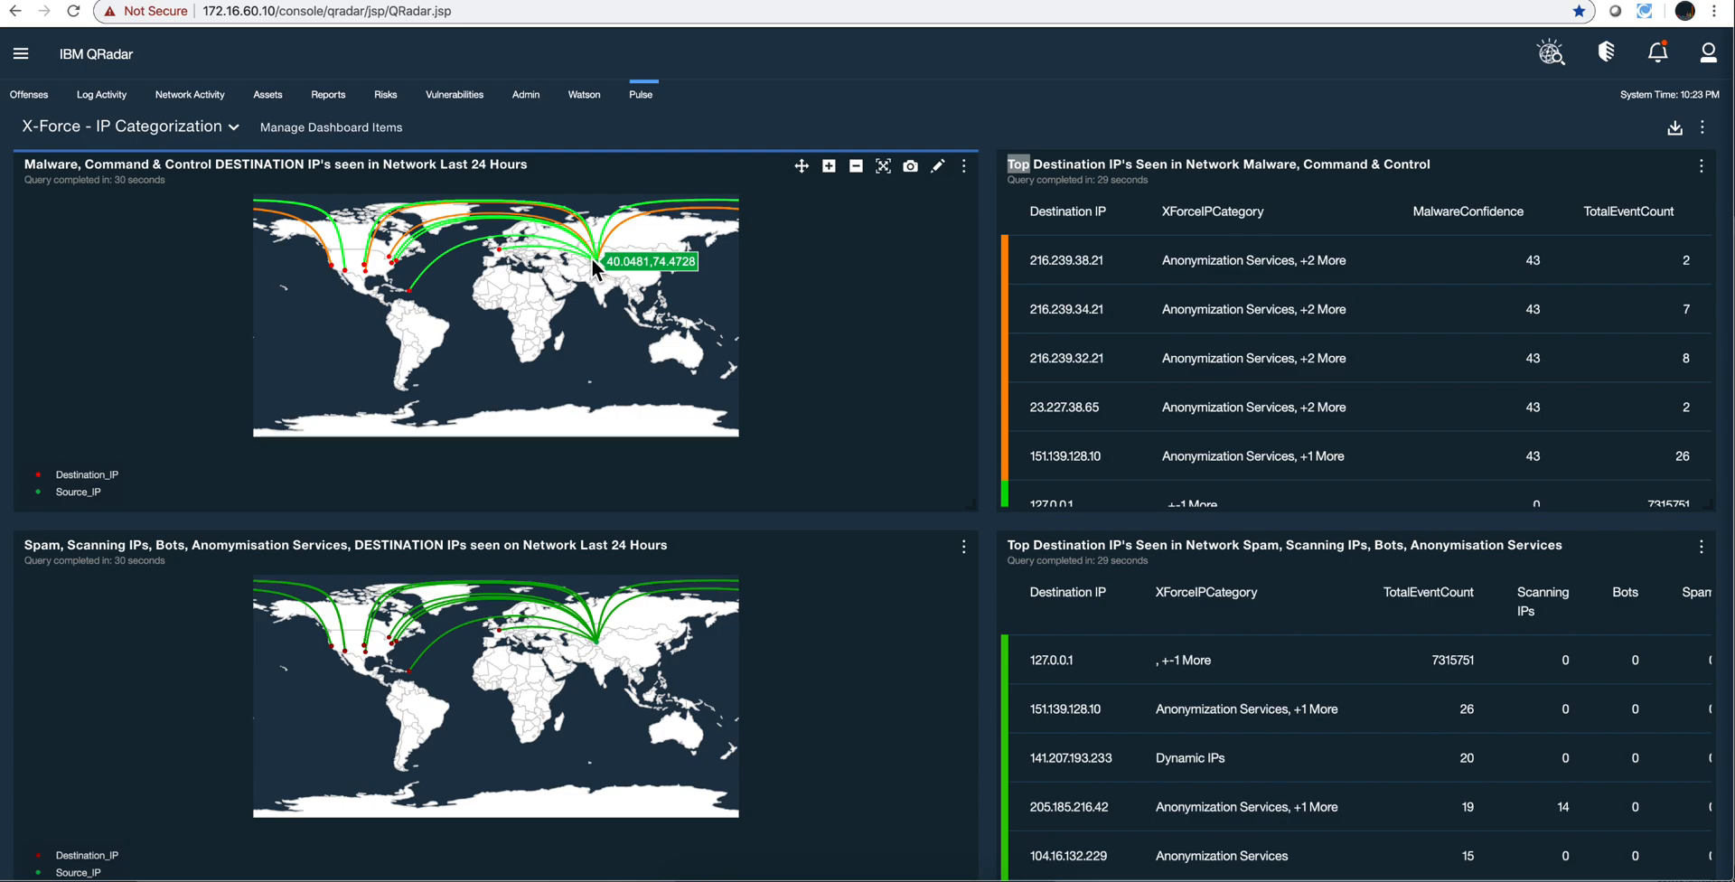
mouse_move(600, 277)
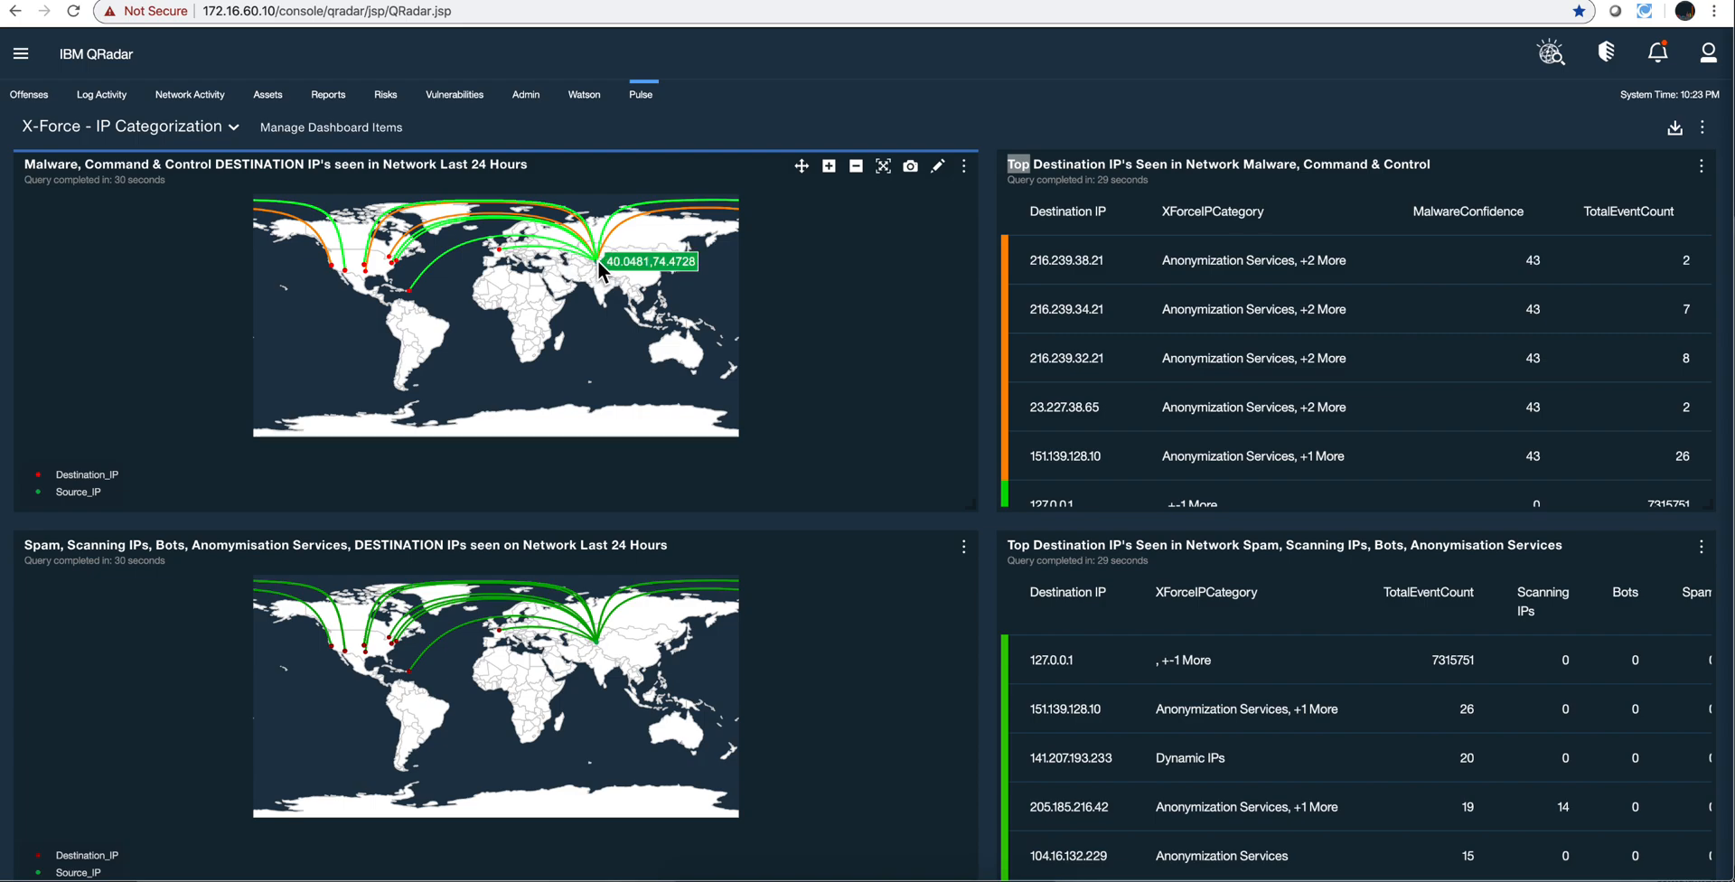
mouse_move(422, 302)
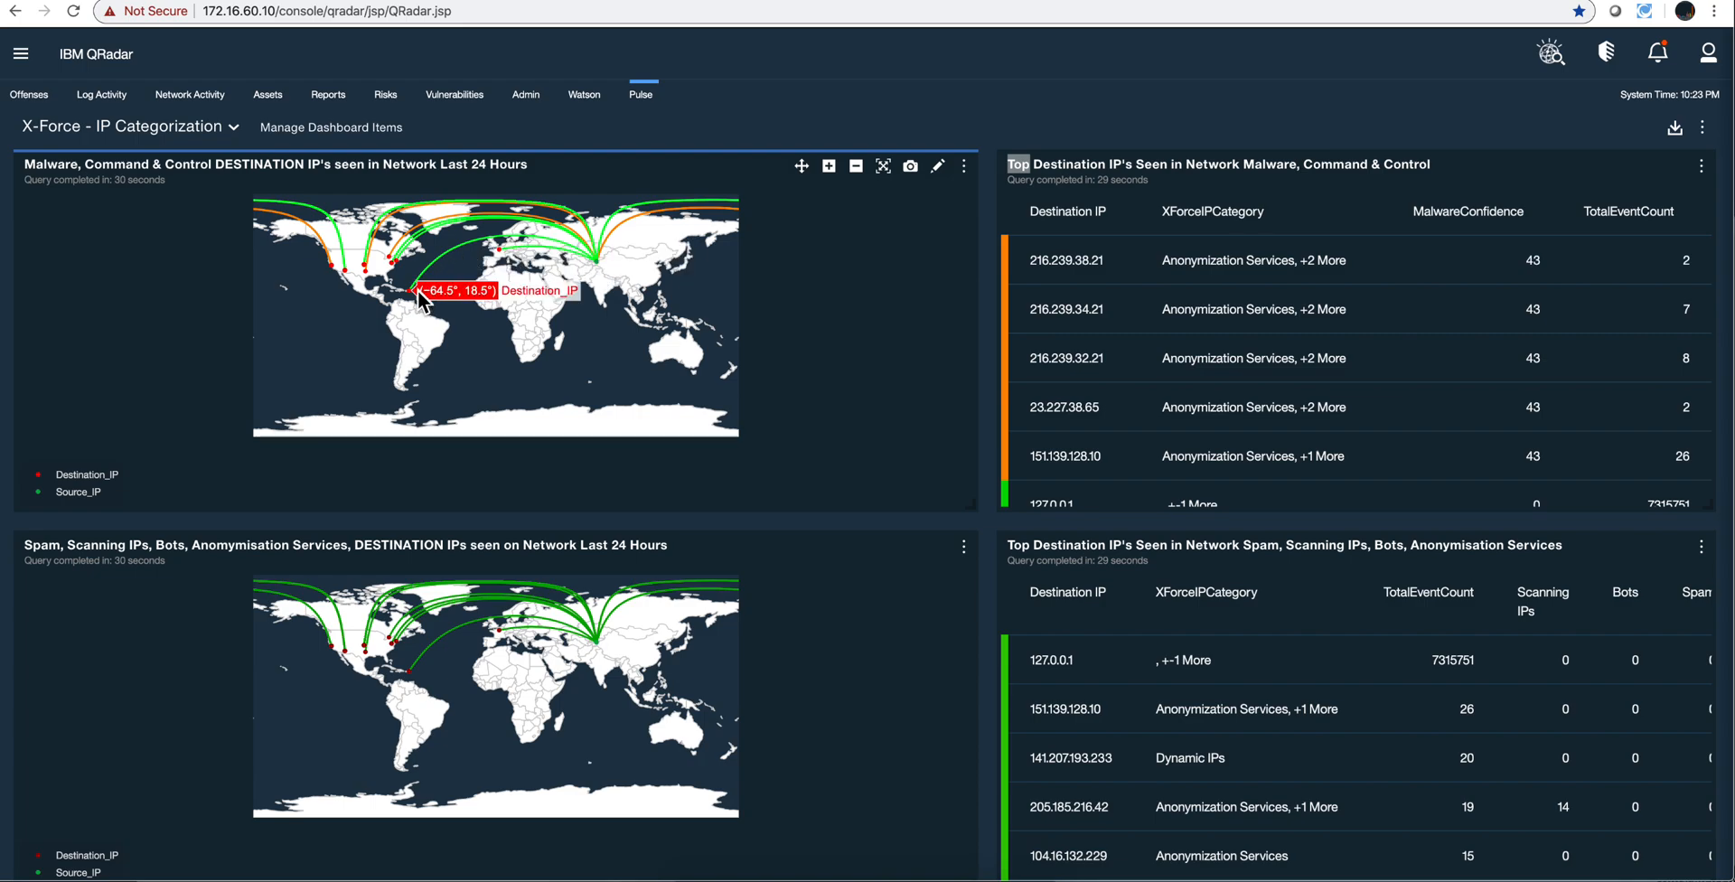
mouse_move(396, 265)
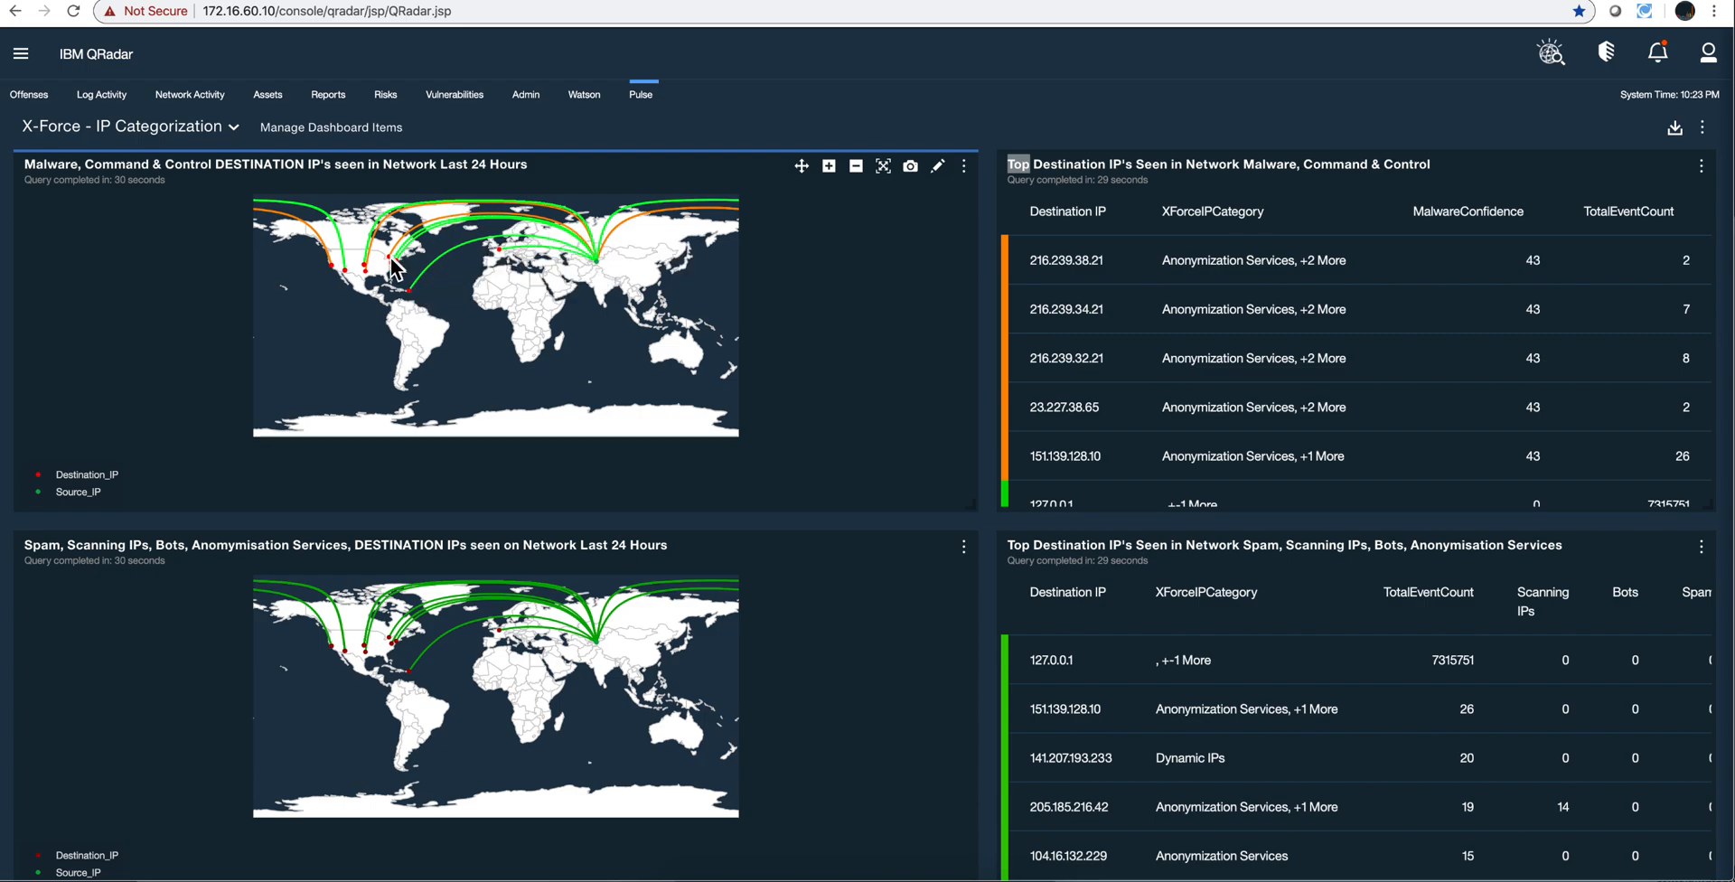
mouse_move(441, 221)
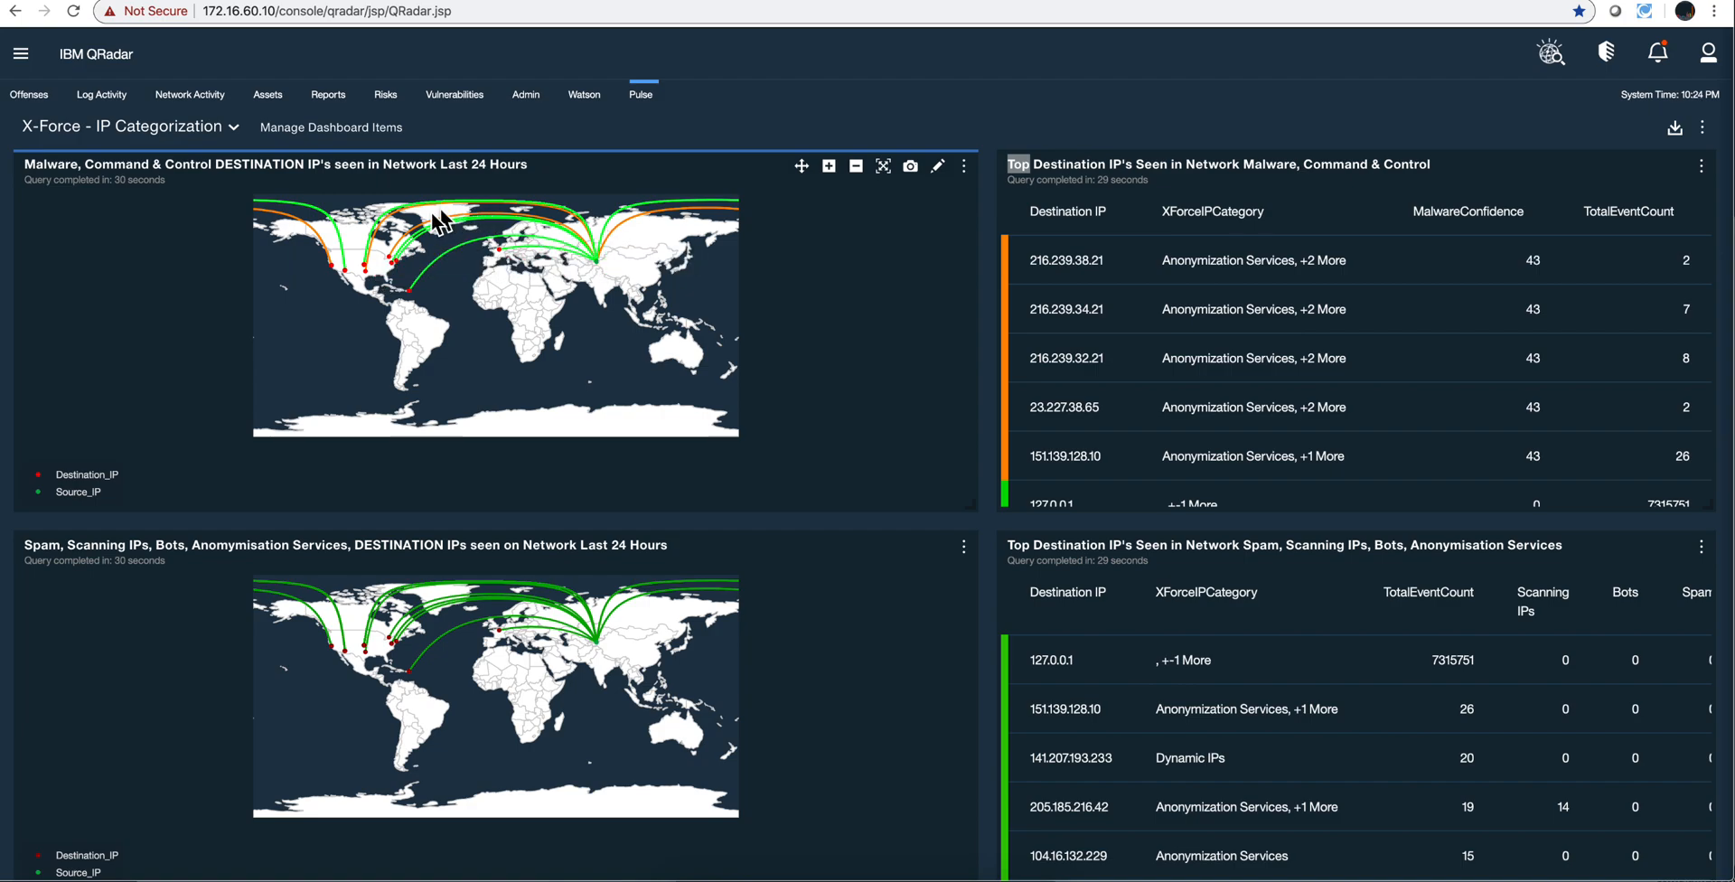
mouse_move(373, 273)
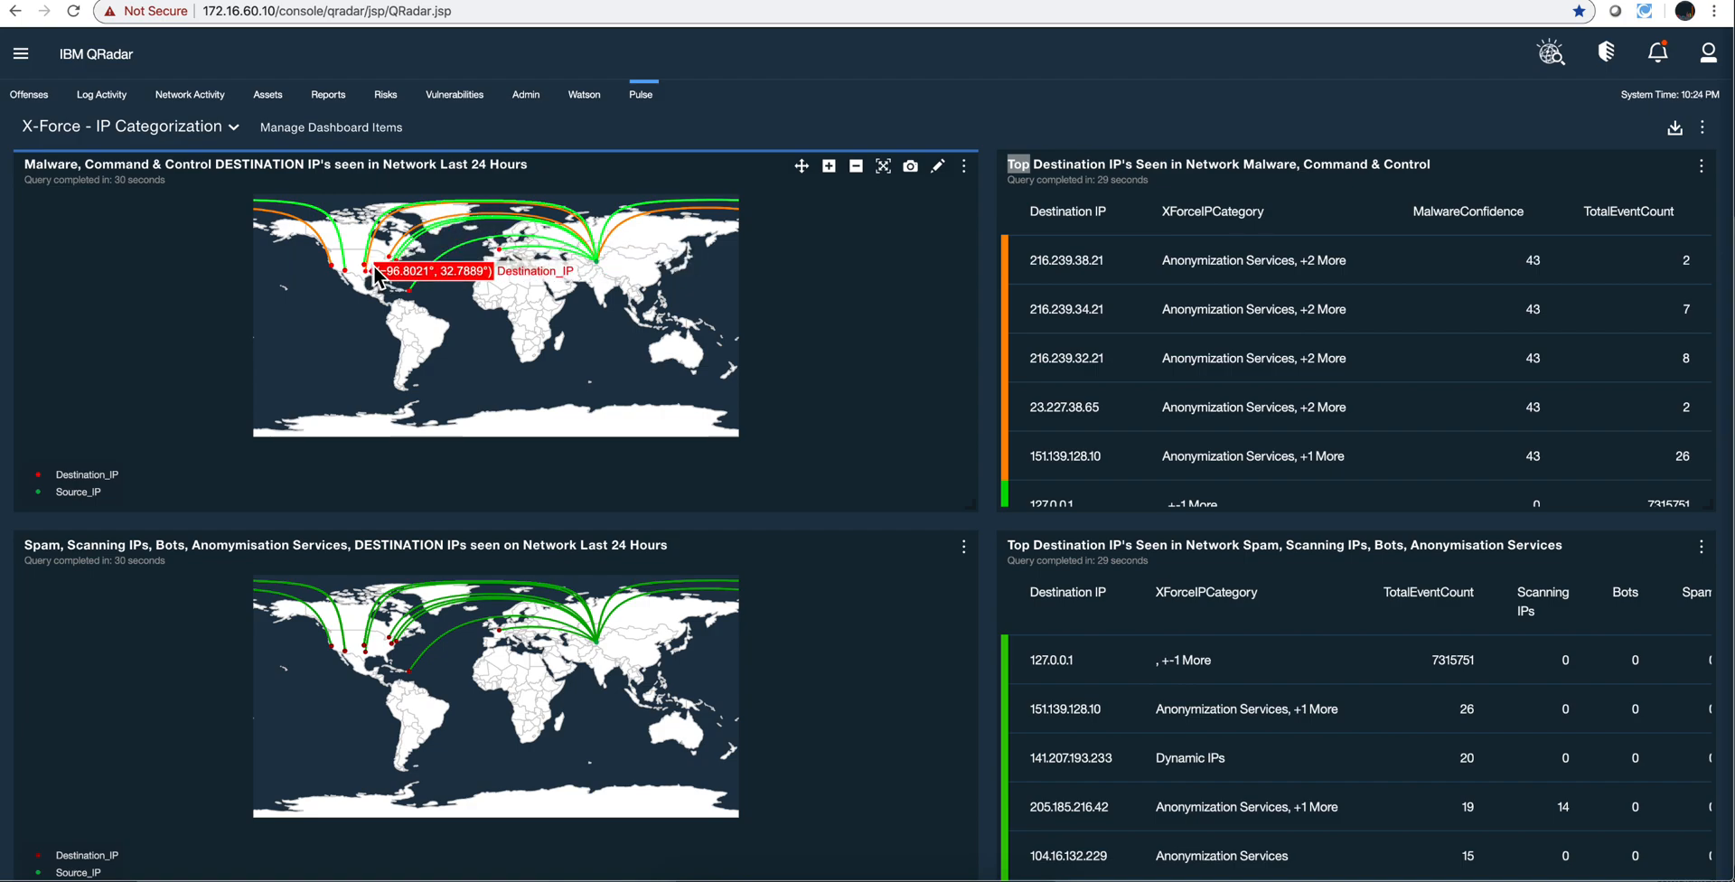
mouse_move(380, 269)
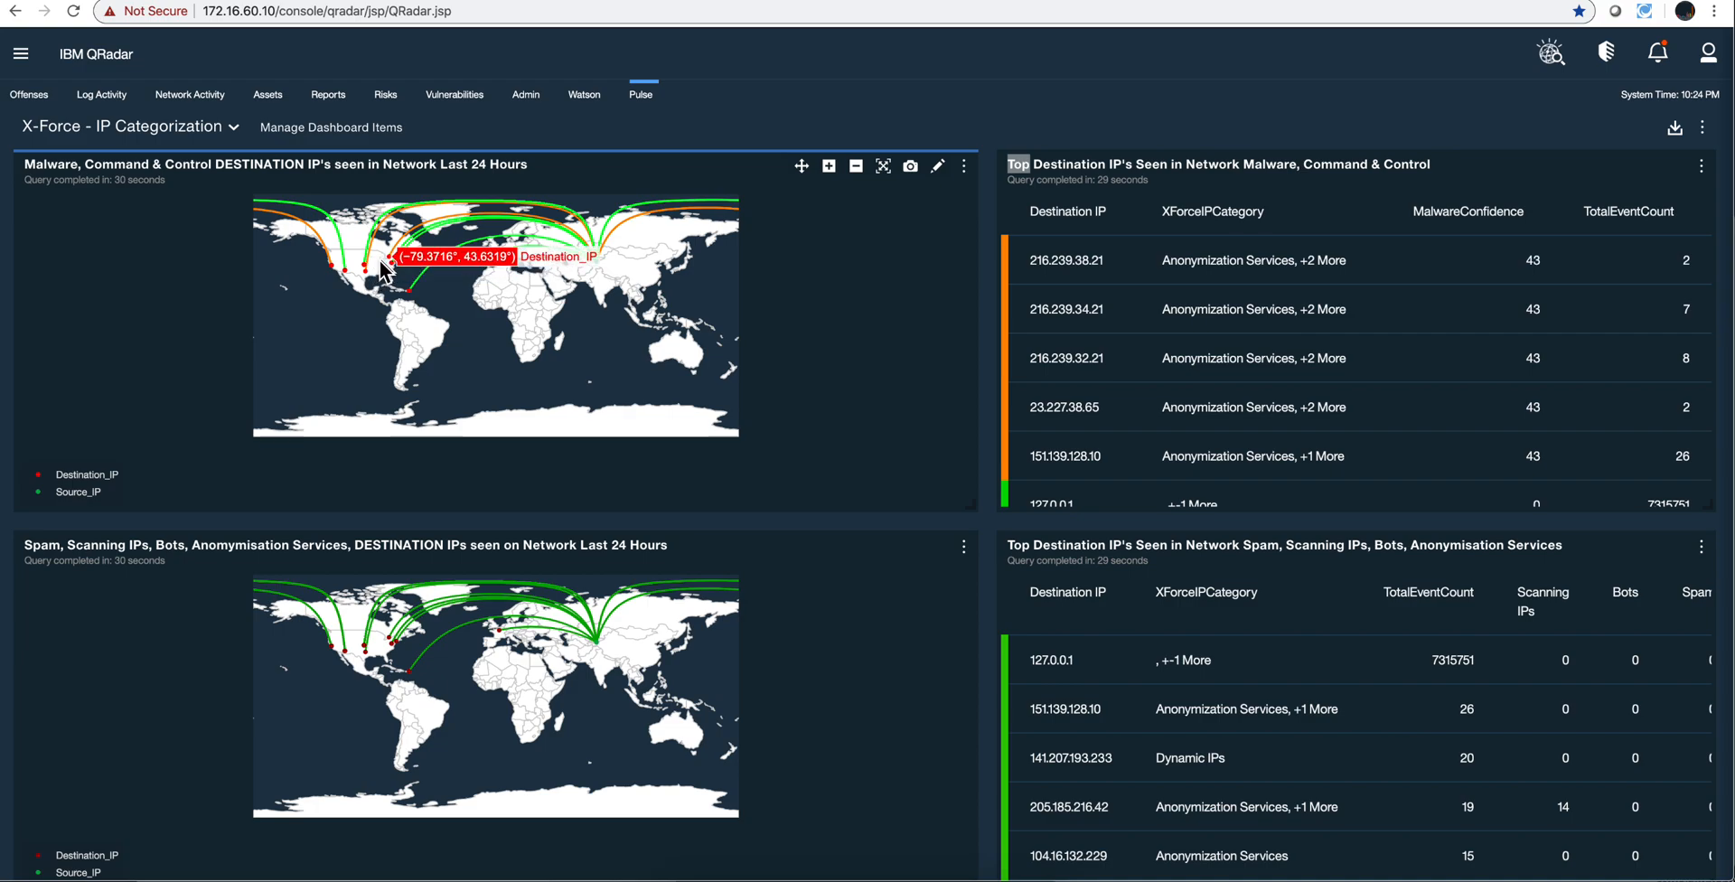
mouse_move(533, 213)
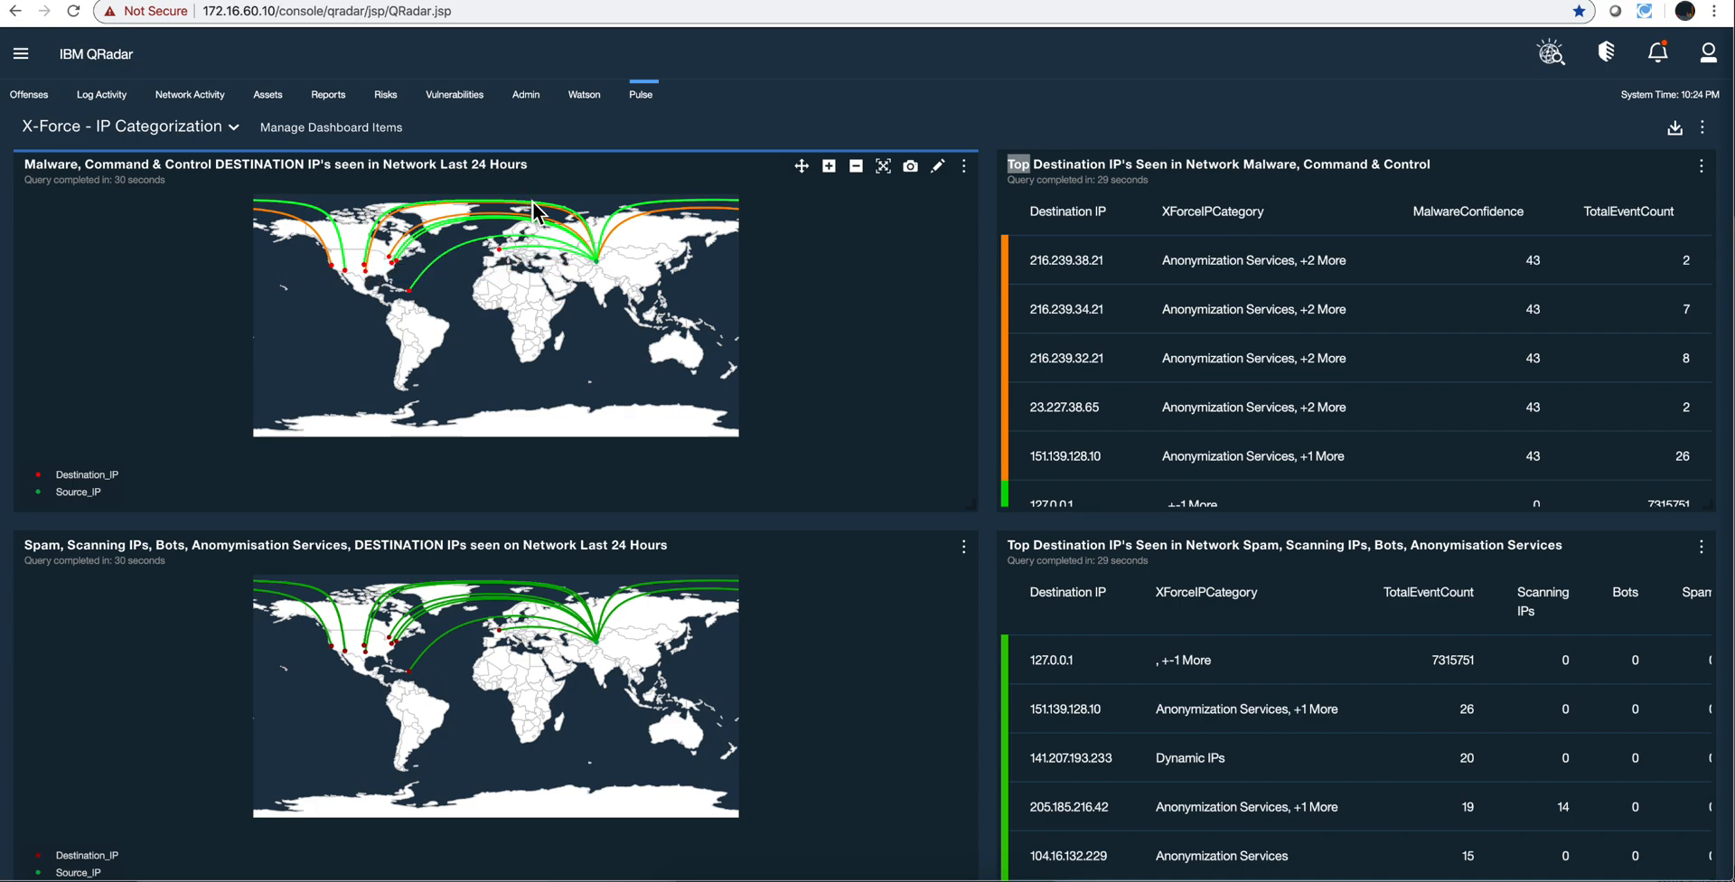
mouse_move(467, 607)
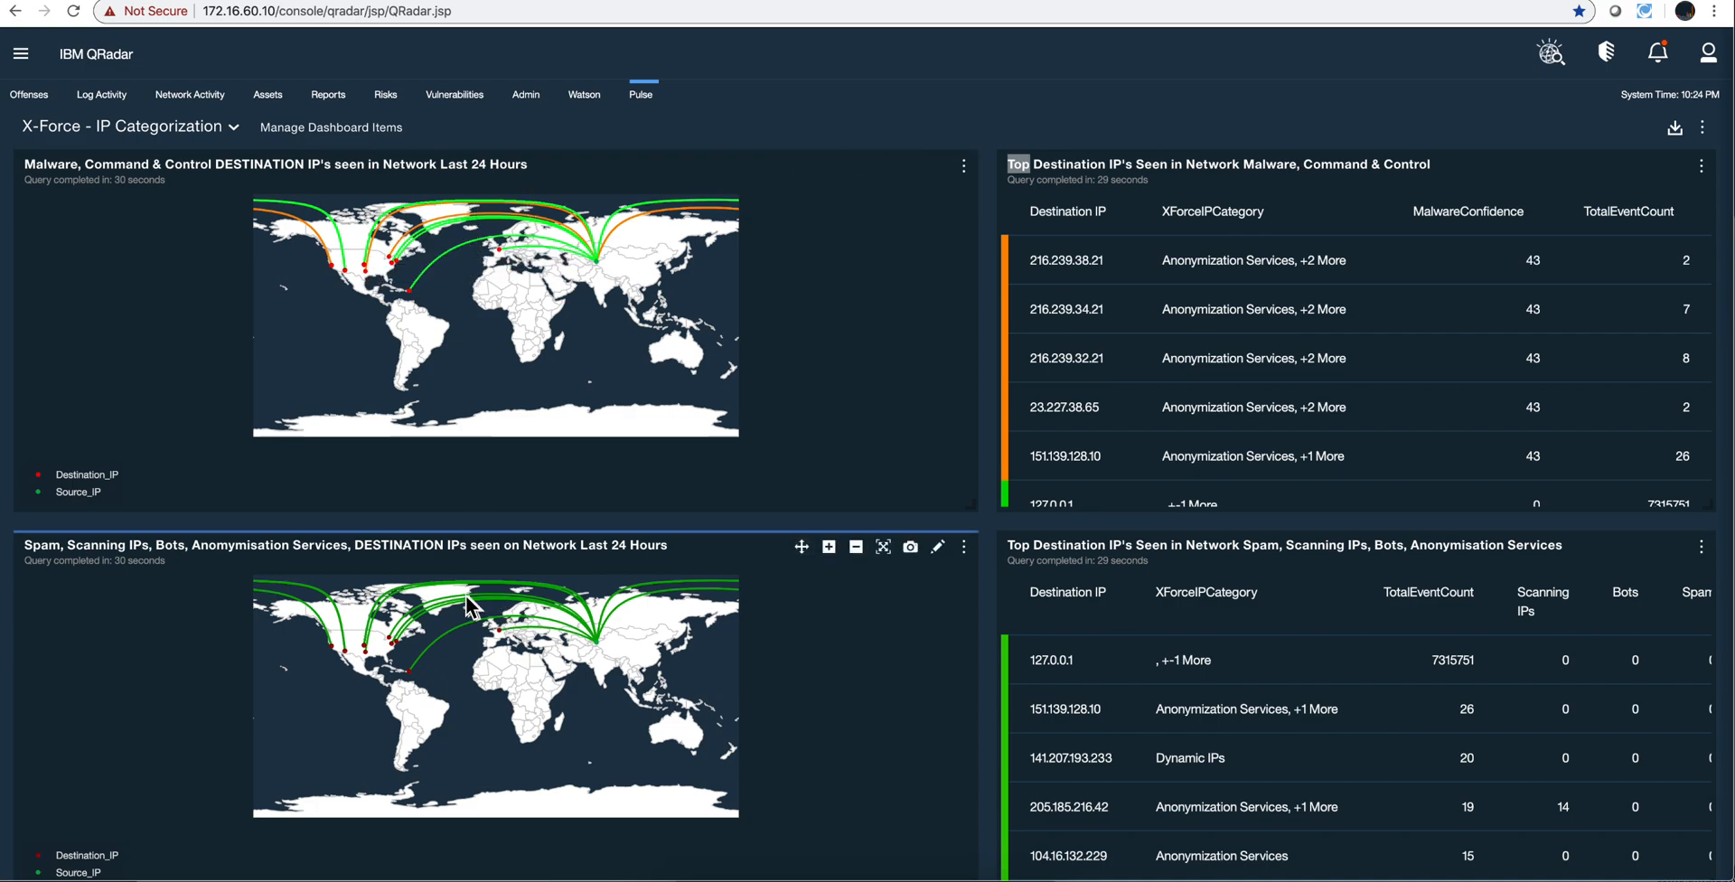
mouse_move(615, 455)
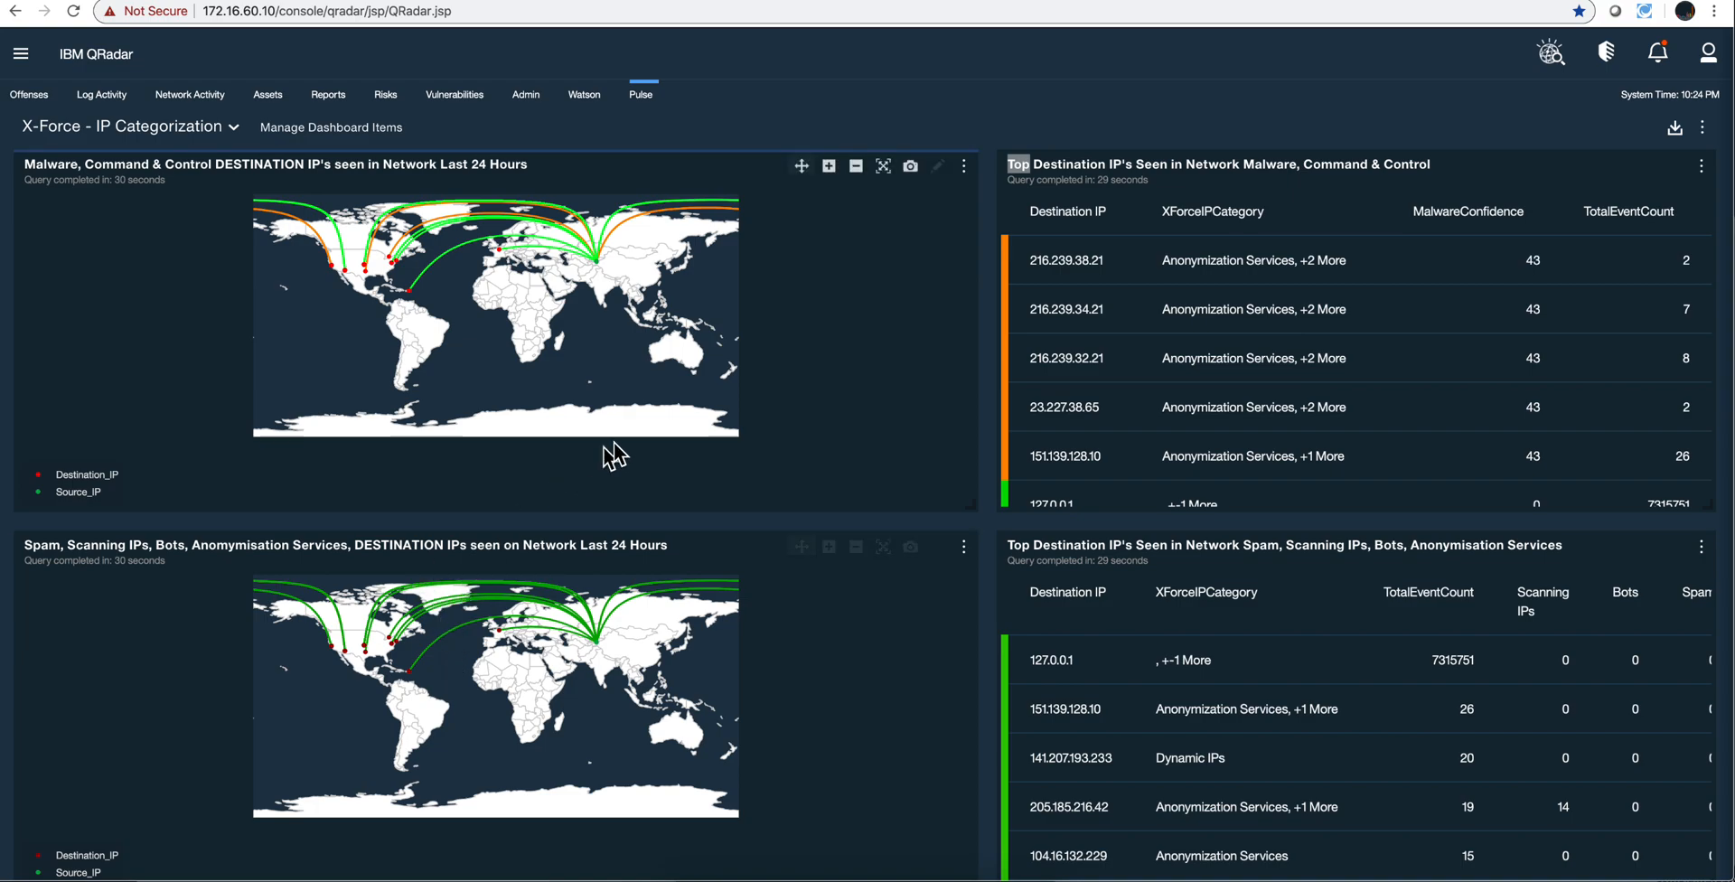
mouse_move(763, 349)
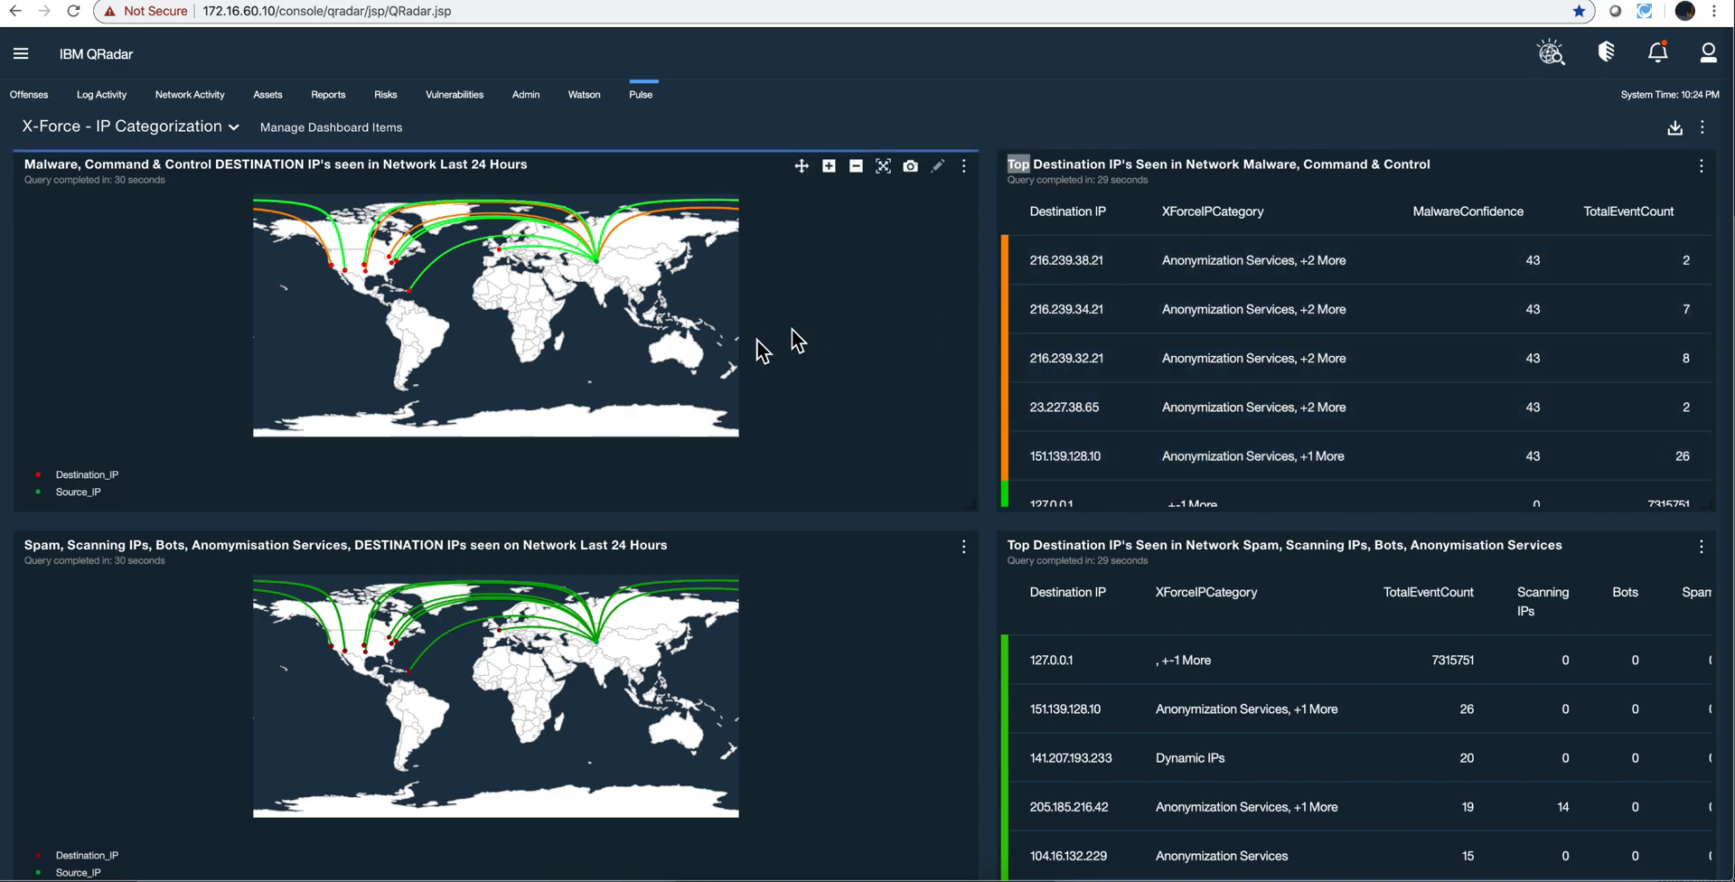
mouse_move(933, 214)
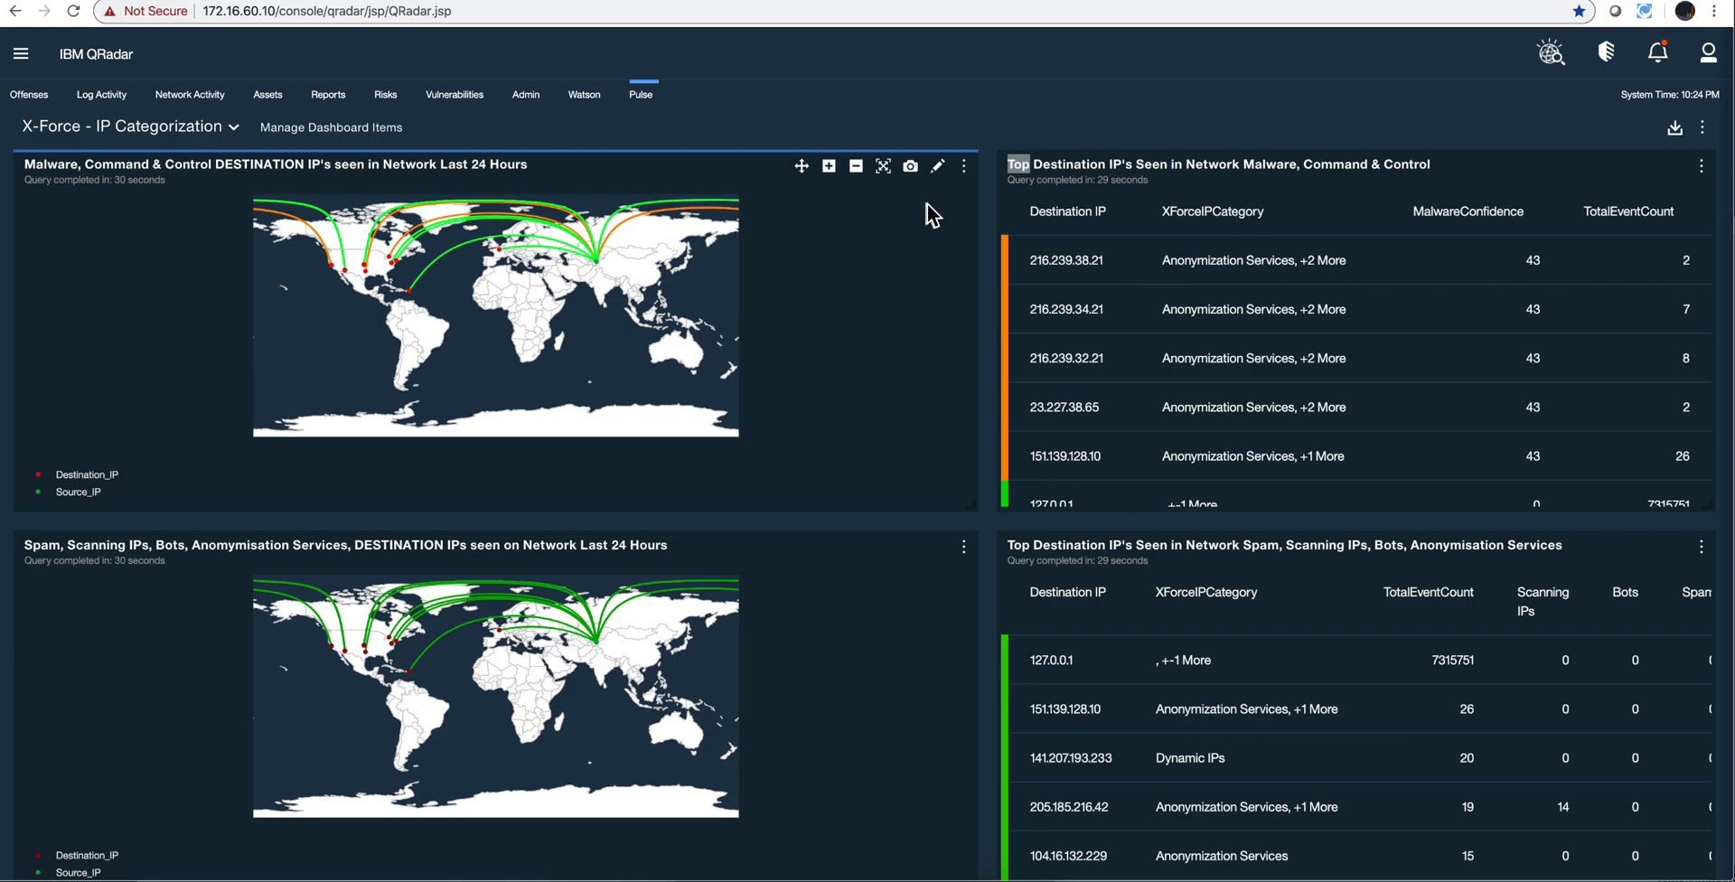
click(938, 166)
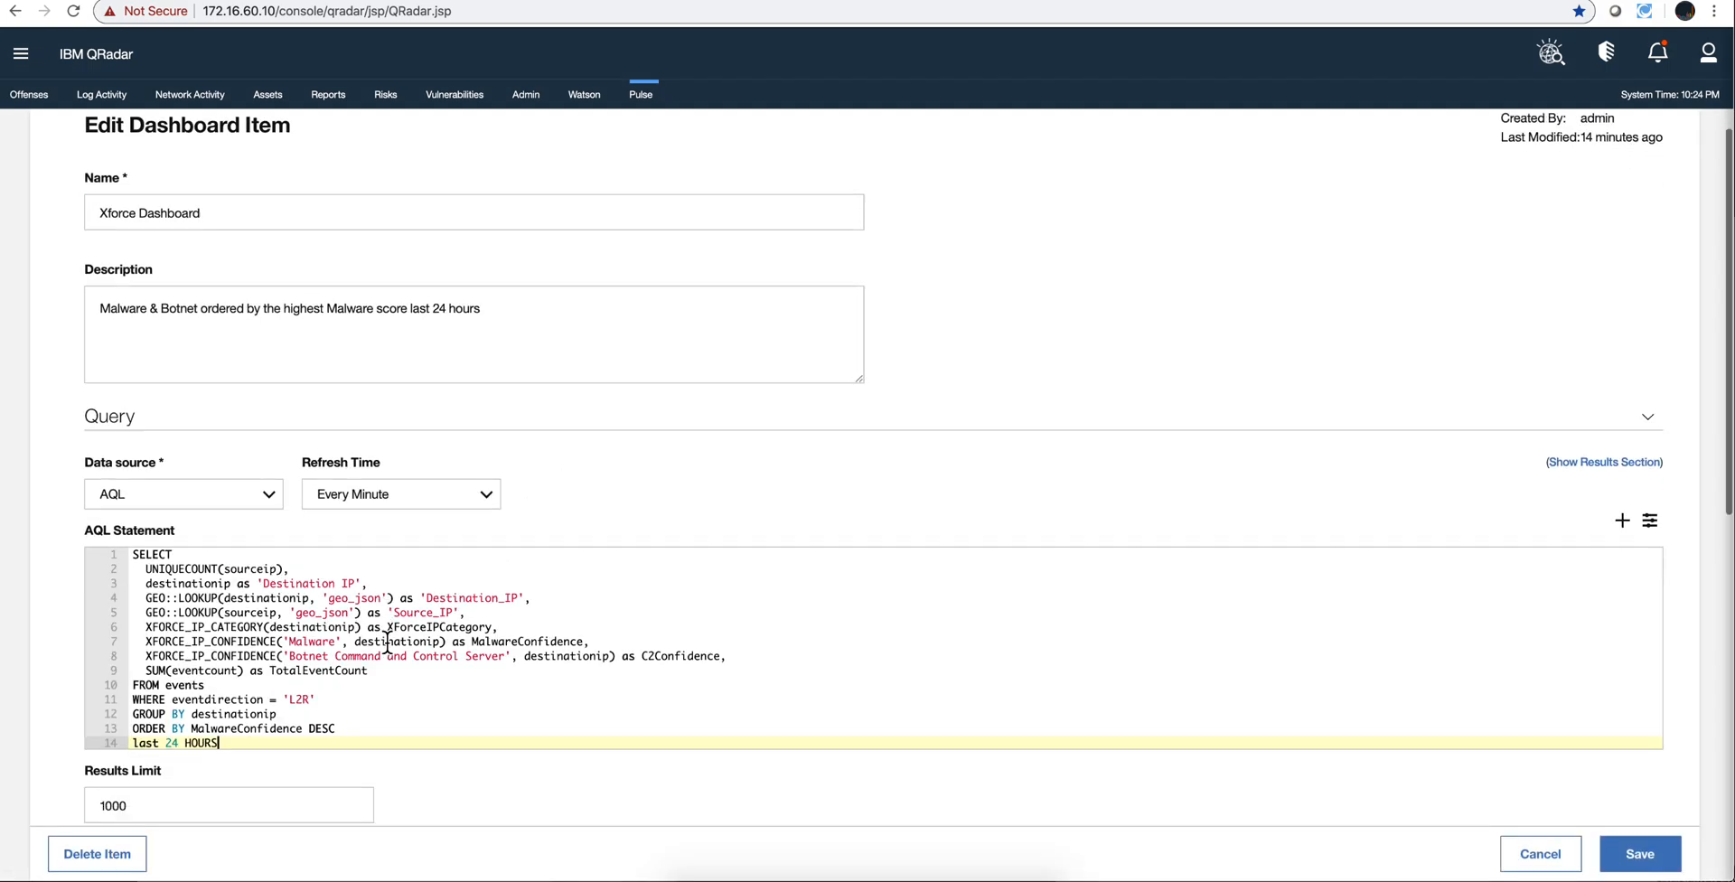
scroll(down, 3)
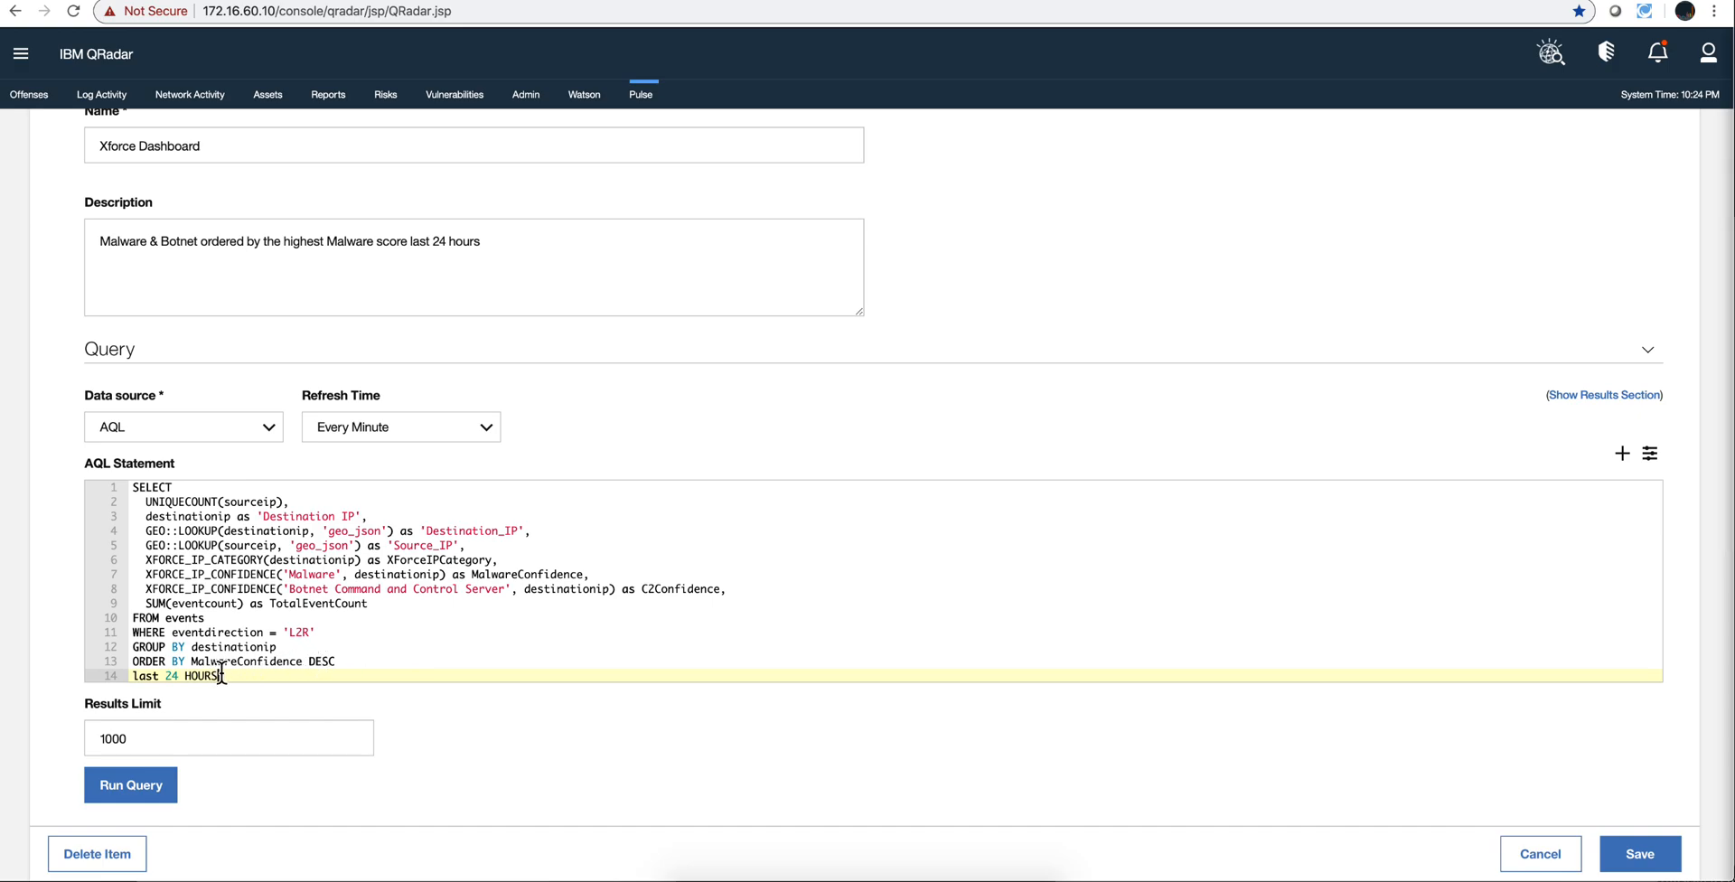
key(ctrl+a)
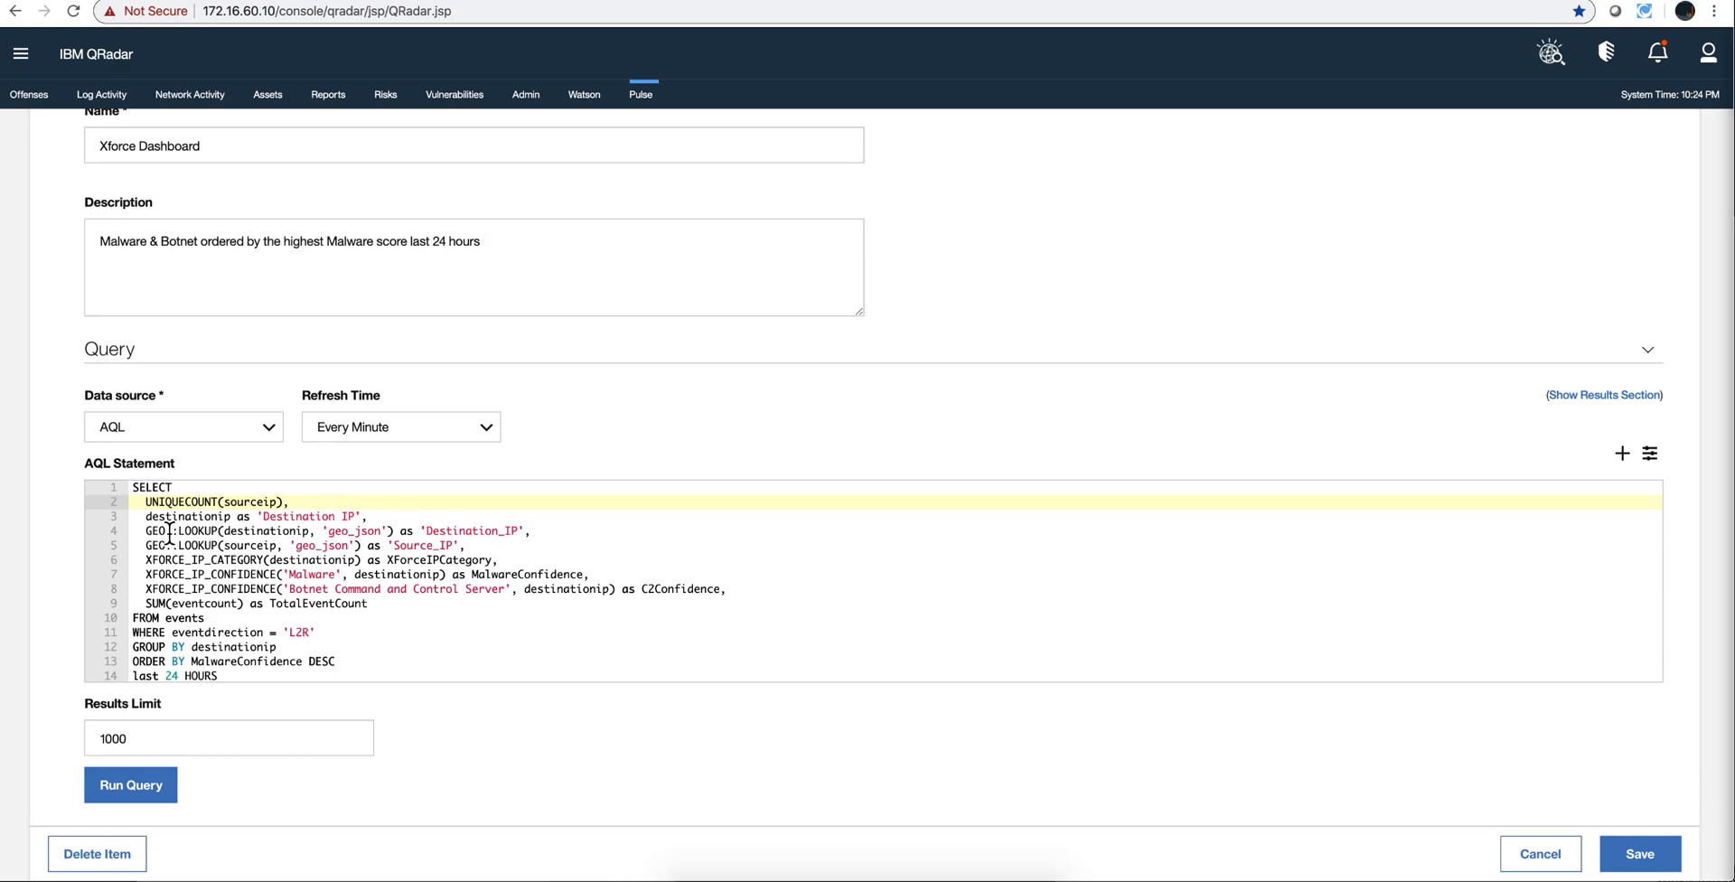
click(161, 530)
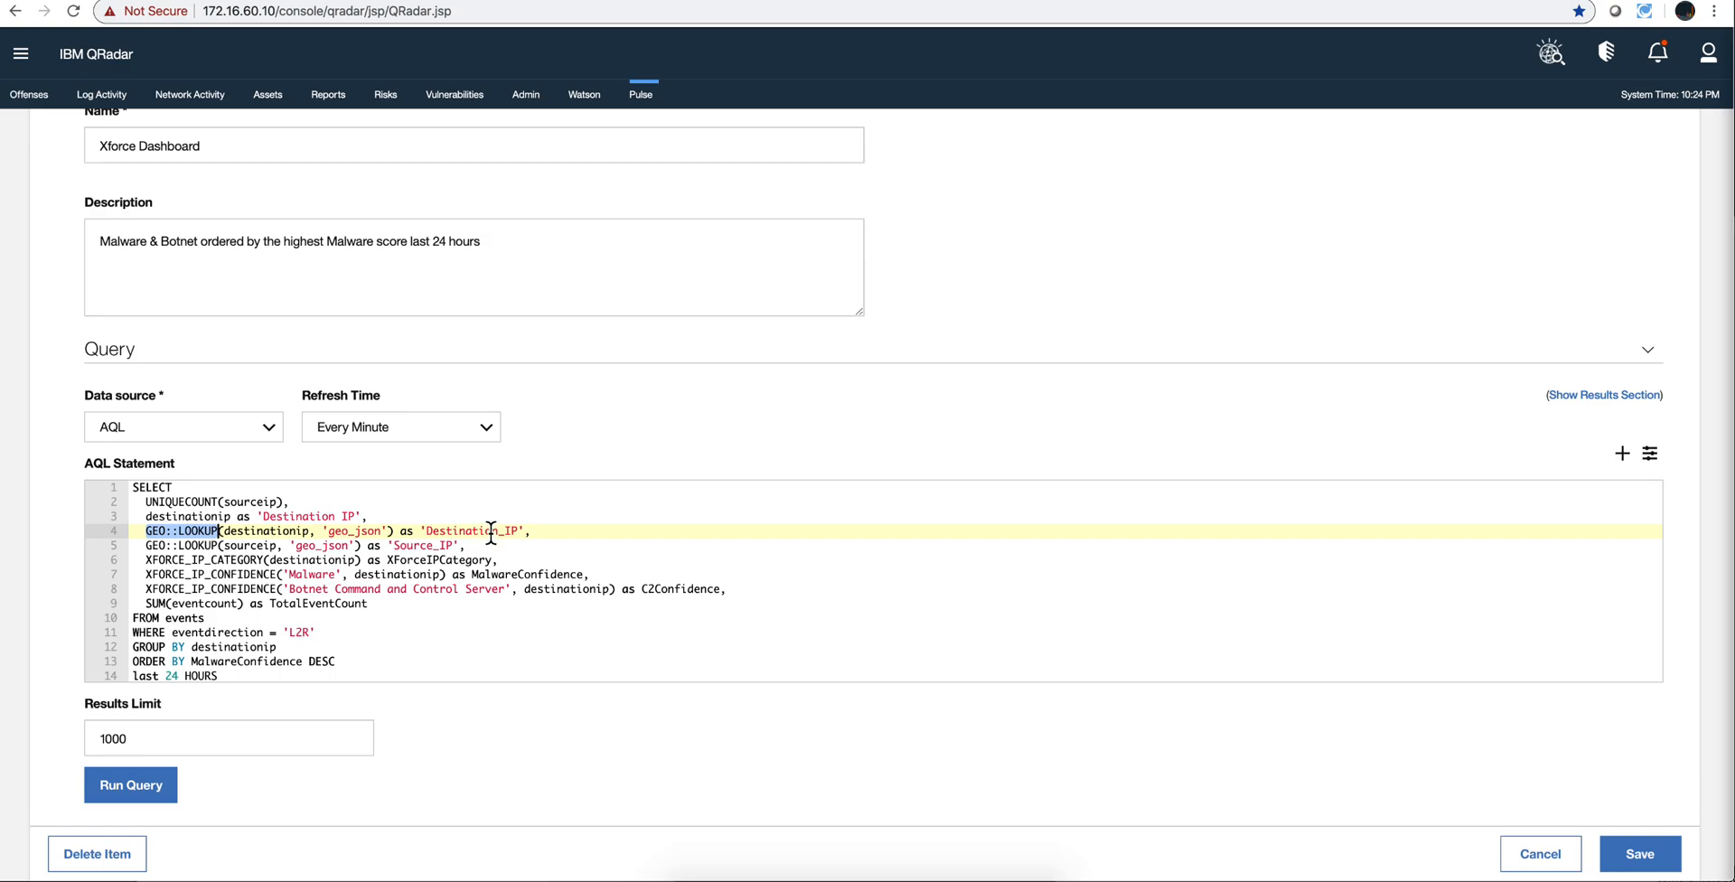
mouse_move(430, 546)
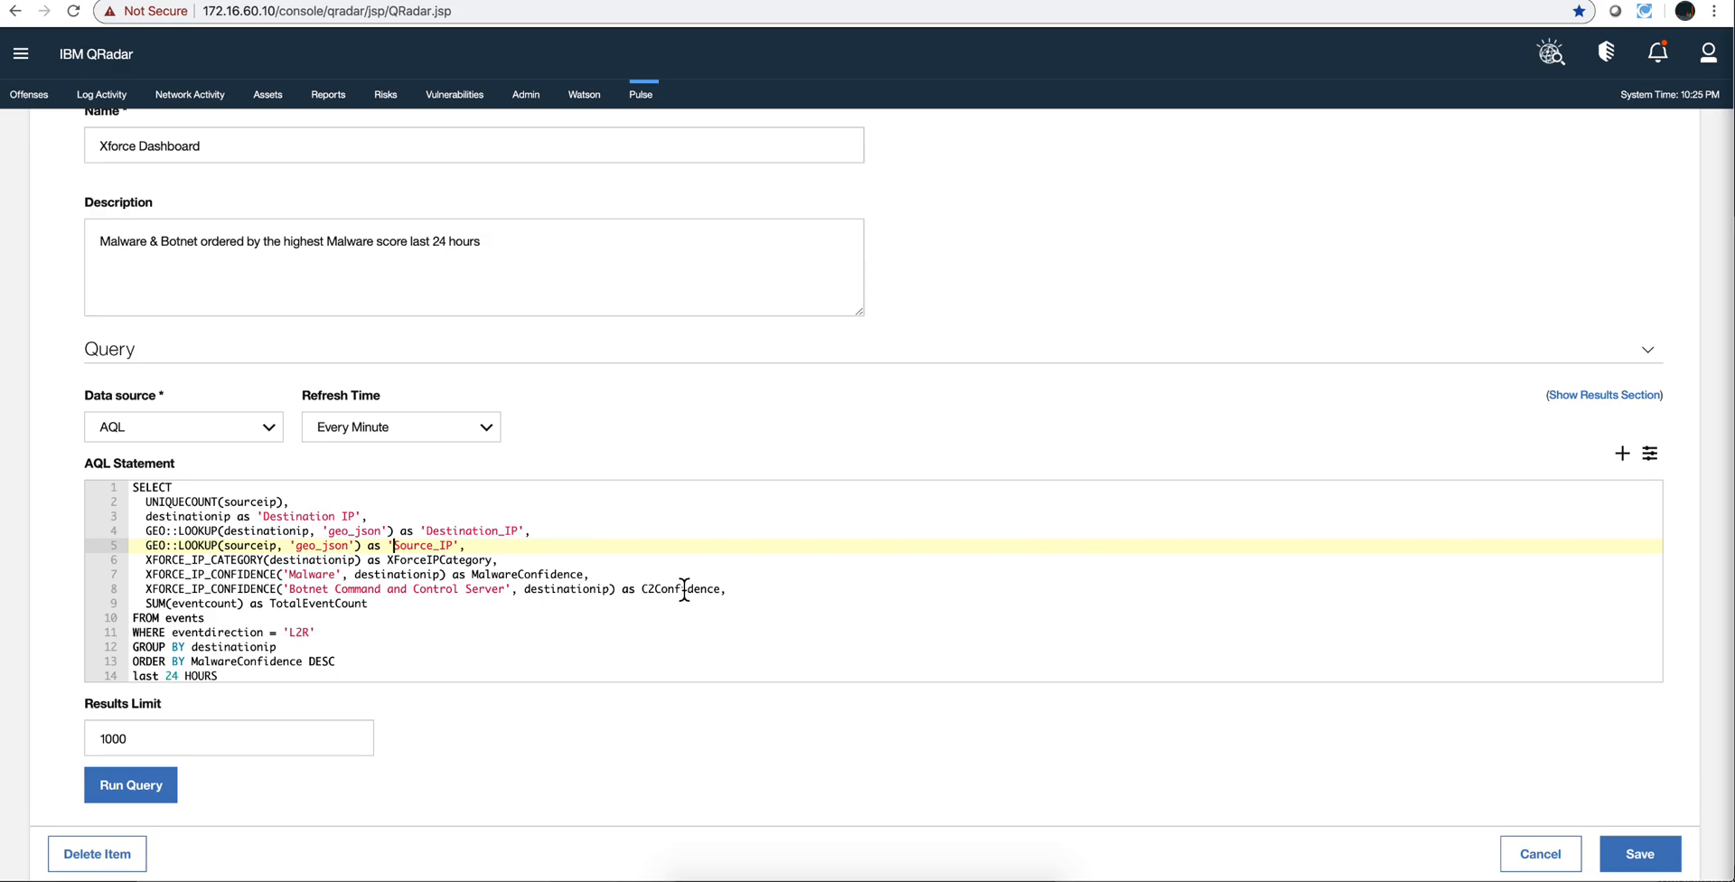
mouse_move(481, 615)
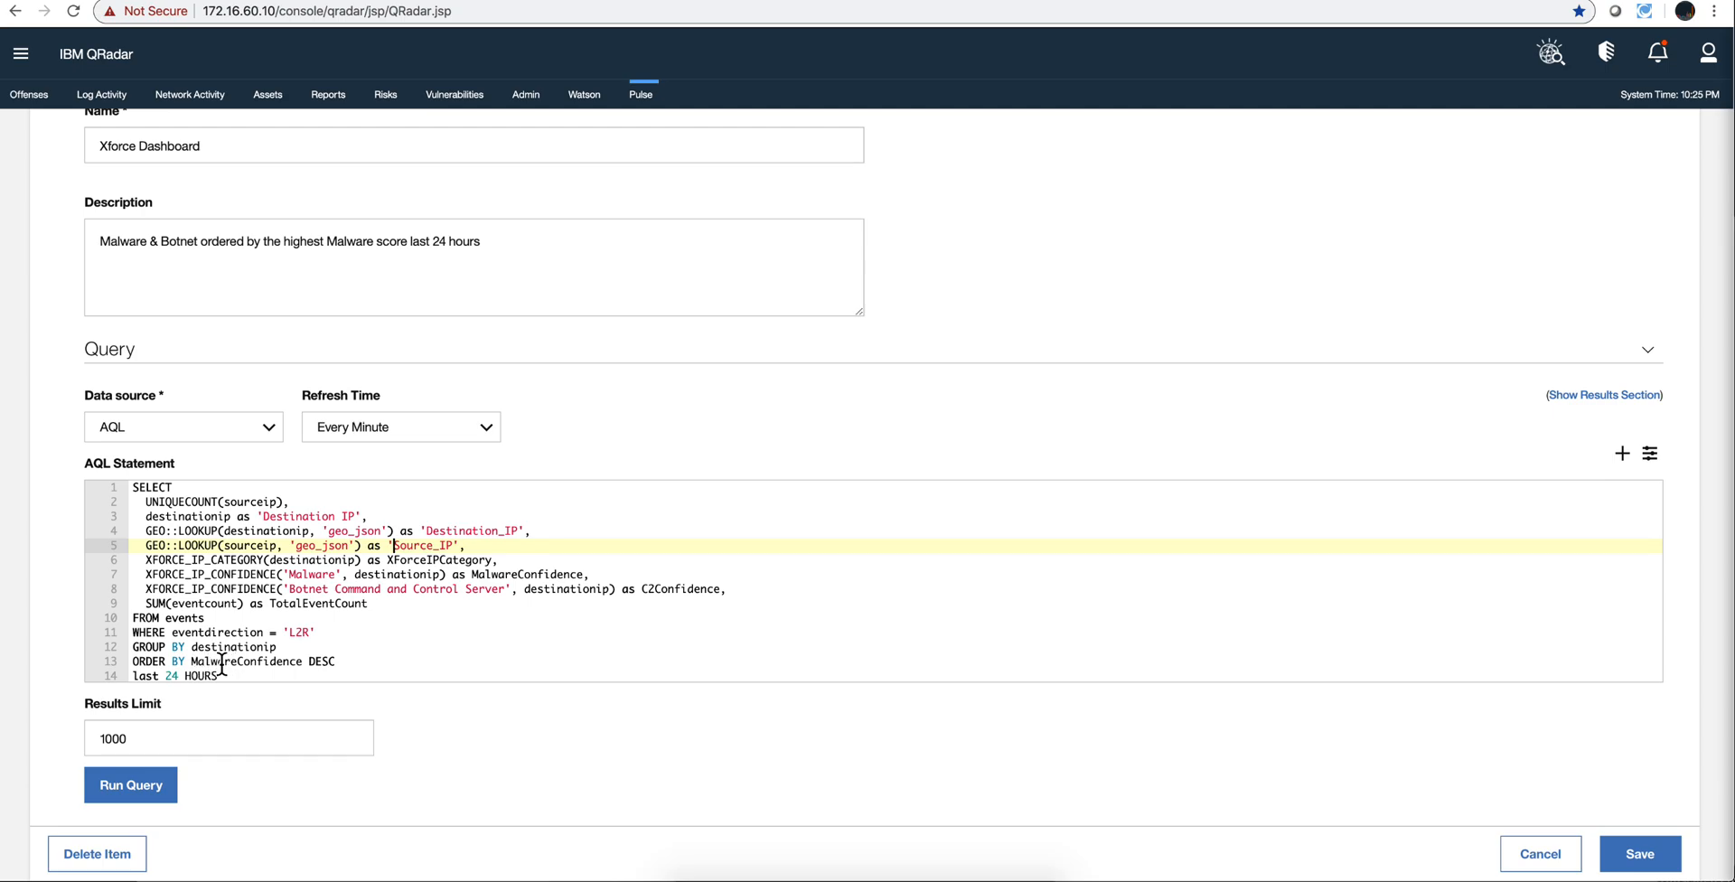
mouse_move(290, 661)
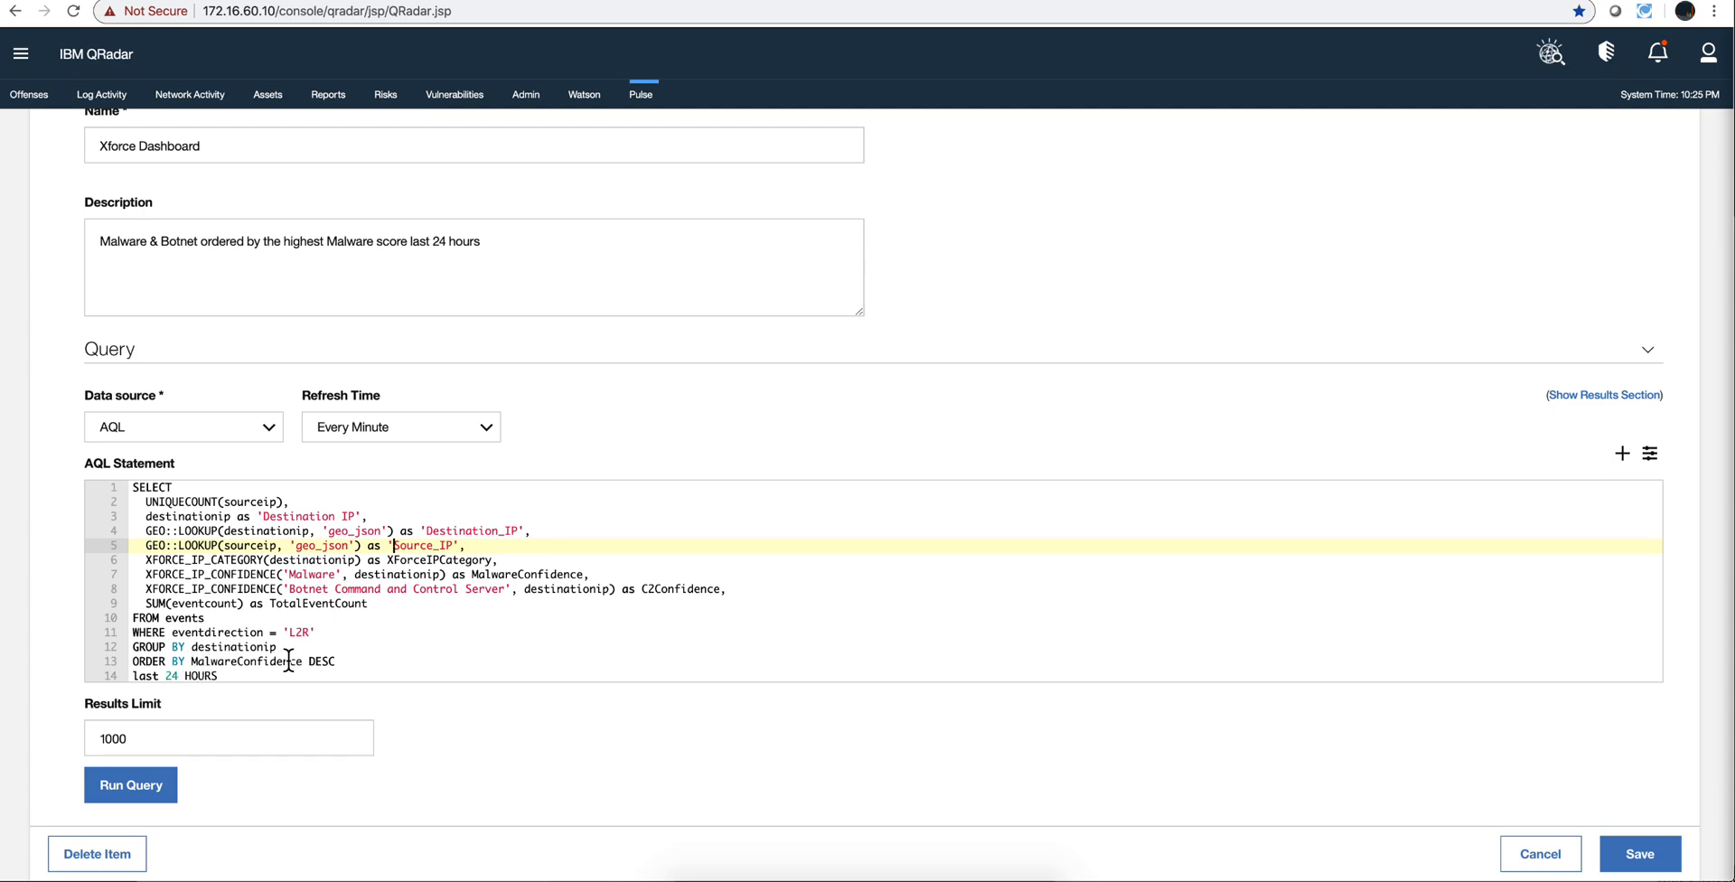
mouse_move(589, 641)
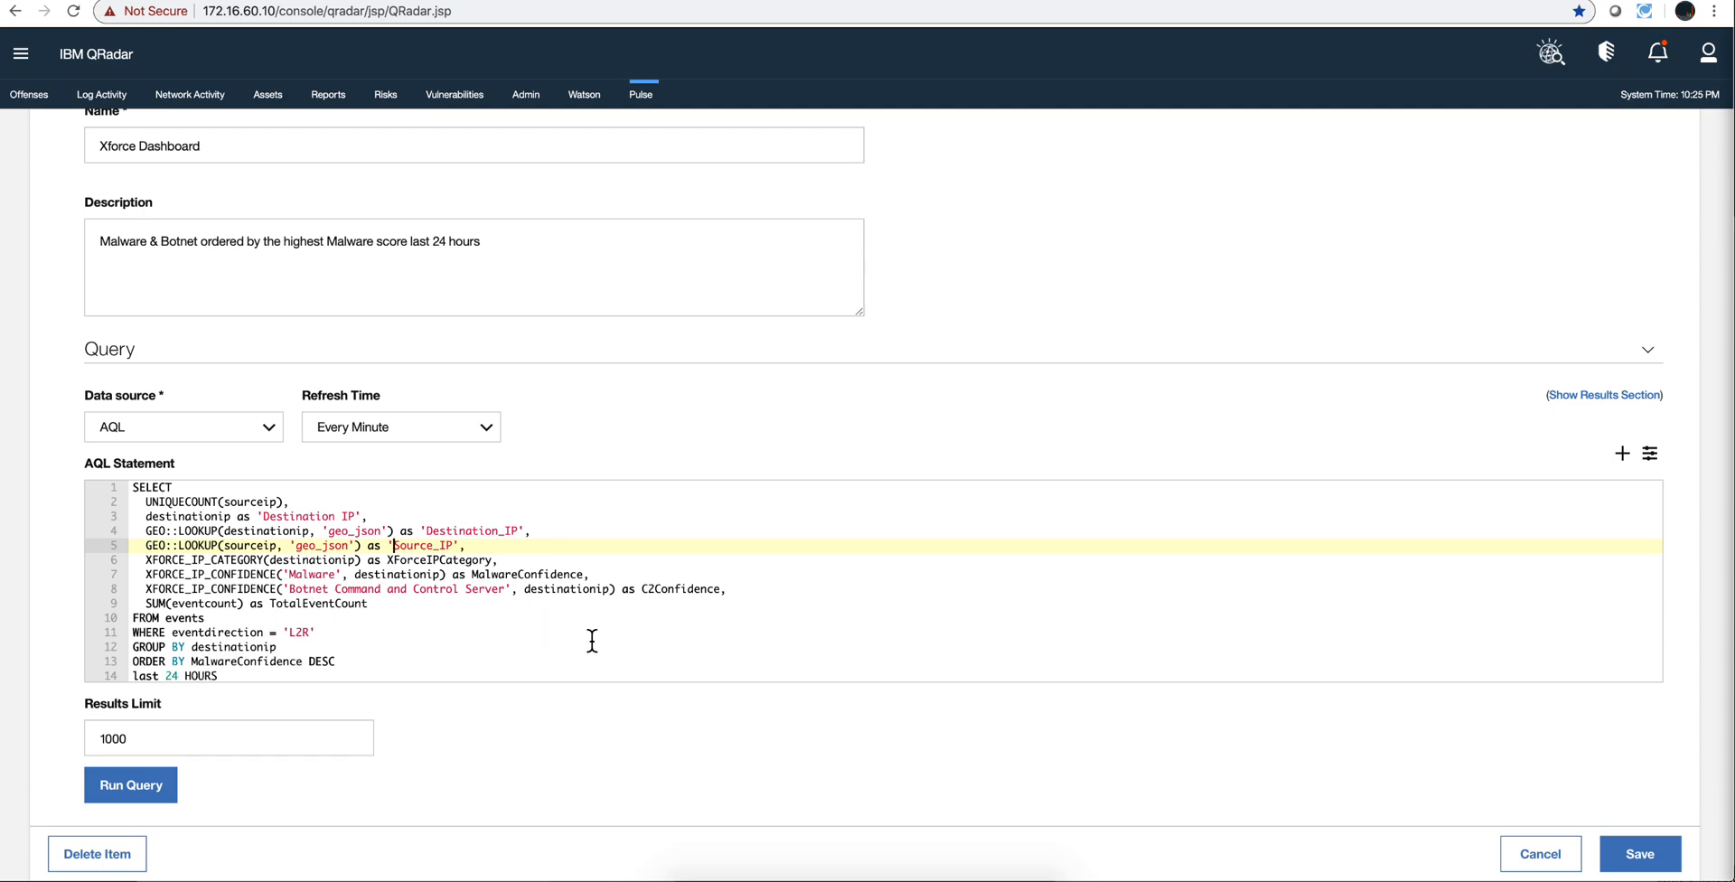
mouse_move(401, 647)
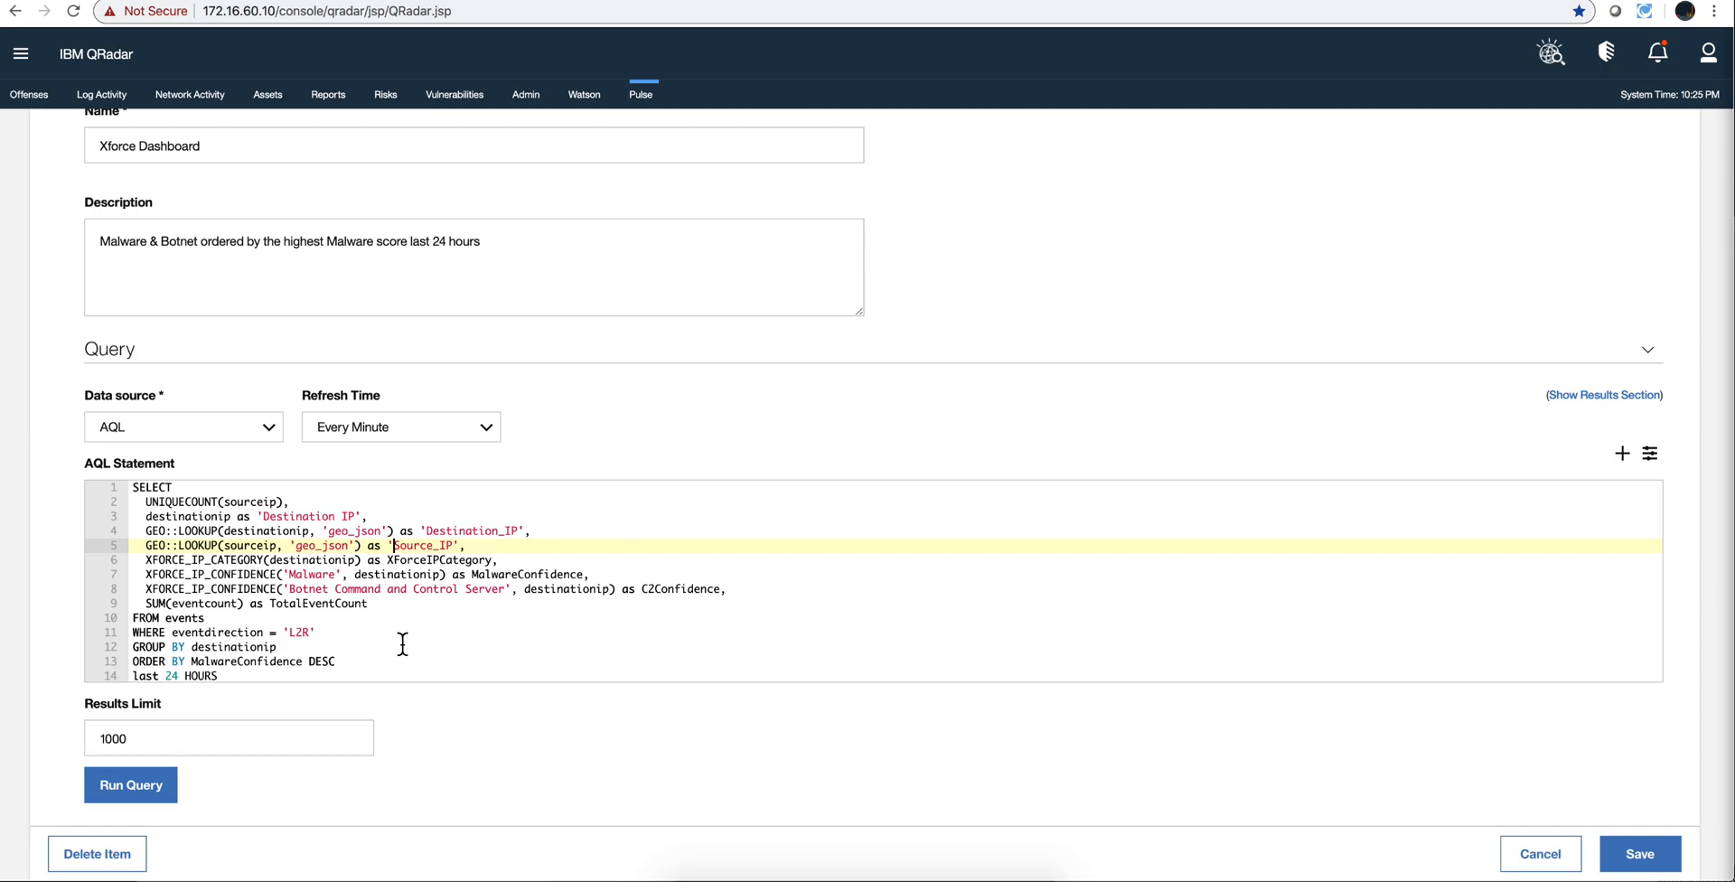
scroll(down, 3)
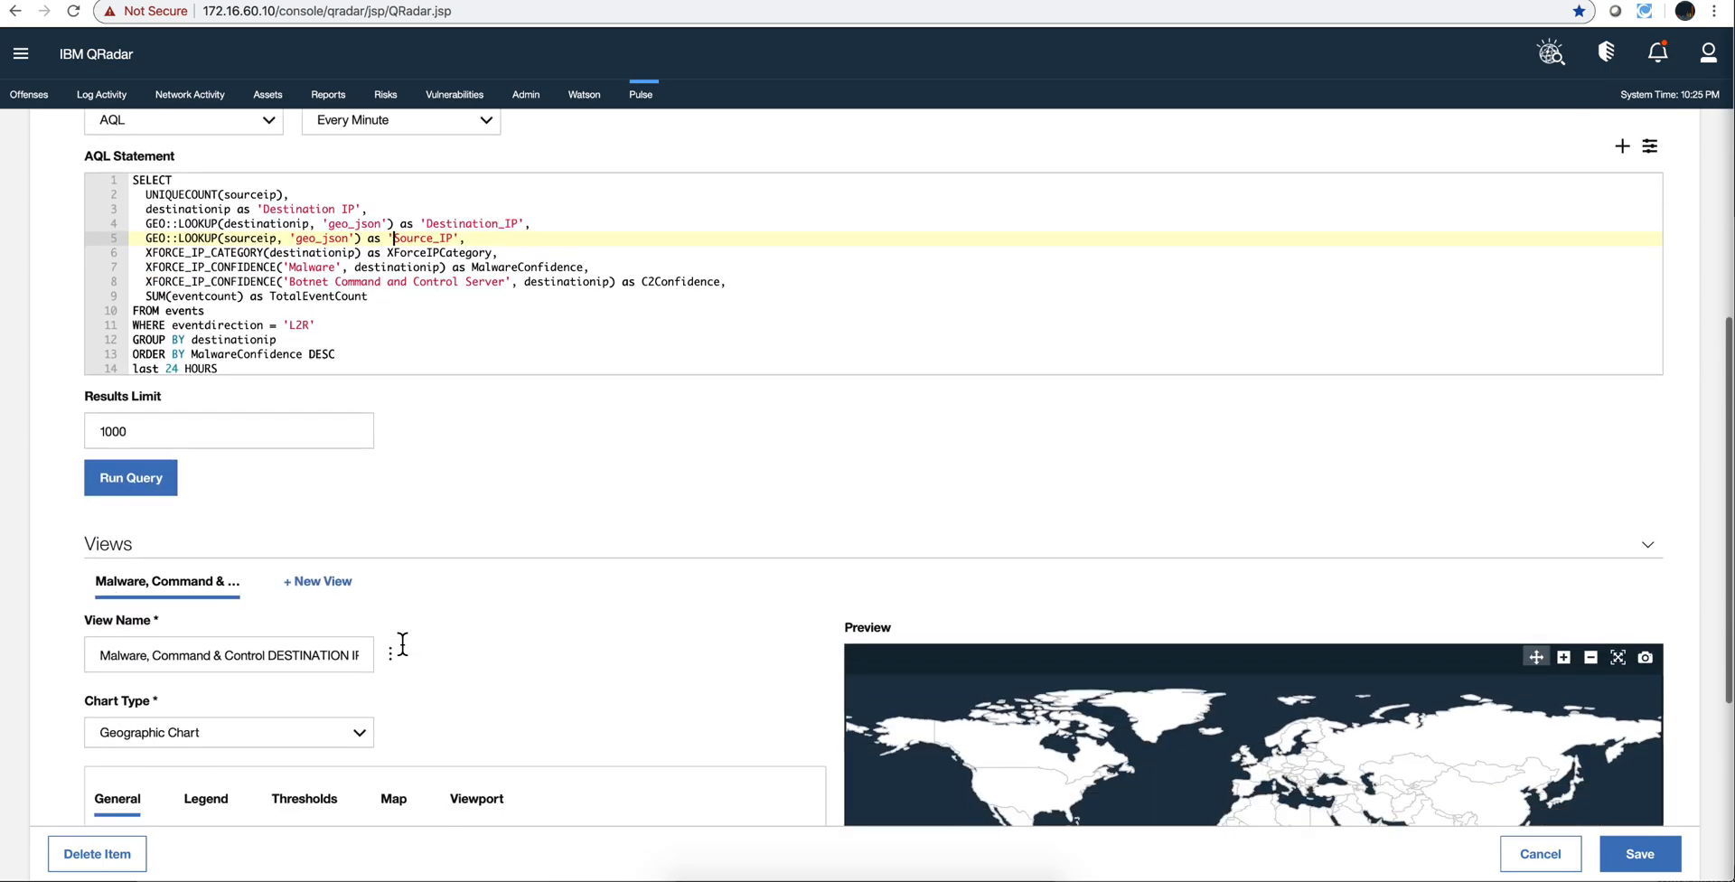
scroll(down, 3)
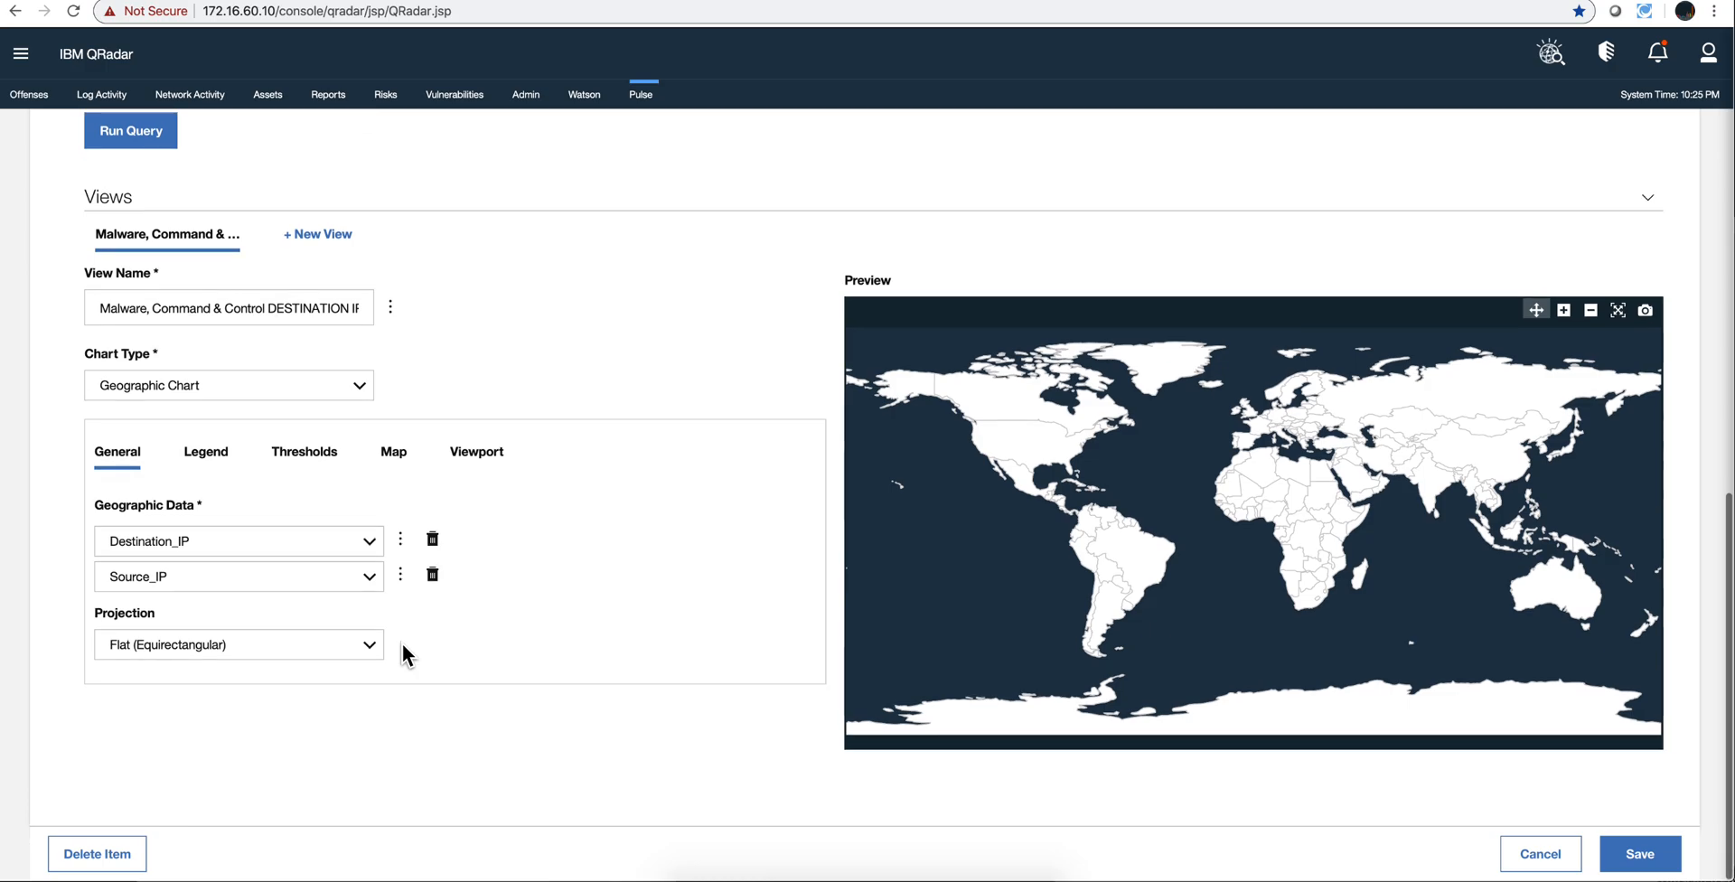
click(229, 385)
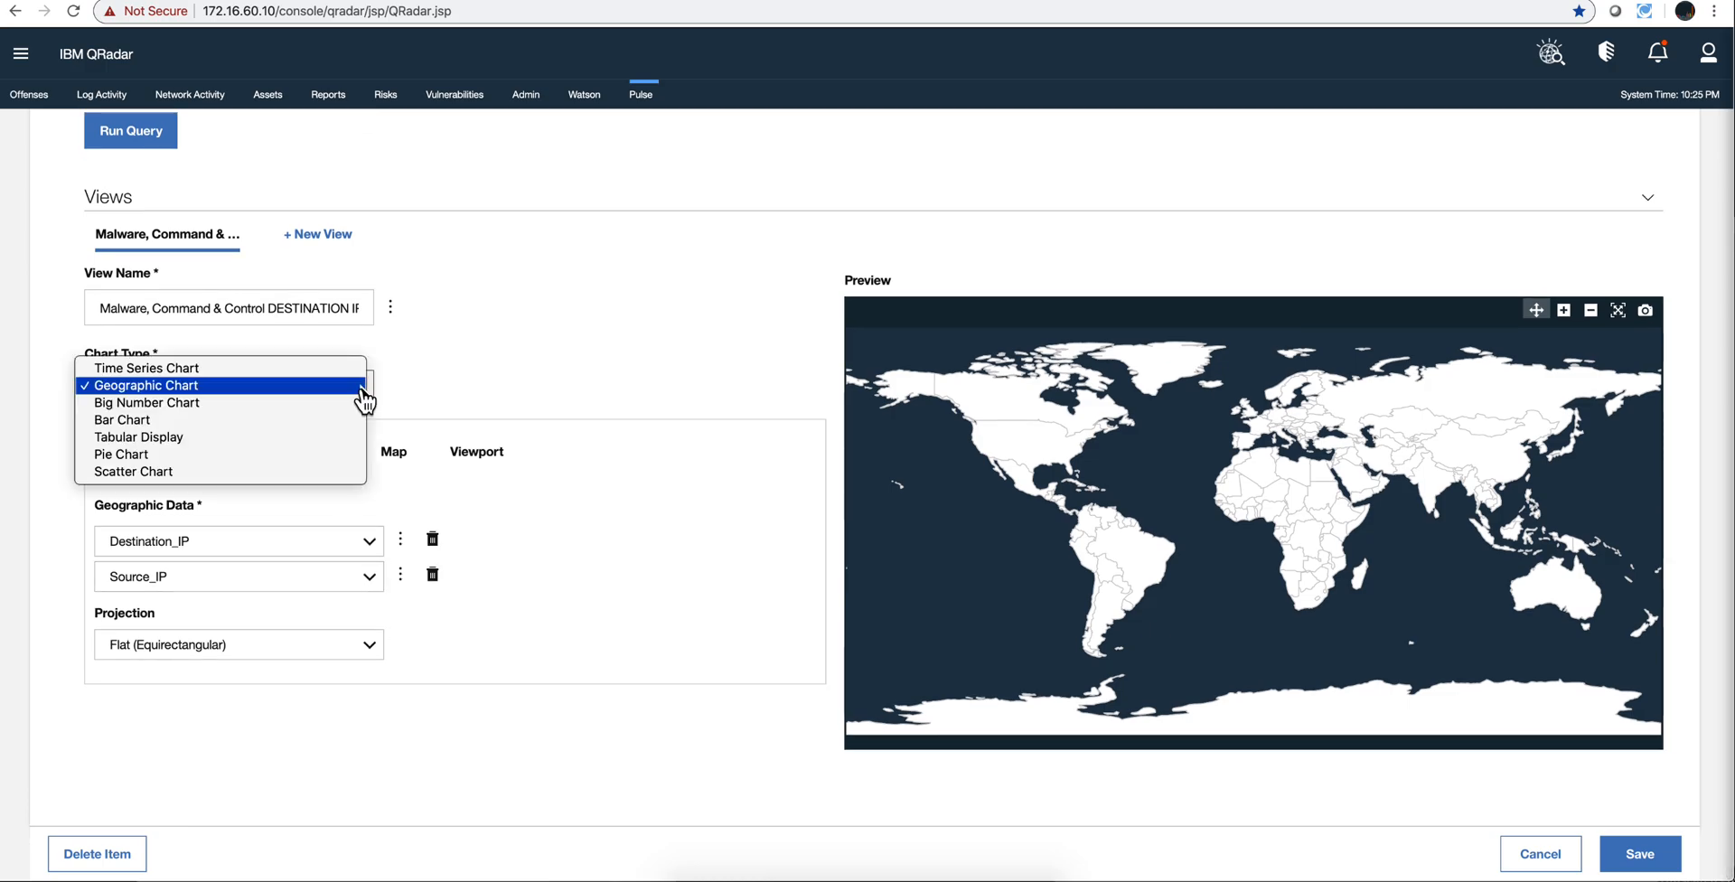
mouse_move(159, 384)
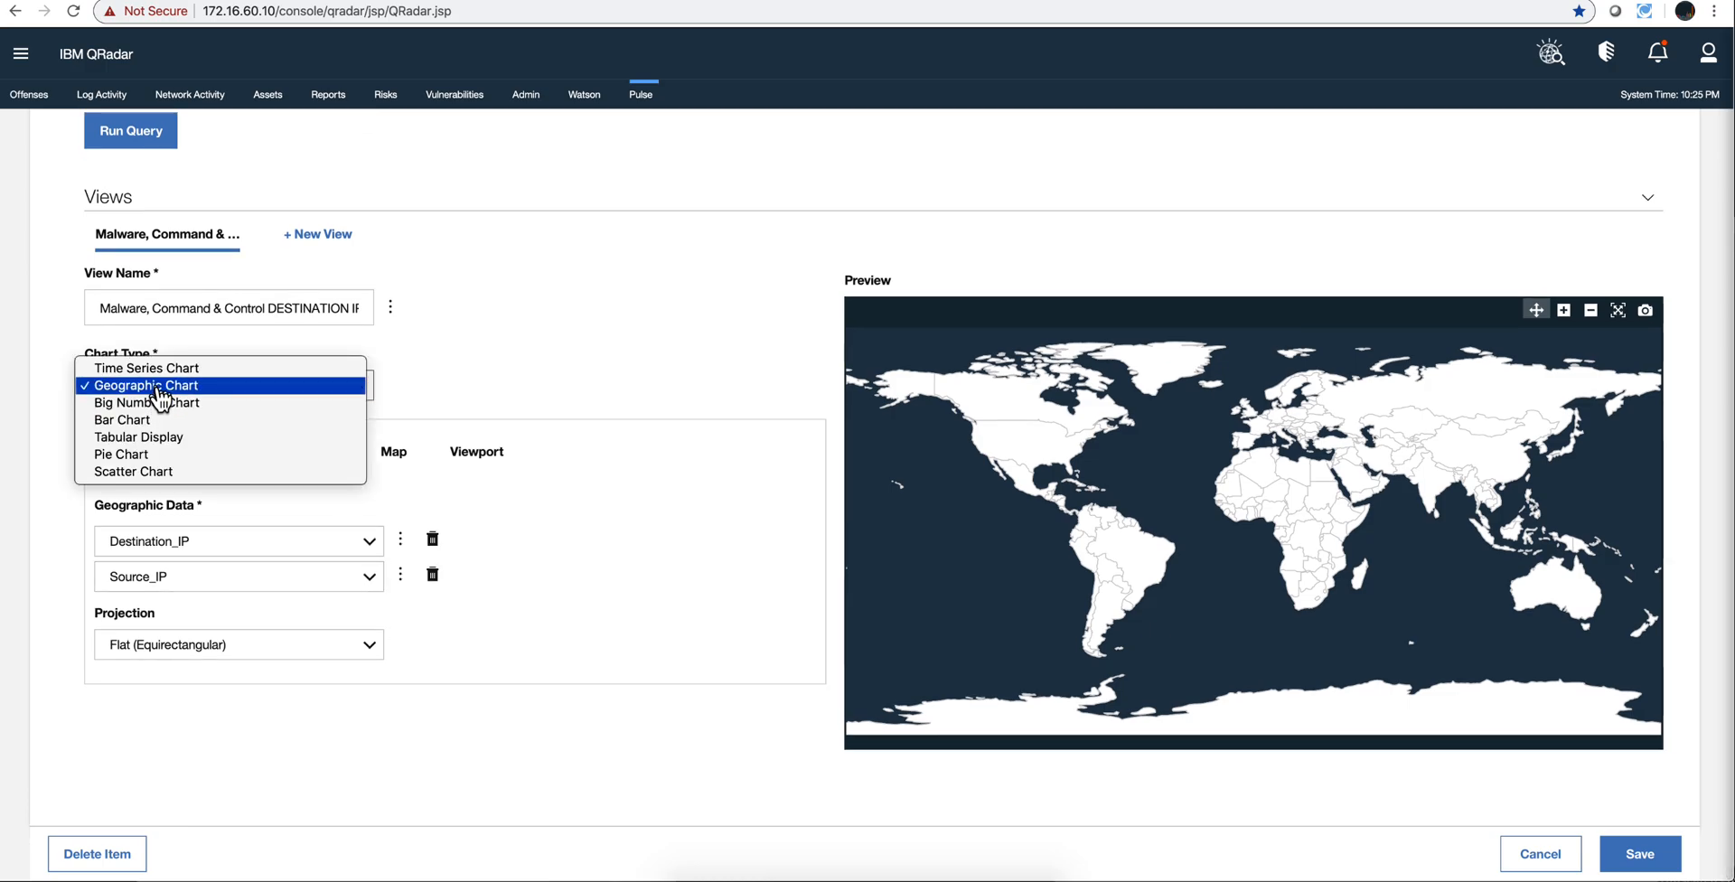
click(145, 383)
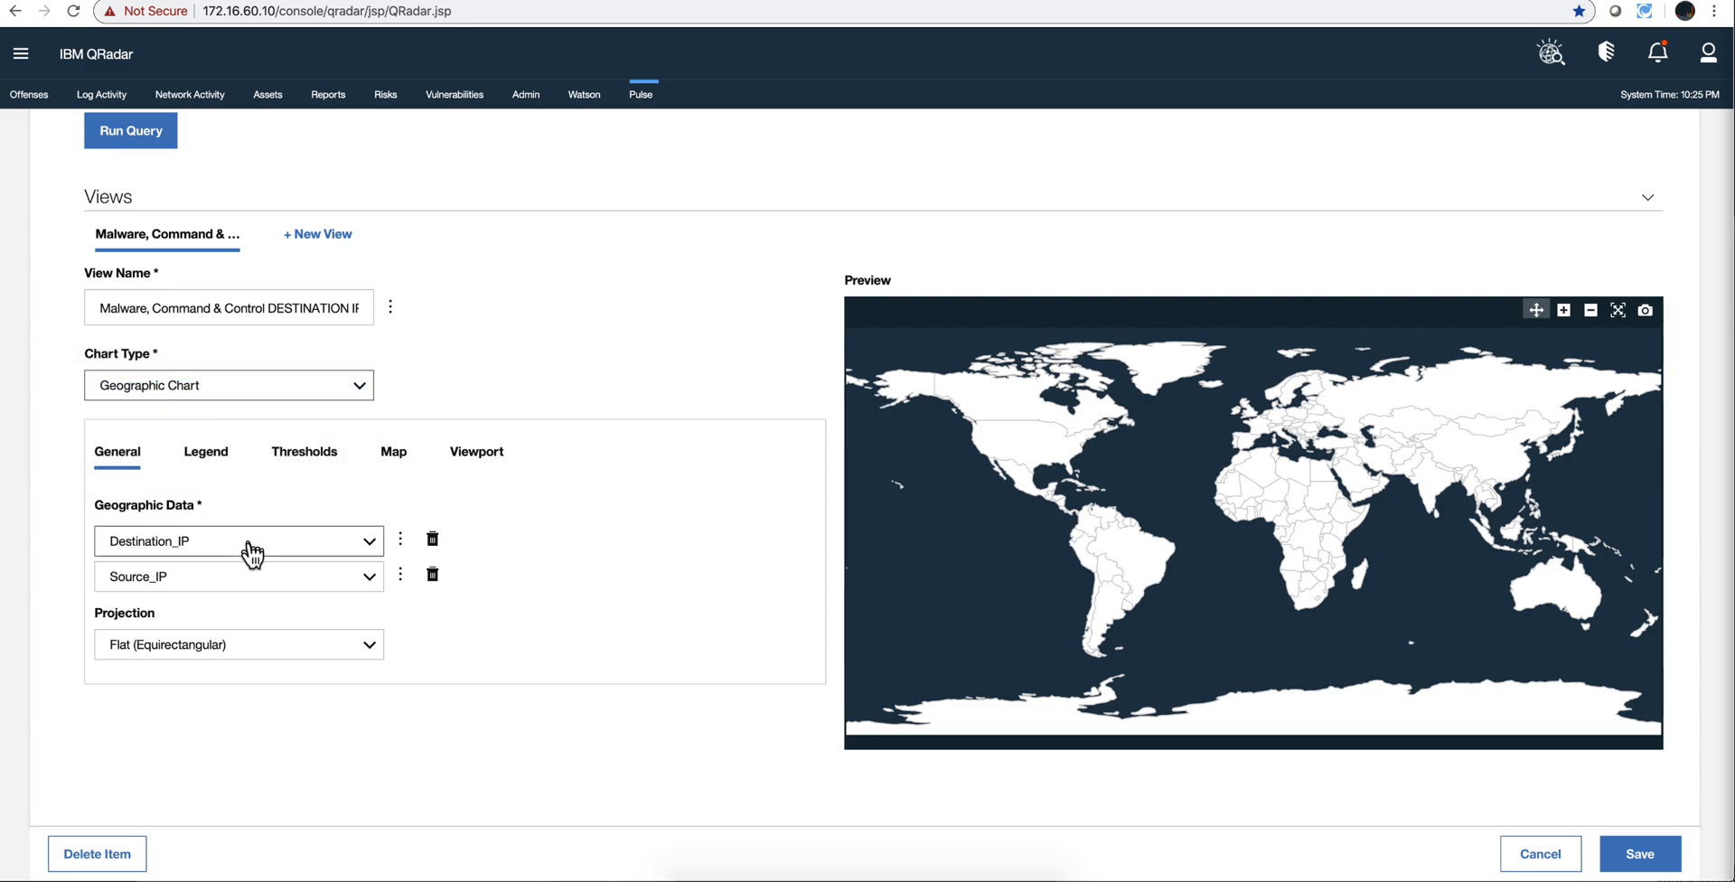
mouse_move(233, 552)
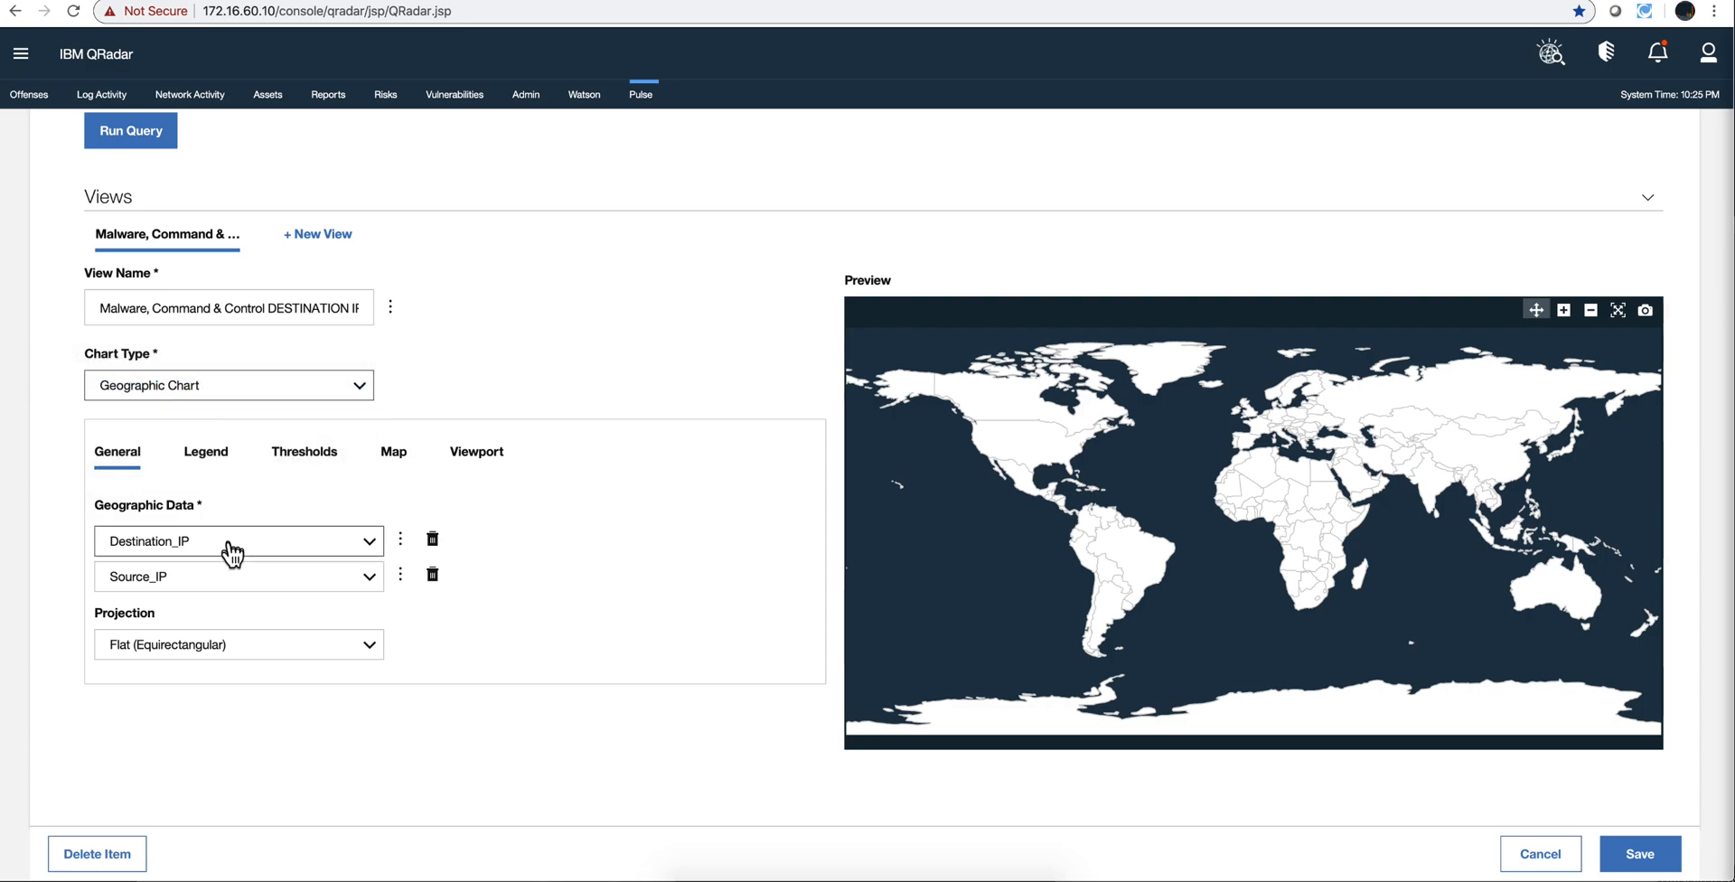
mouse_move(224, 589)
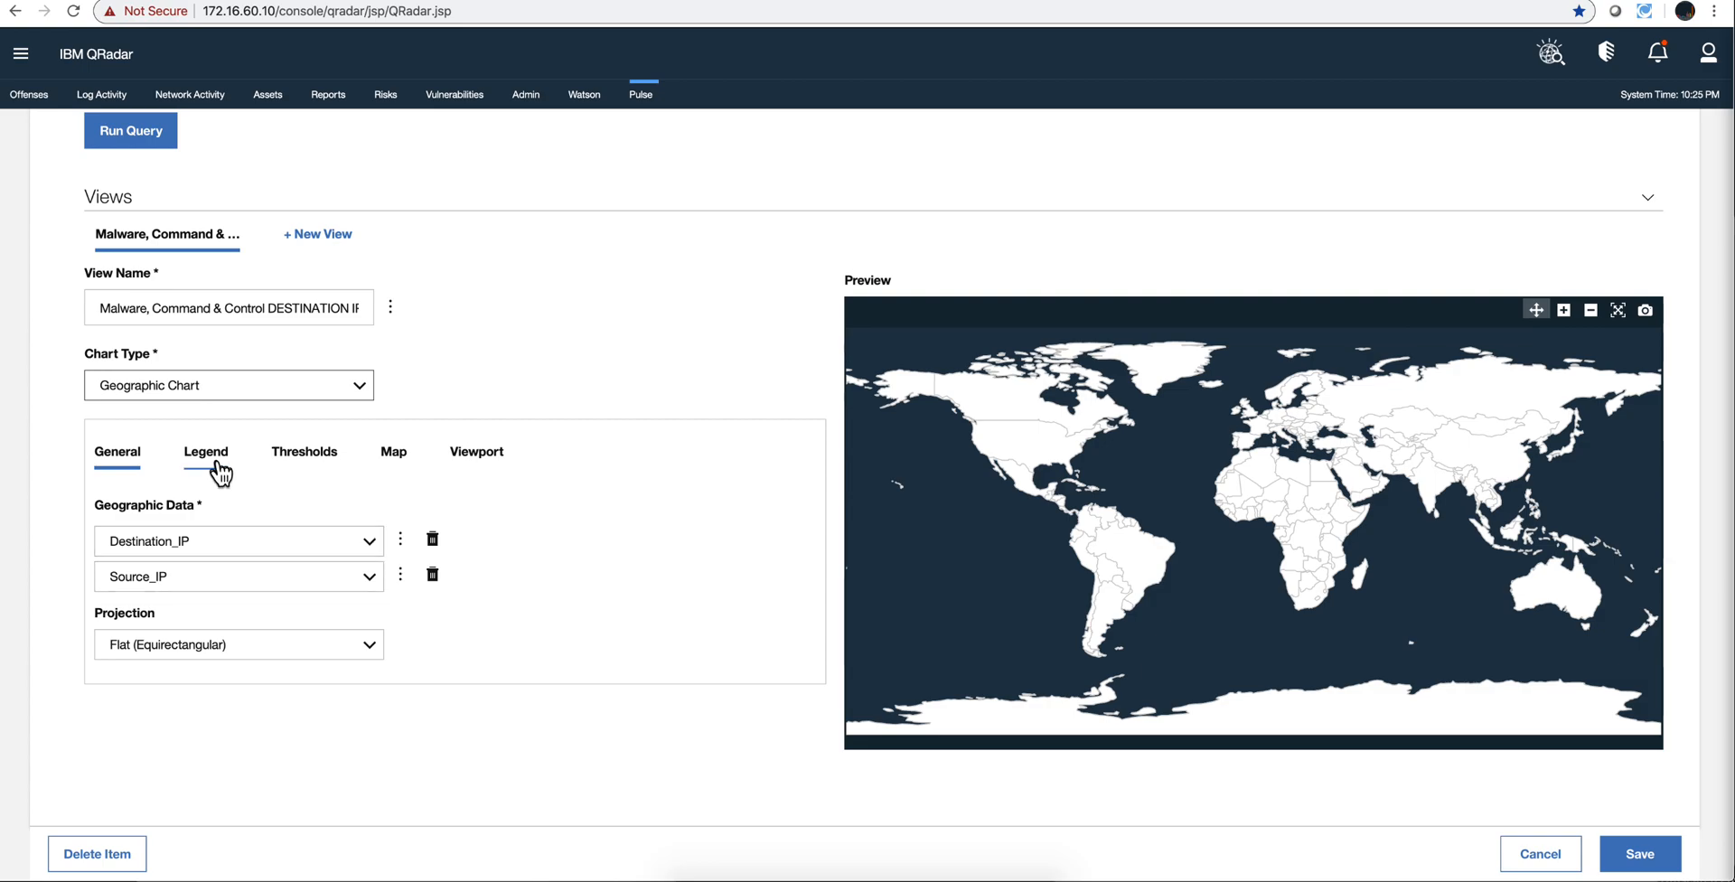
mouse_move(304, 452)
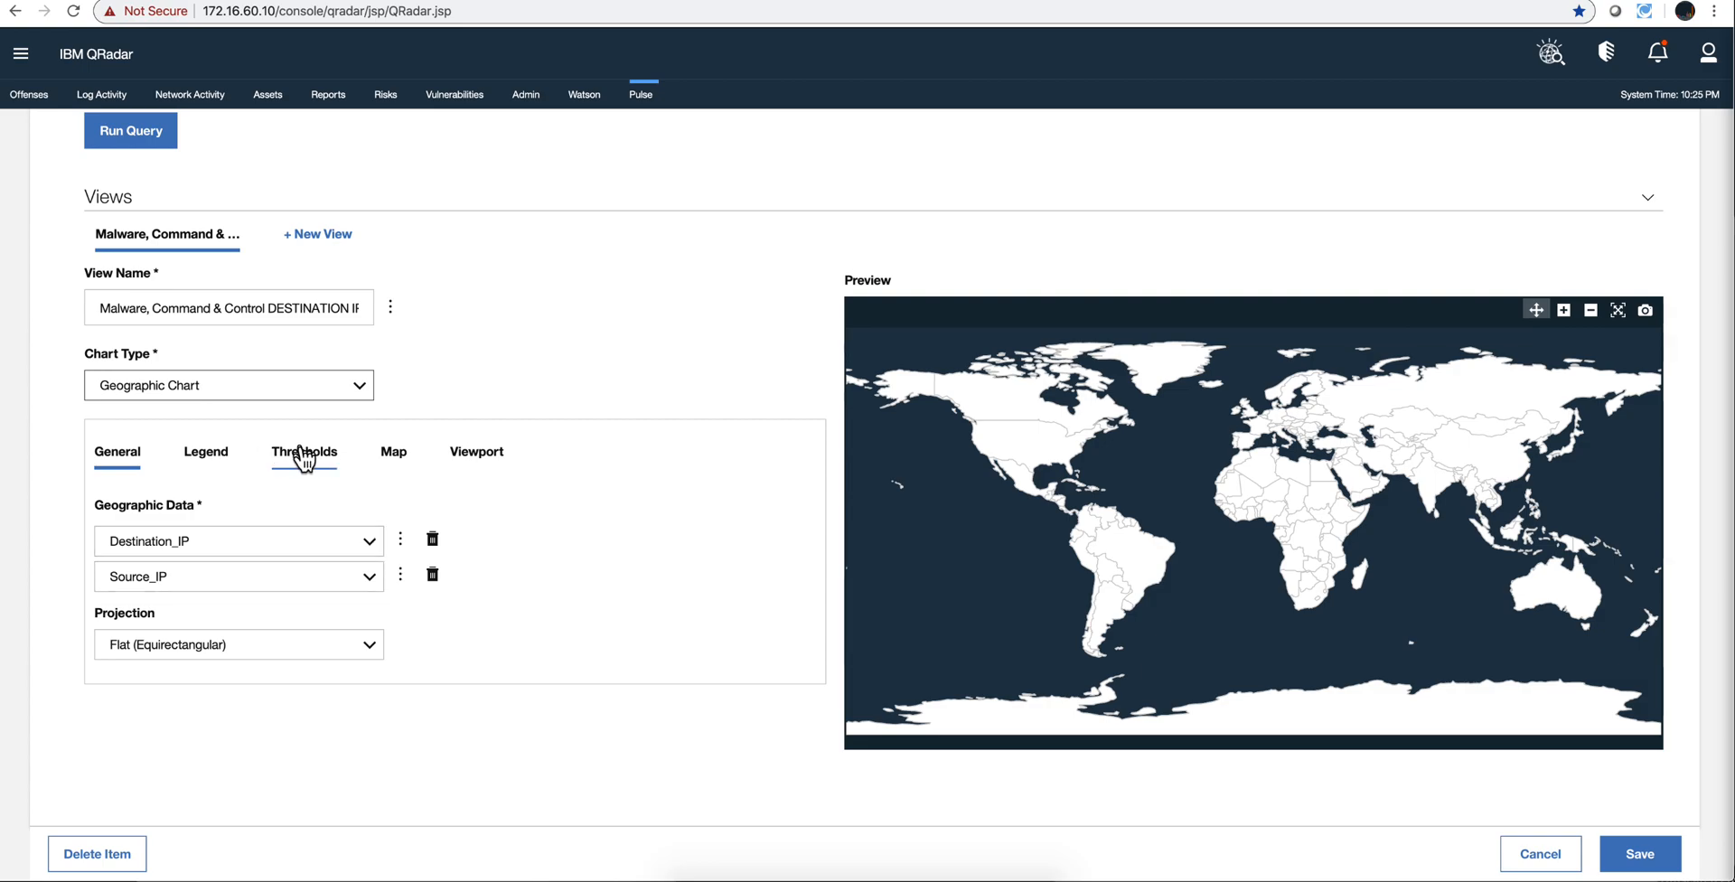
Review the Geographic Chart's Map options: dataset lines, borders, grid and colour pickers.
click(392, 452)
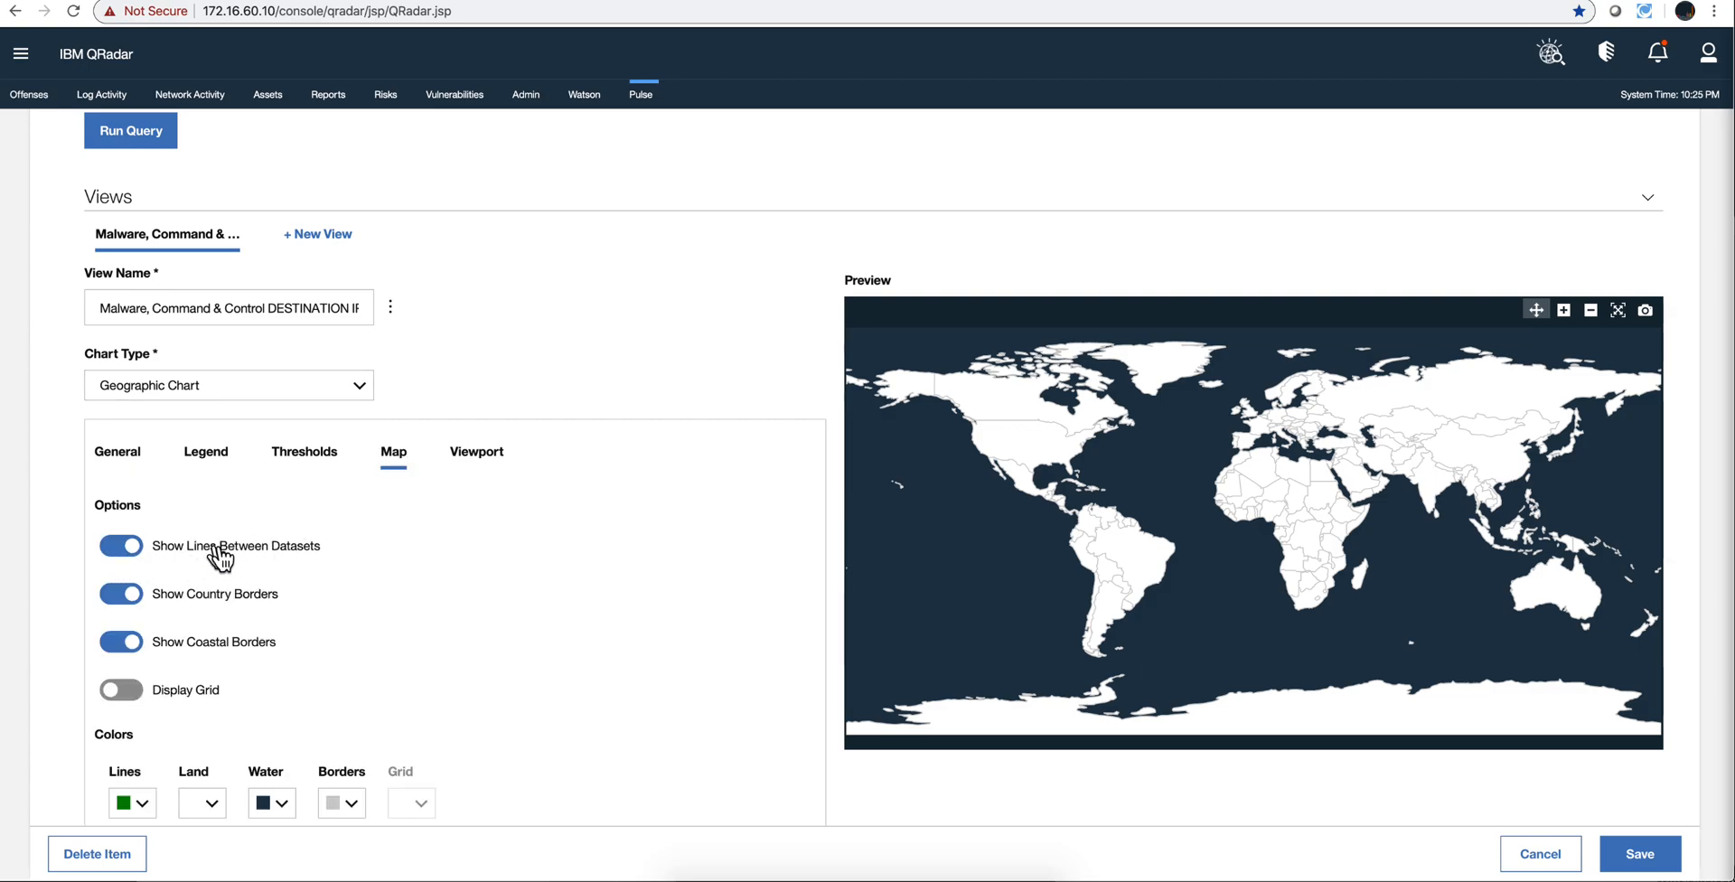
mouse_move(357, 555)
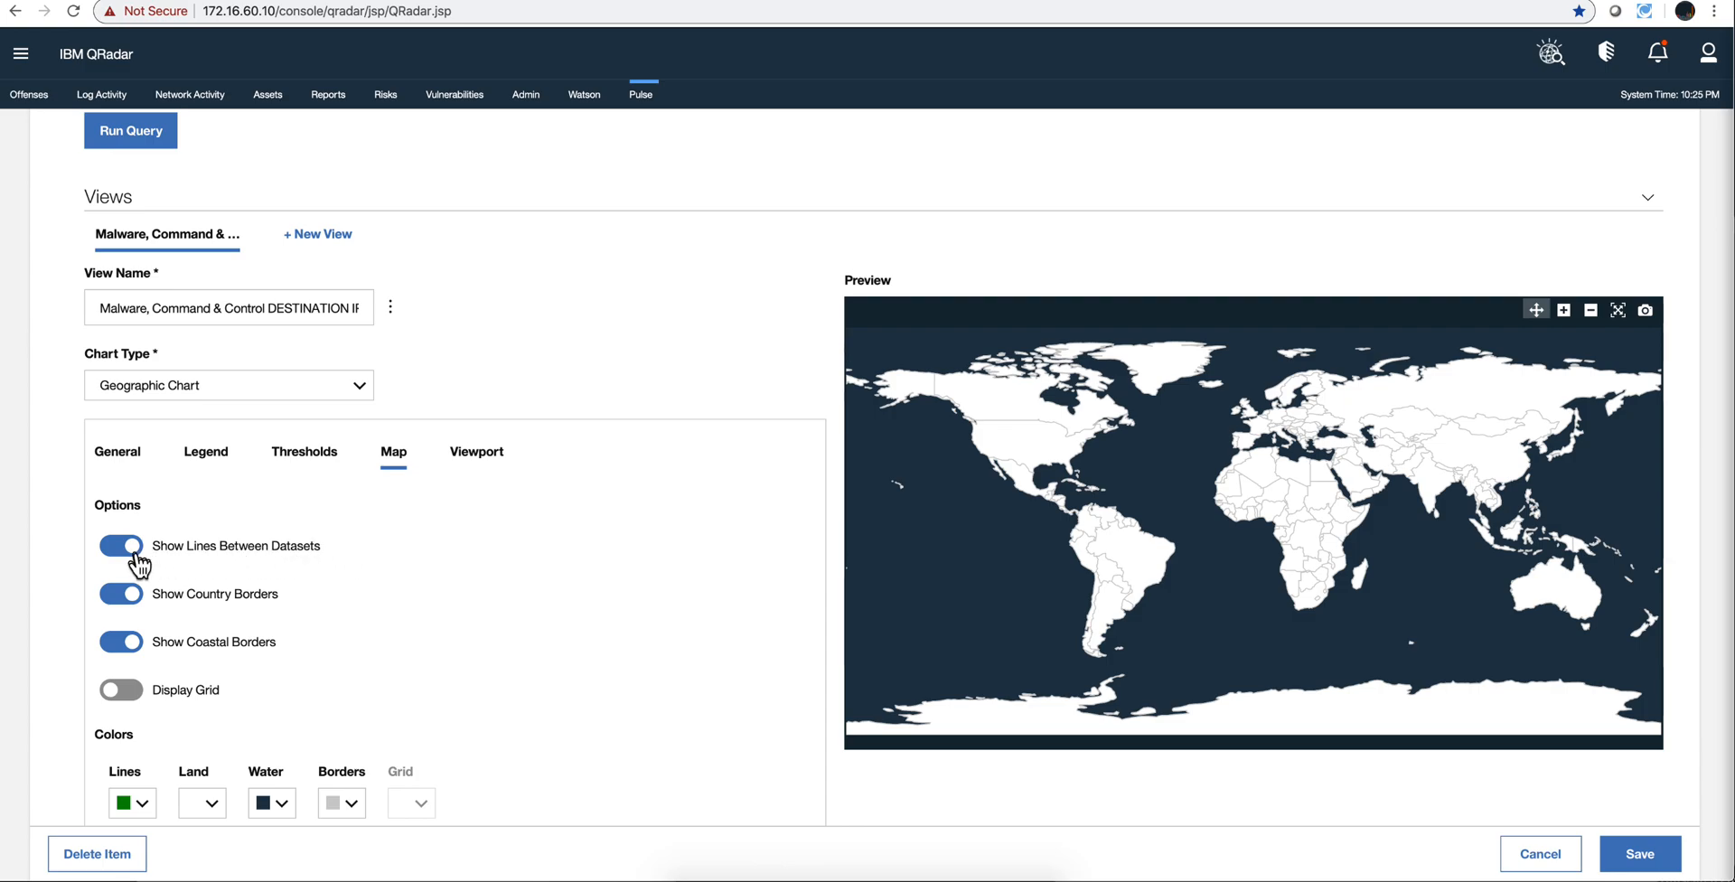
mouse_move(254, 608)
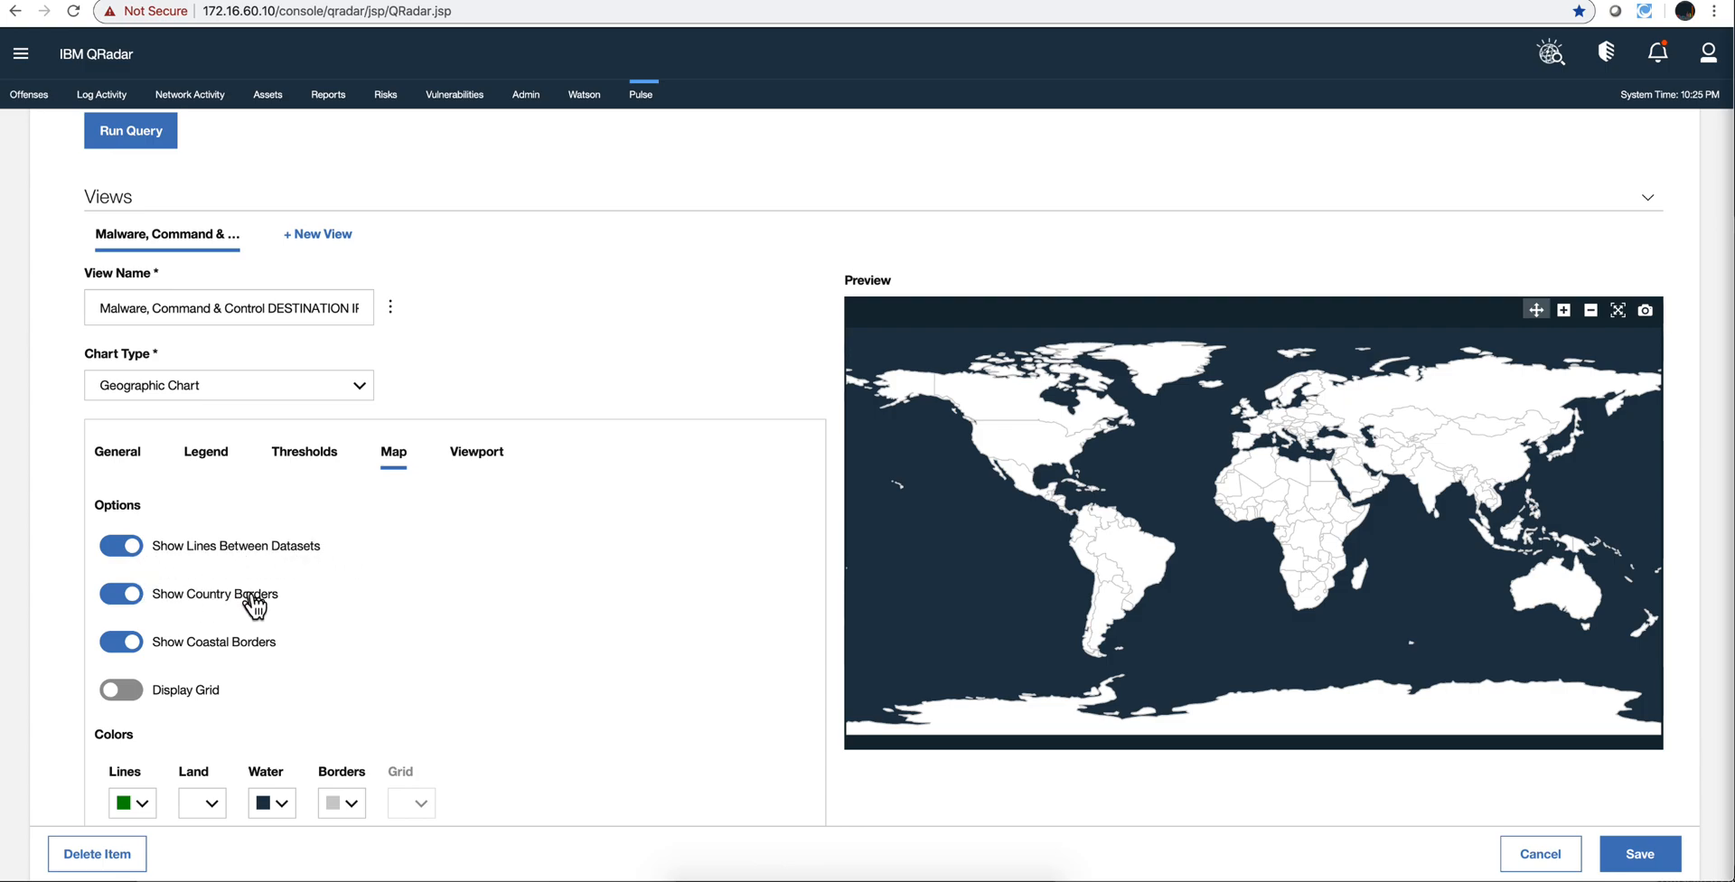
mouse_move(174, 665)
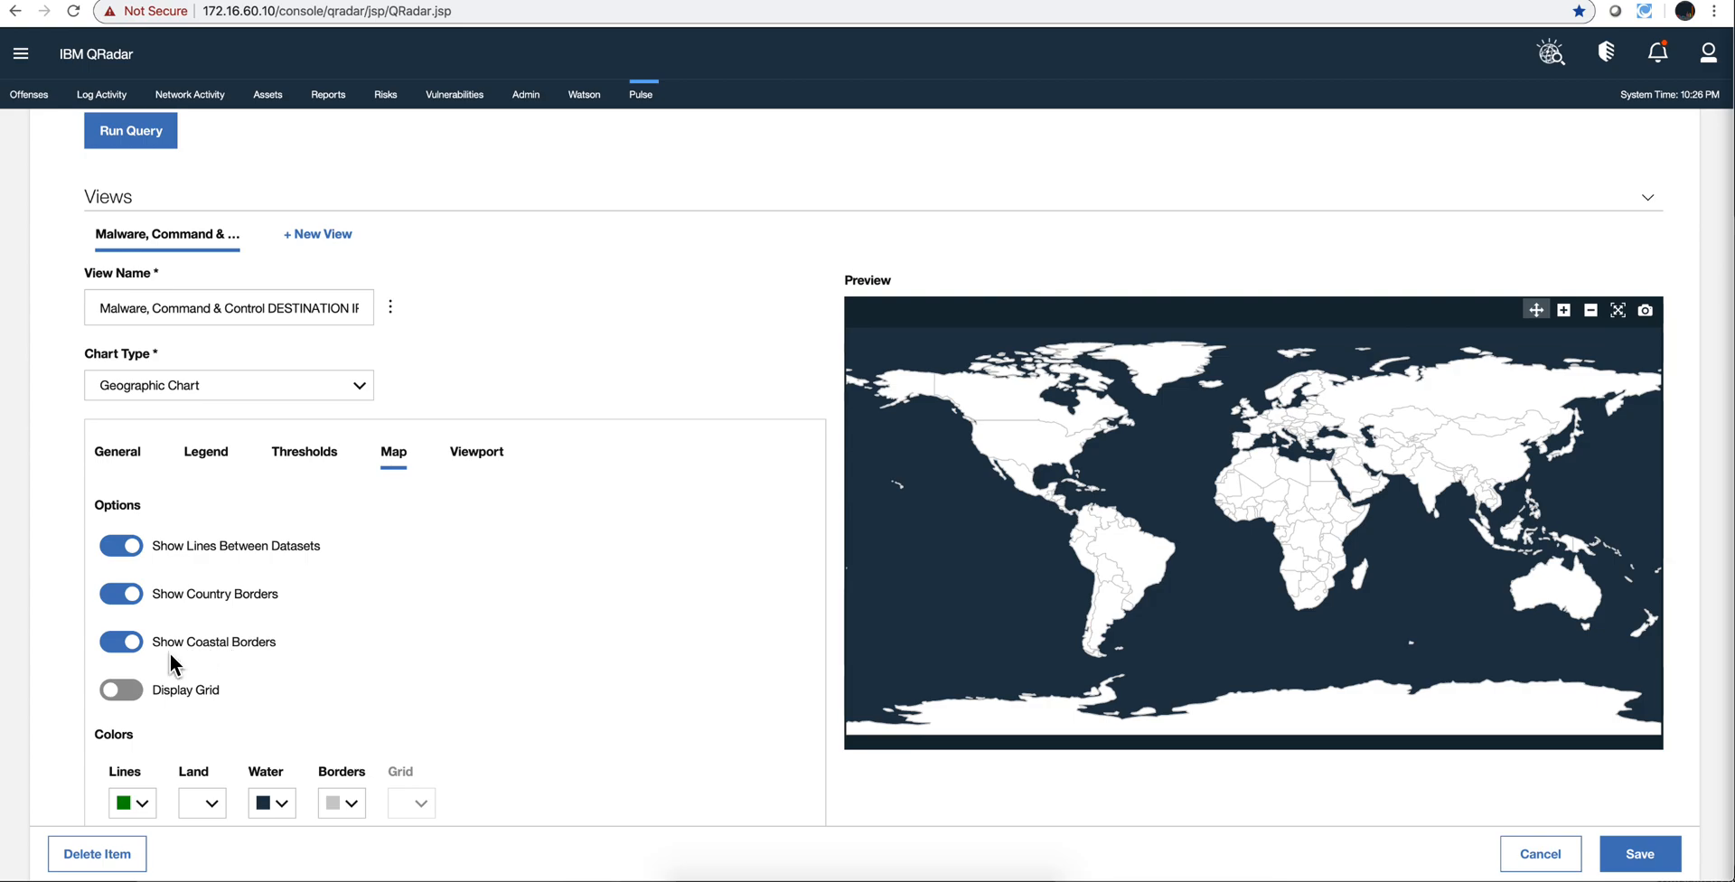
mouse_move(244, 493)
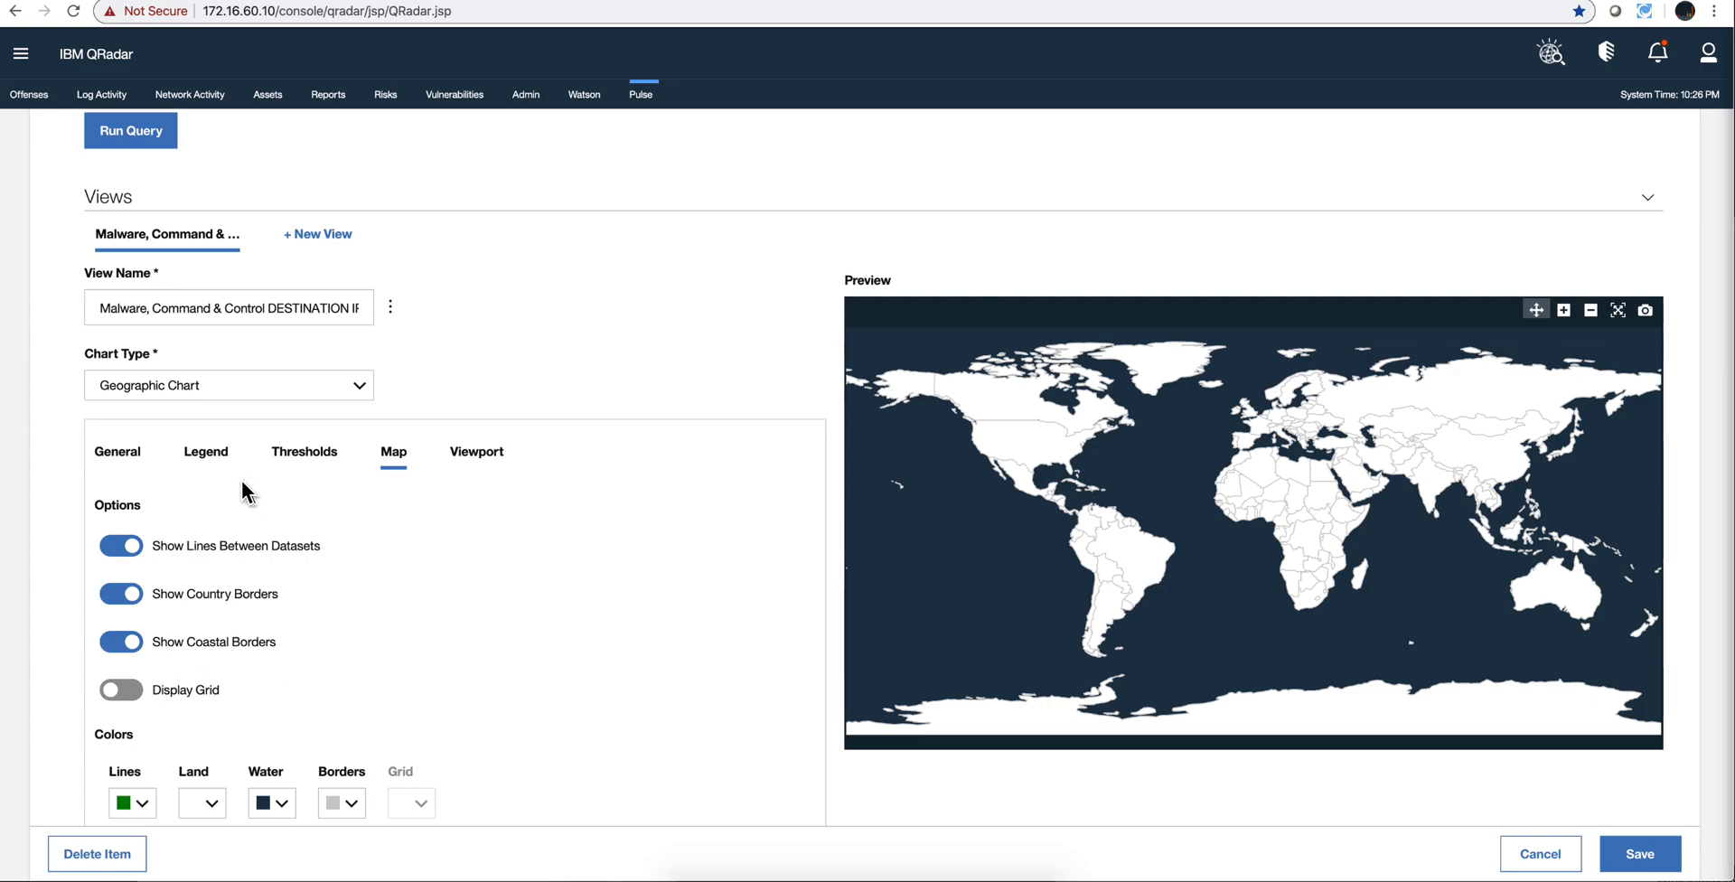
scroll(down, 3)
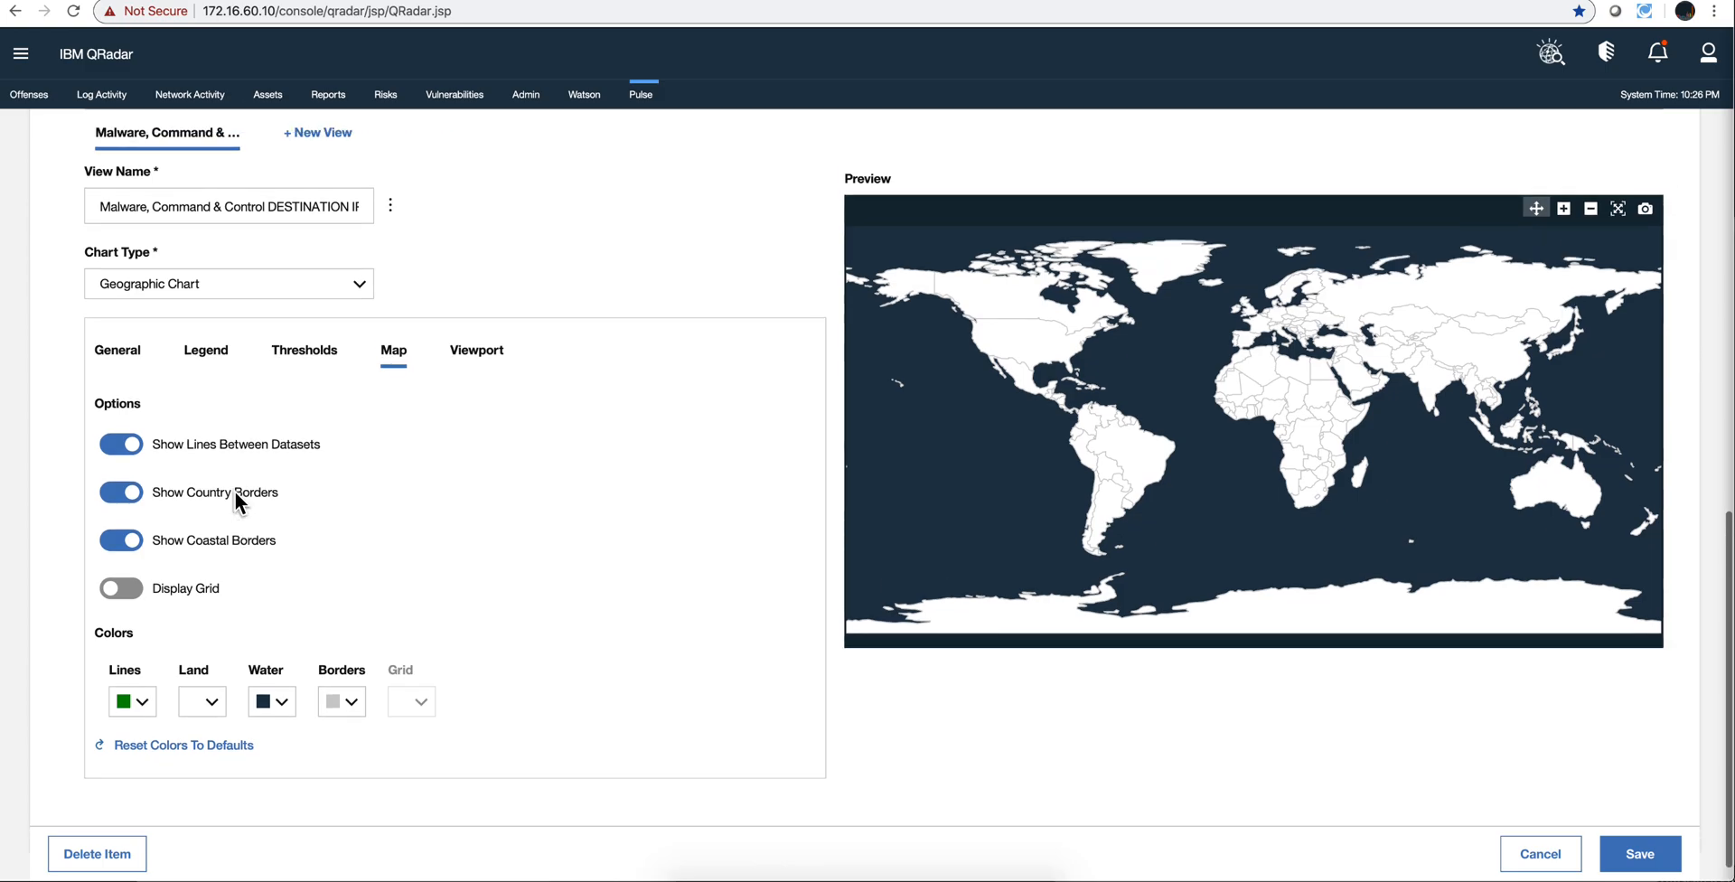
scroll(up, 3)
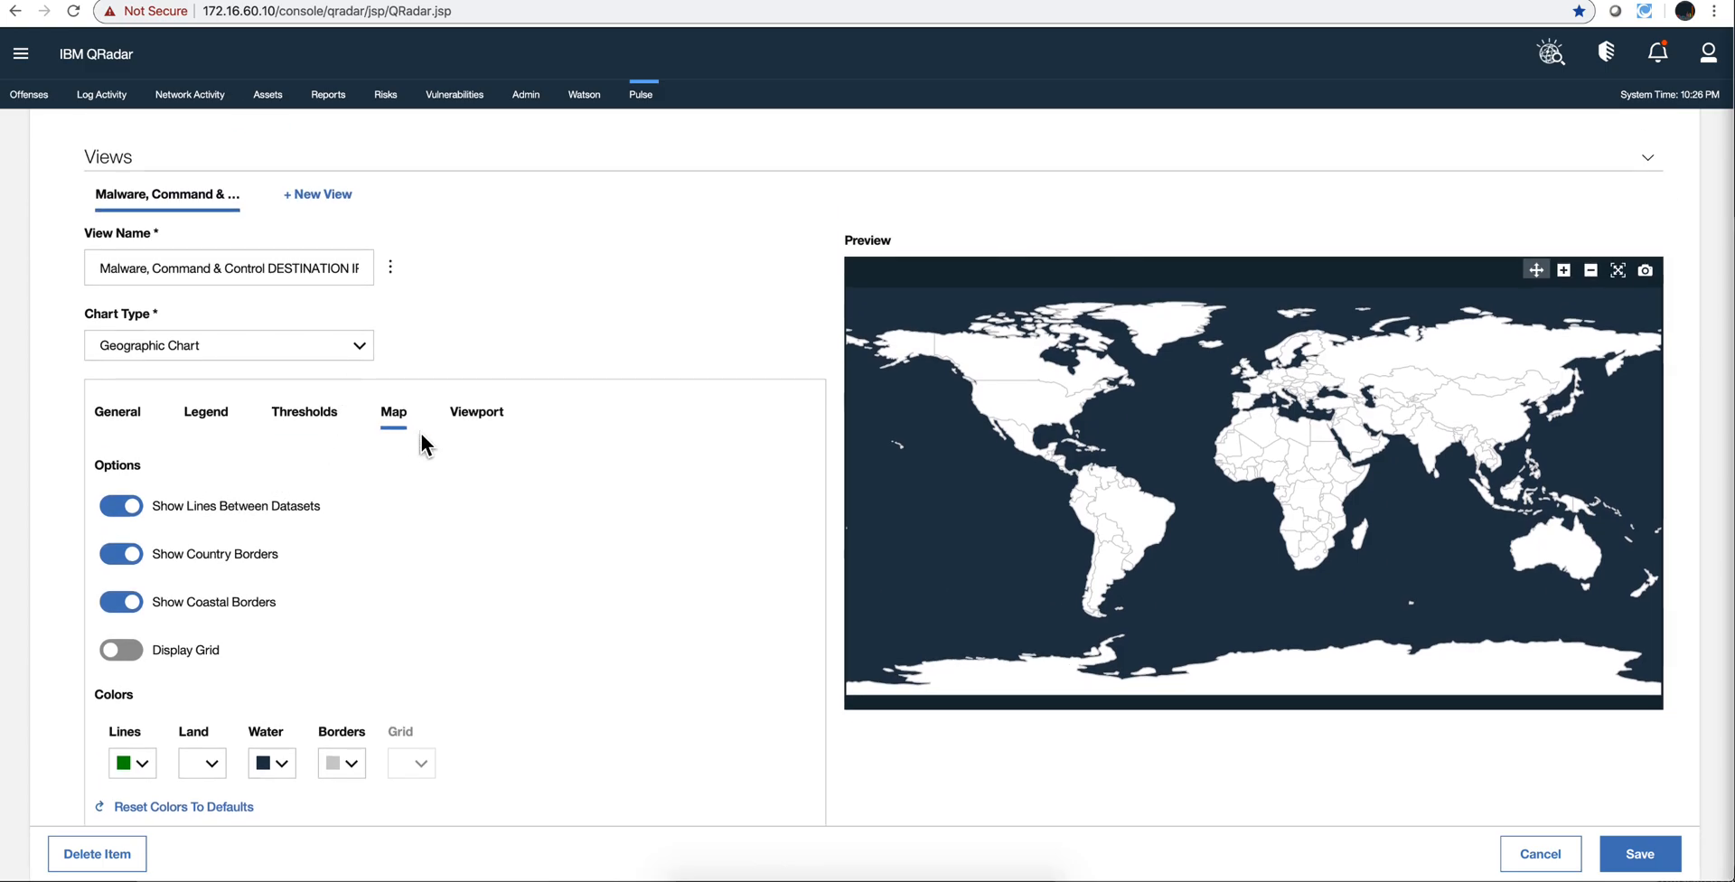
mouse_move(440, 491)
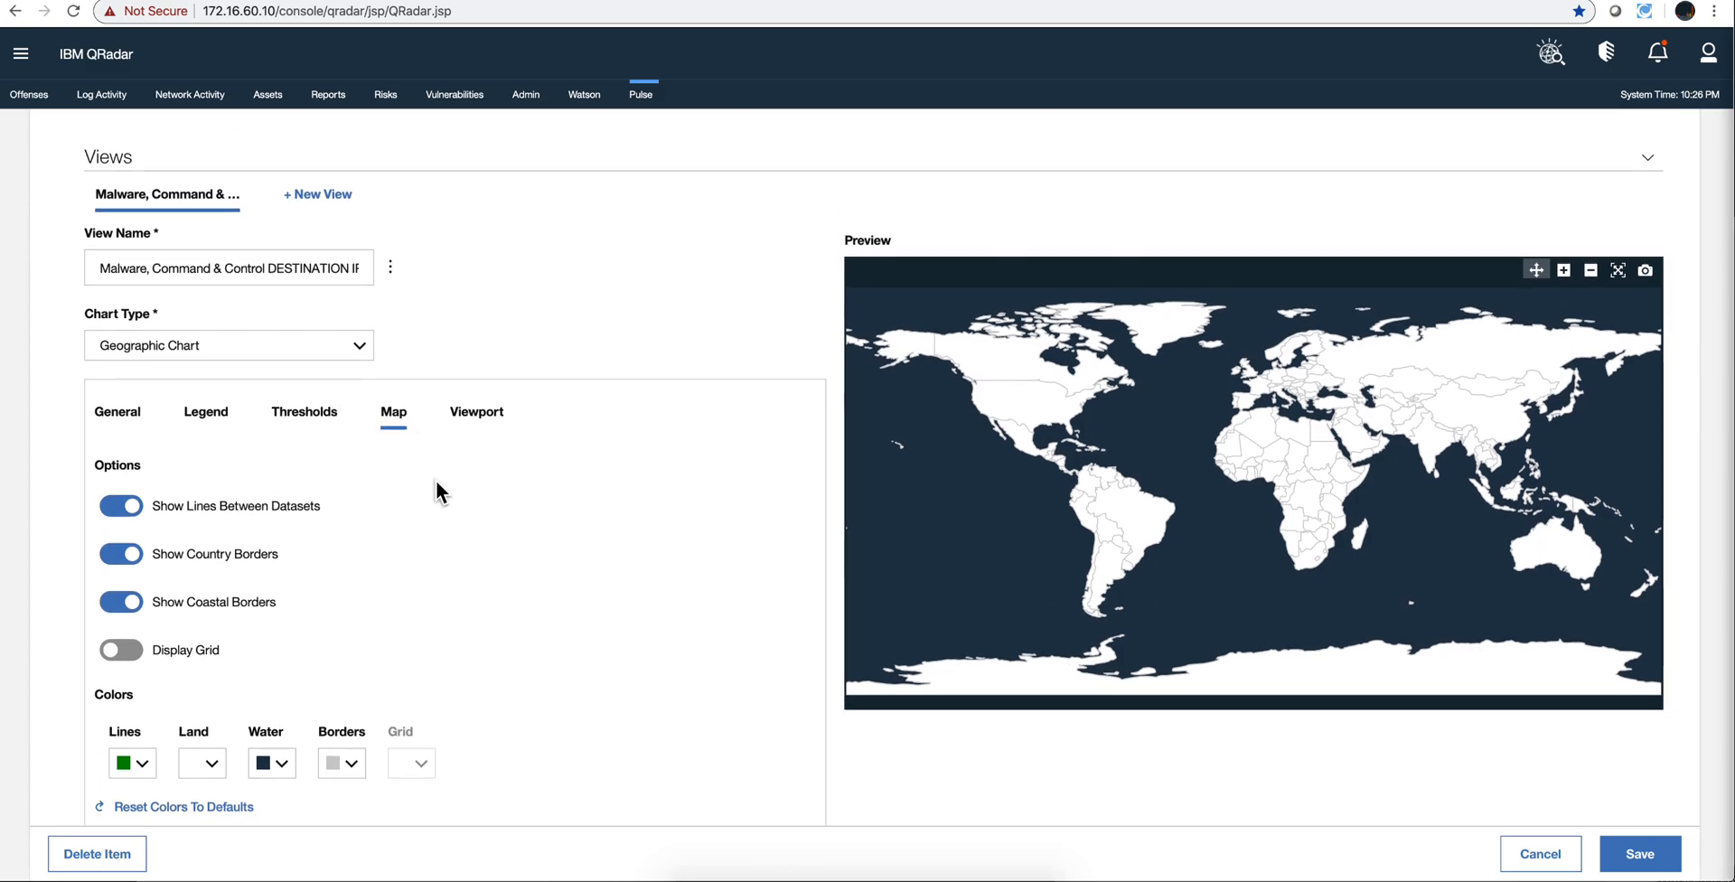
scroll(down, 3)
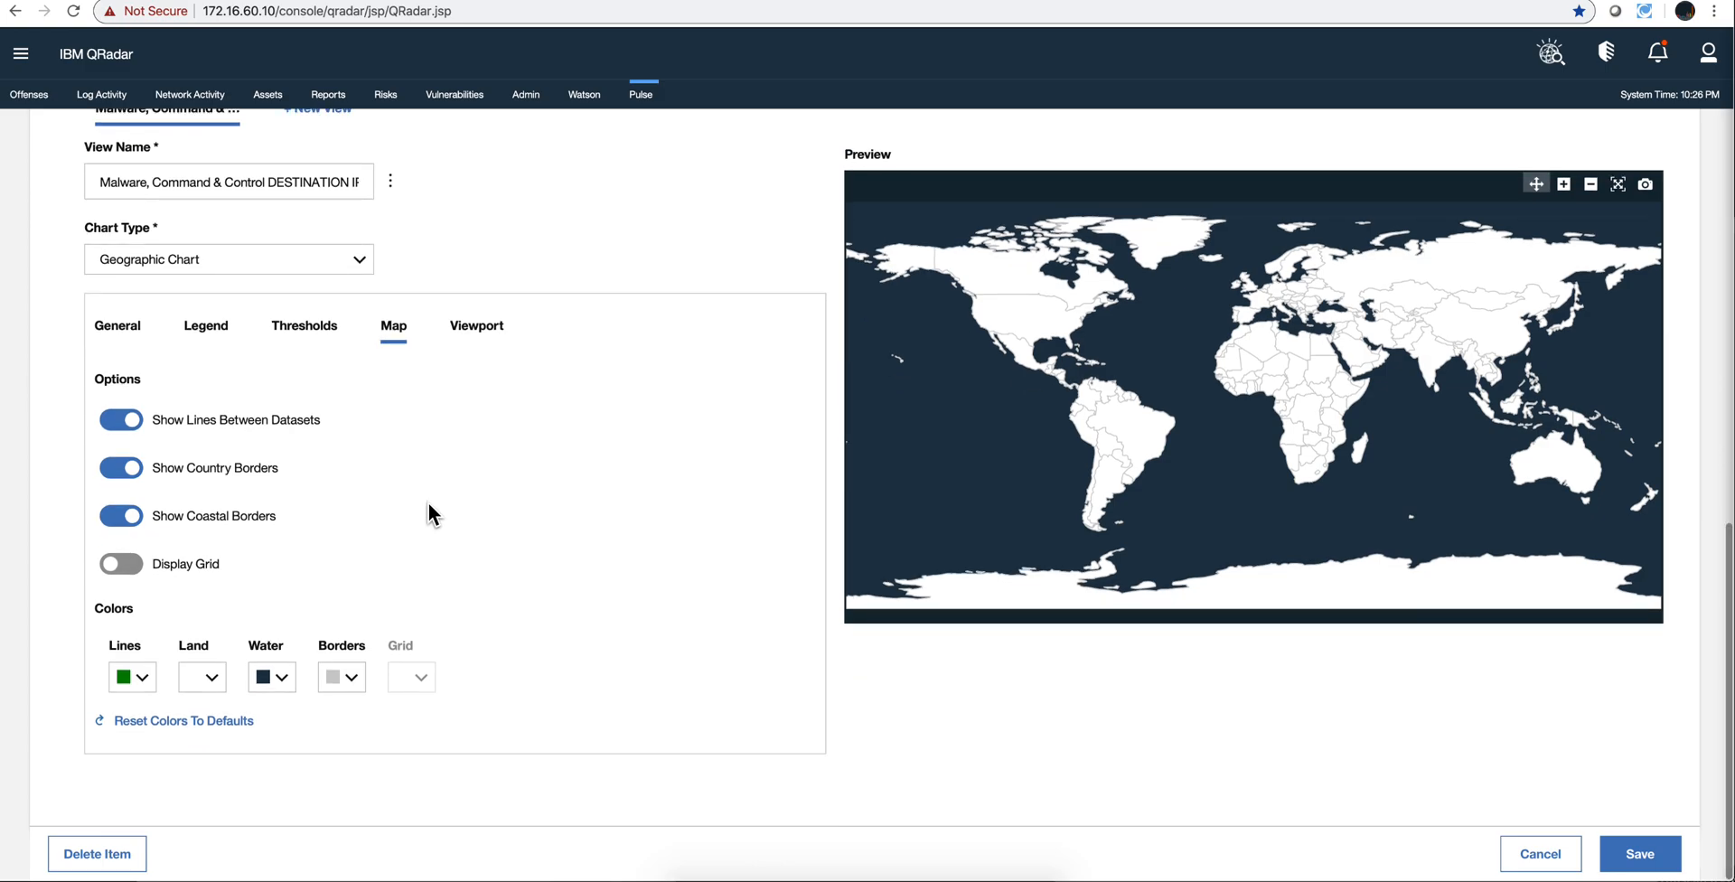
scroll(up, 3)
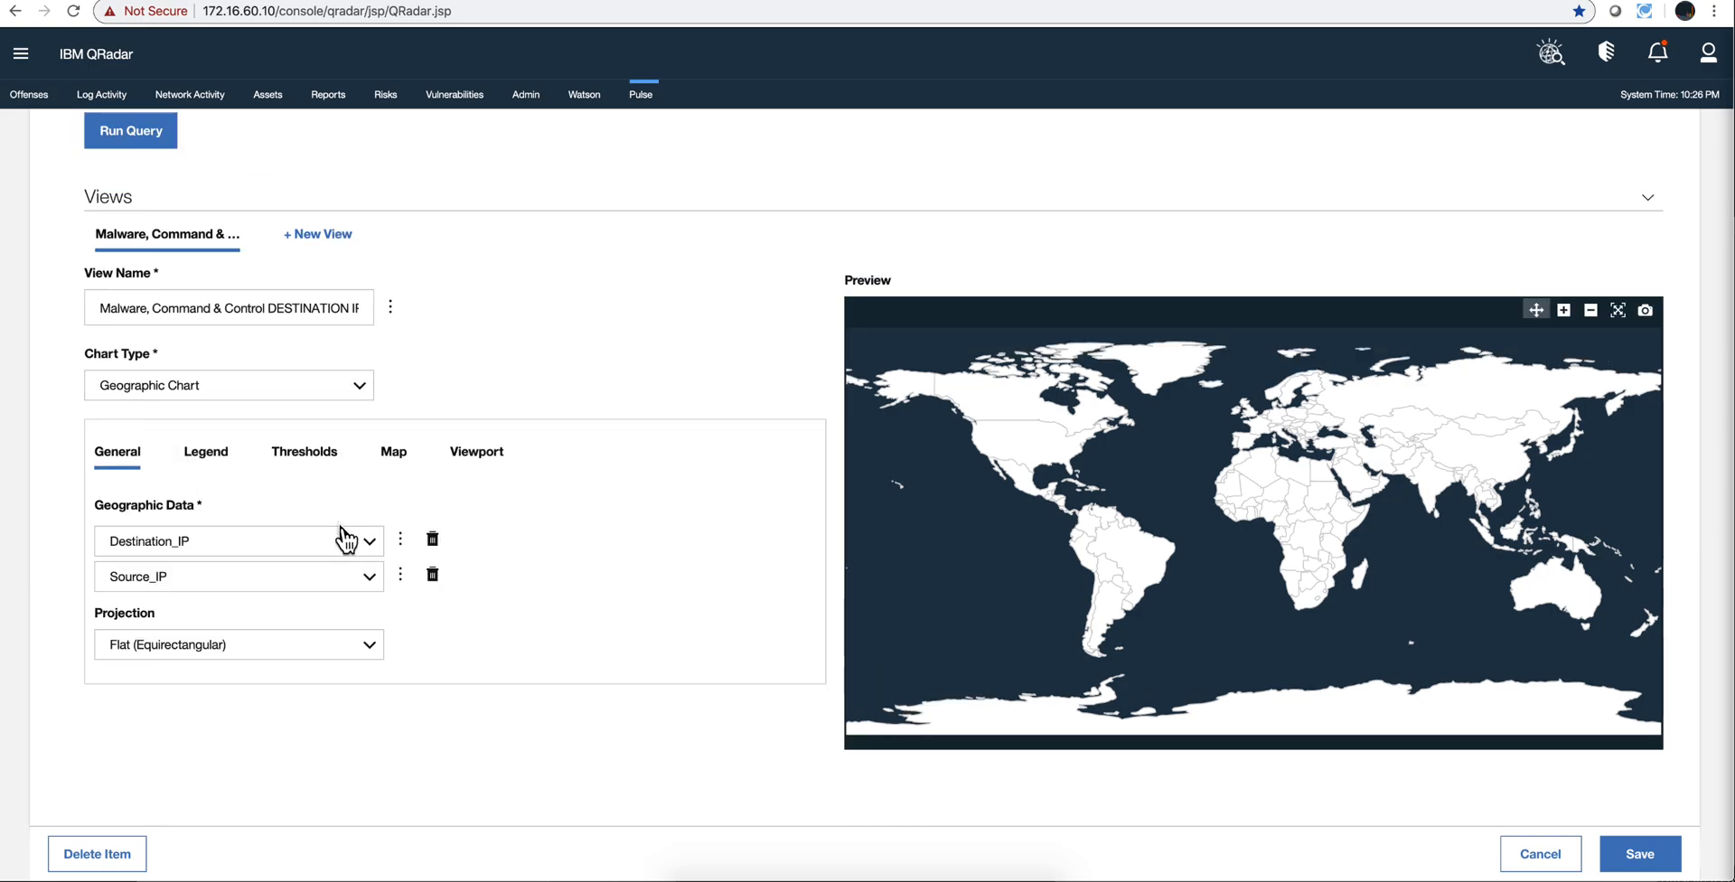
mouse_move(399, 538)
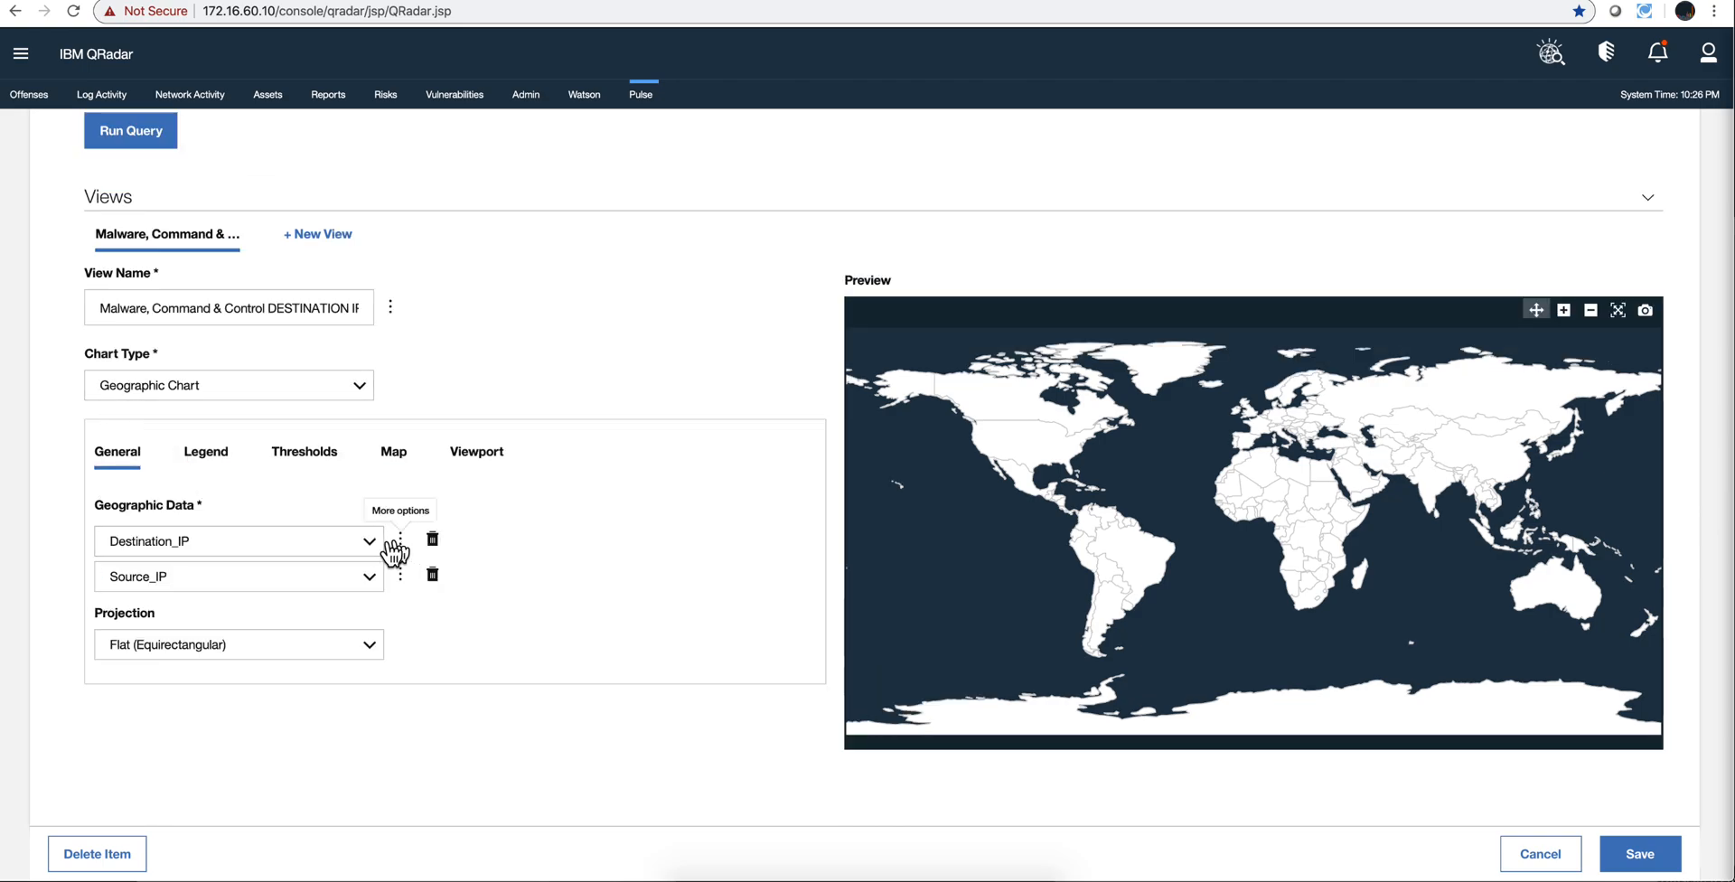
Review Destination_IP and Source_IP point styling and keep the equirectangular projection.
click(399, 540)
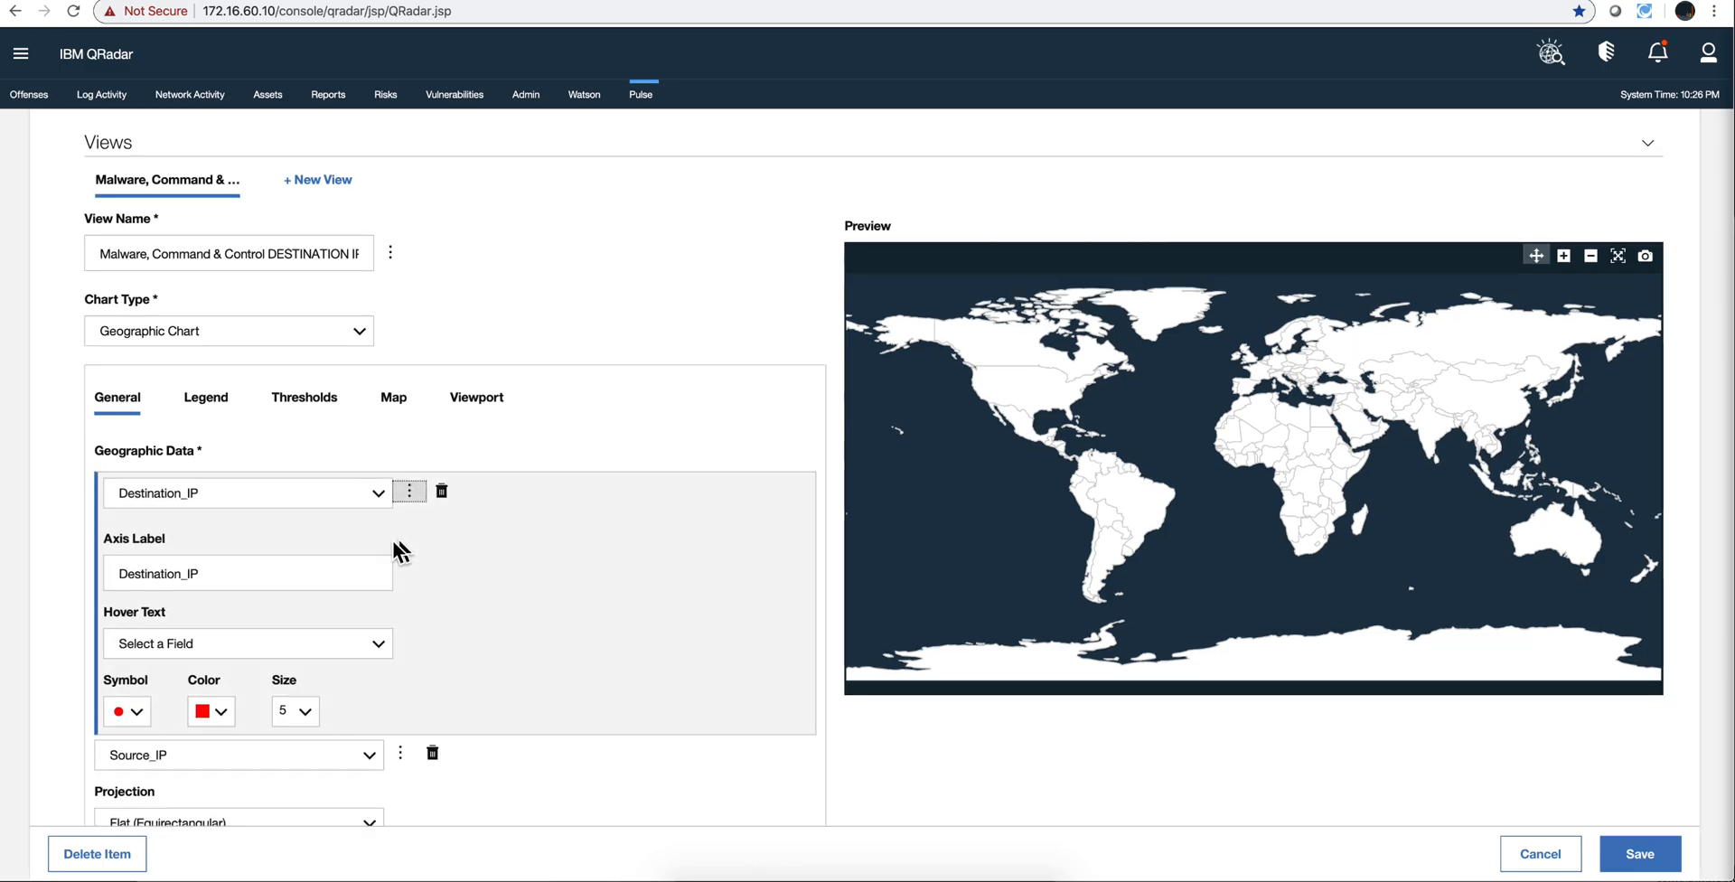
mouse_move(132, 719)
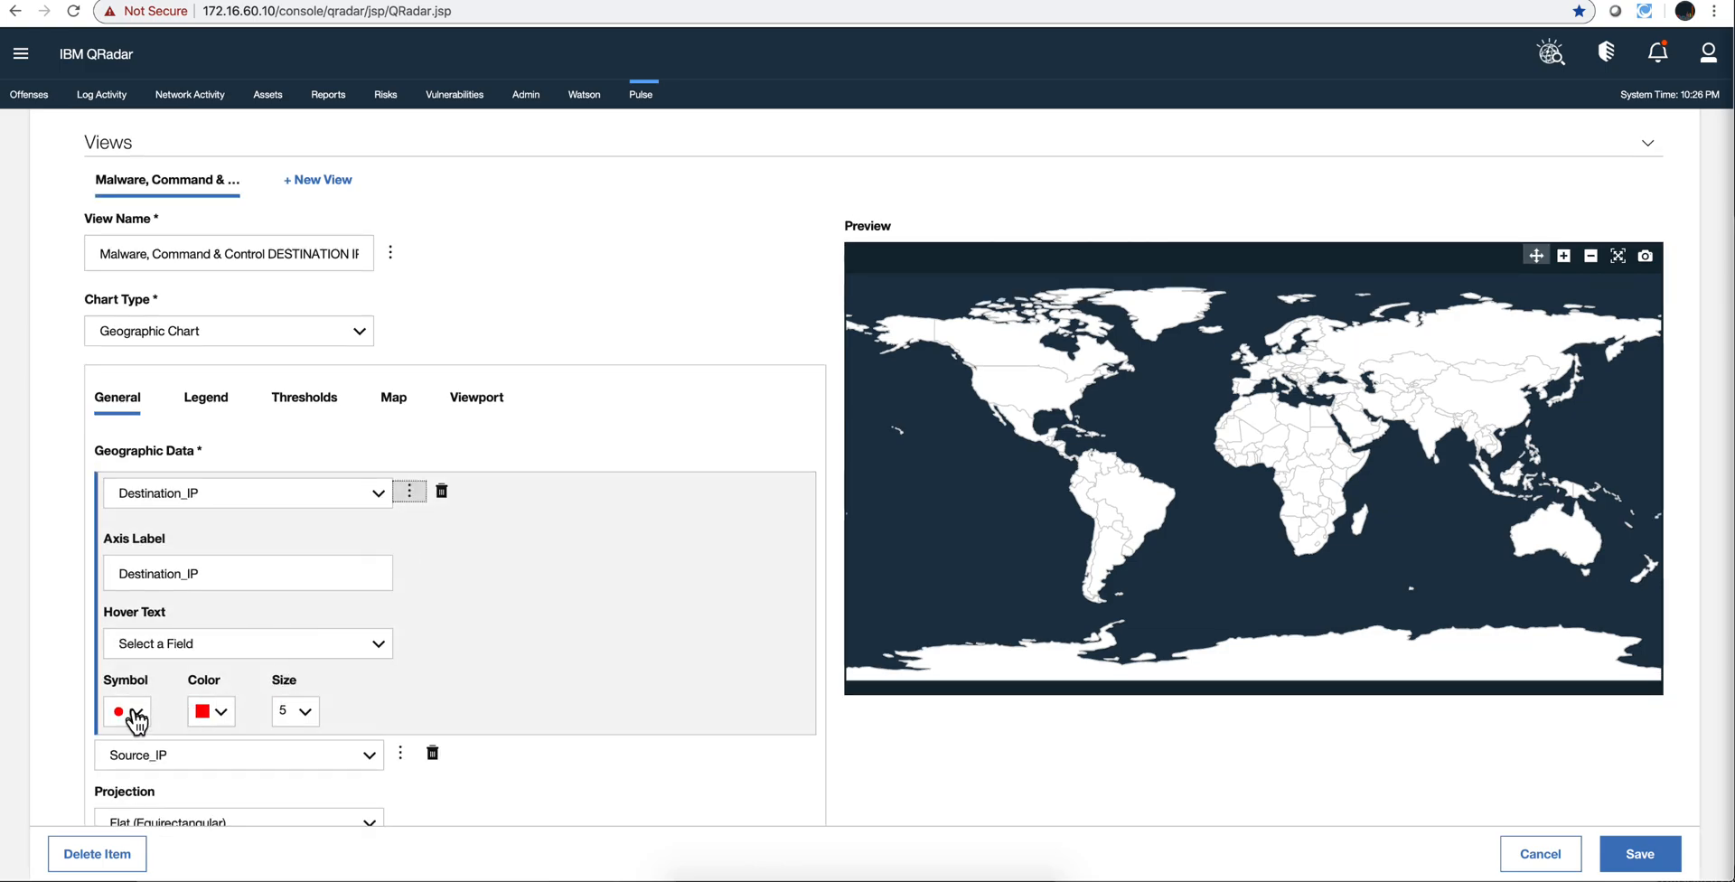
mouse_move(210, 720)
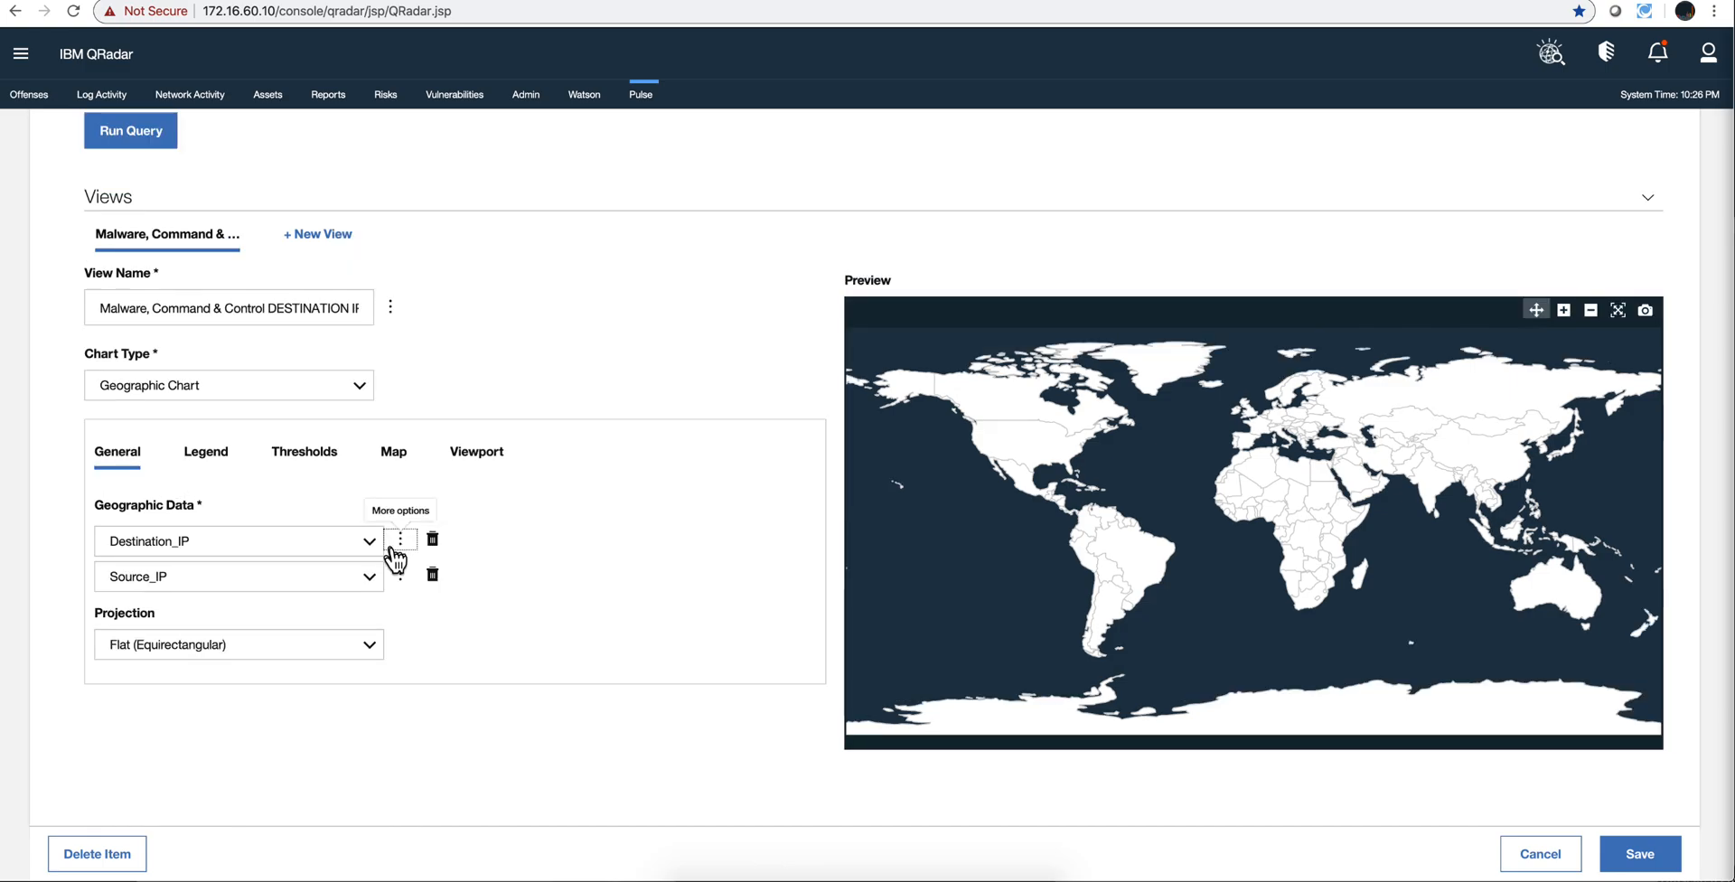
click(401, 575)
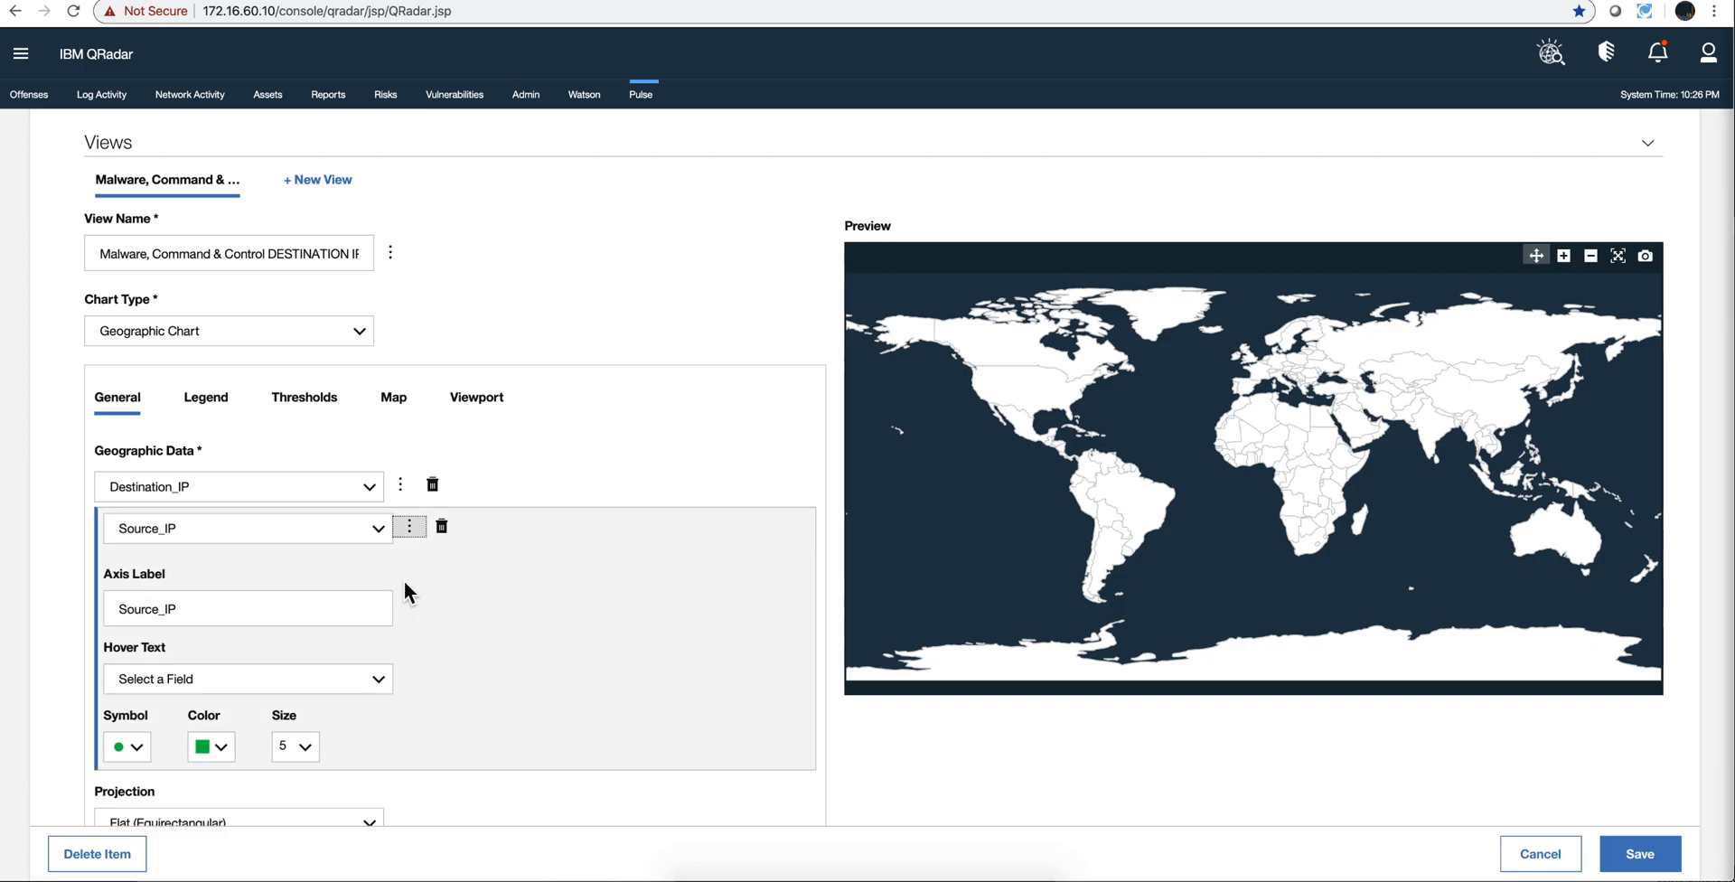
click(408, 526)
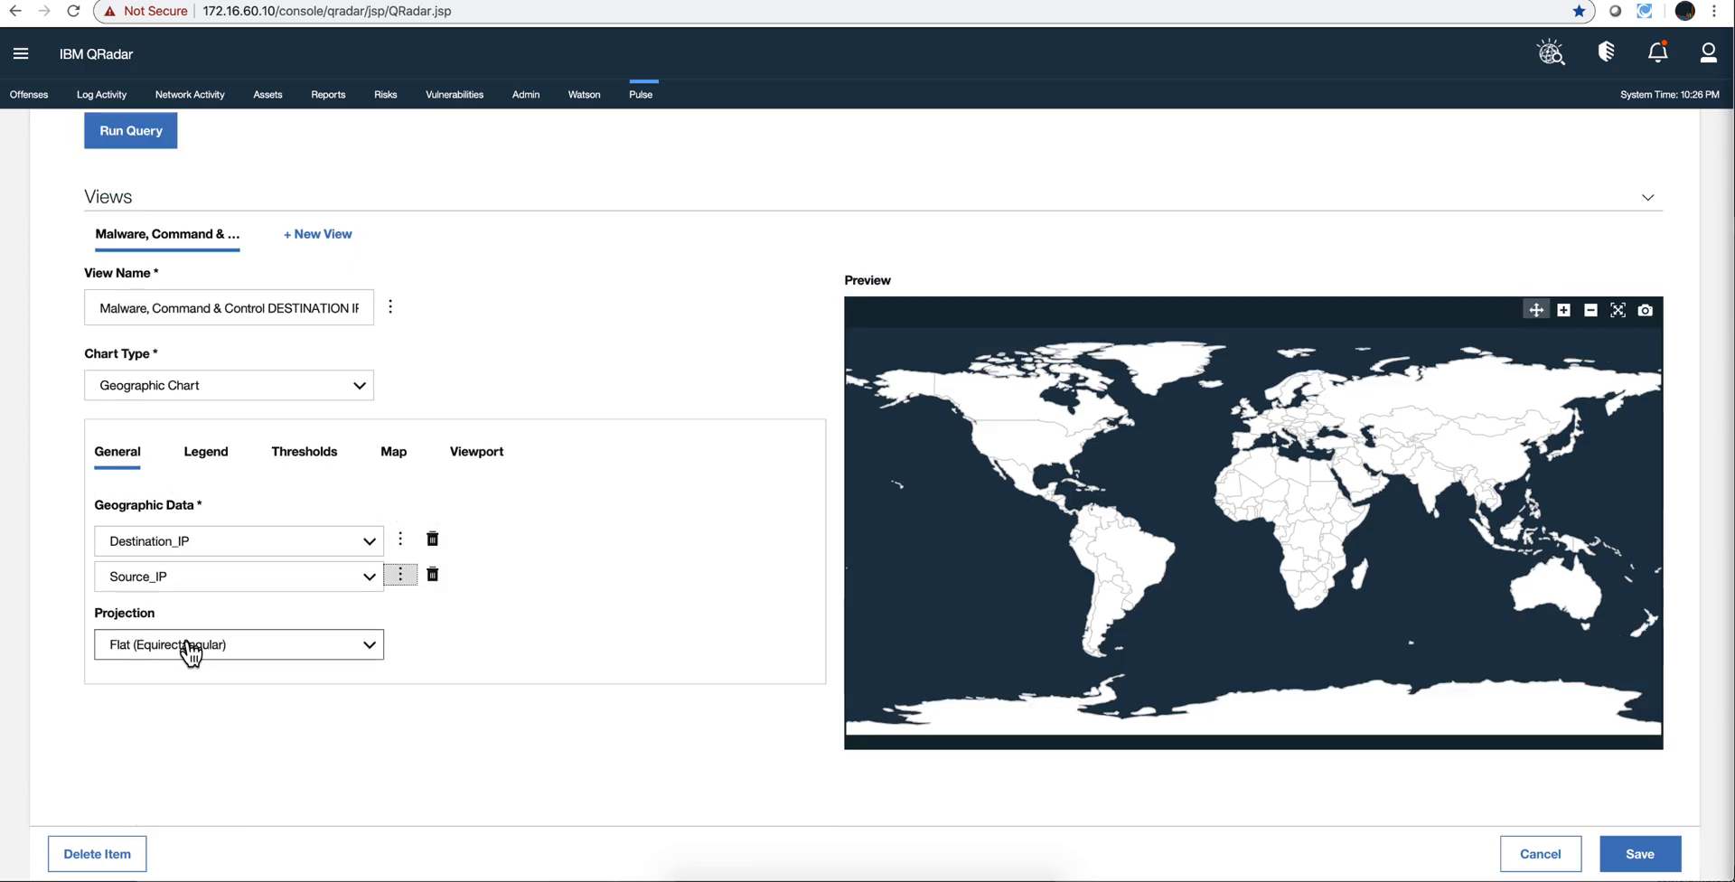
click(238, 643)
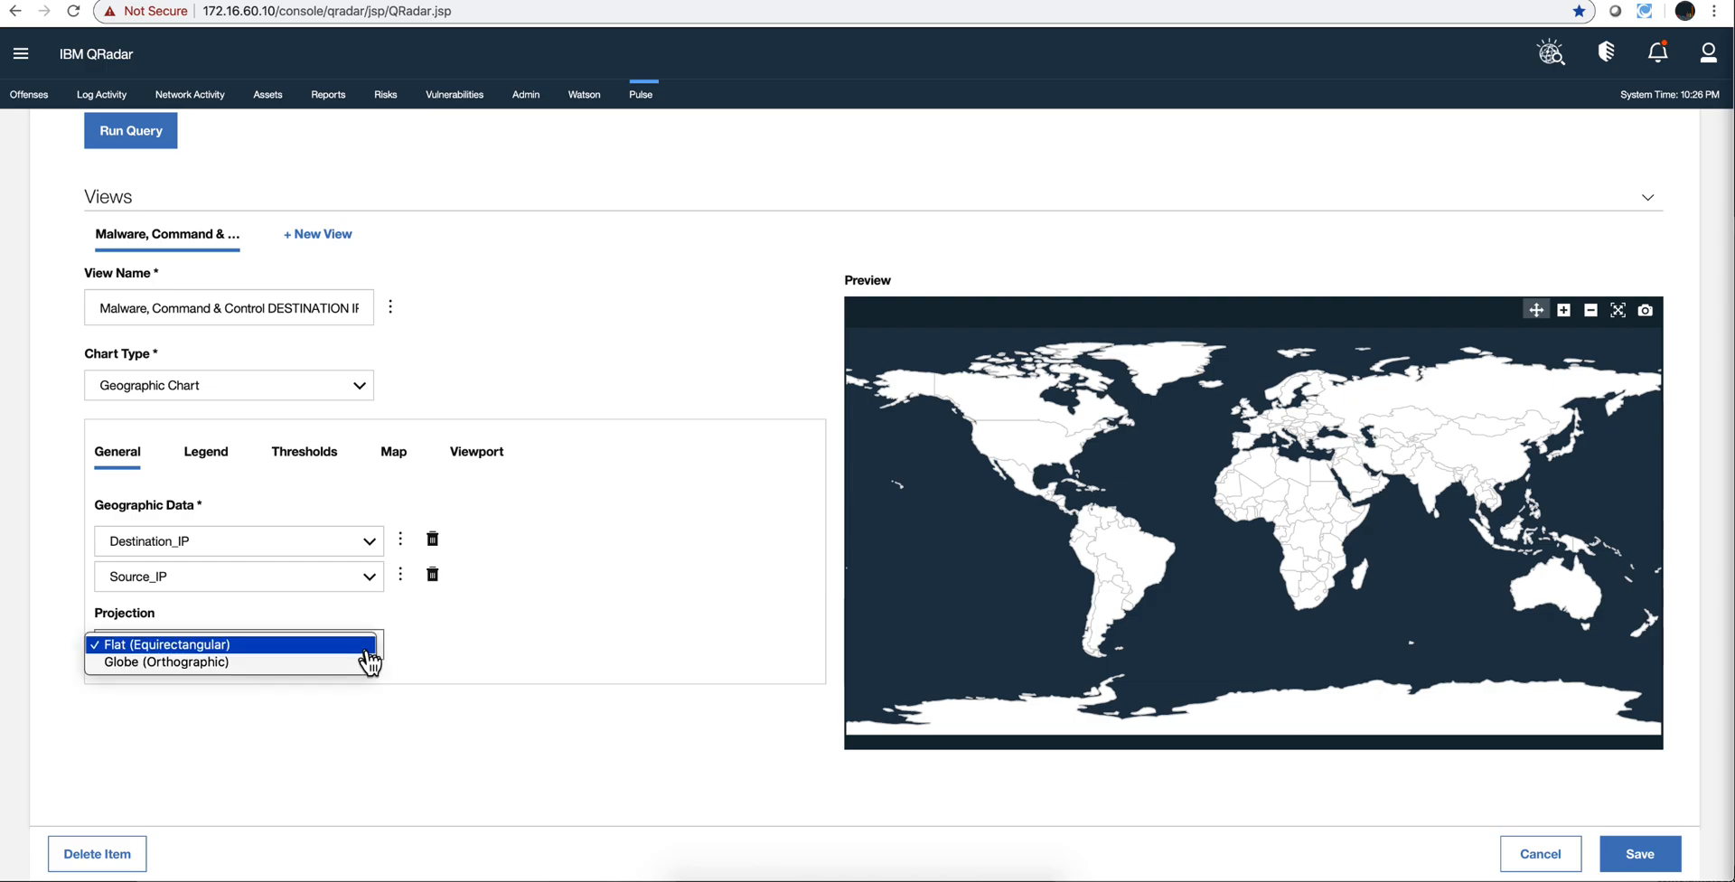
click(233, 643)
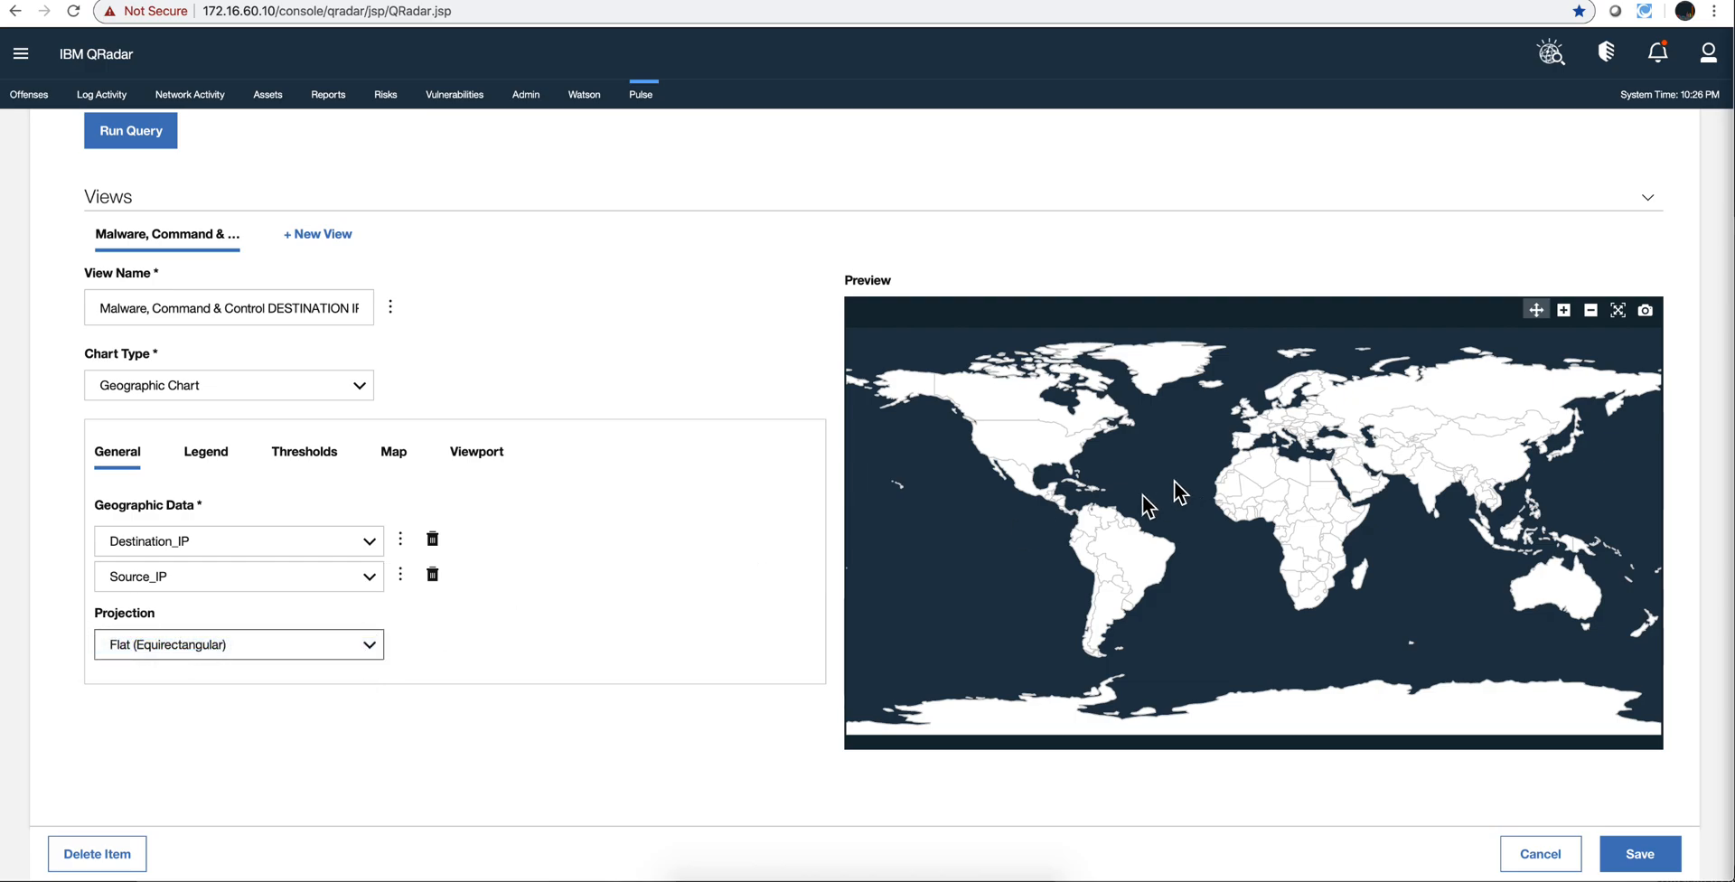
mouse_move(801, 526)
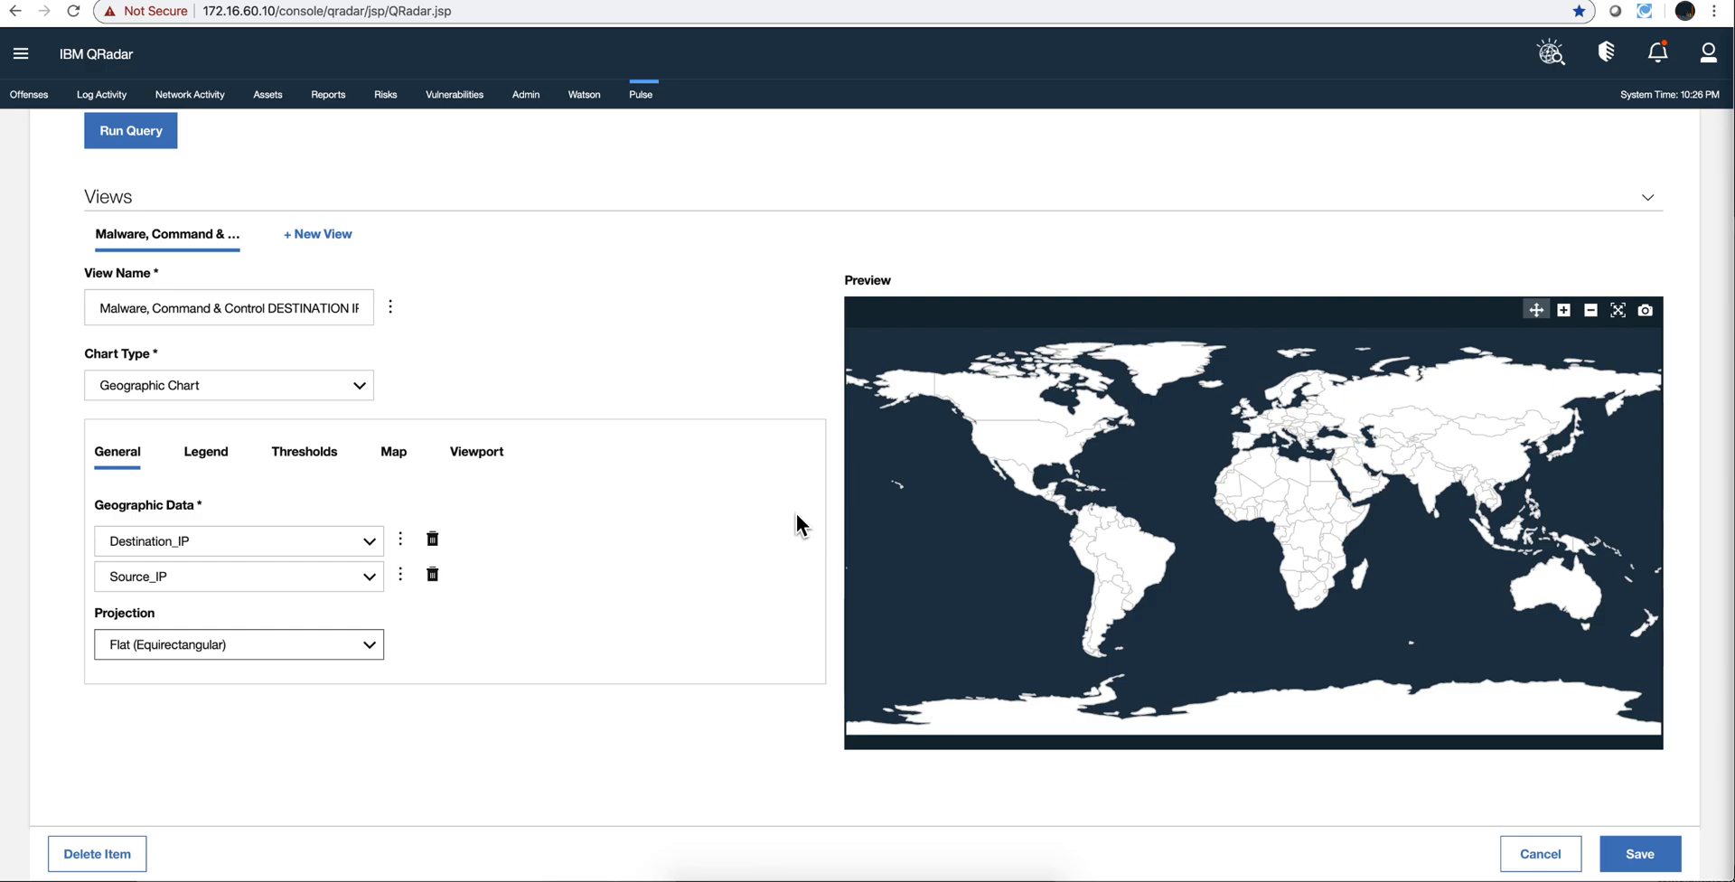
scroll(up, 3)
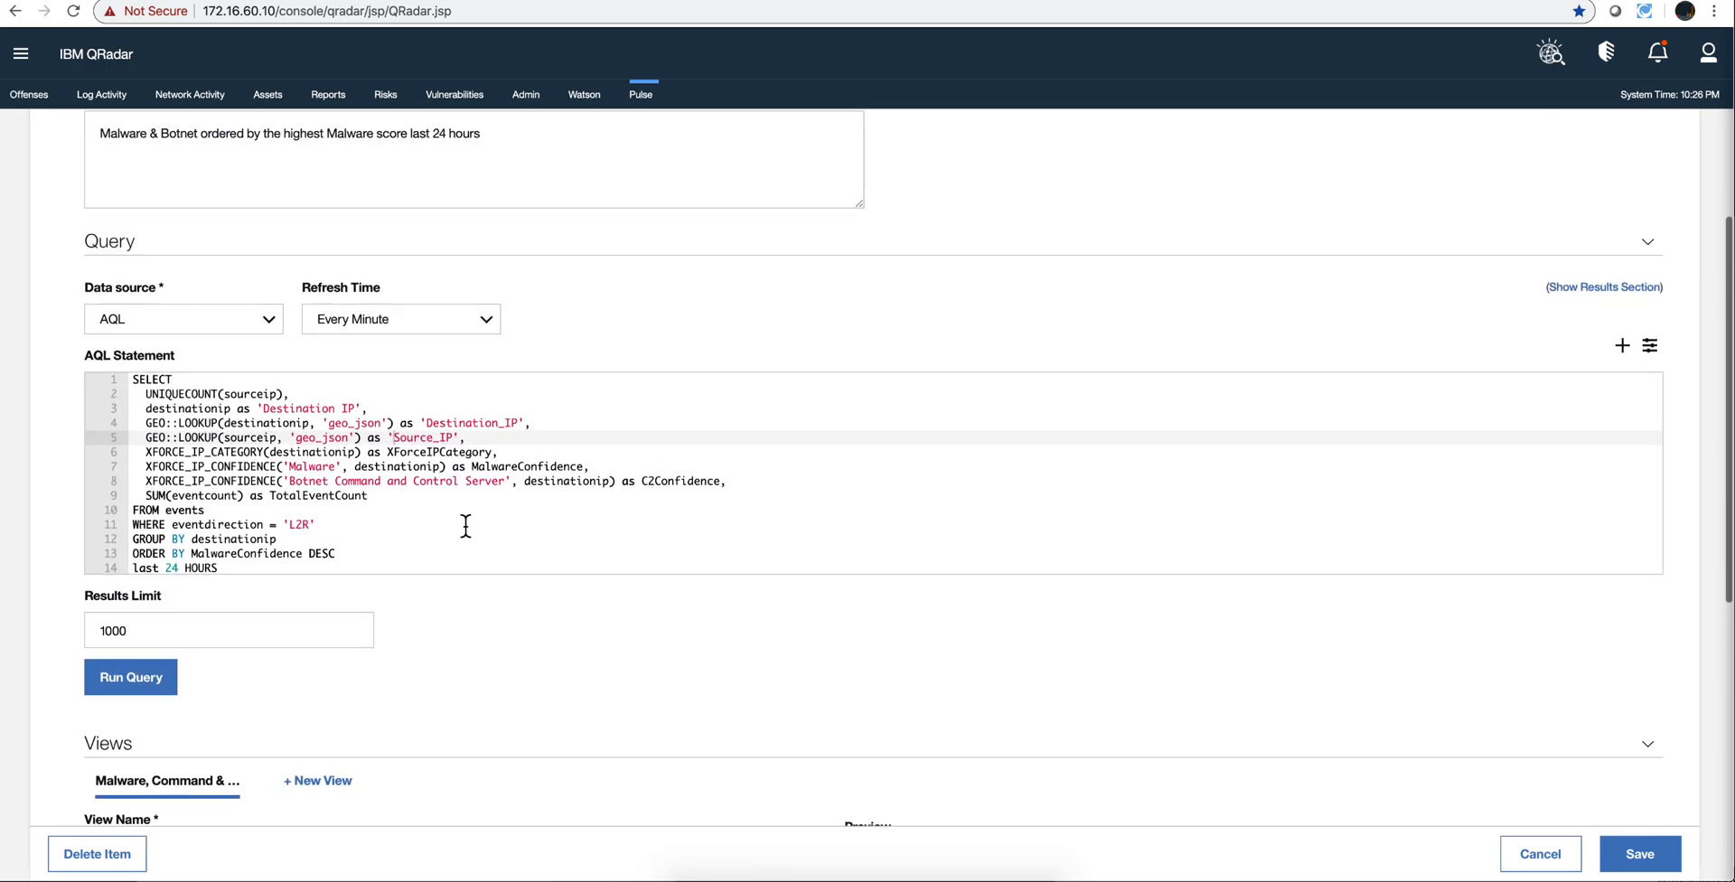
mouse_move(1439, 815)
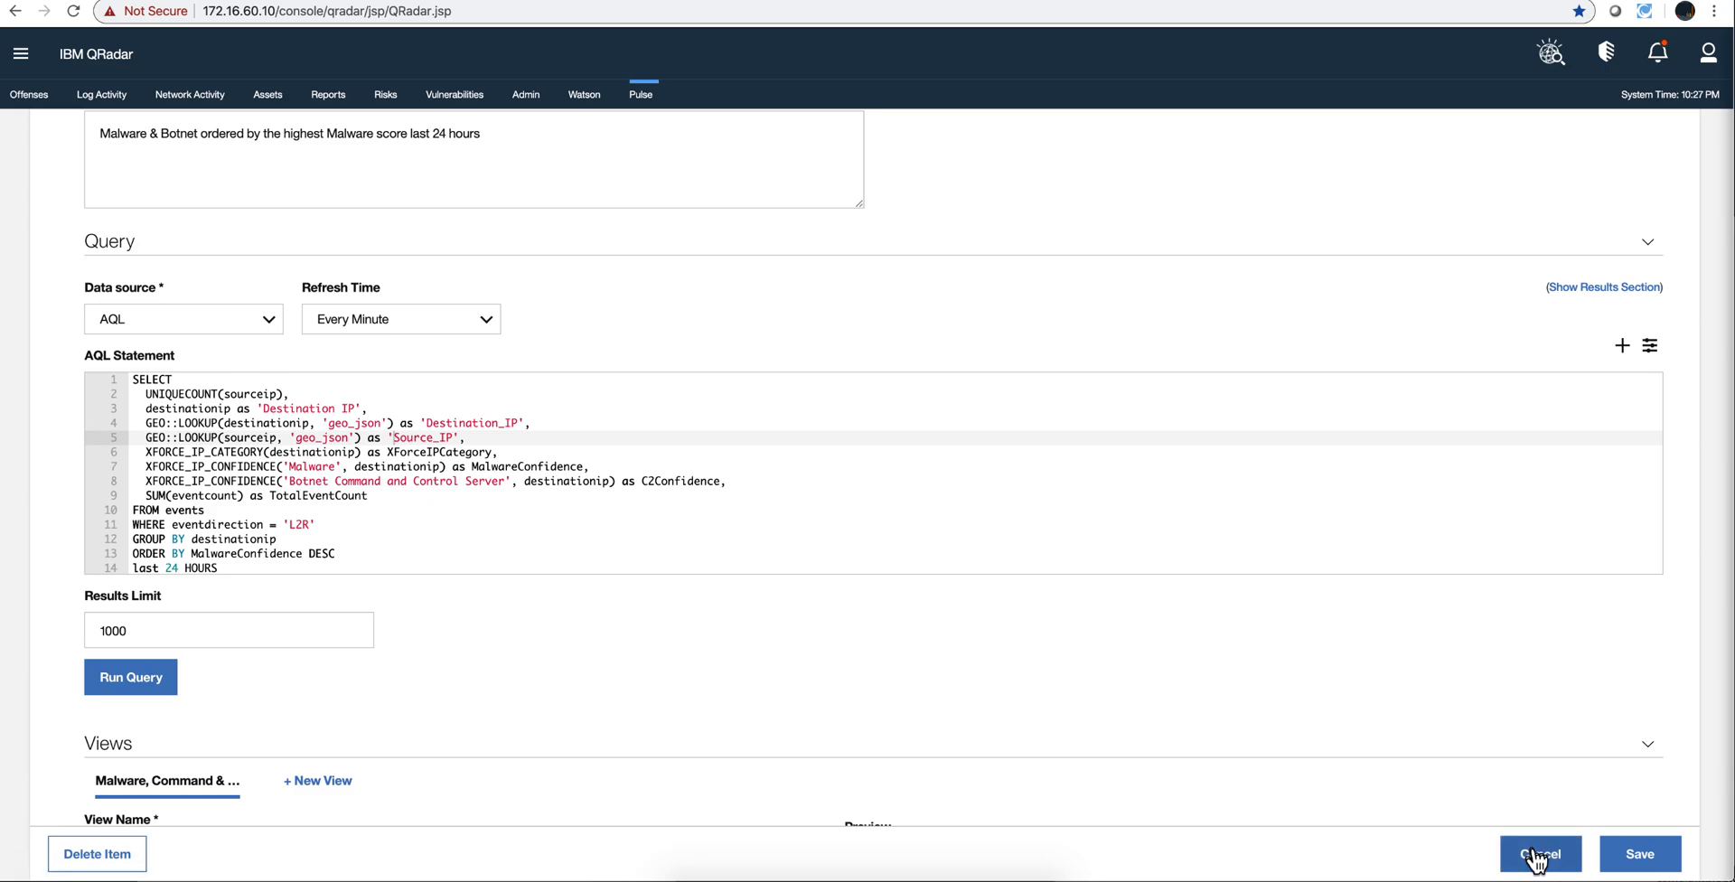
Cancel the chart item editor, returning to the X-Force - IP Categorization dashboard.
click(1539, 855)
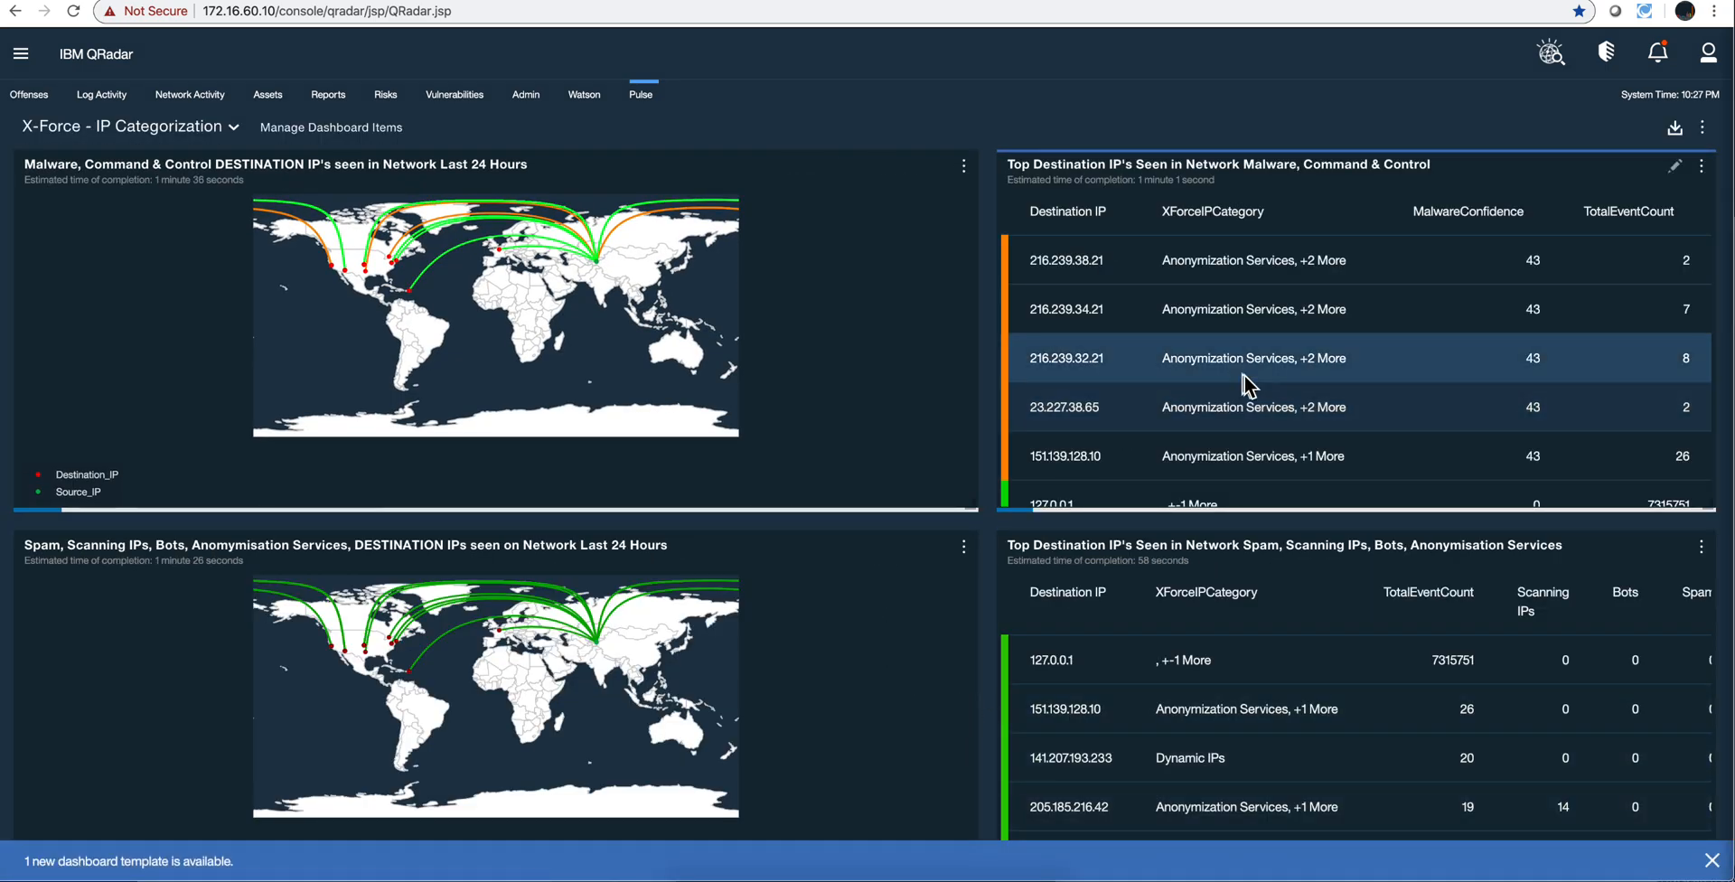
mouse_move(1449, 339)
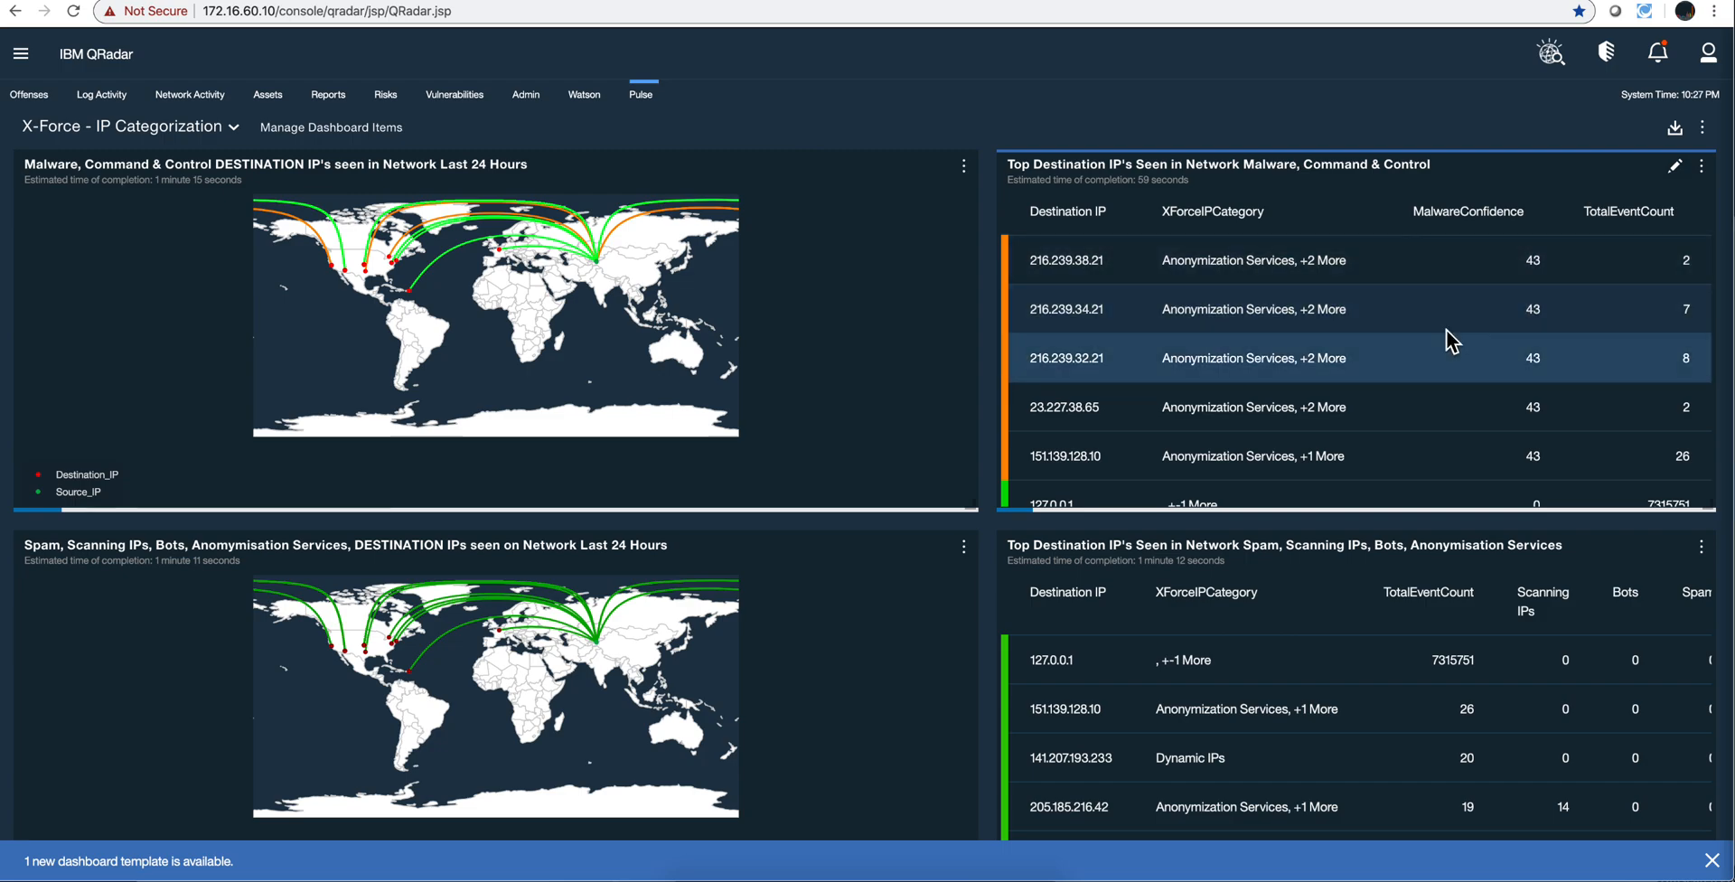
mouse_move(1673, 166)
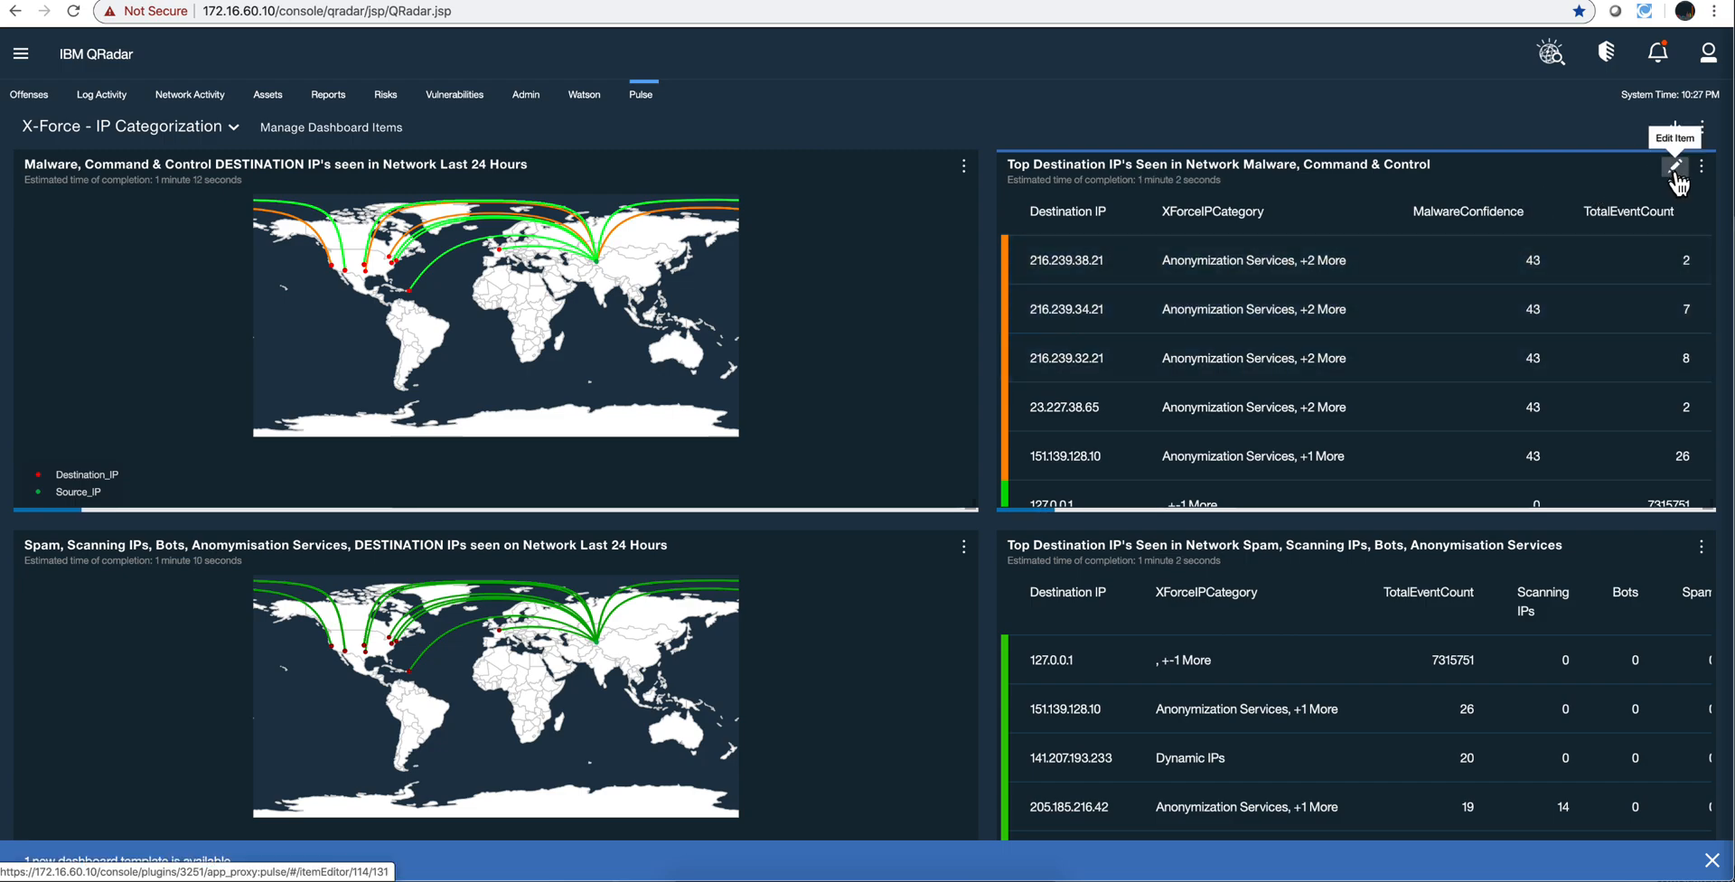
click(1673, 166)
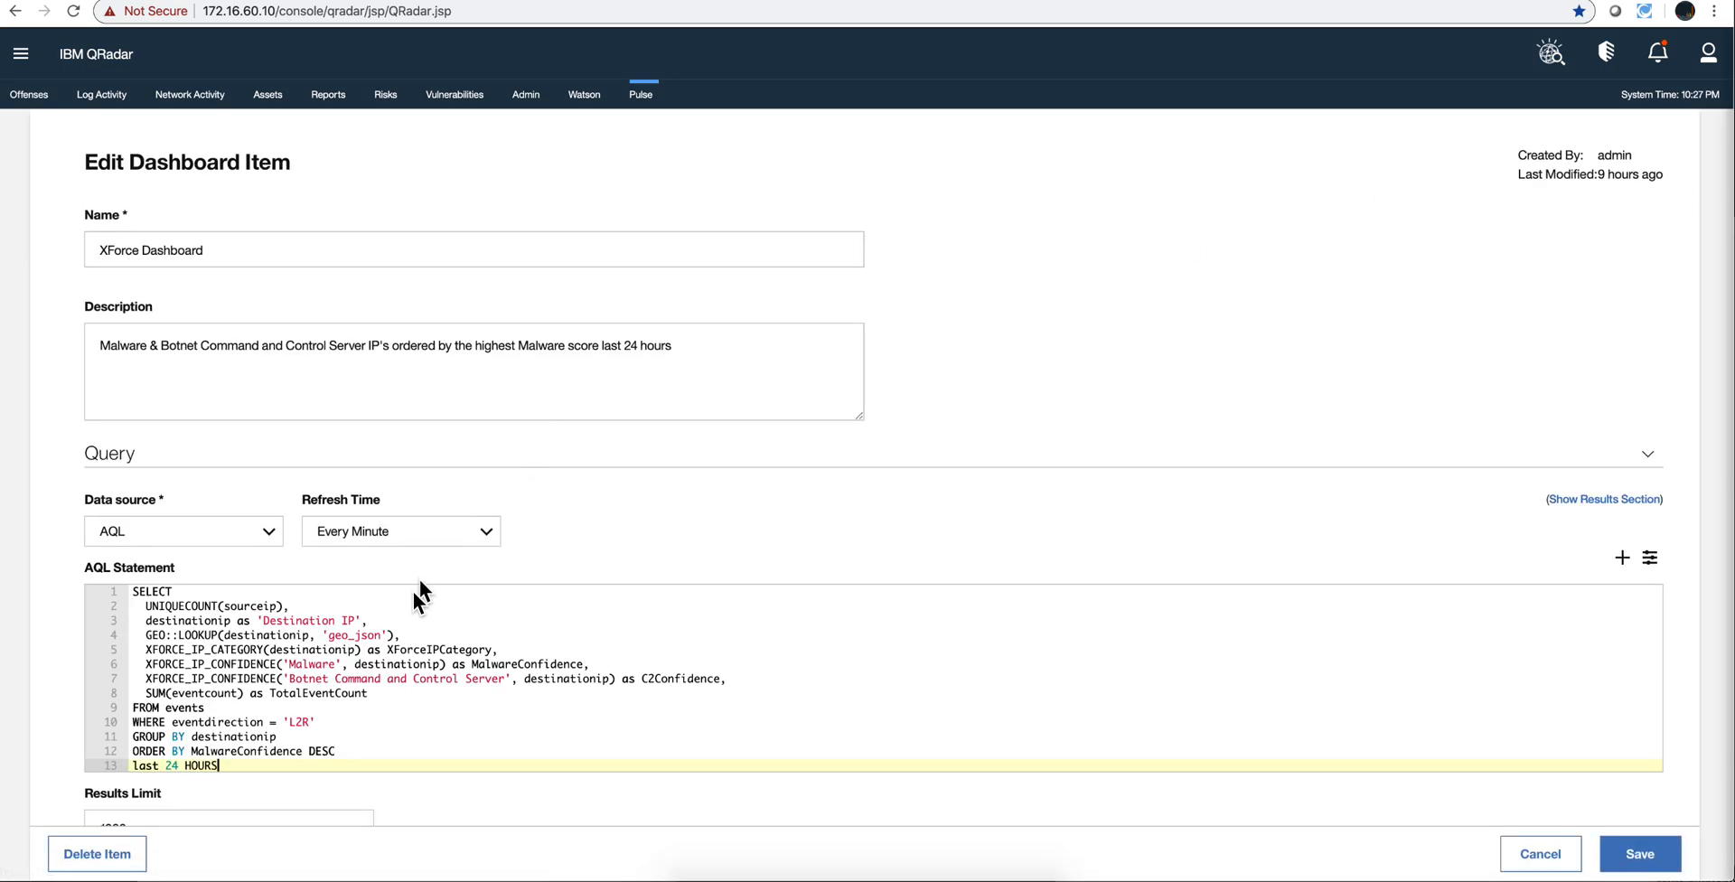
scroll(down, 3)
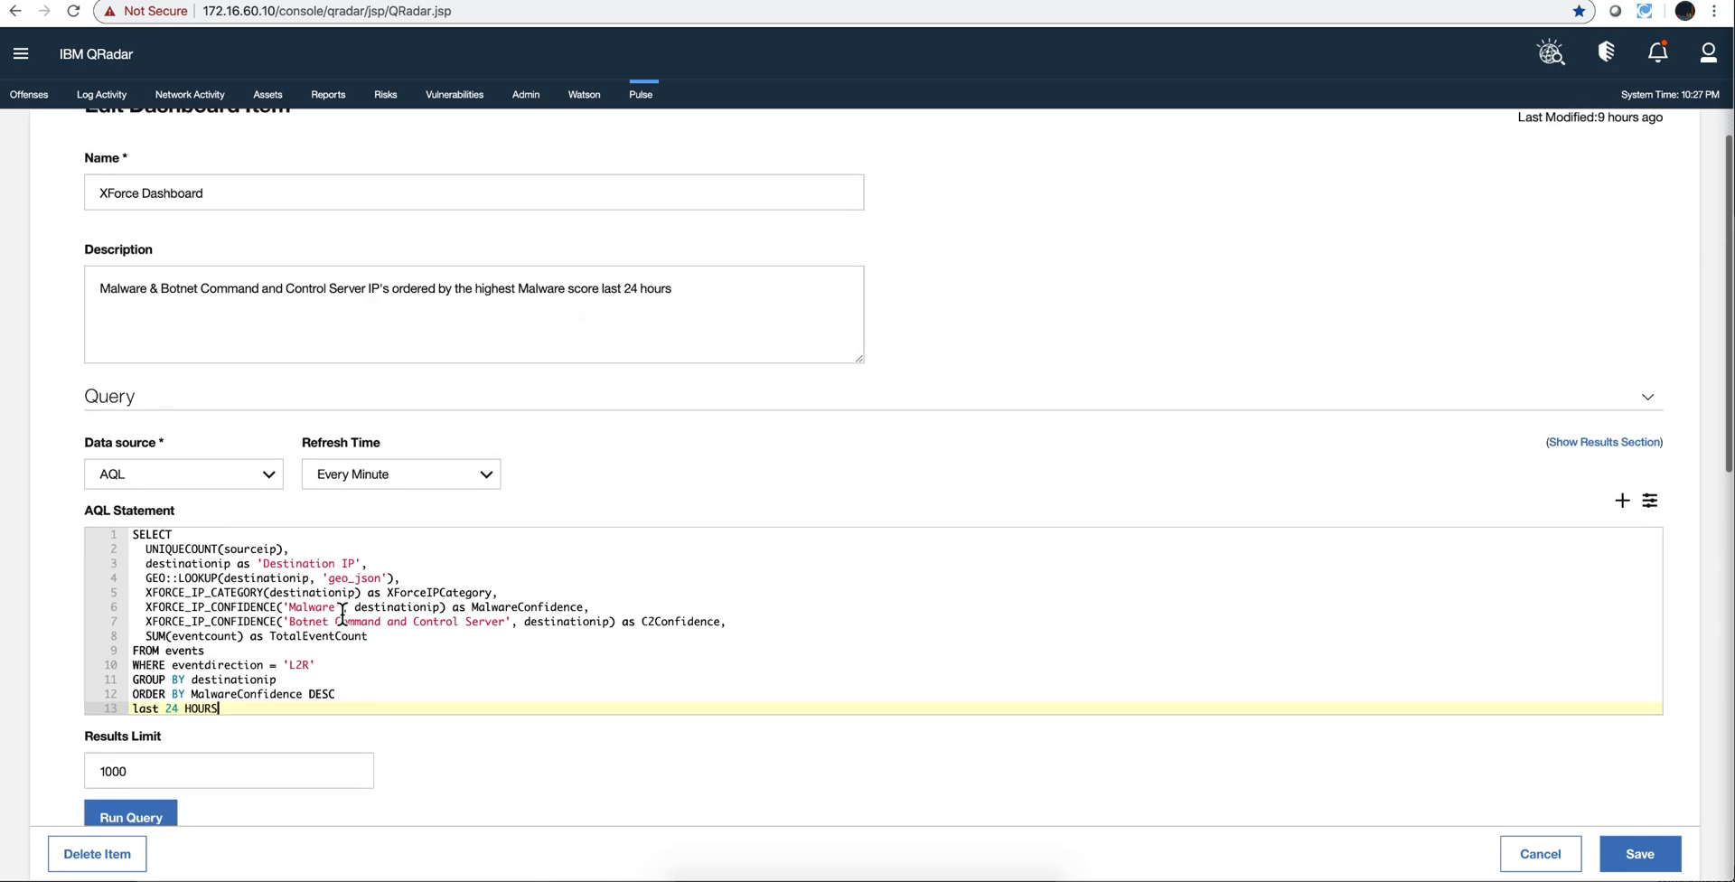
scroll(down, 3)
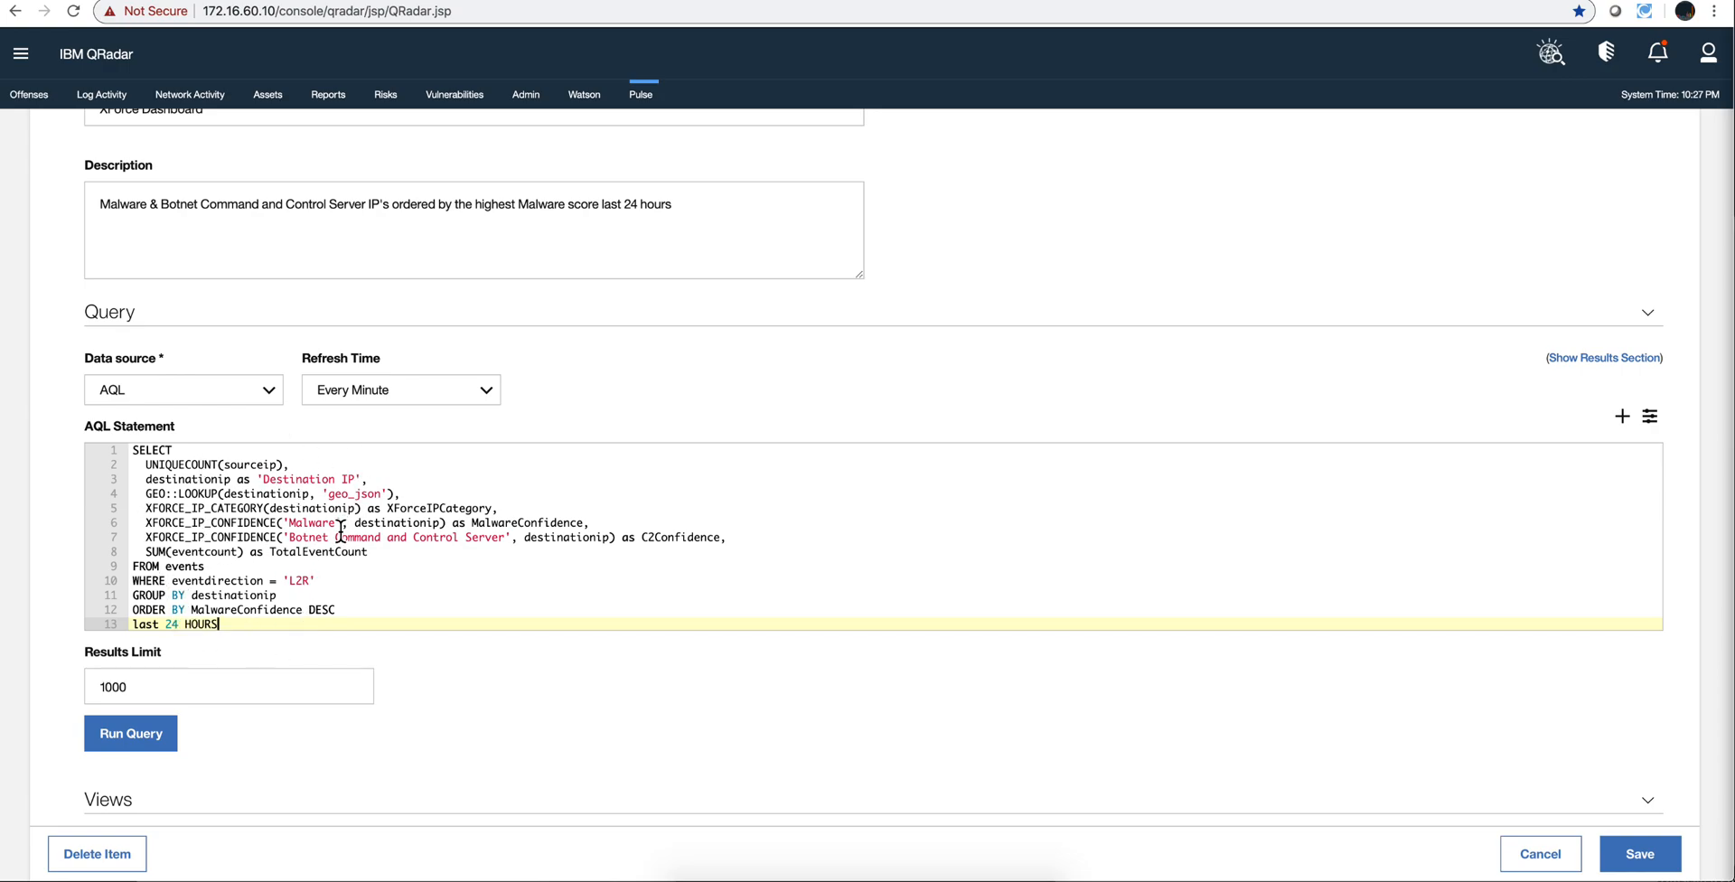
scroll(down, 3)
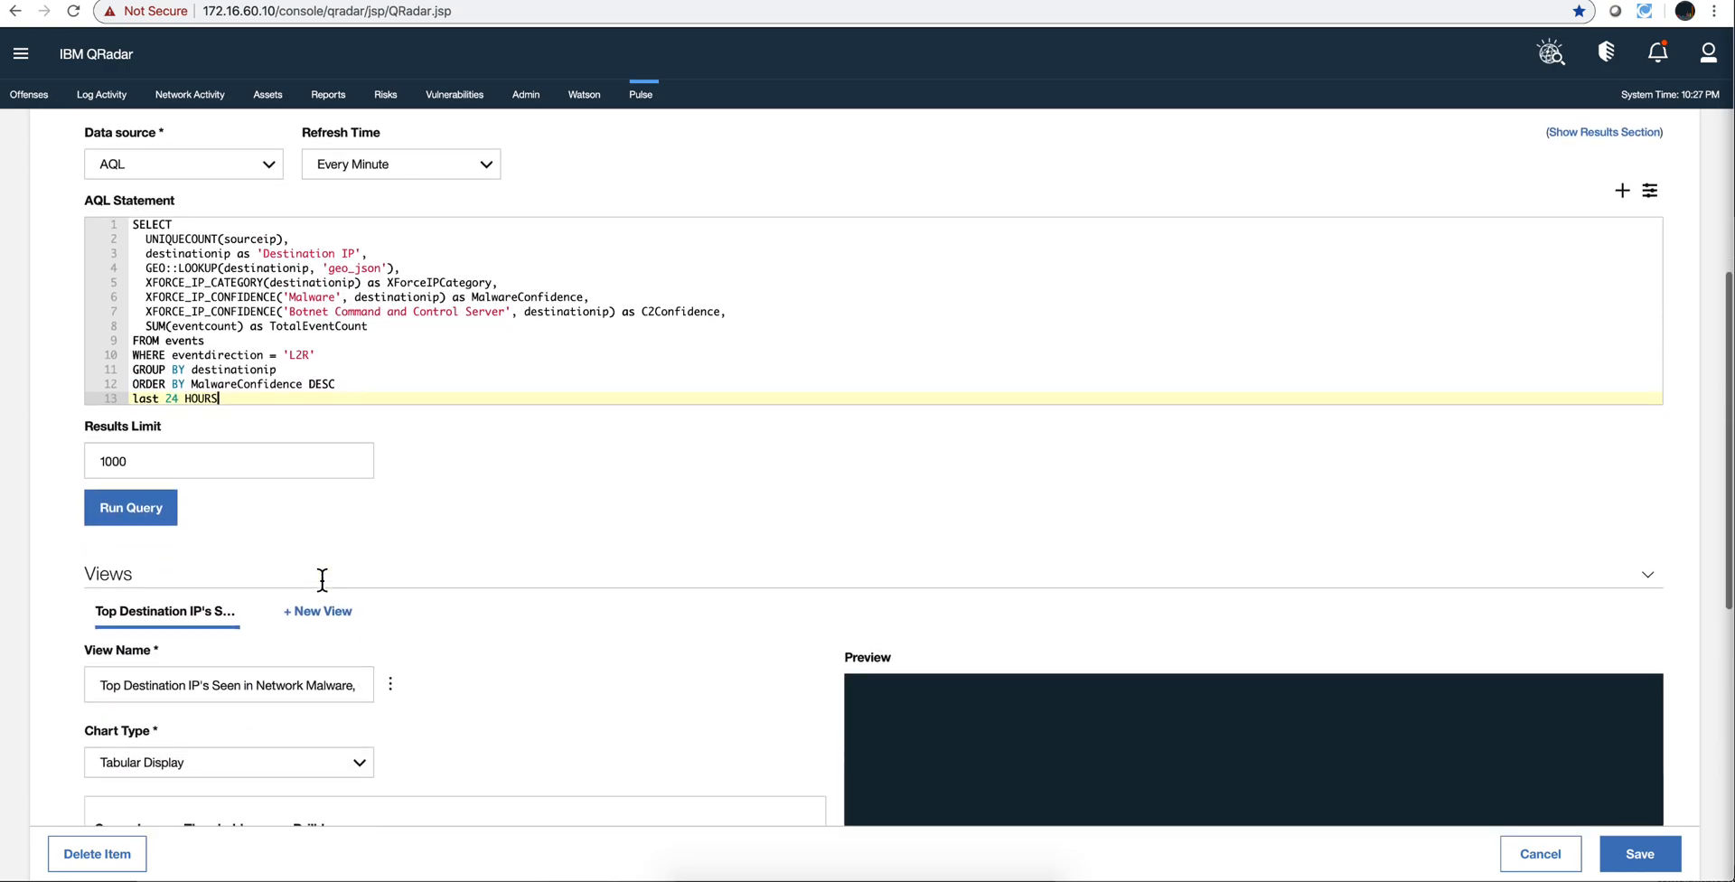
scroll(down, 3)
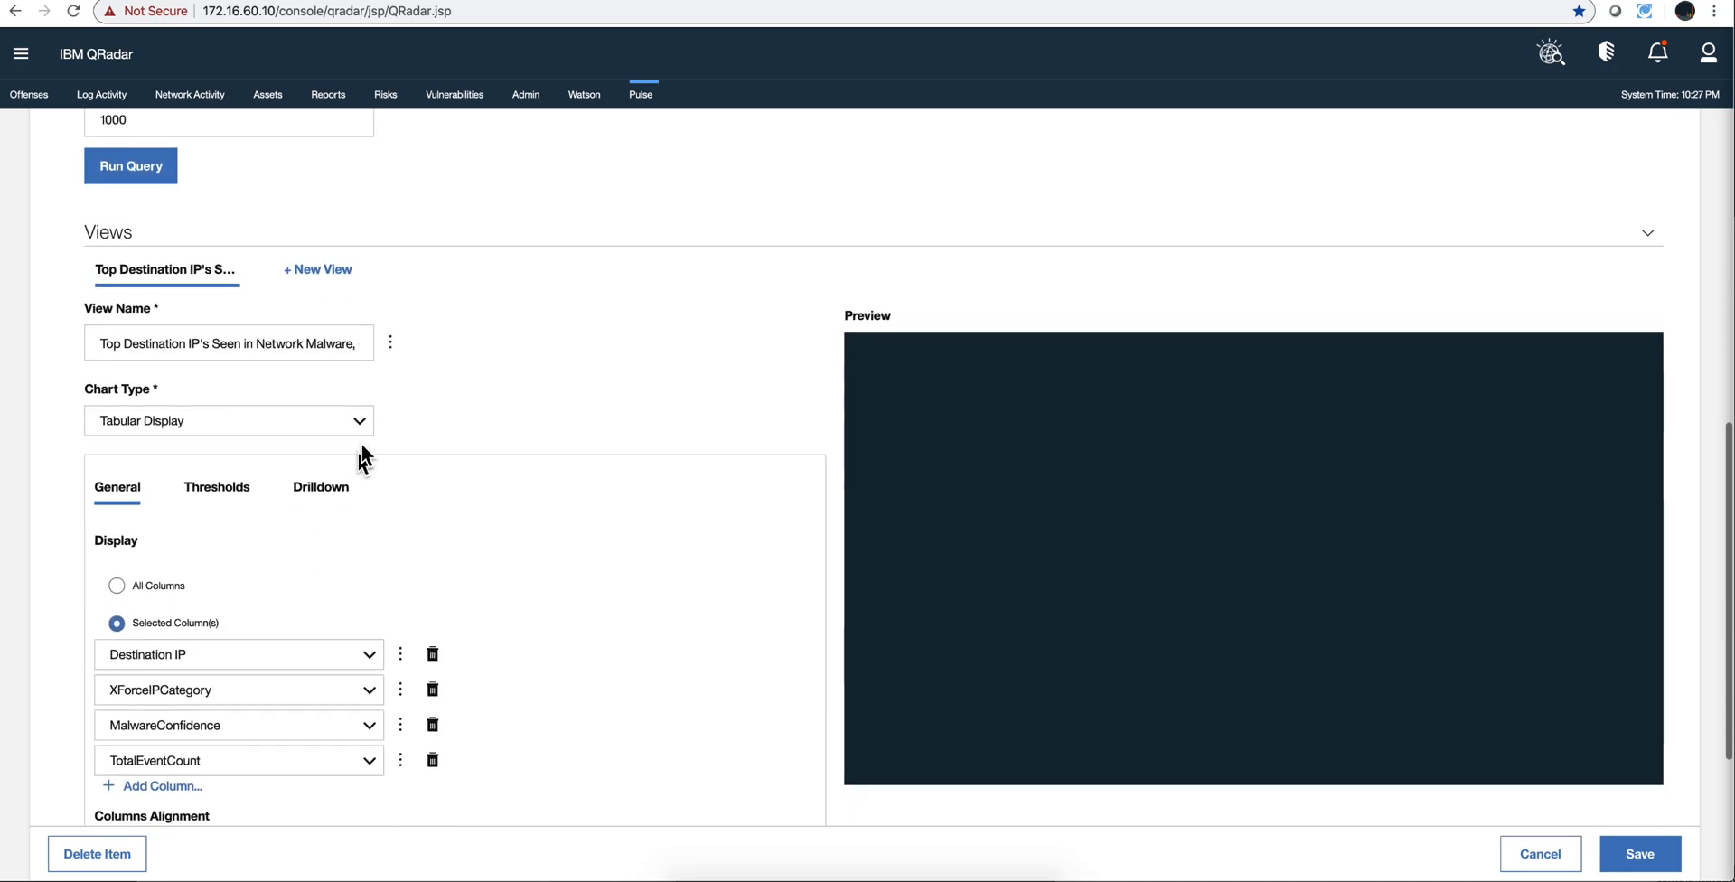
click(227, 421)
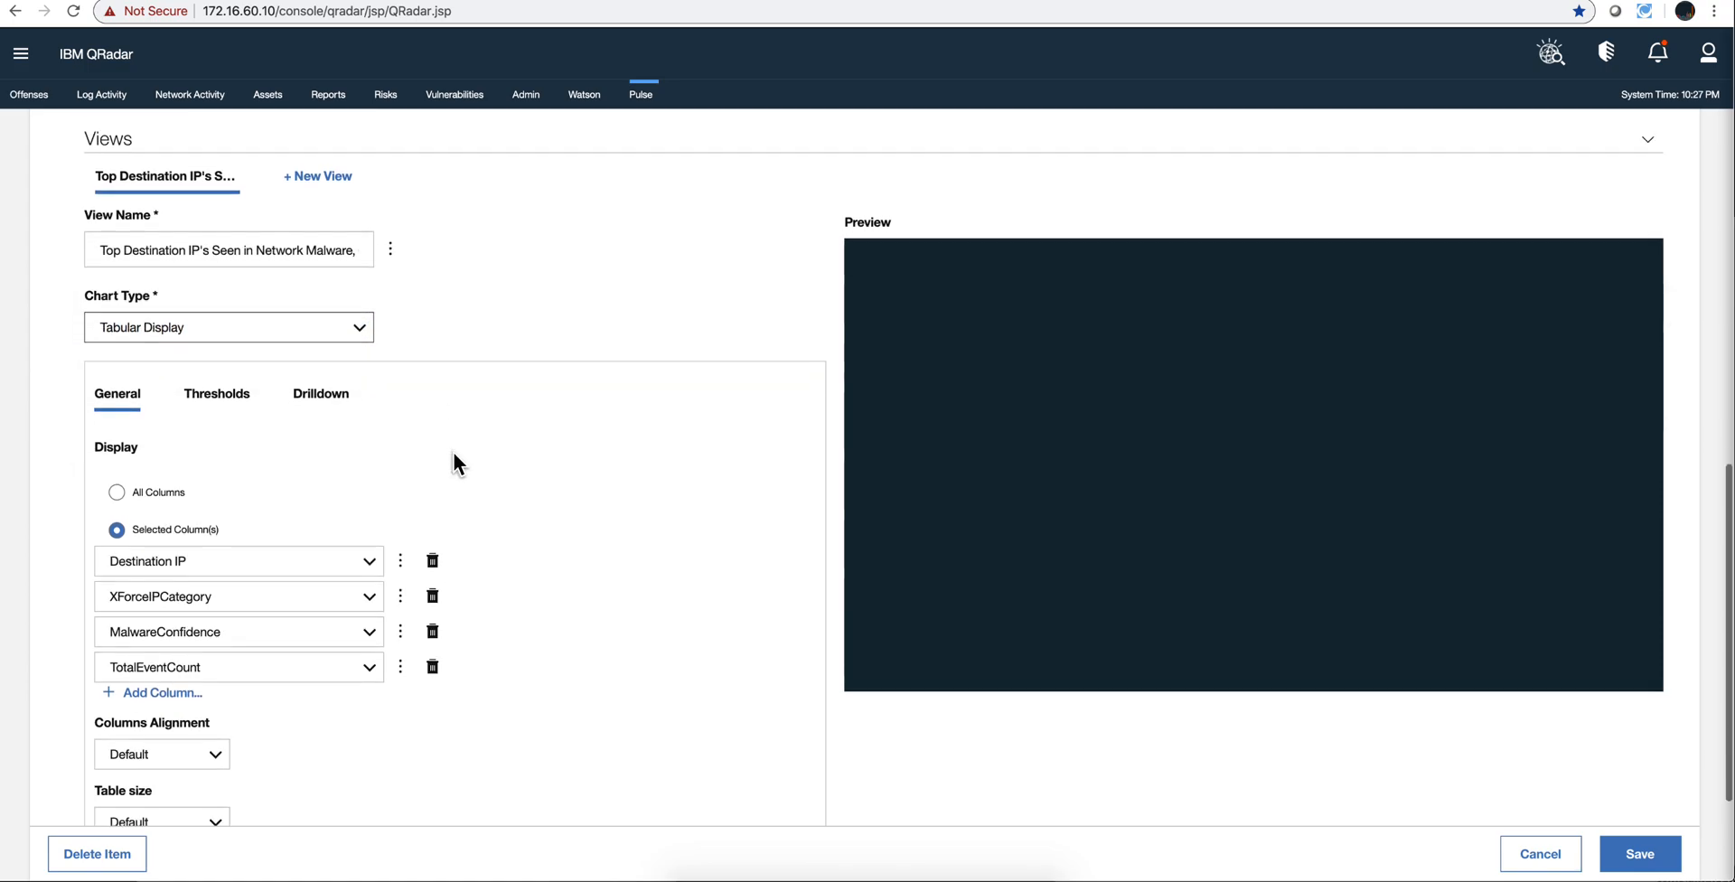
scroll(down, 3)
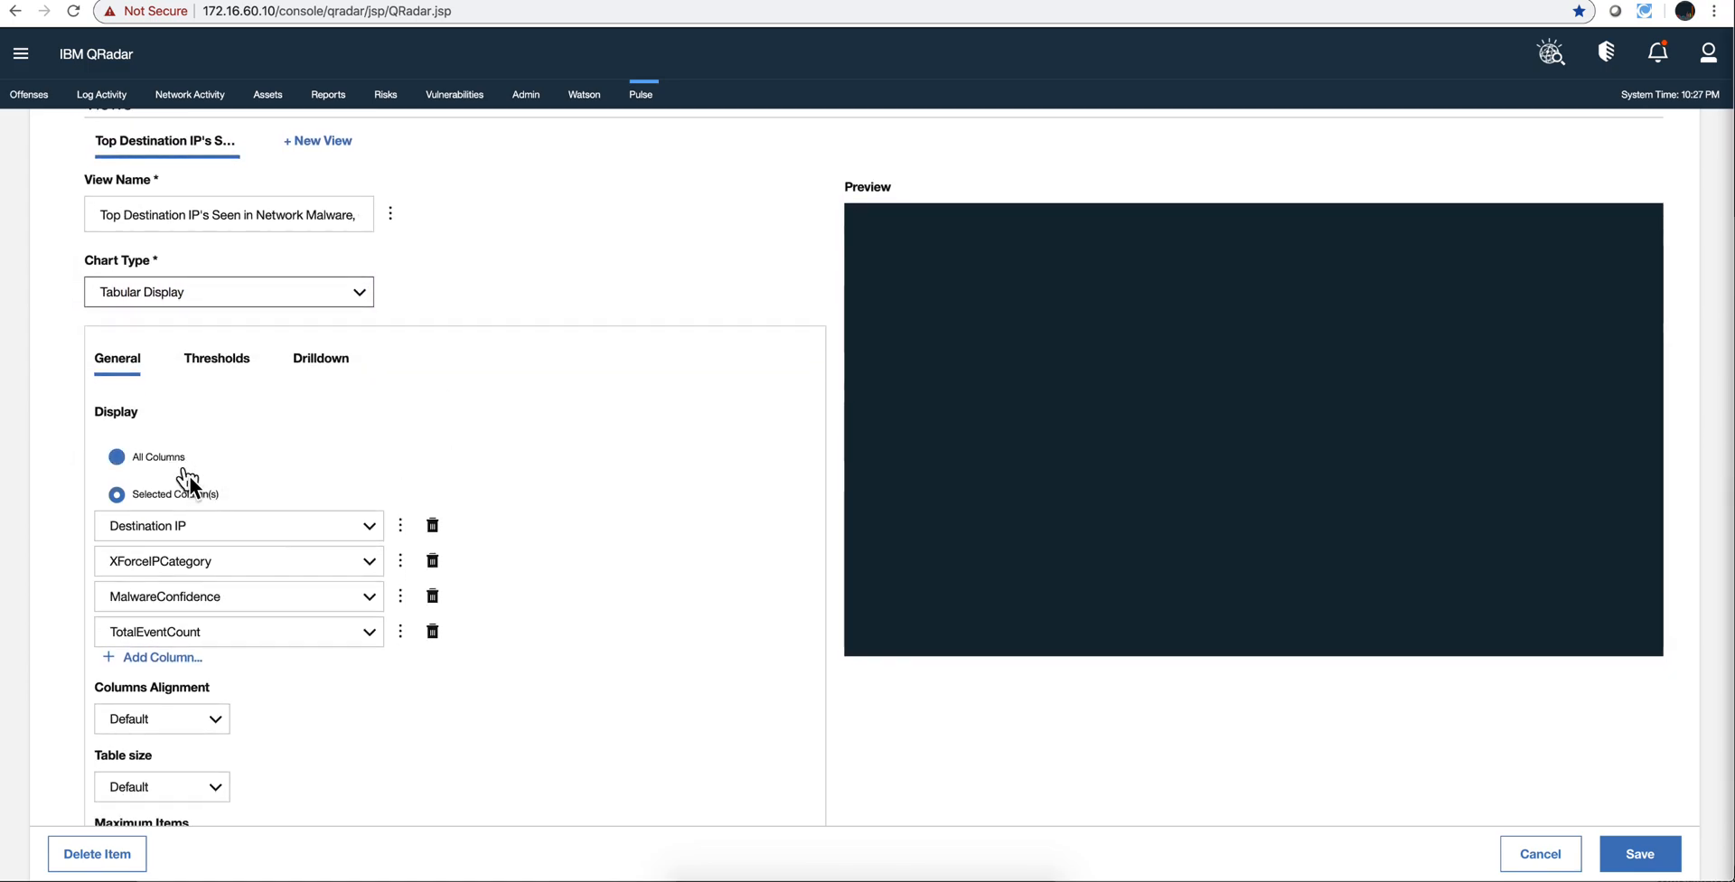
click(116, 494)
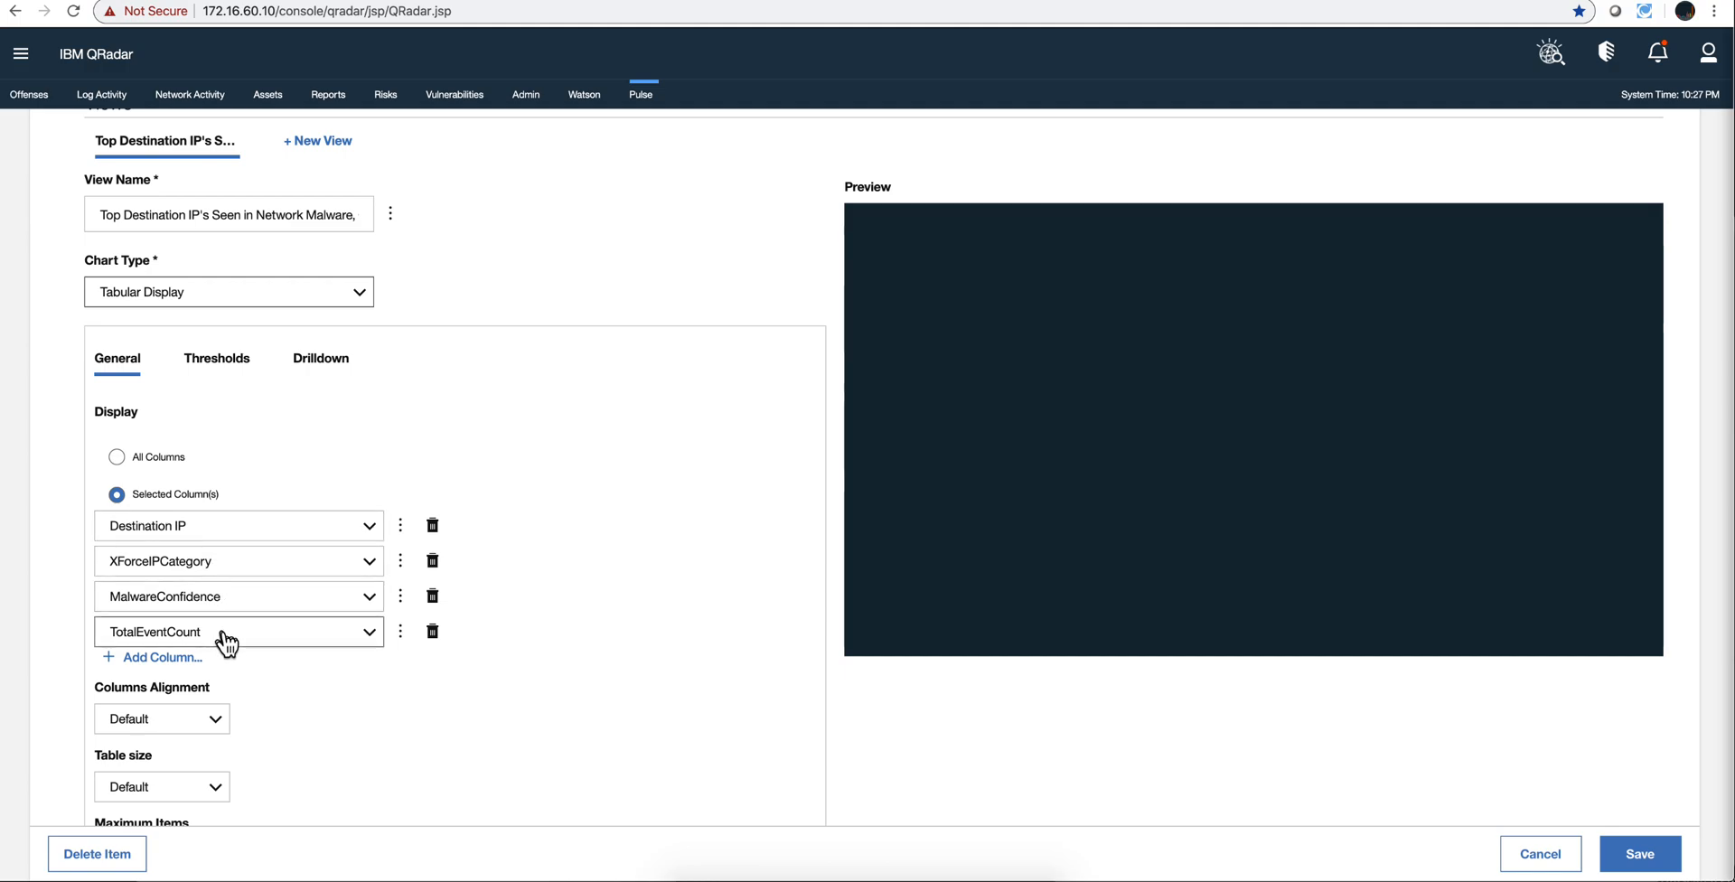
scroll(down, 3)
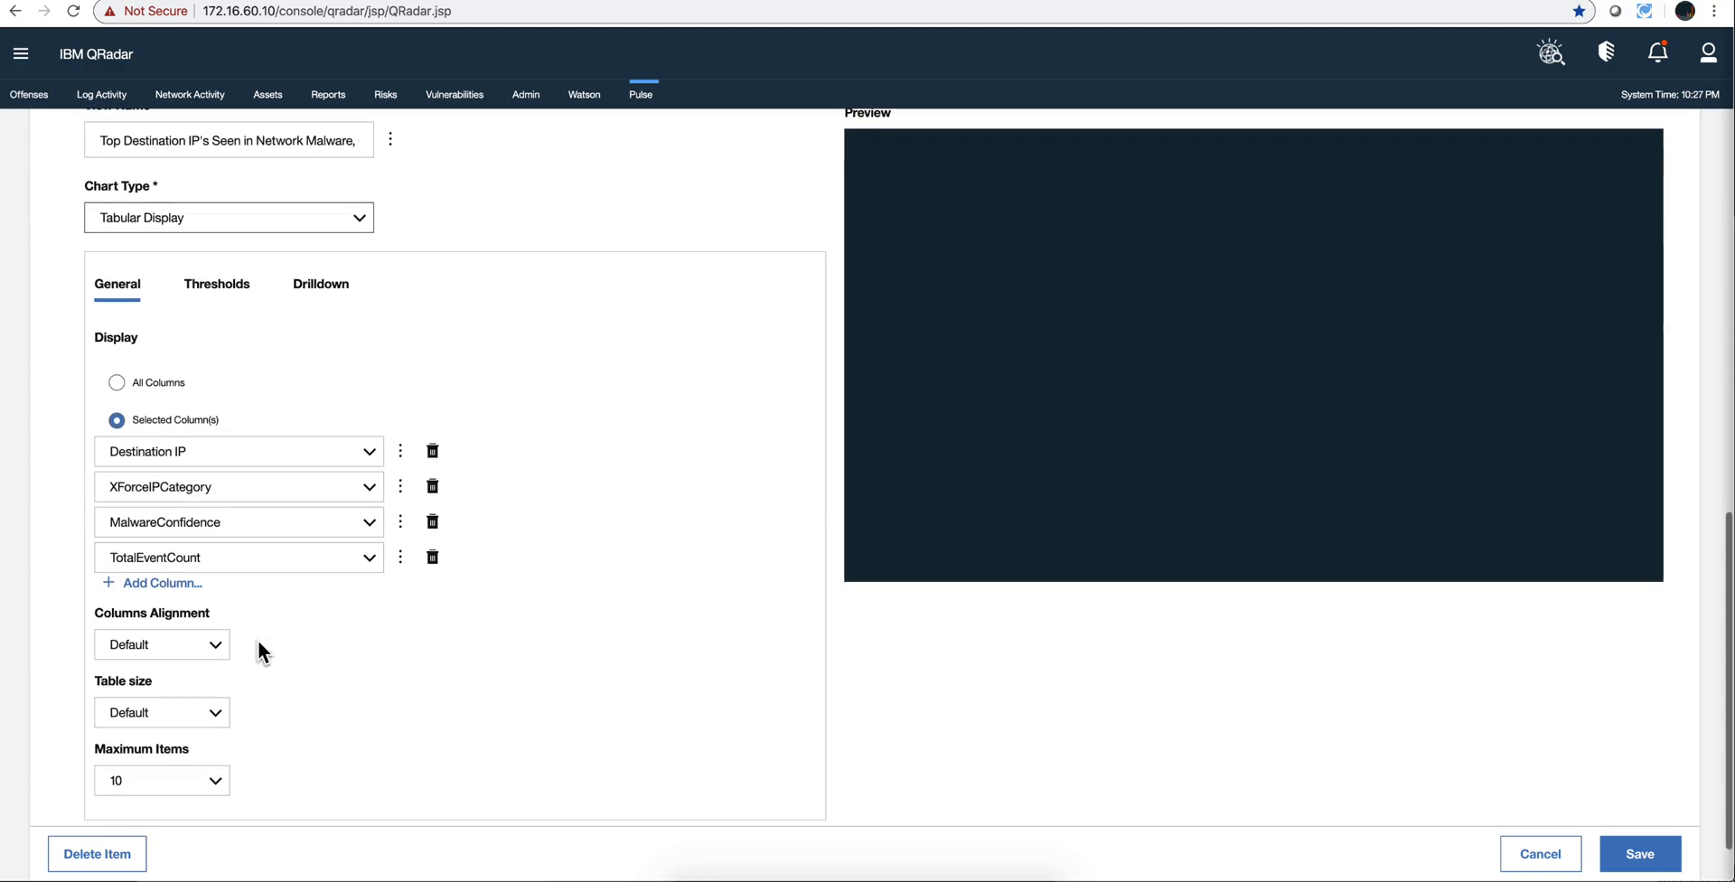
scroll(up, 3)
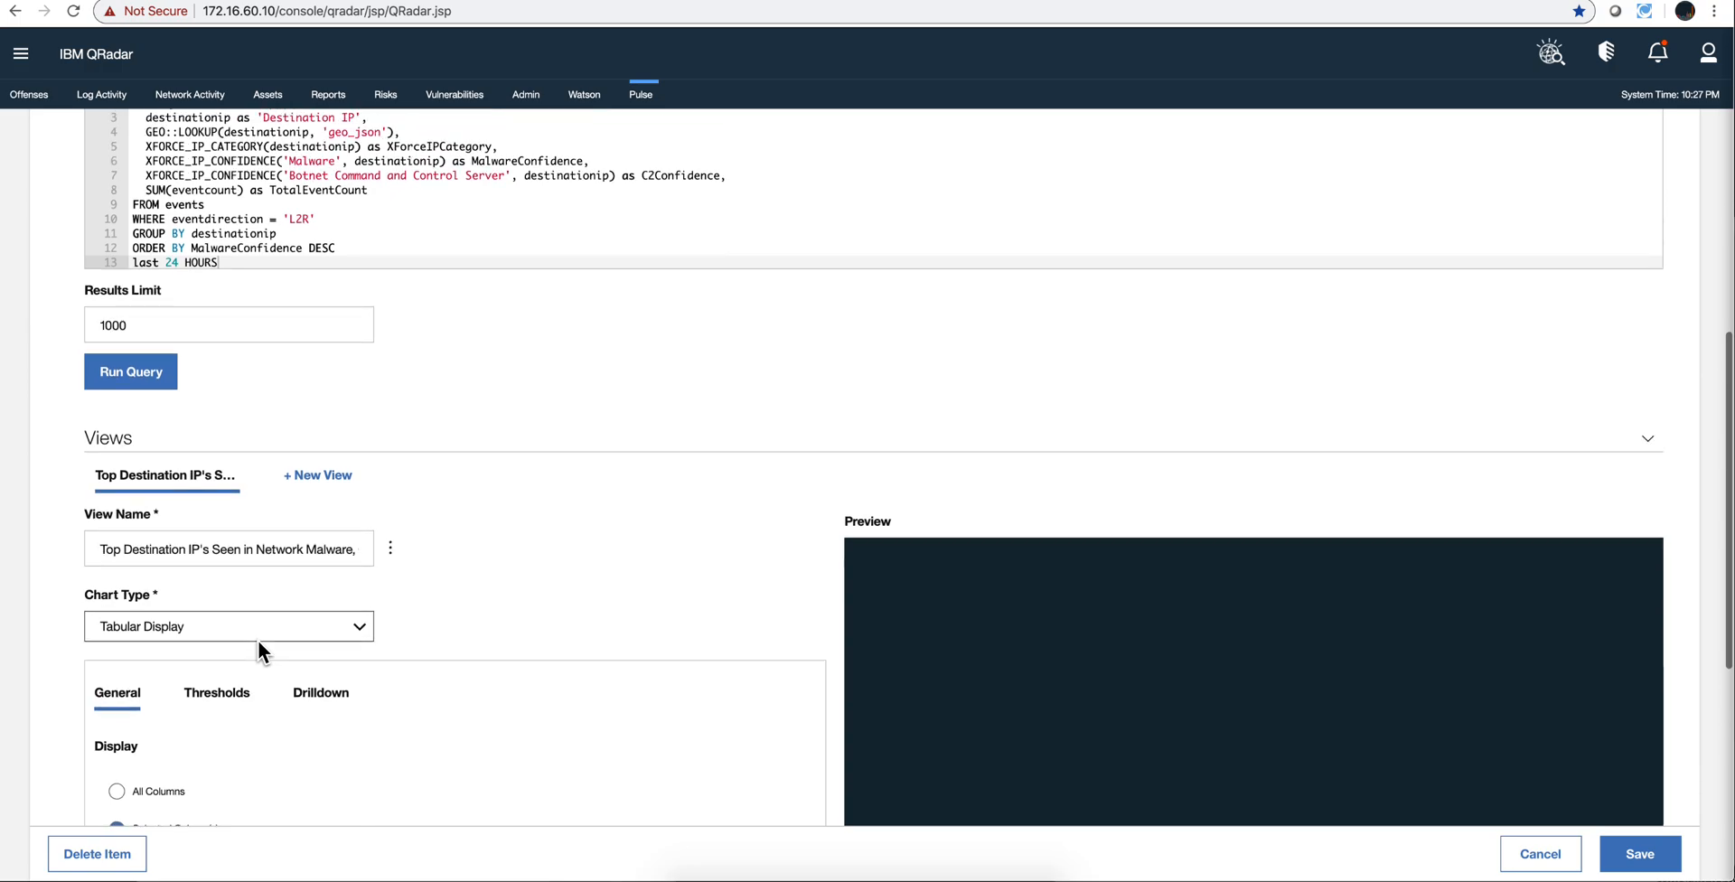
scroll(up, 3)
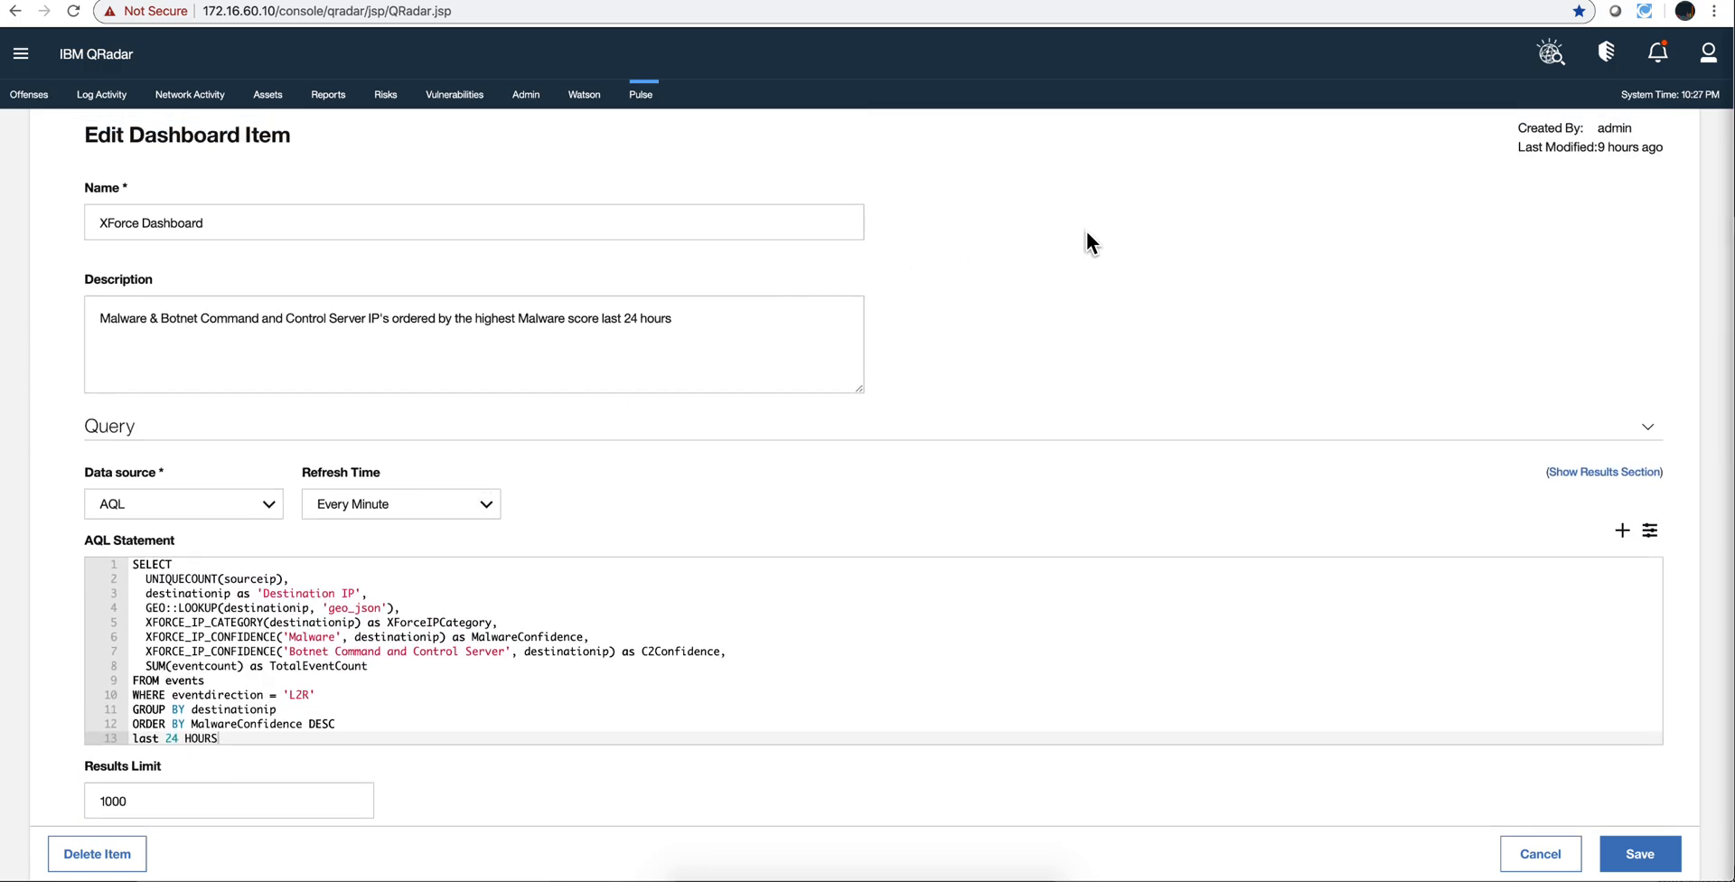
mouse_move(642, 101)
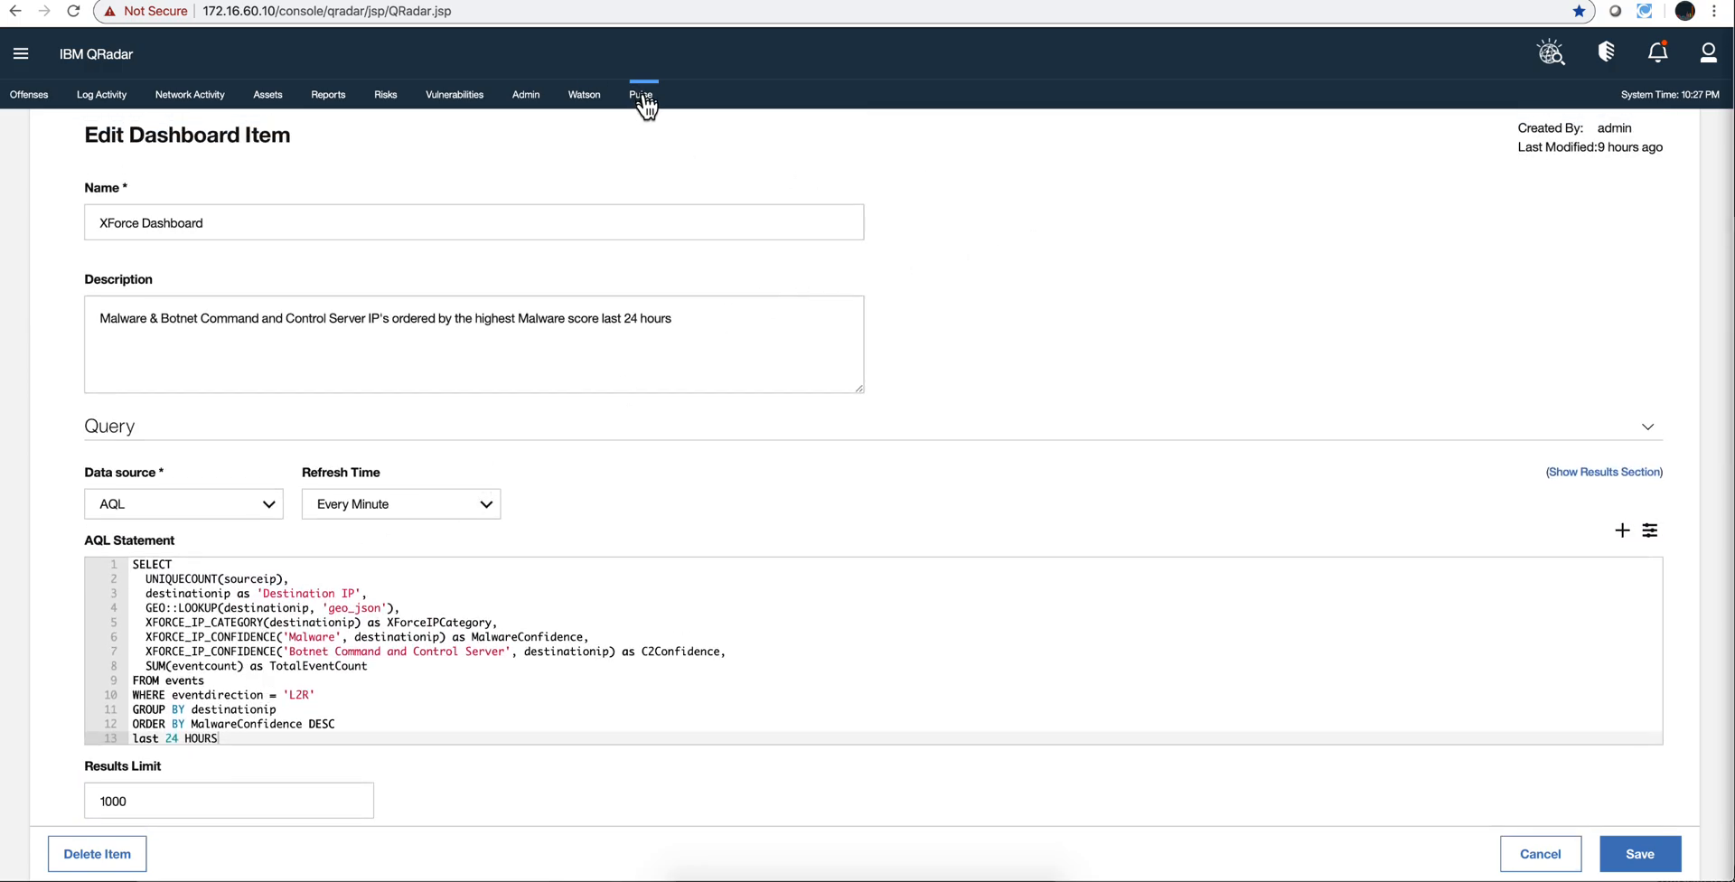
Return to Pulse and switch to the X-Force - IP Categorization dashboard.
click(641, 94)
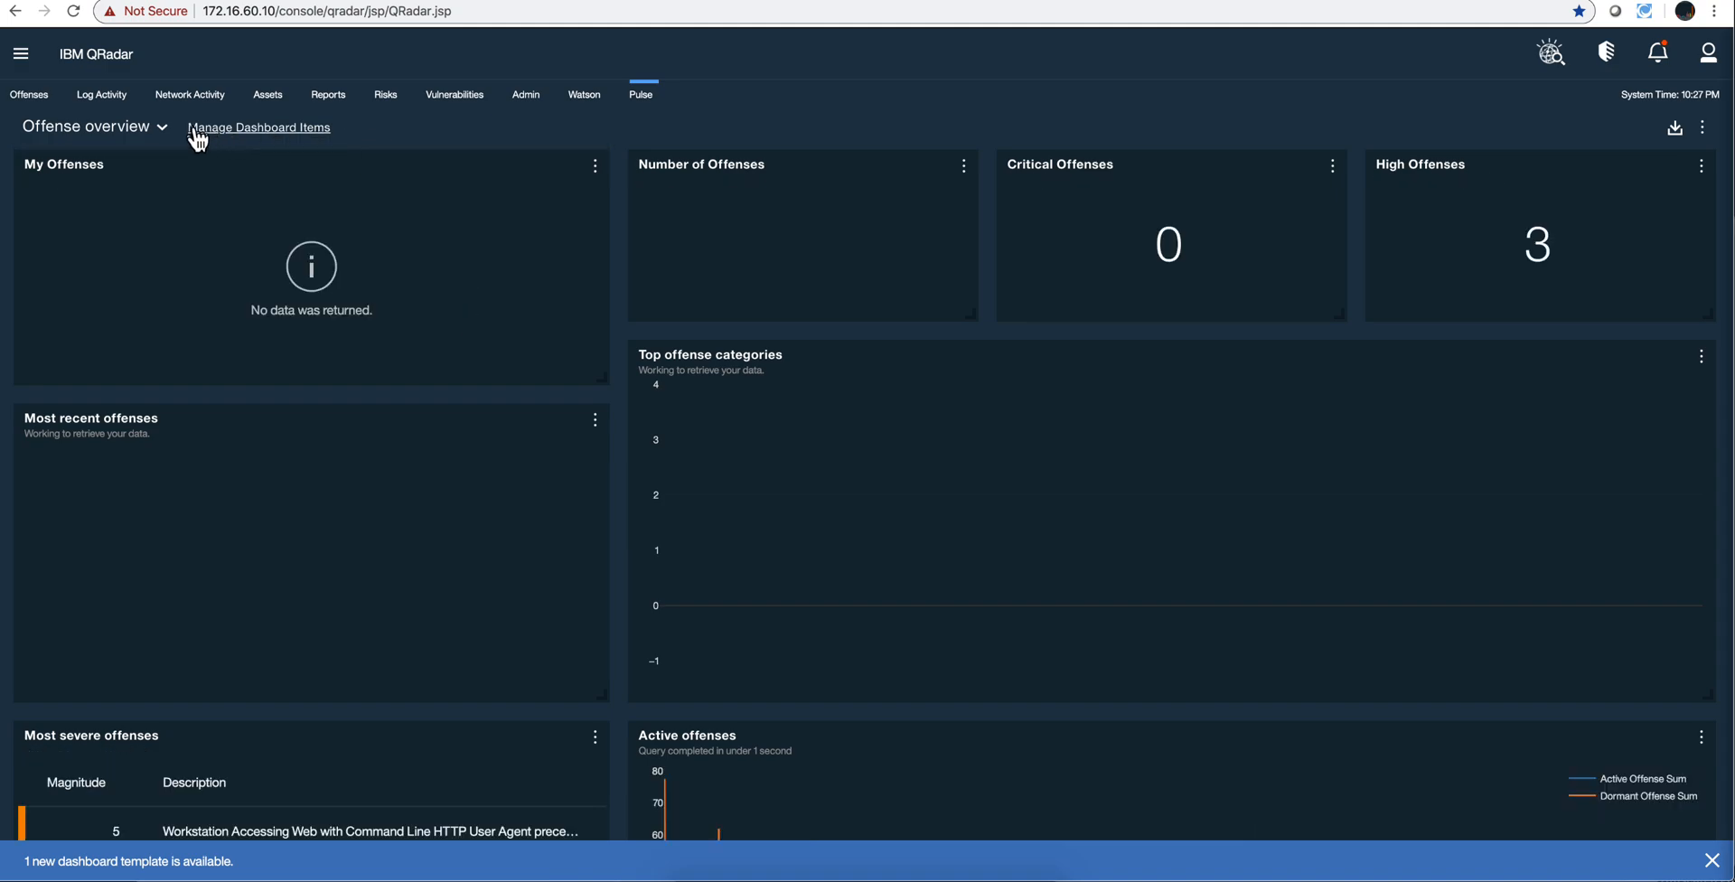
click(87, 126)
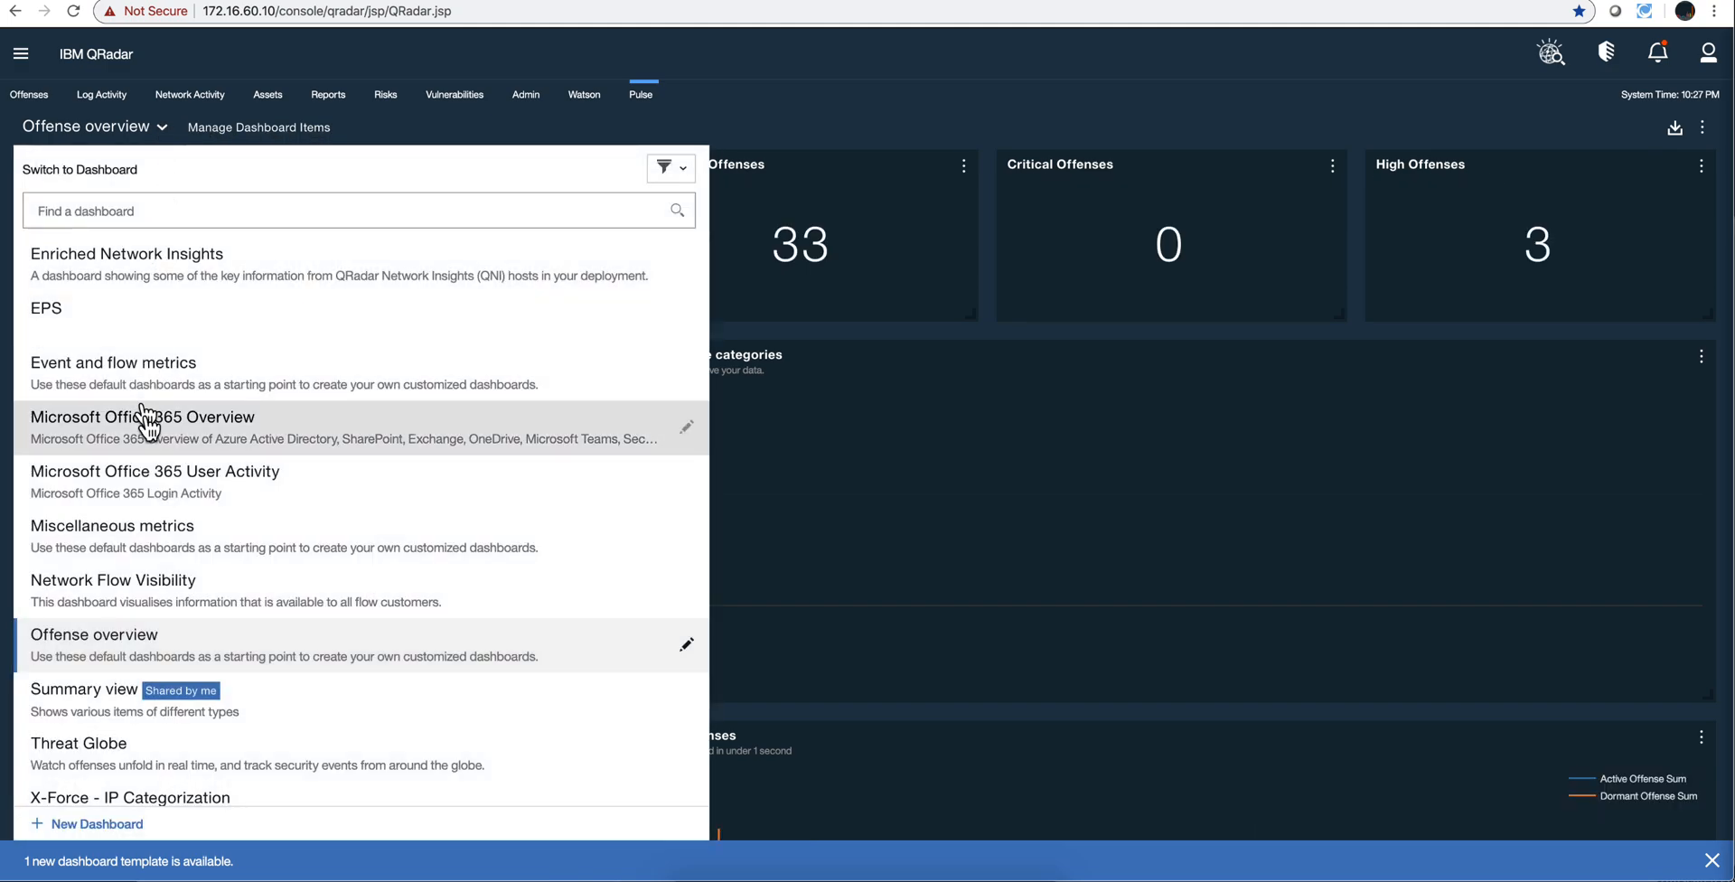
scroll(down, 3)
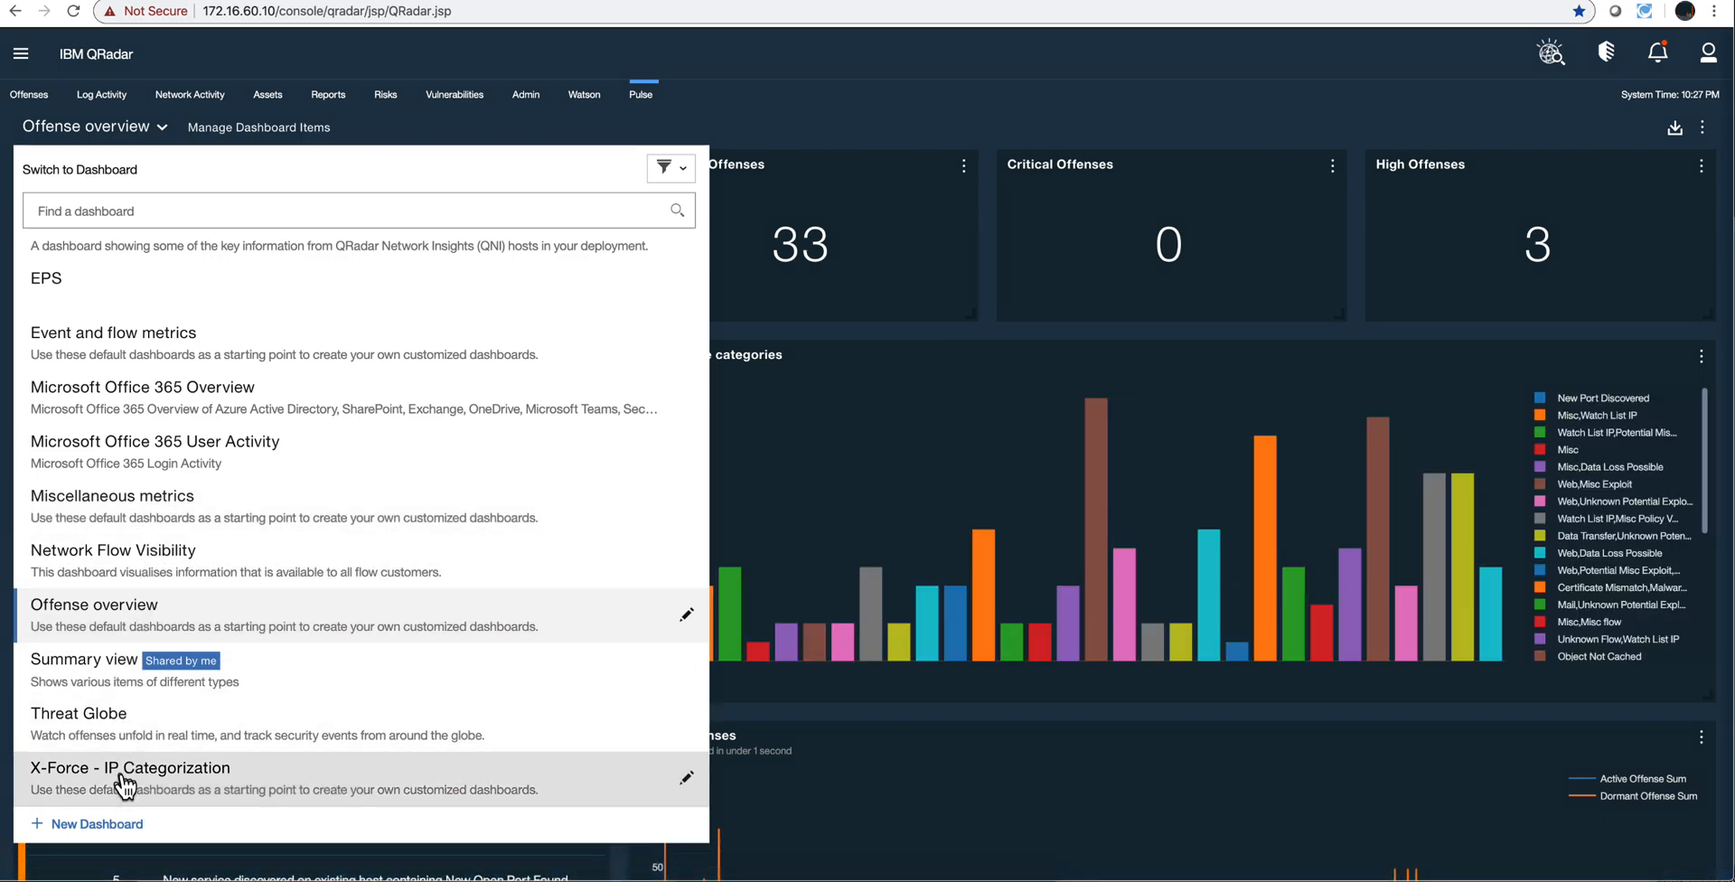
click(130, 767)
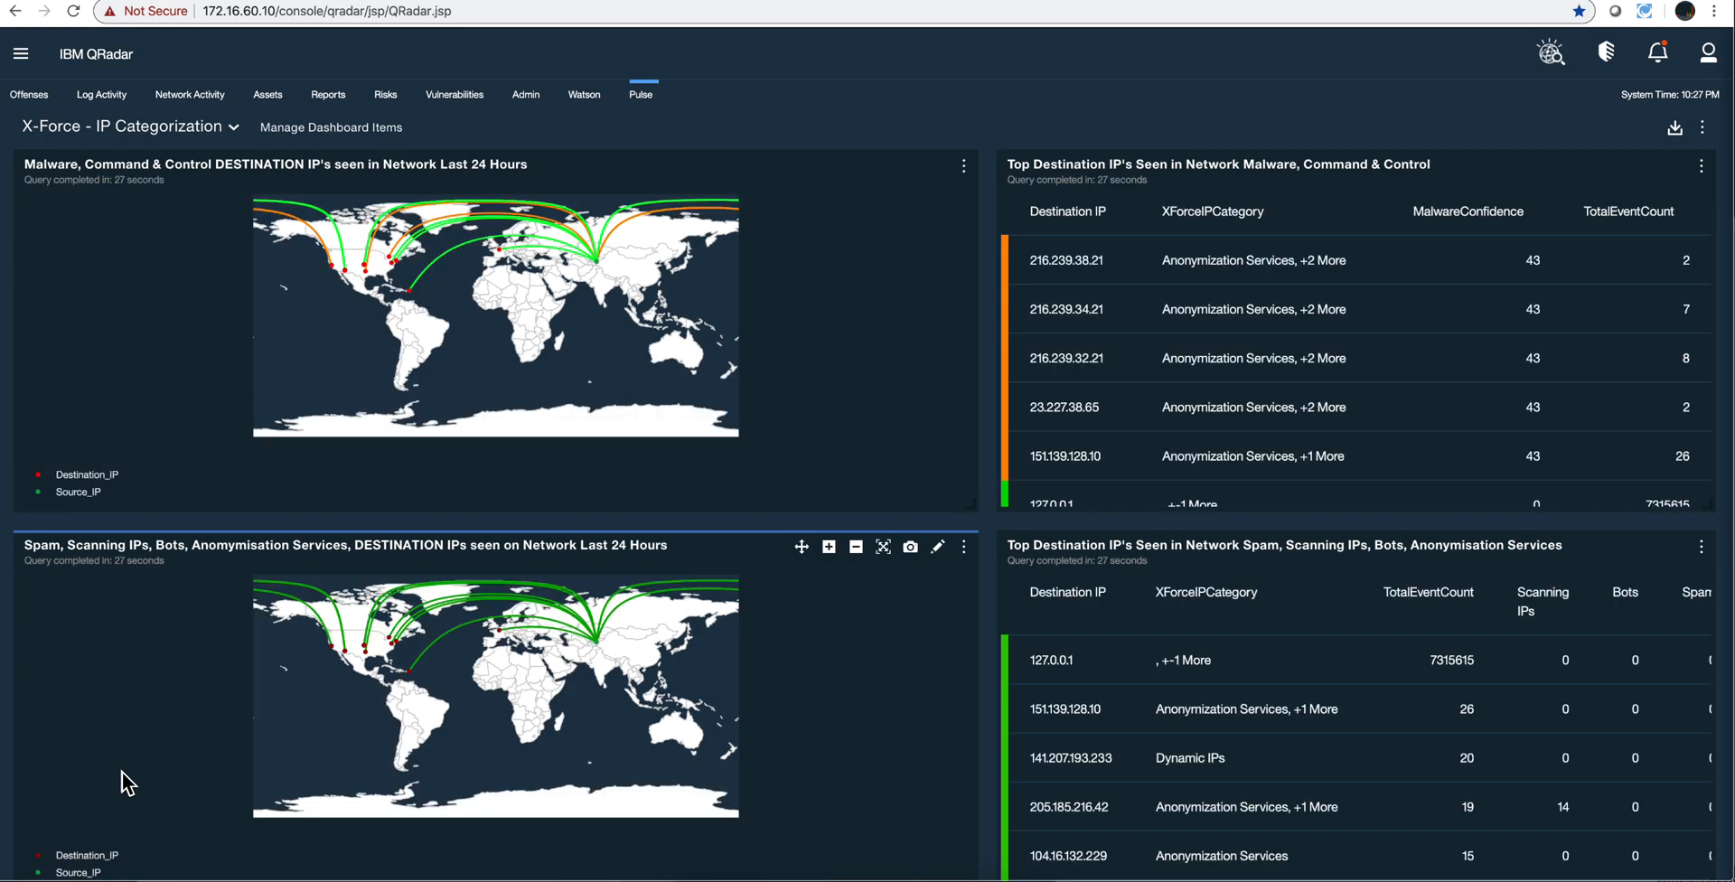
mouse_move(934, 589)
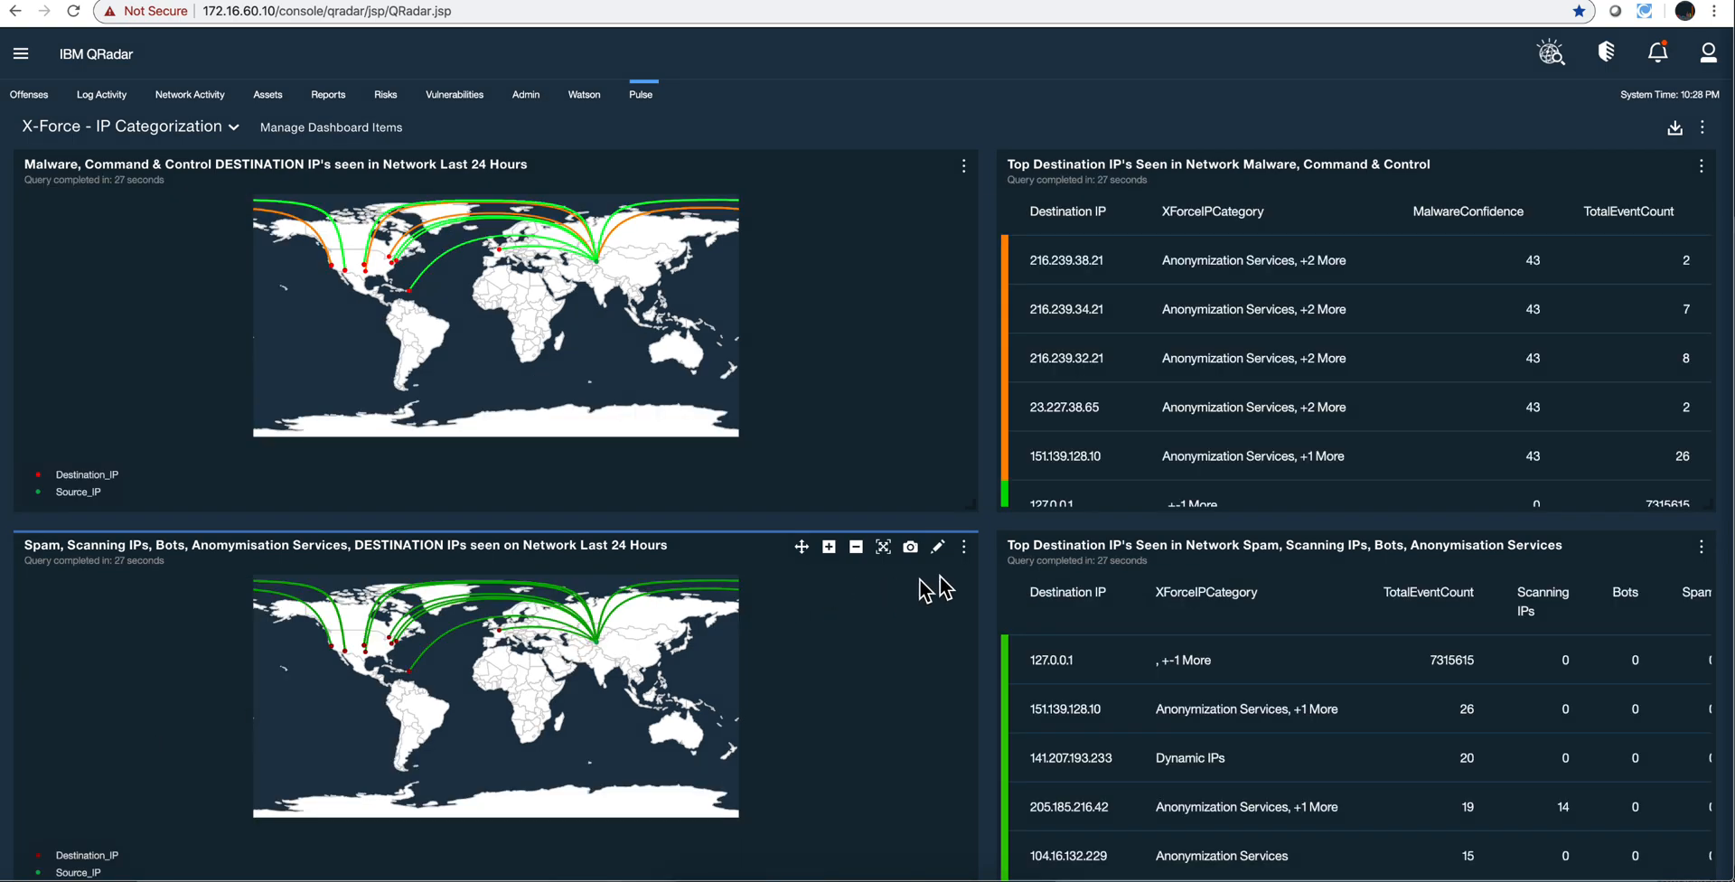
Edit the Spam, Scanning IPs, Bots, Anonymisation Services map item.
click(938, 546)
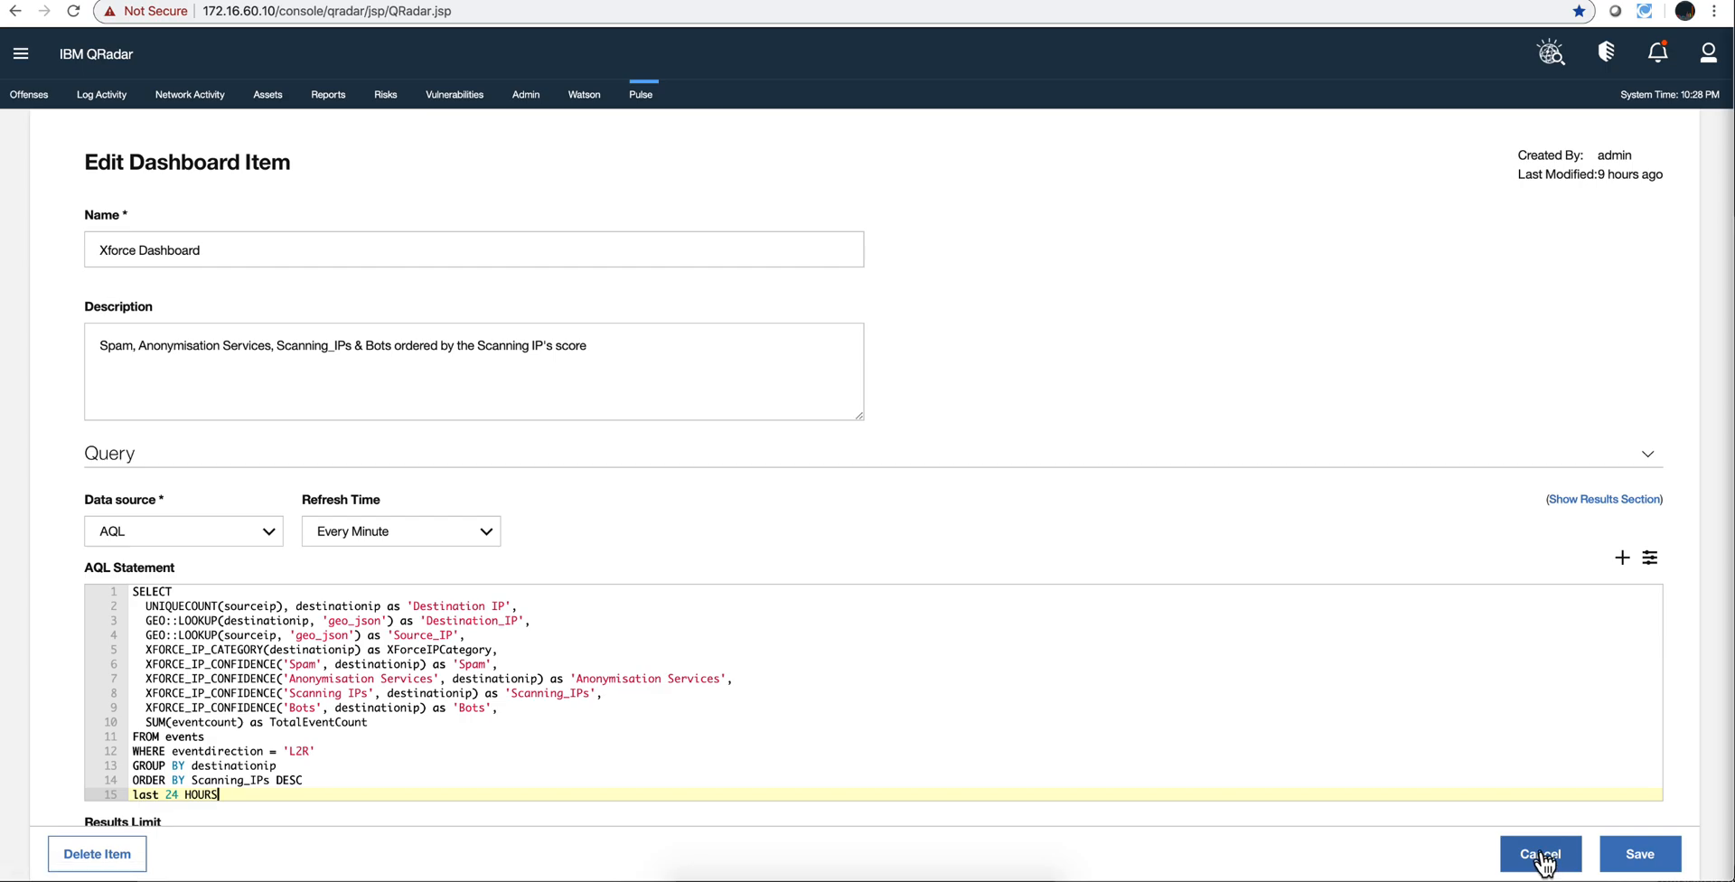
Cancel the map item editor and inspect rows in the dashboard tables.
click(1540, 853)
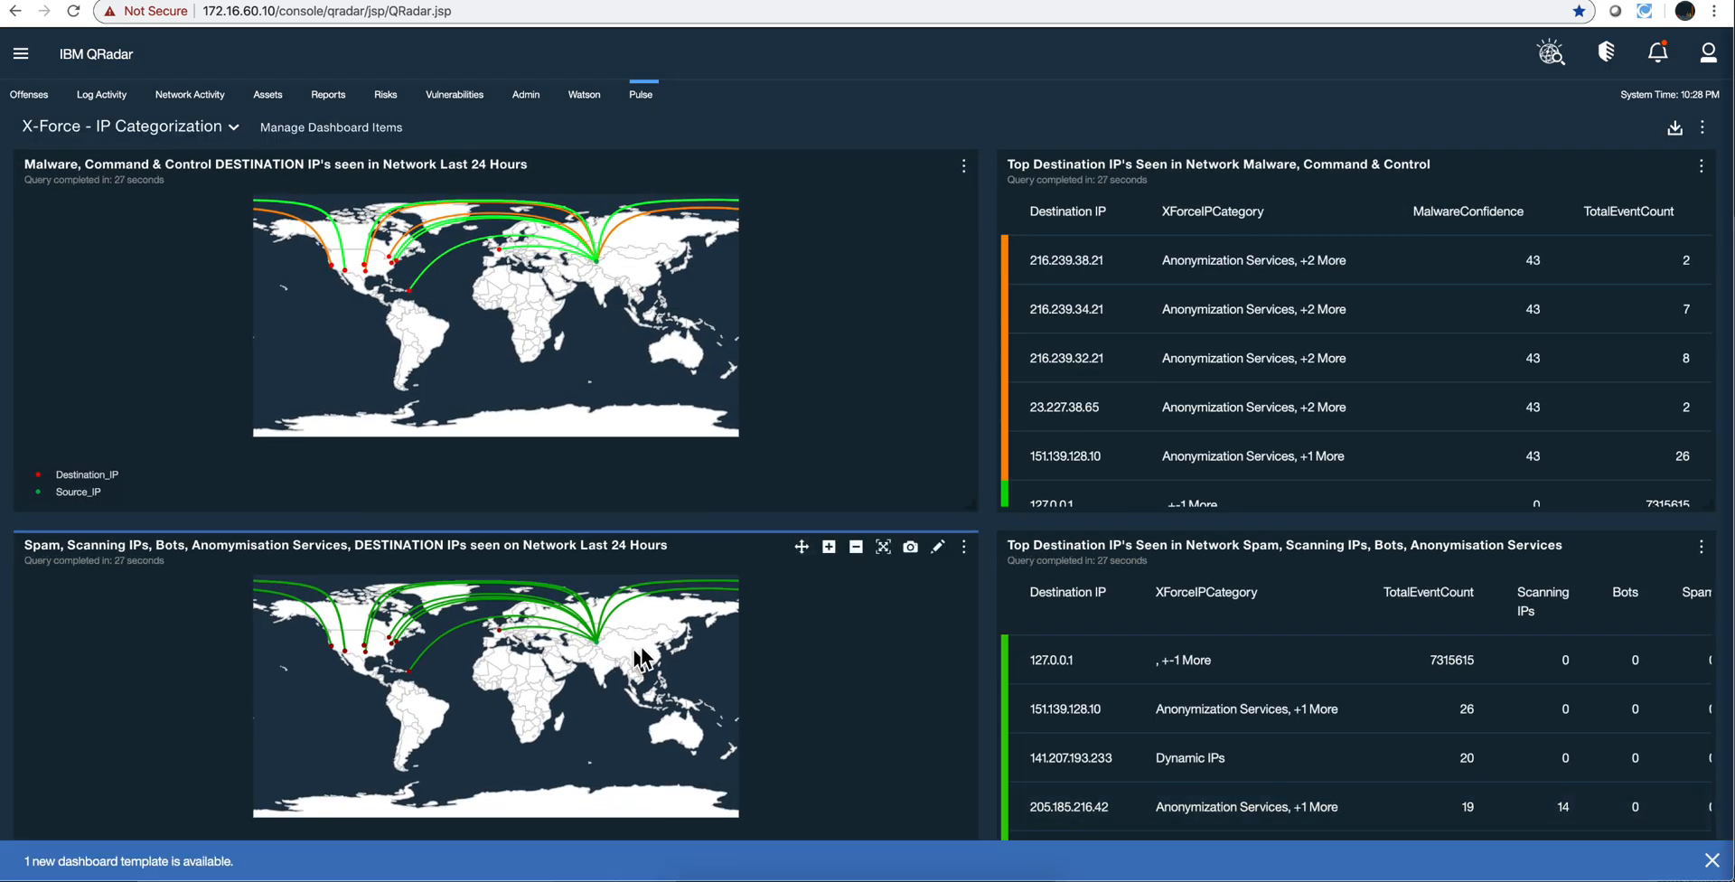
mouse_move(430, 672)
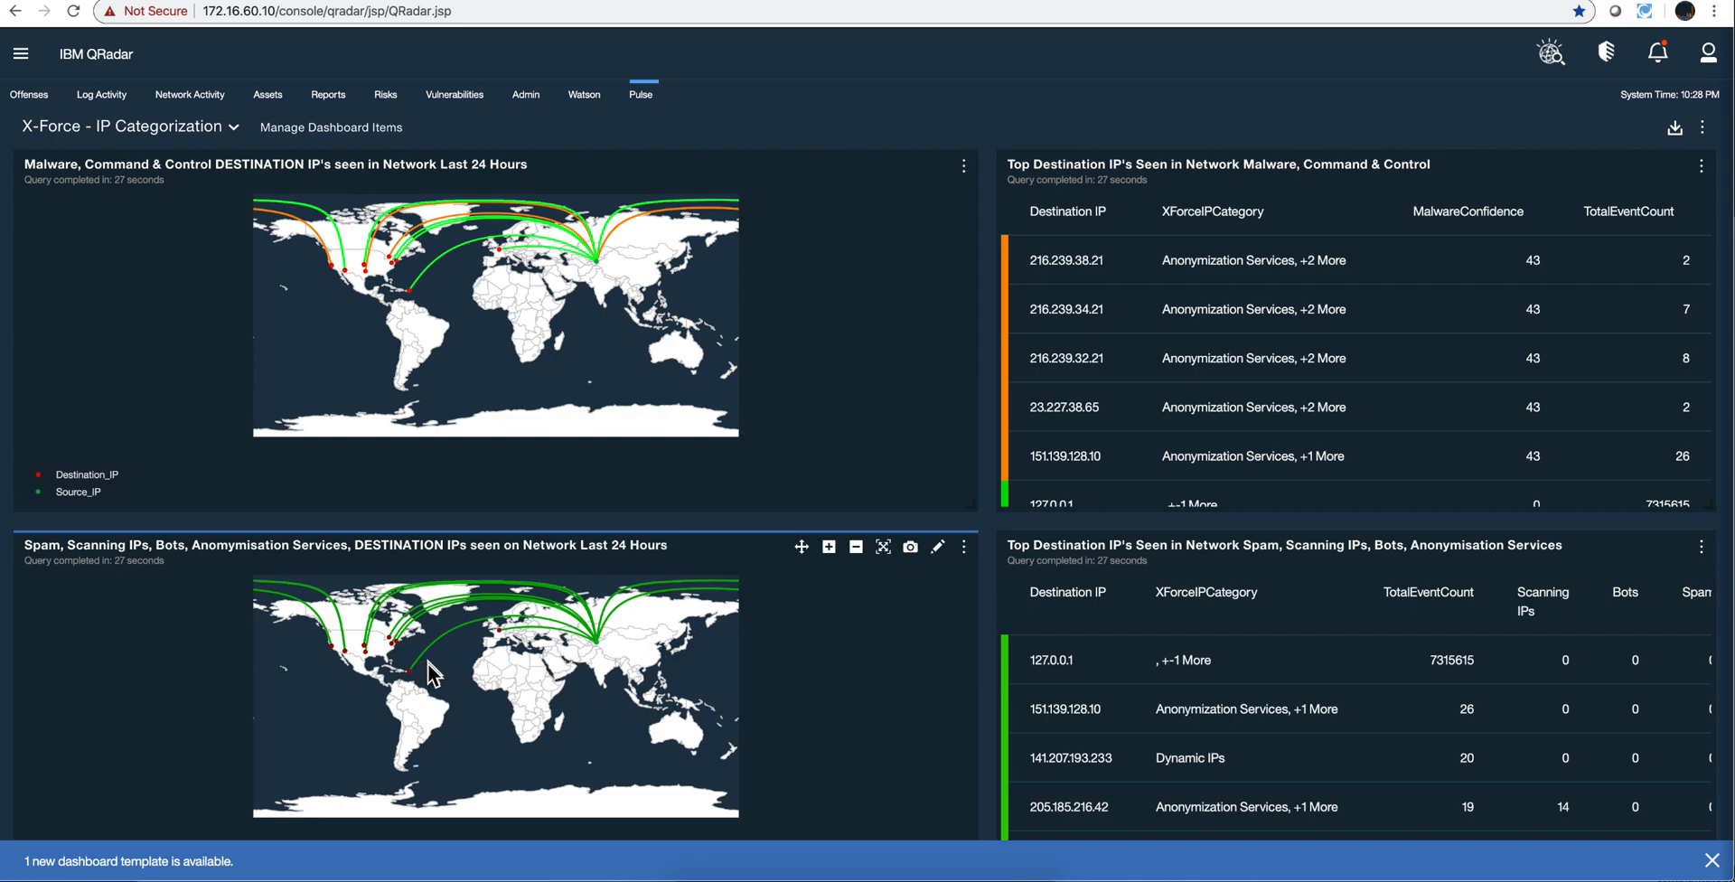
mouse_move(586, 641)
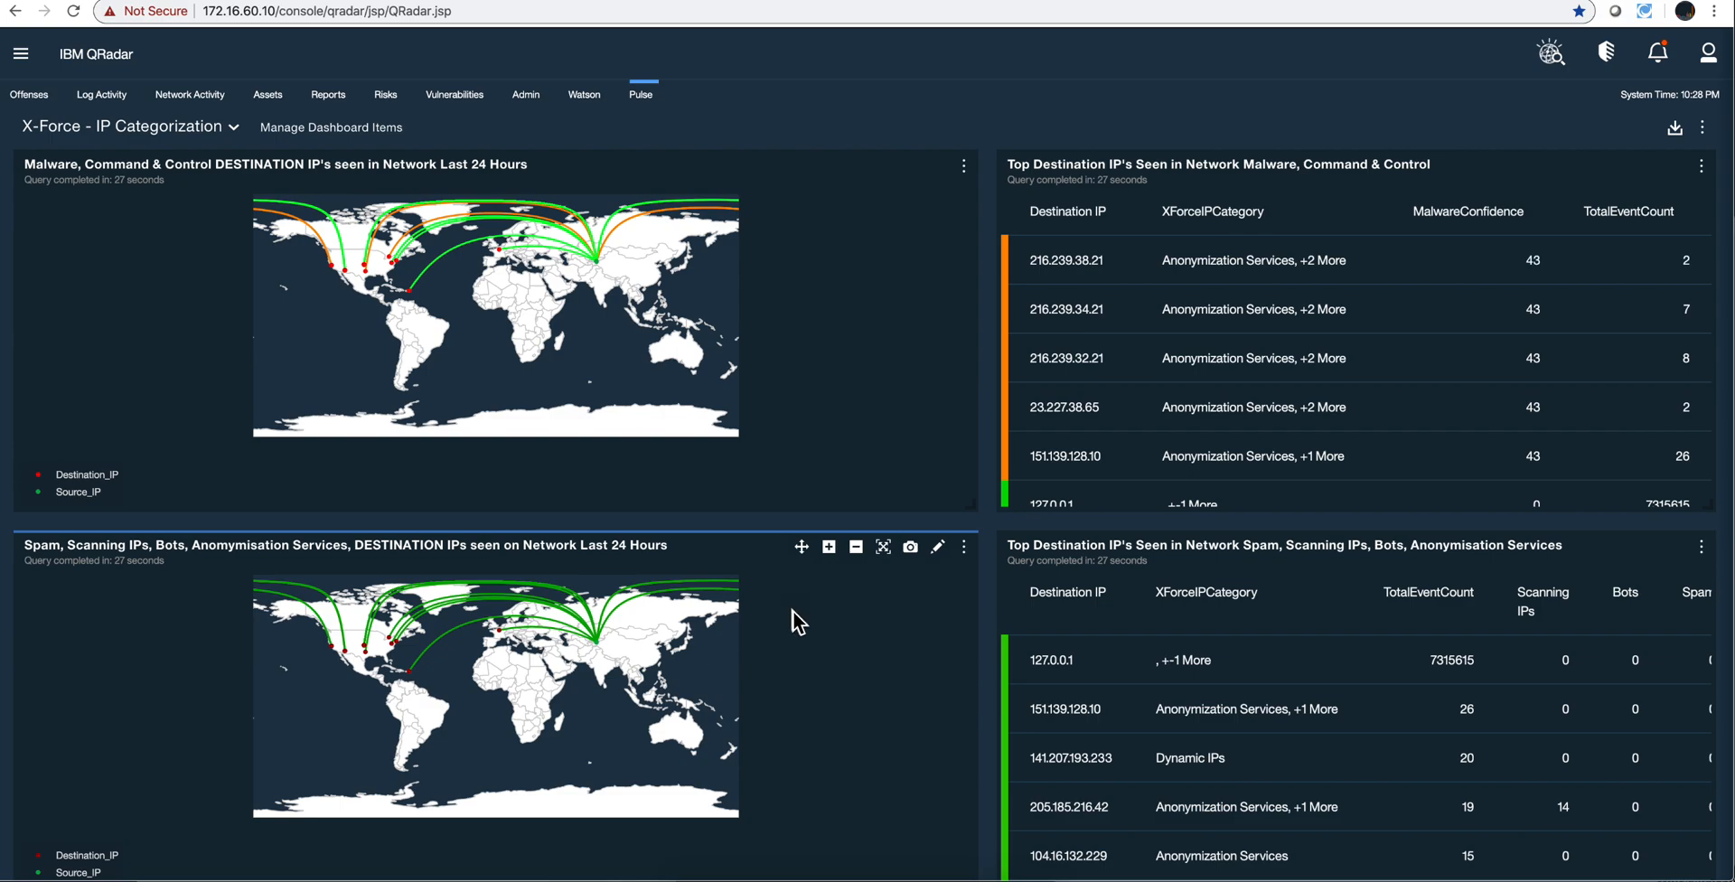
mouse_move(1028, 649)
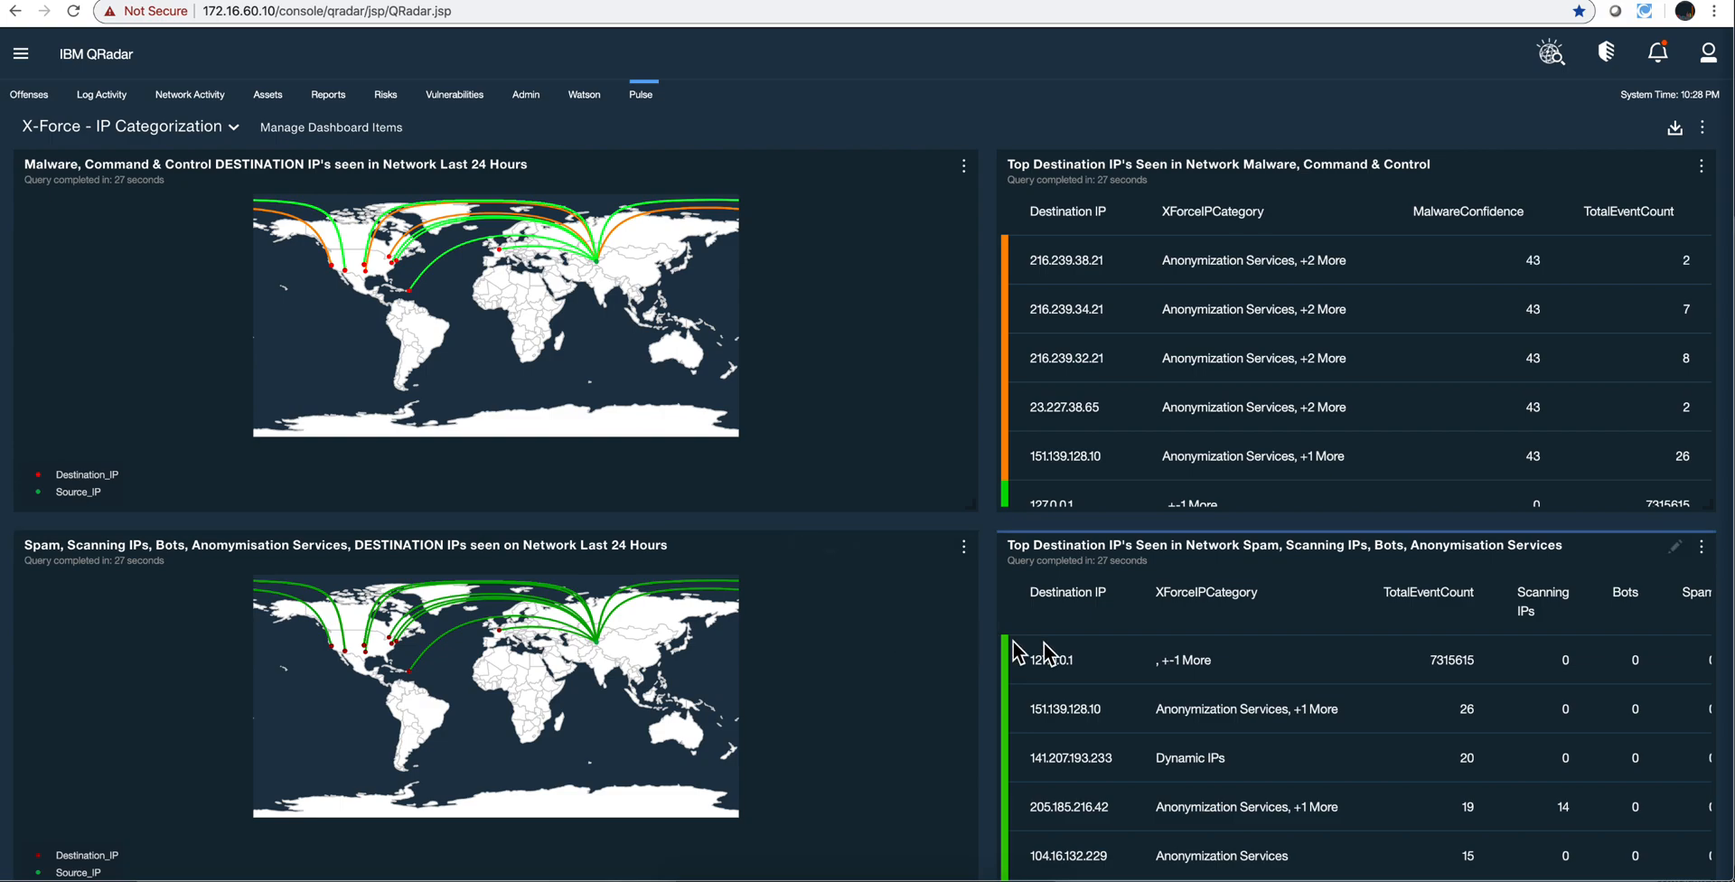
click(1216, 660)
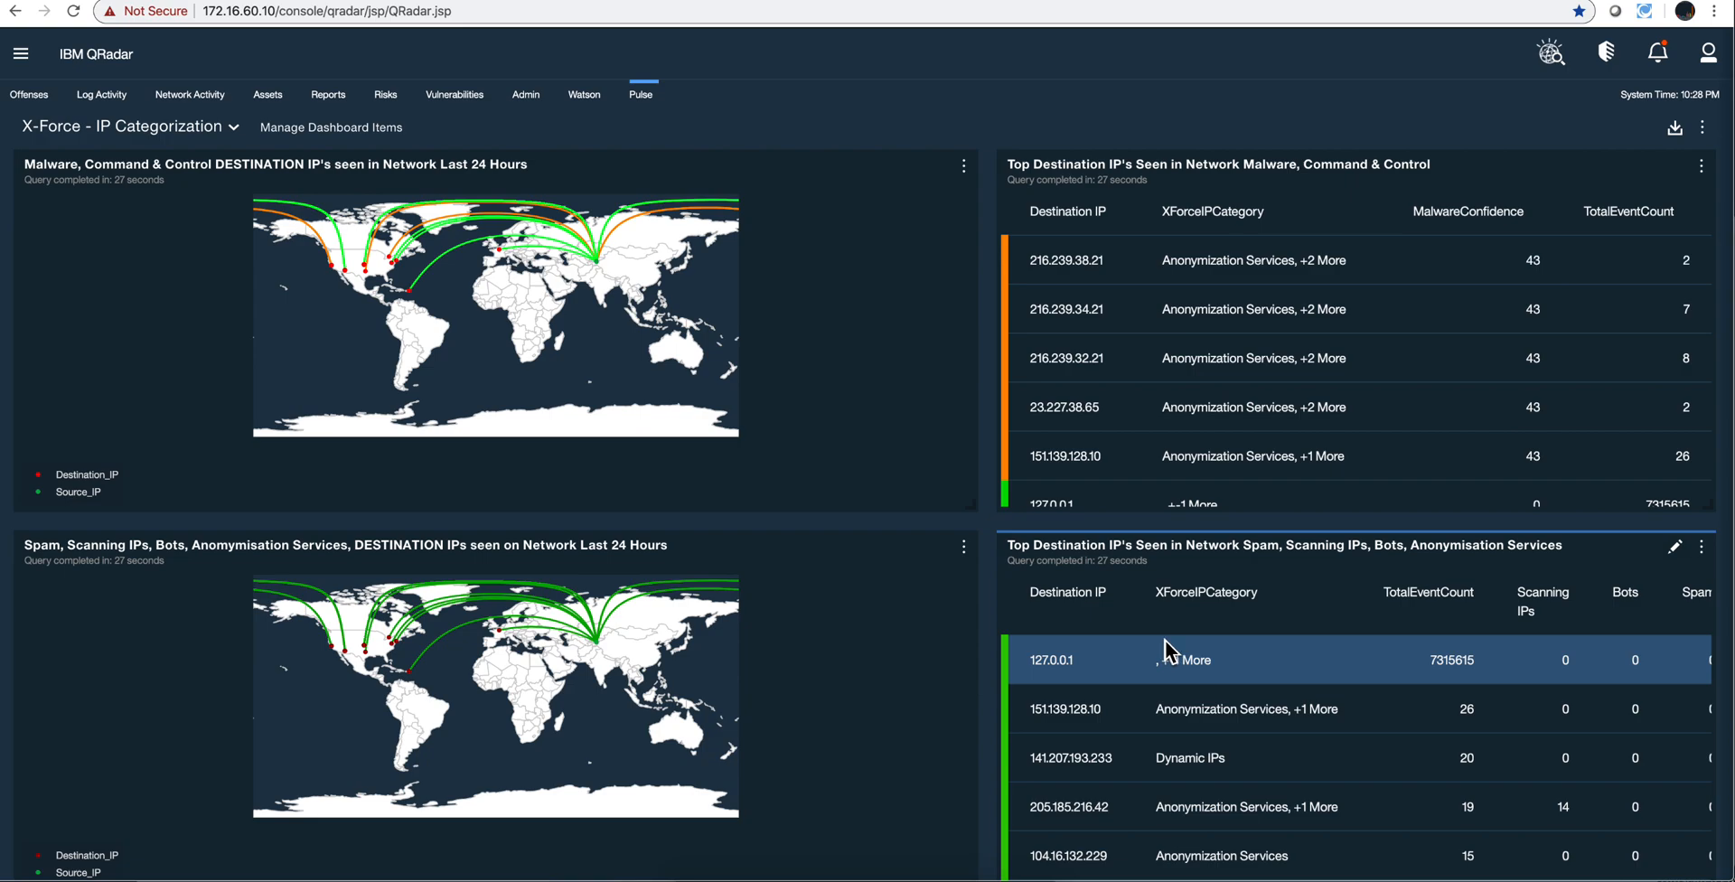
mouse_move(1442, 613)
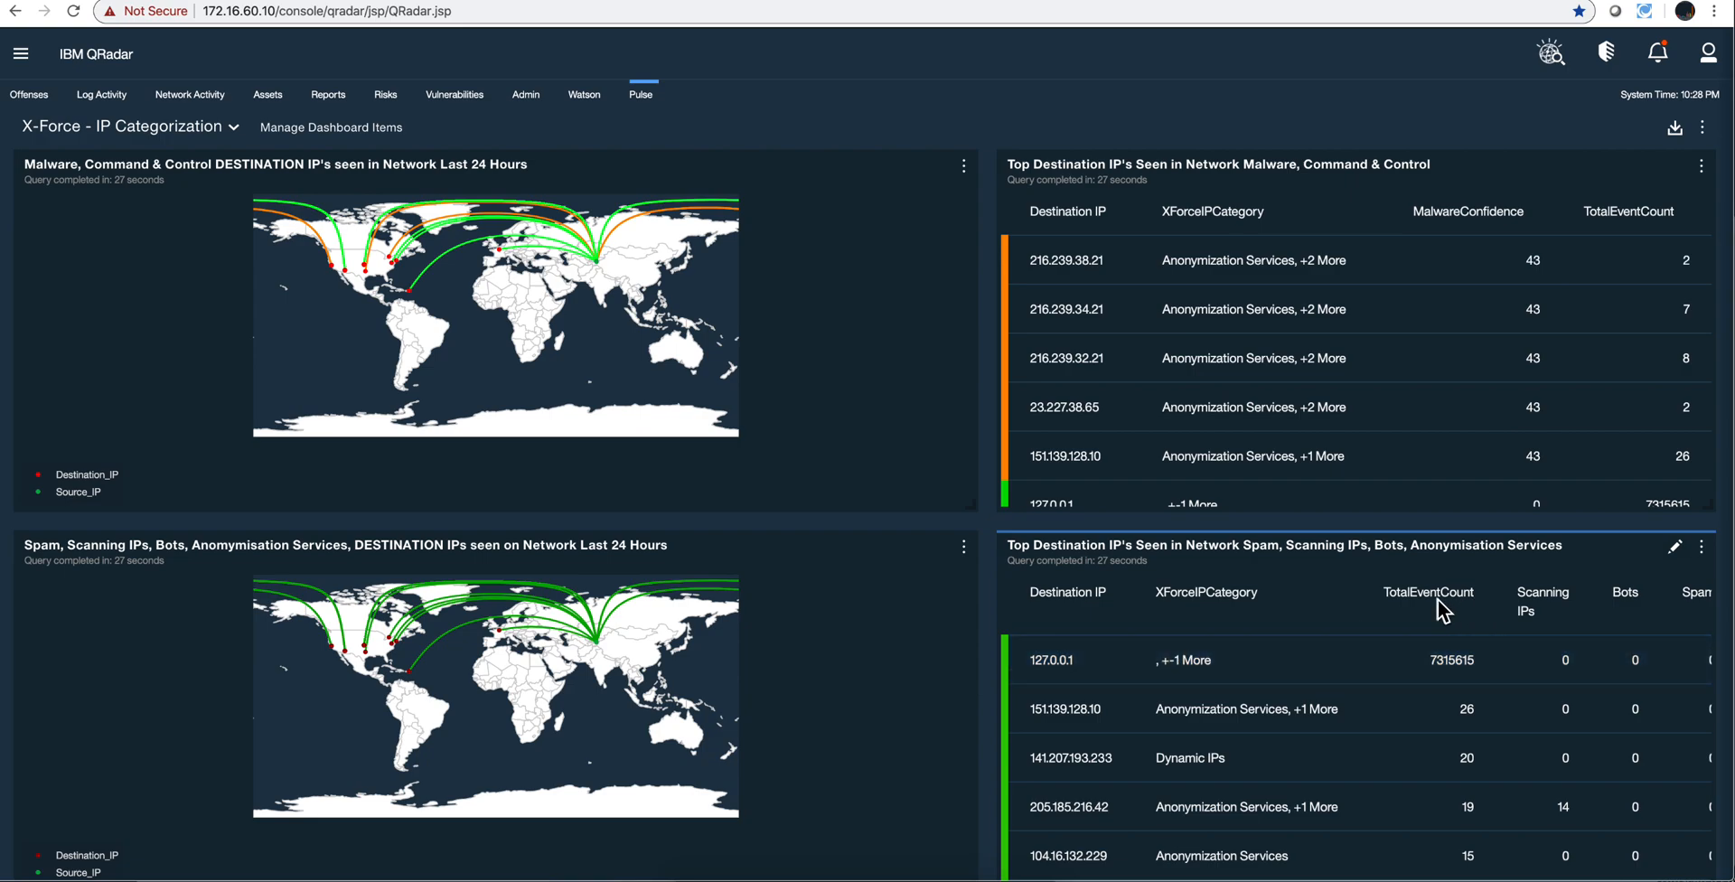
mouse_move(1318, 631)
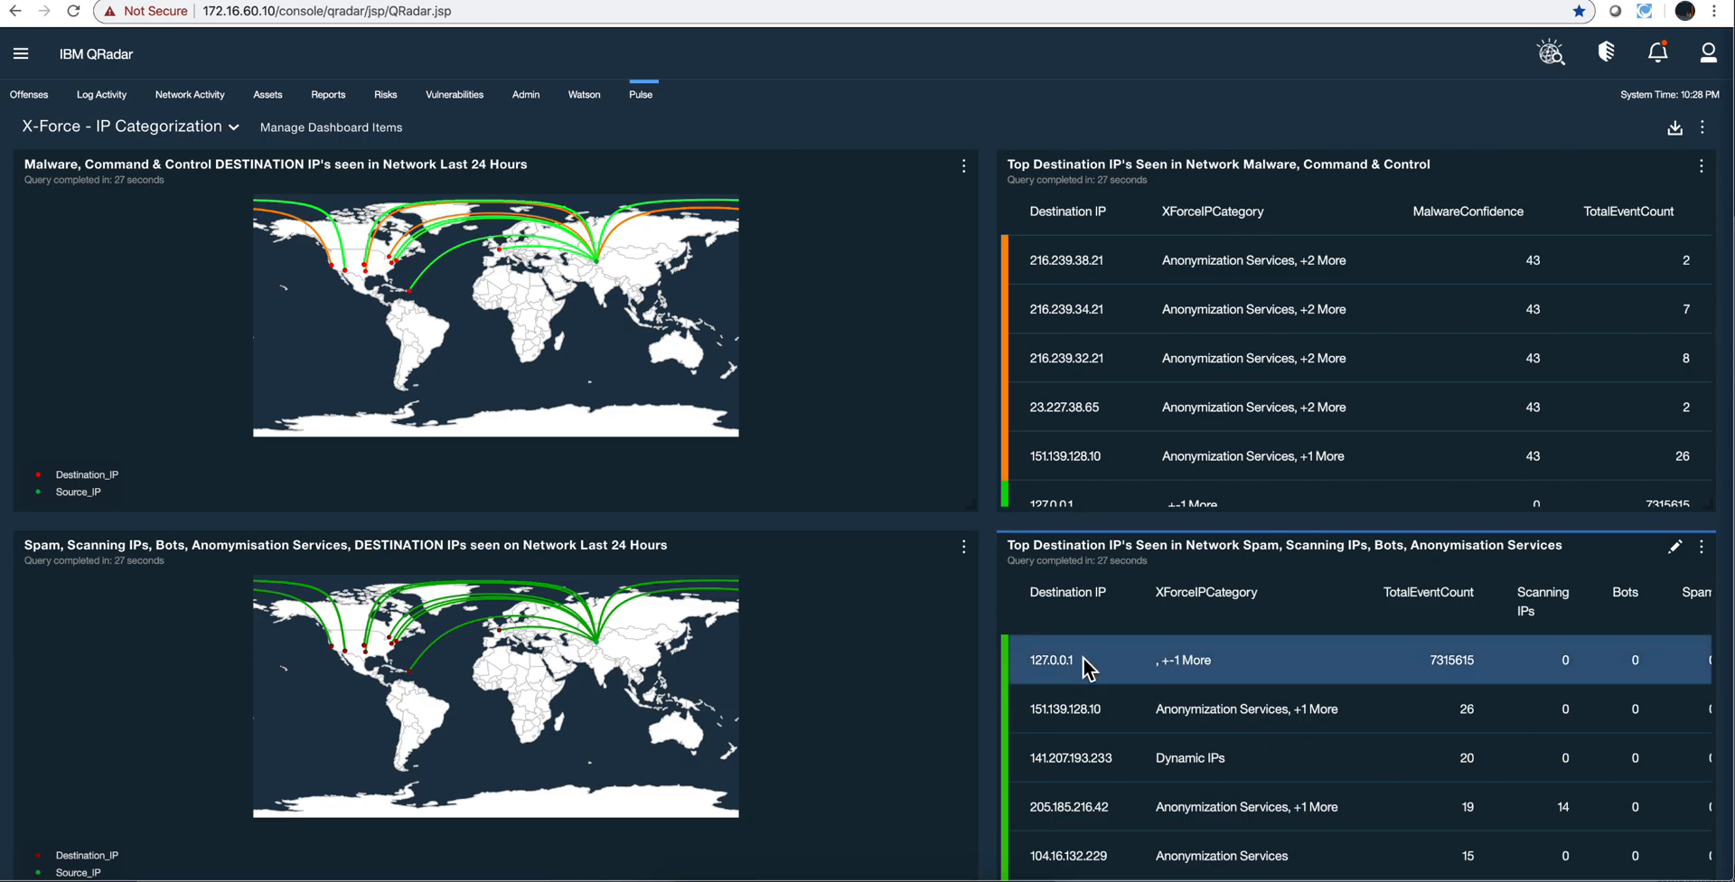
mouse_move(1497, 524)
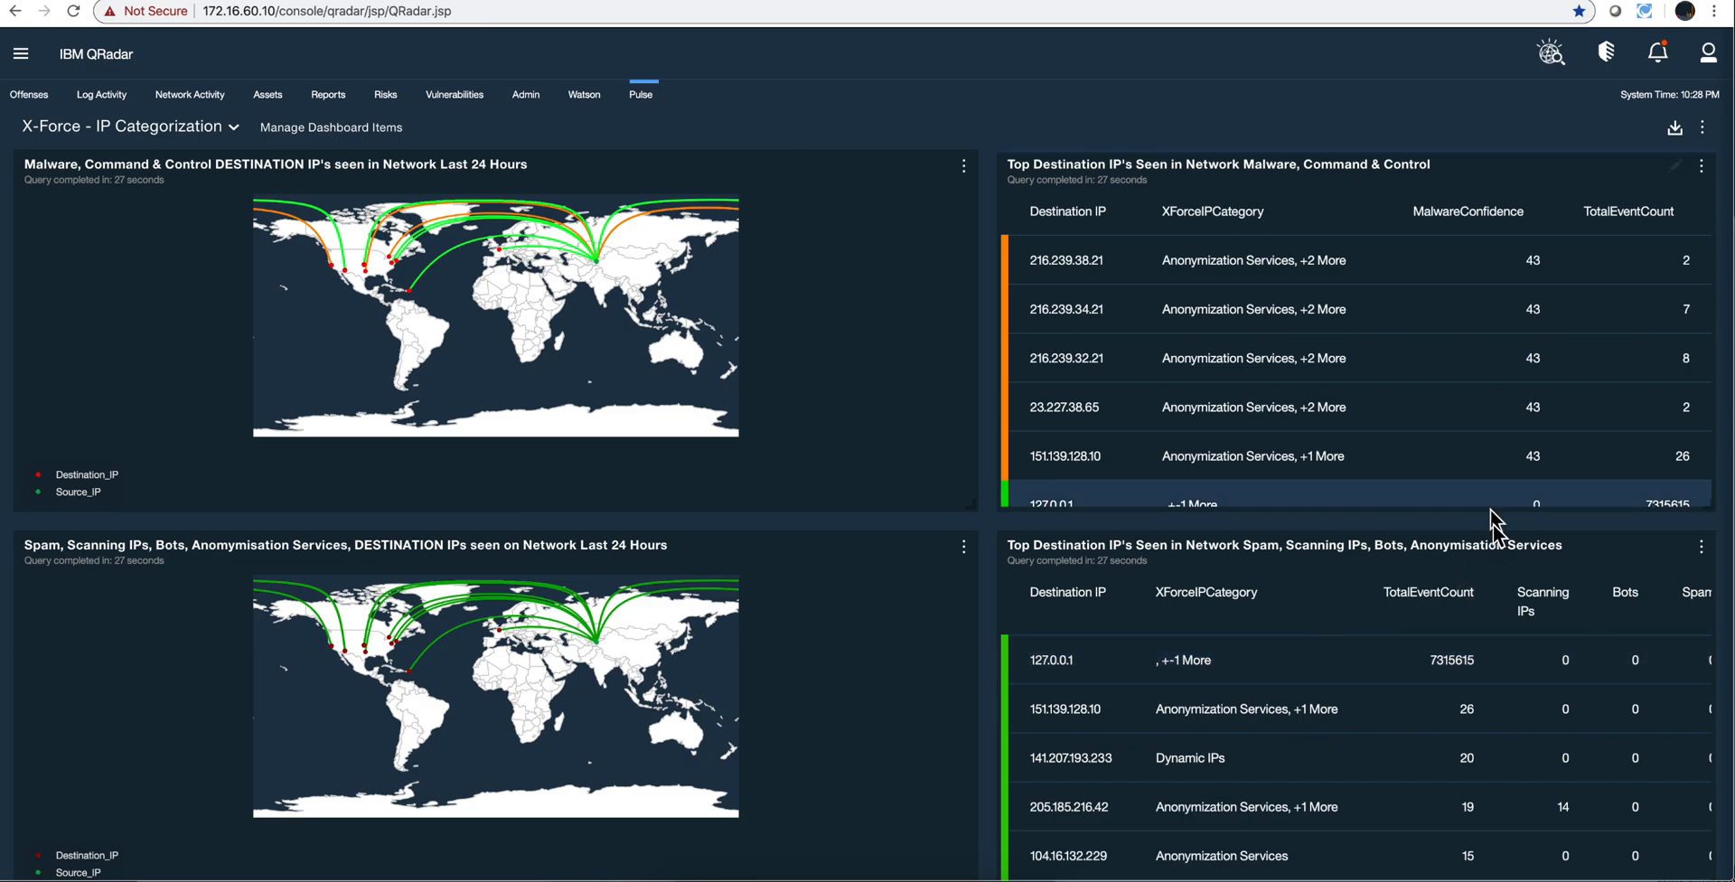